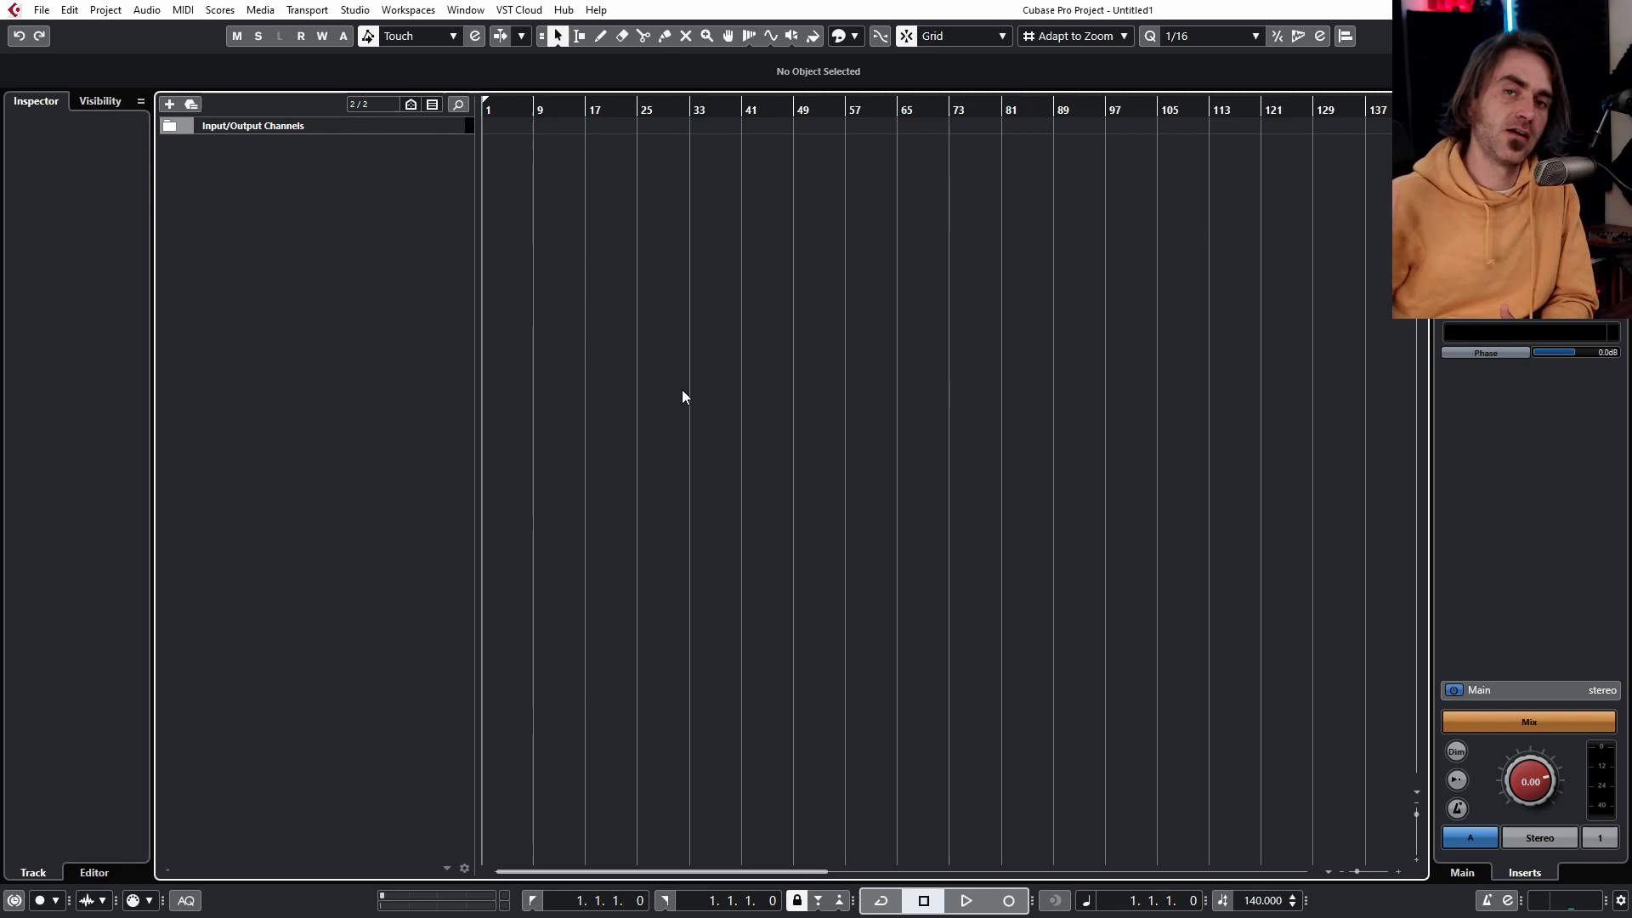
mouse_move(408, 517)
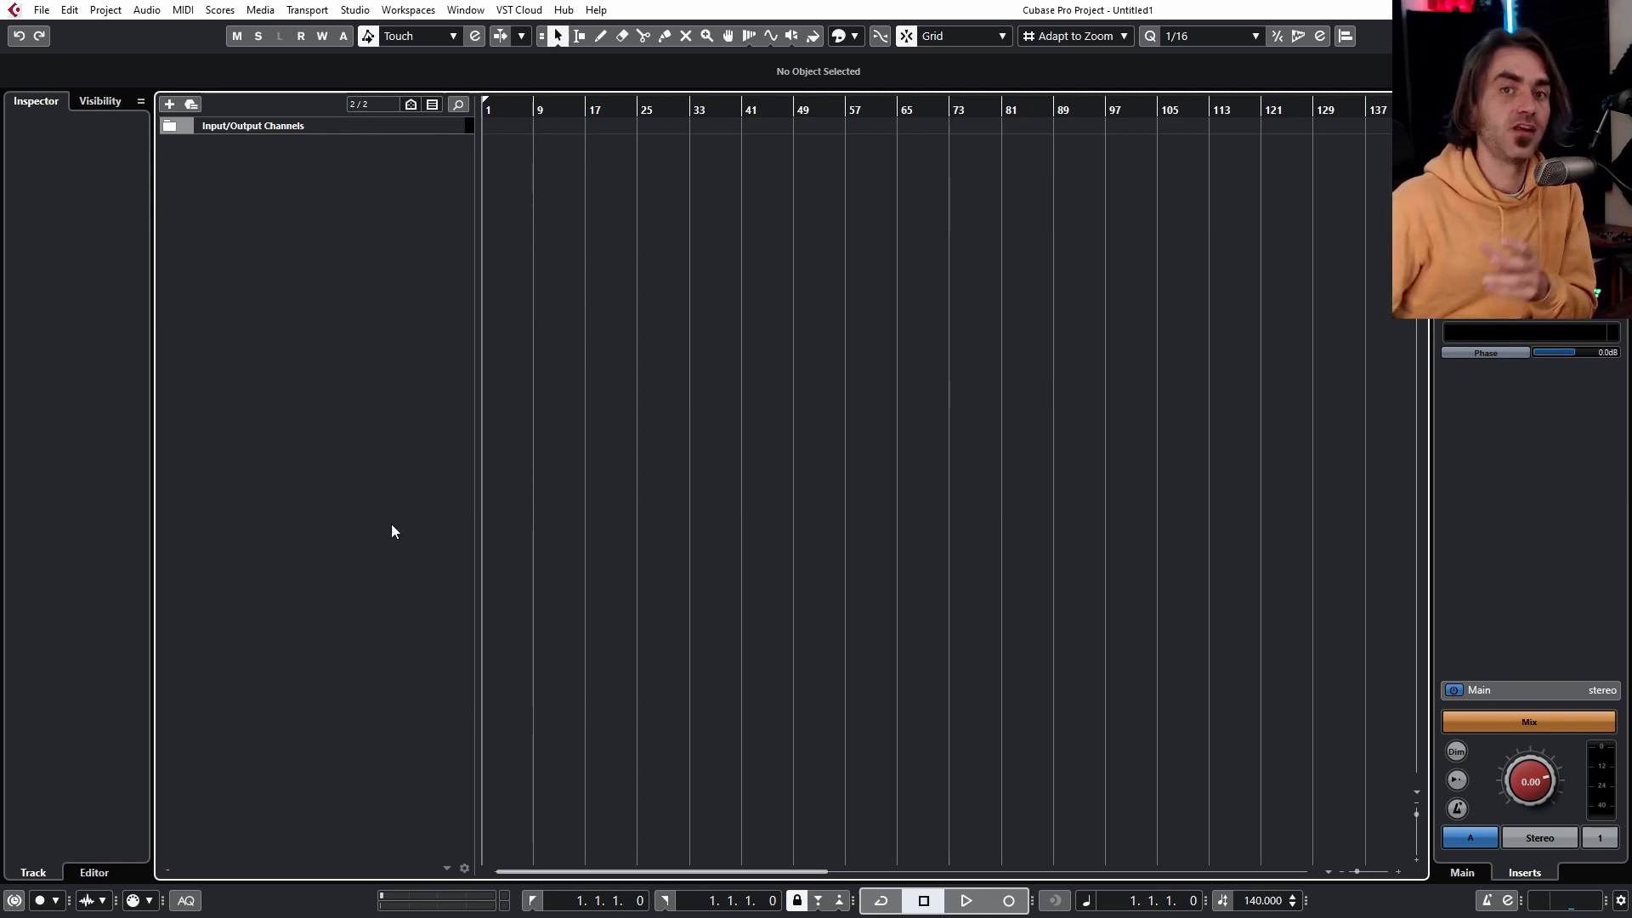
Add an audio track on Mono In 1 and begin naming it 'Arturia Mi...'
right_click(392, 530)
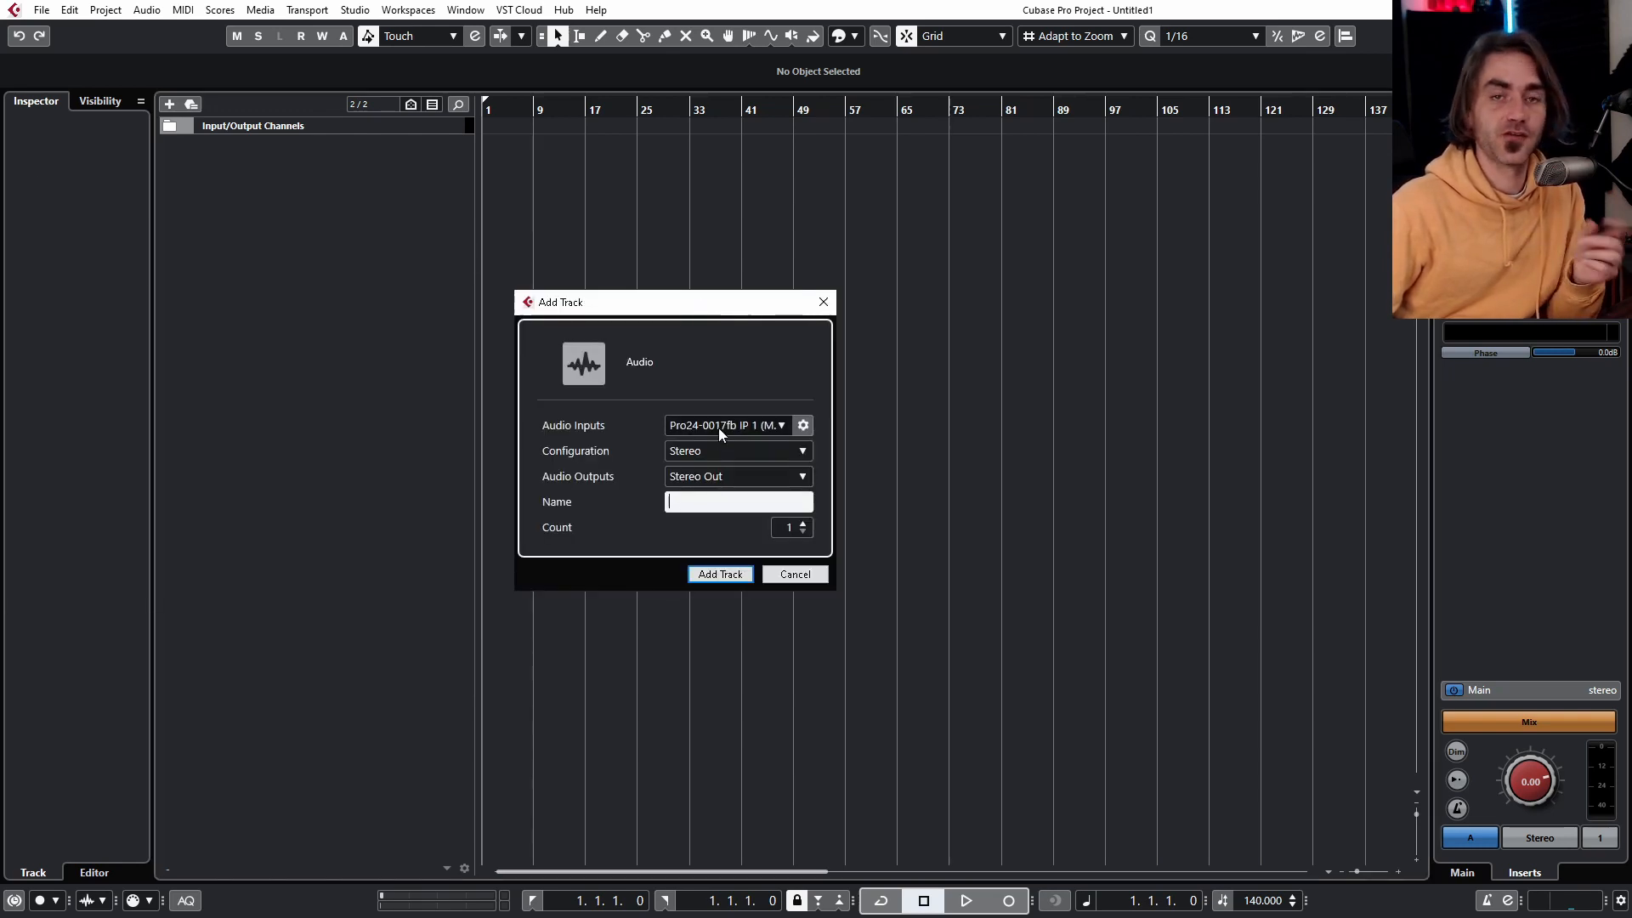
left_click(729, 425)
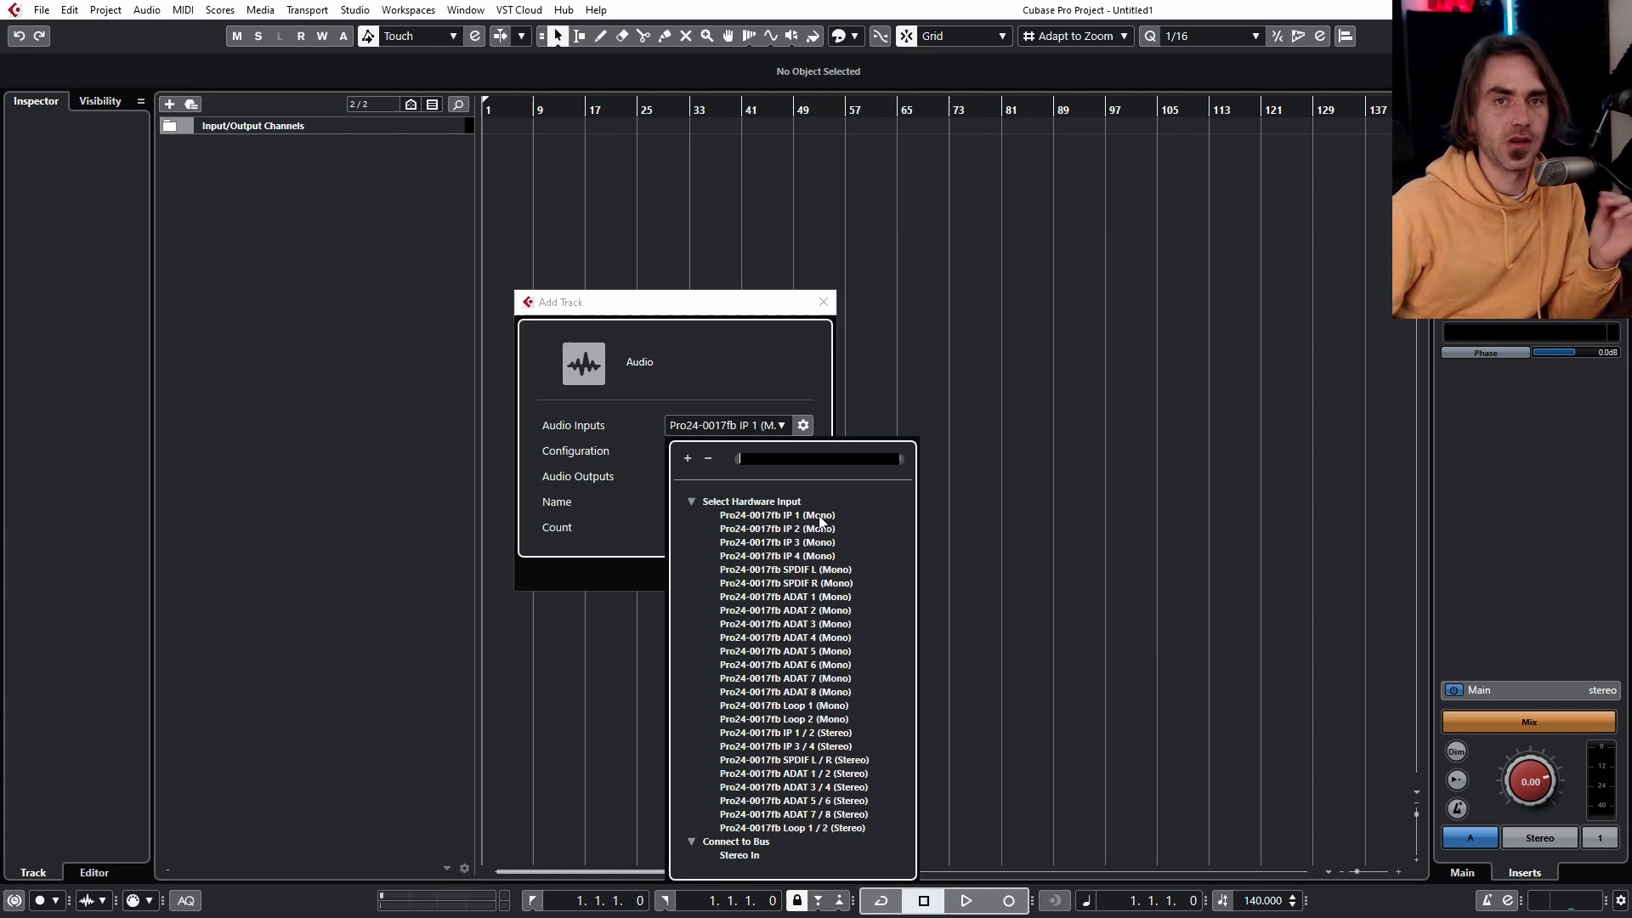
mouse_move(903, 551)
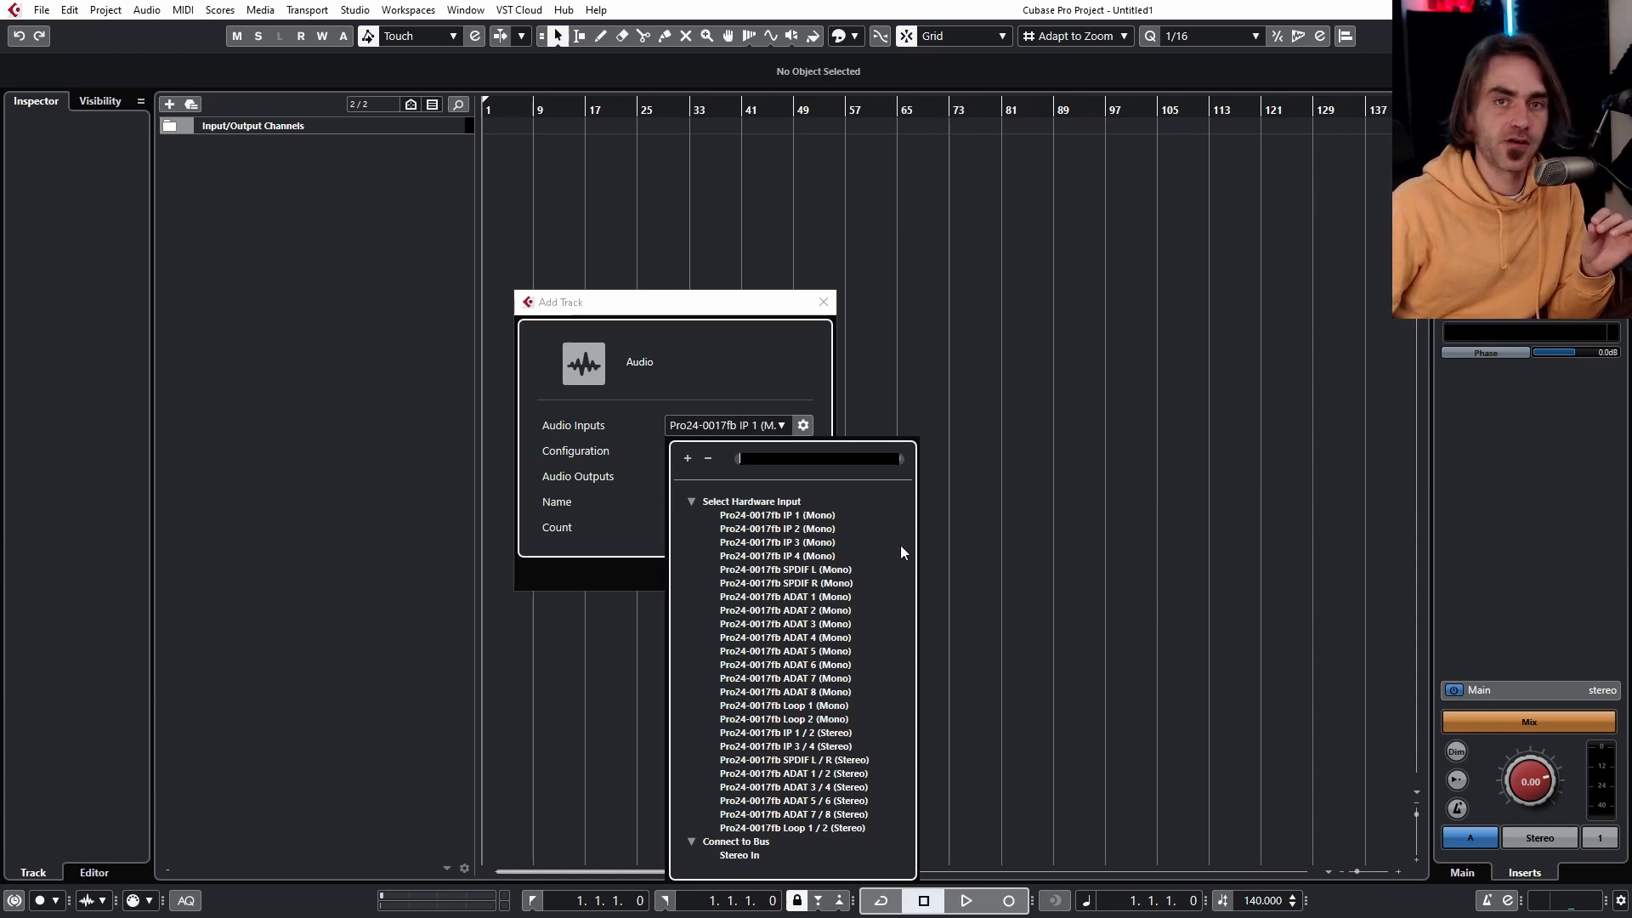
mouse_move(806, 520)
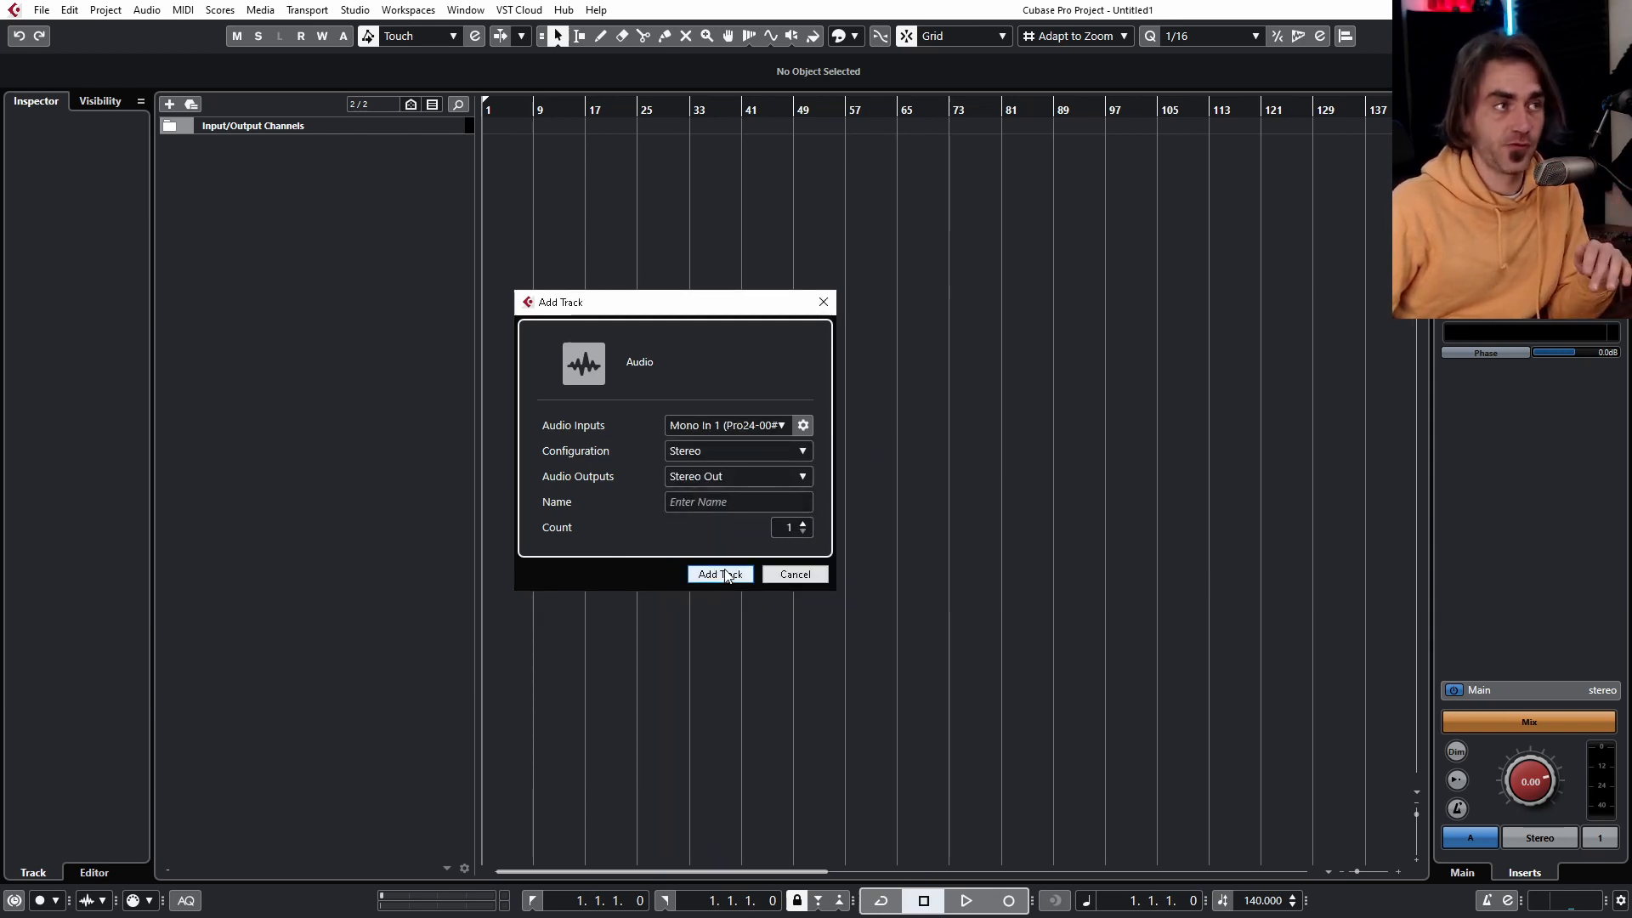
left_click(736, 501)
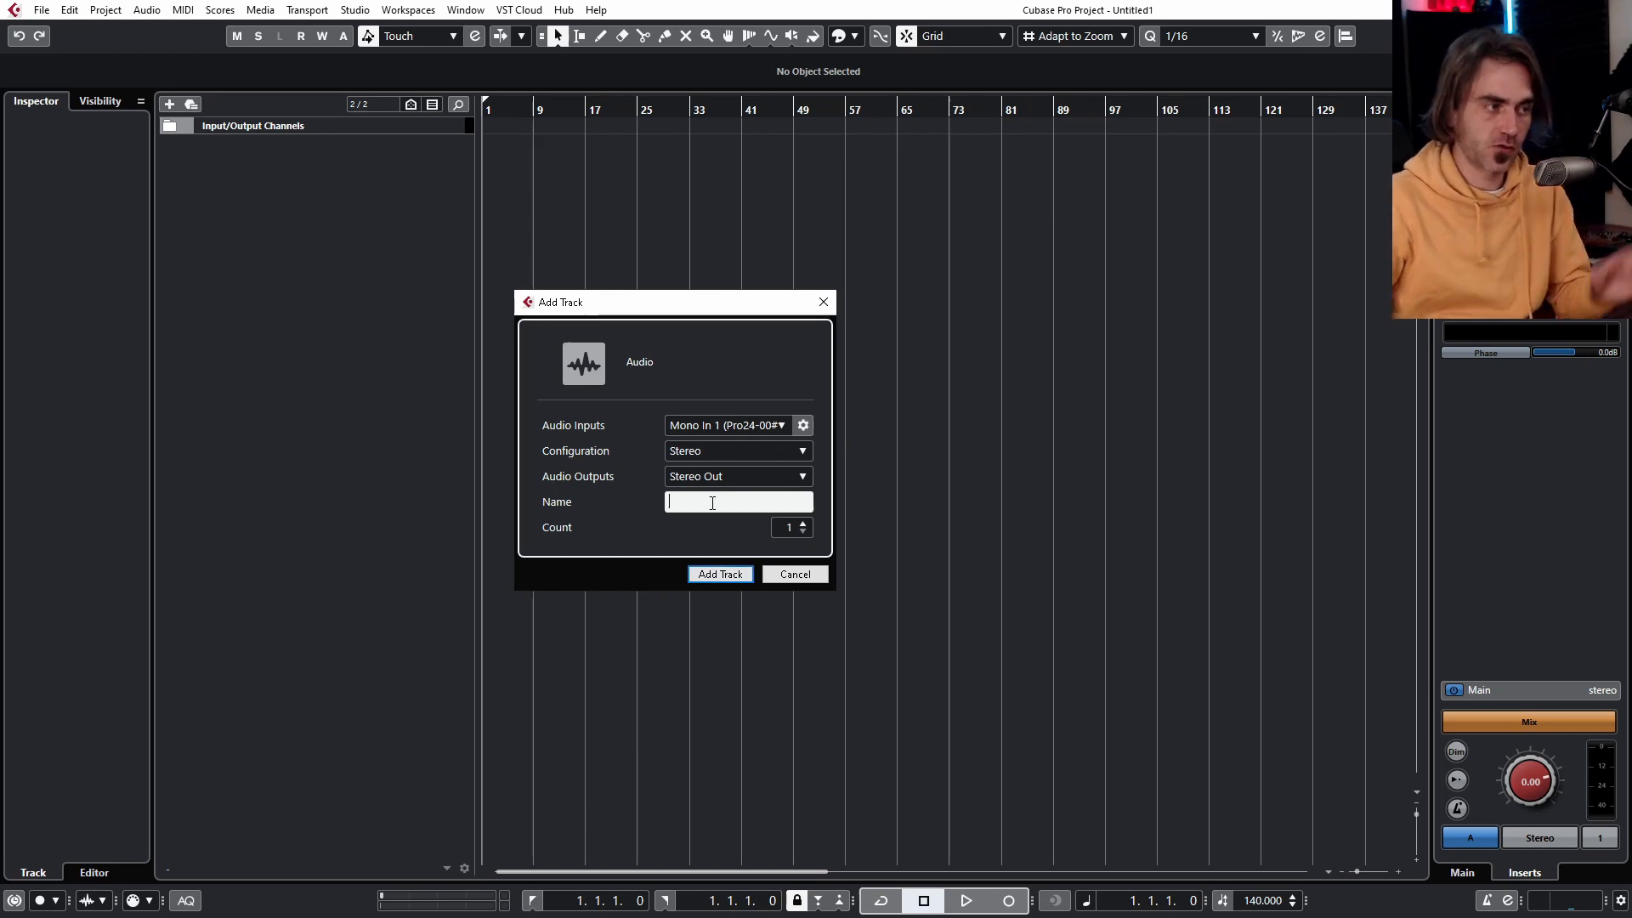
type("Arturia Mi")
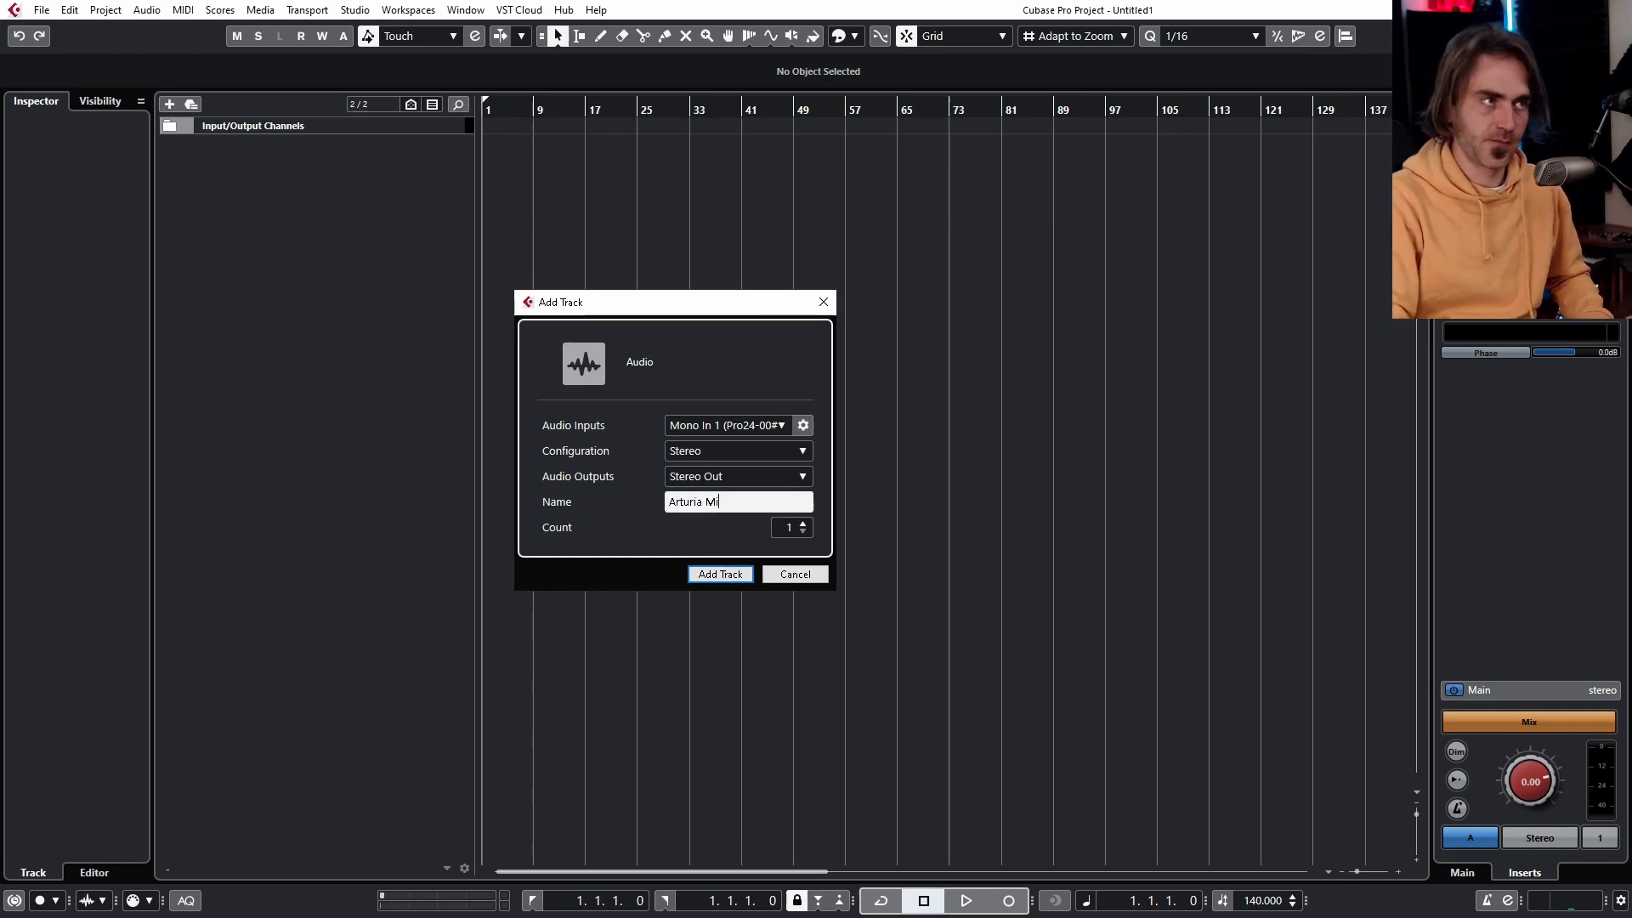
Create the Arturia Microfreak track and place the Saffire MixControl window beside Cubase
left_click(719, 573)
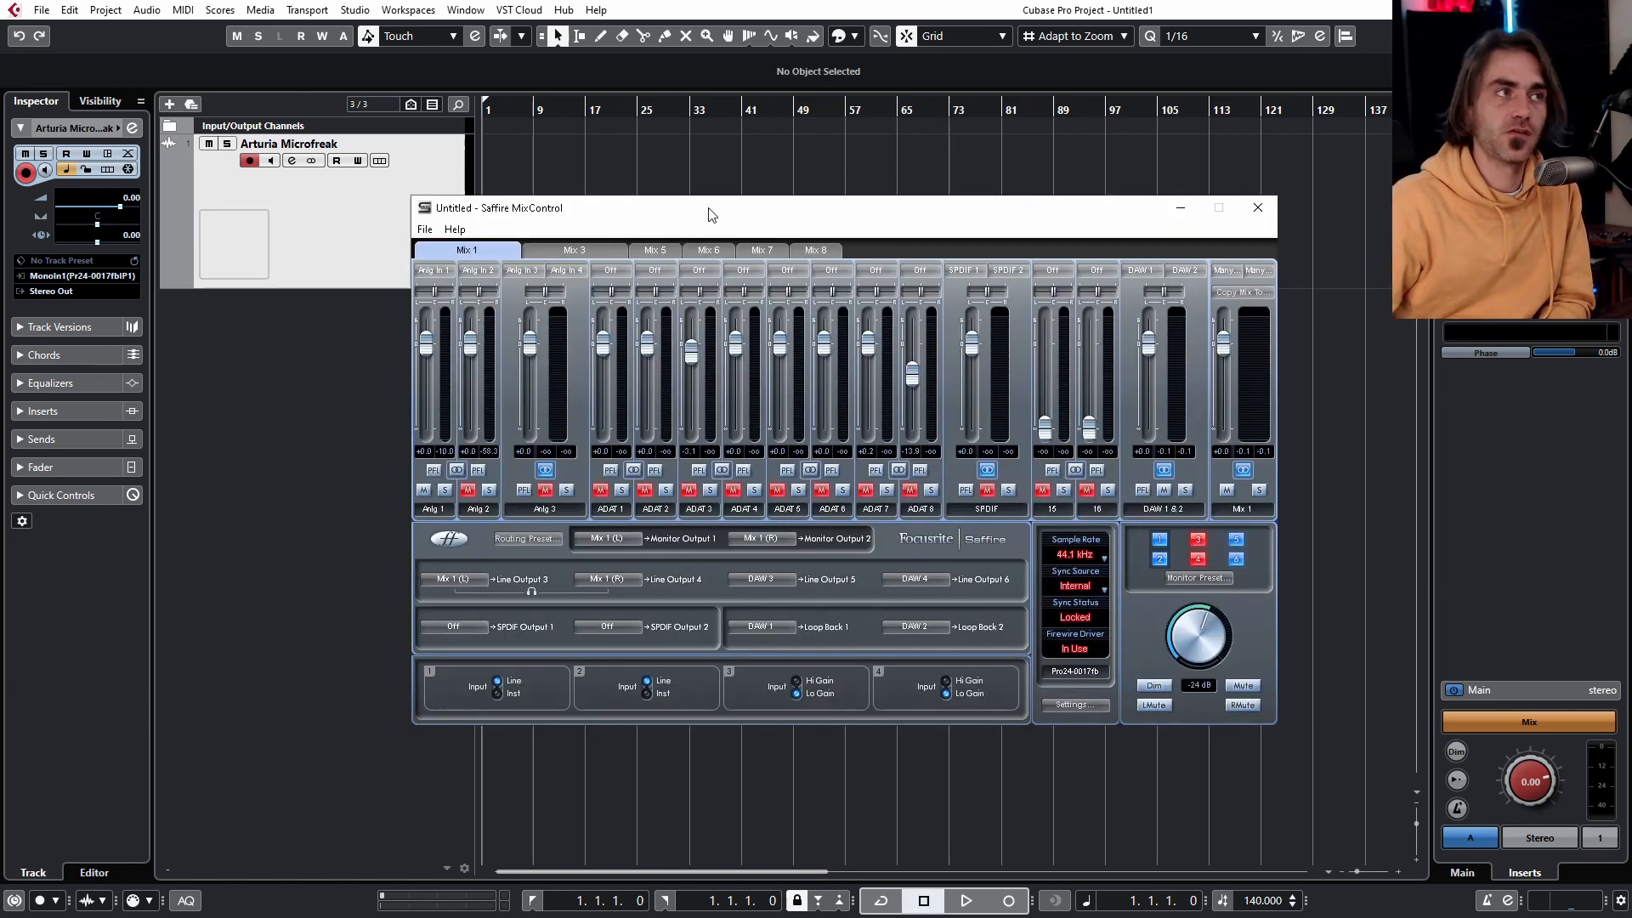
left_click_drag(707, 207, 967, 231)
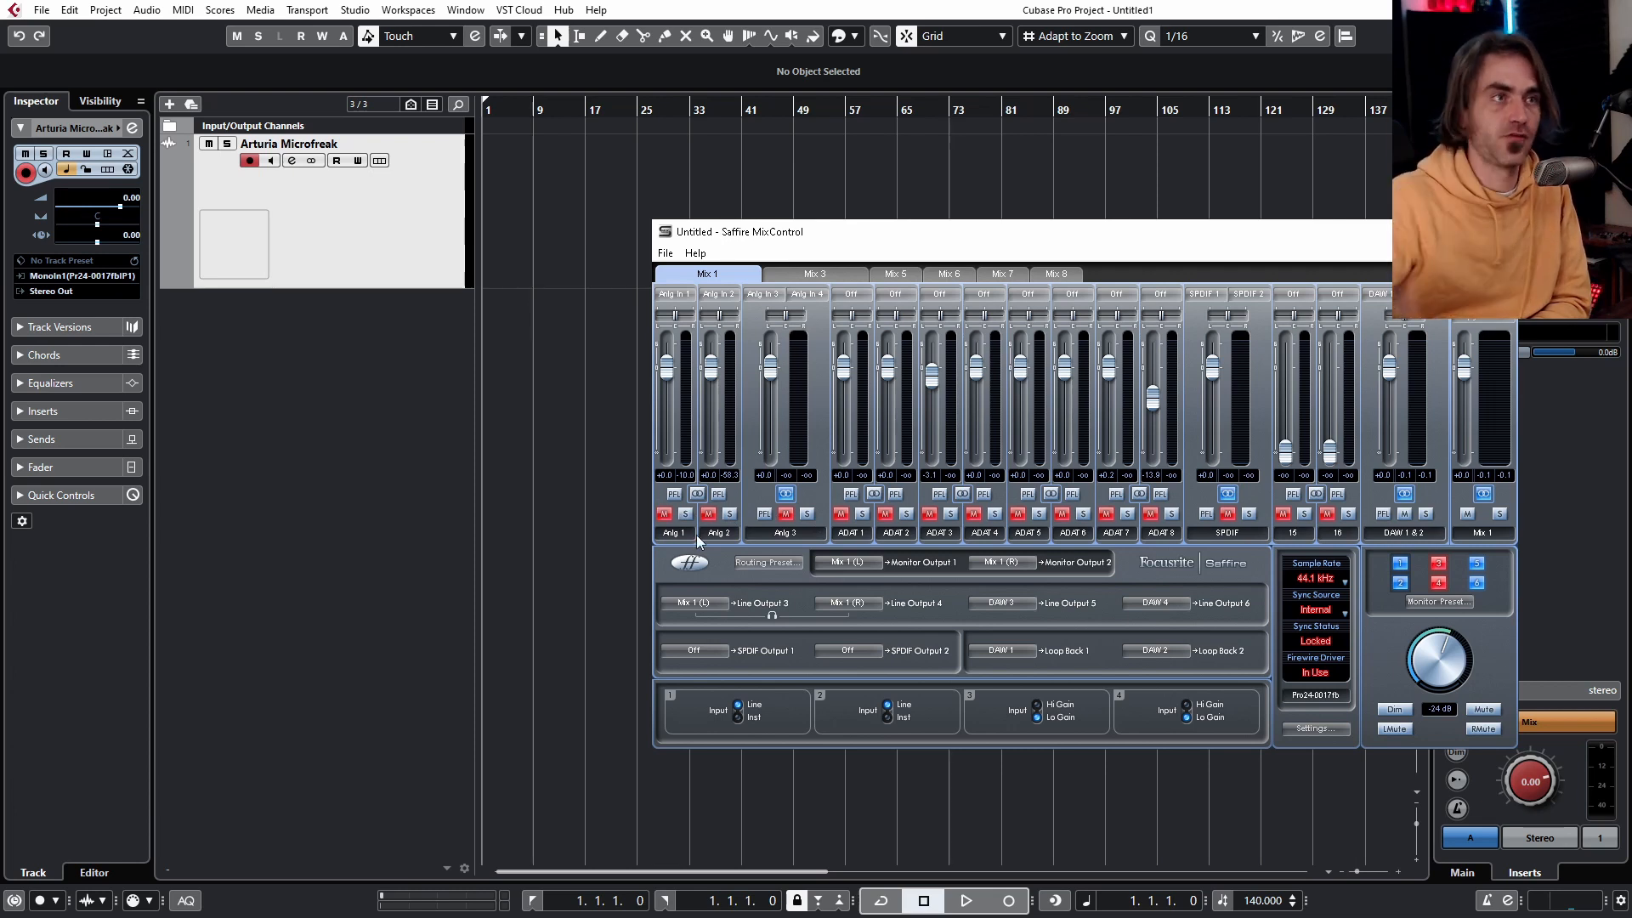
mouse_move(632, 414)
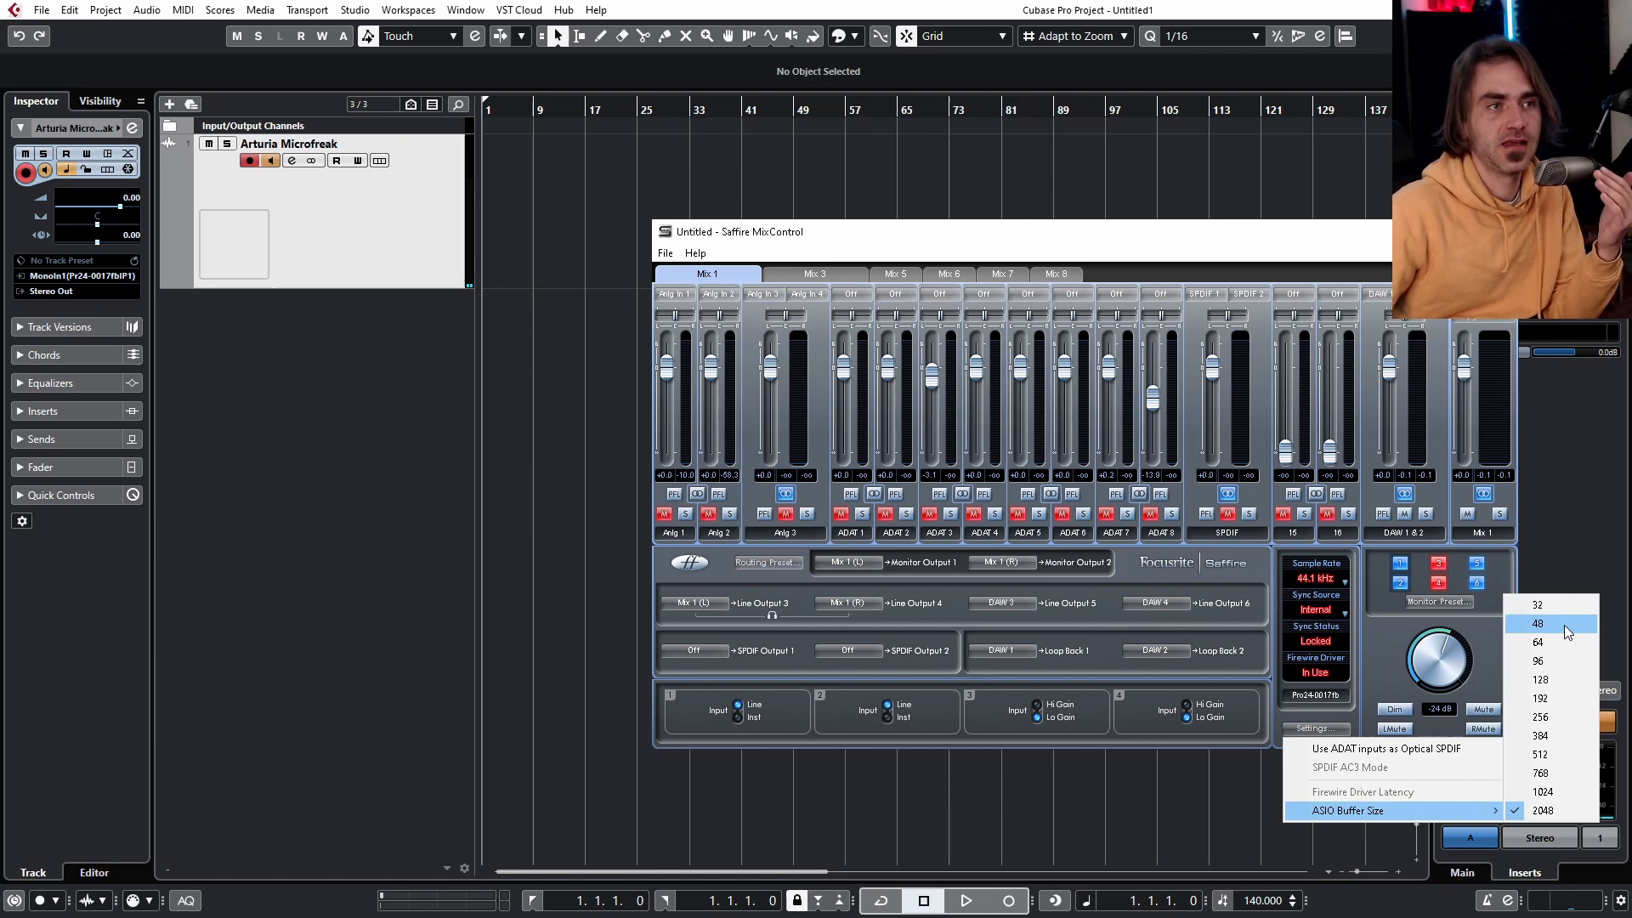
mouse_move(1550, 643)
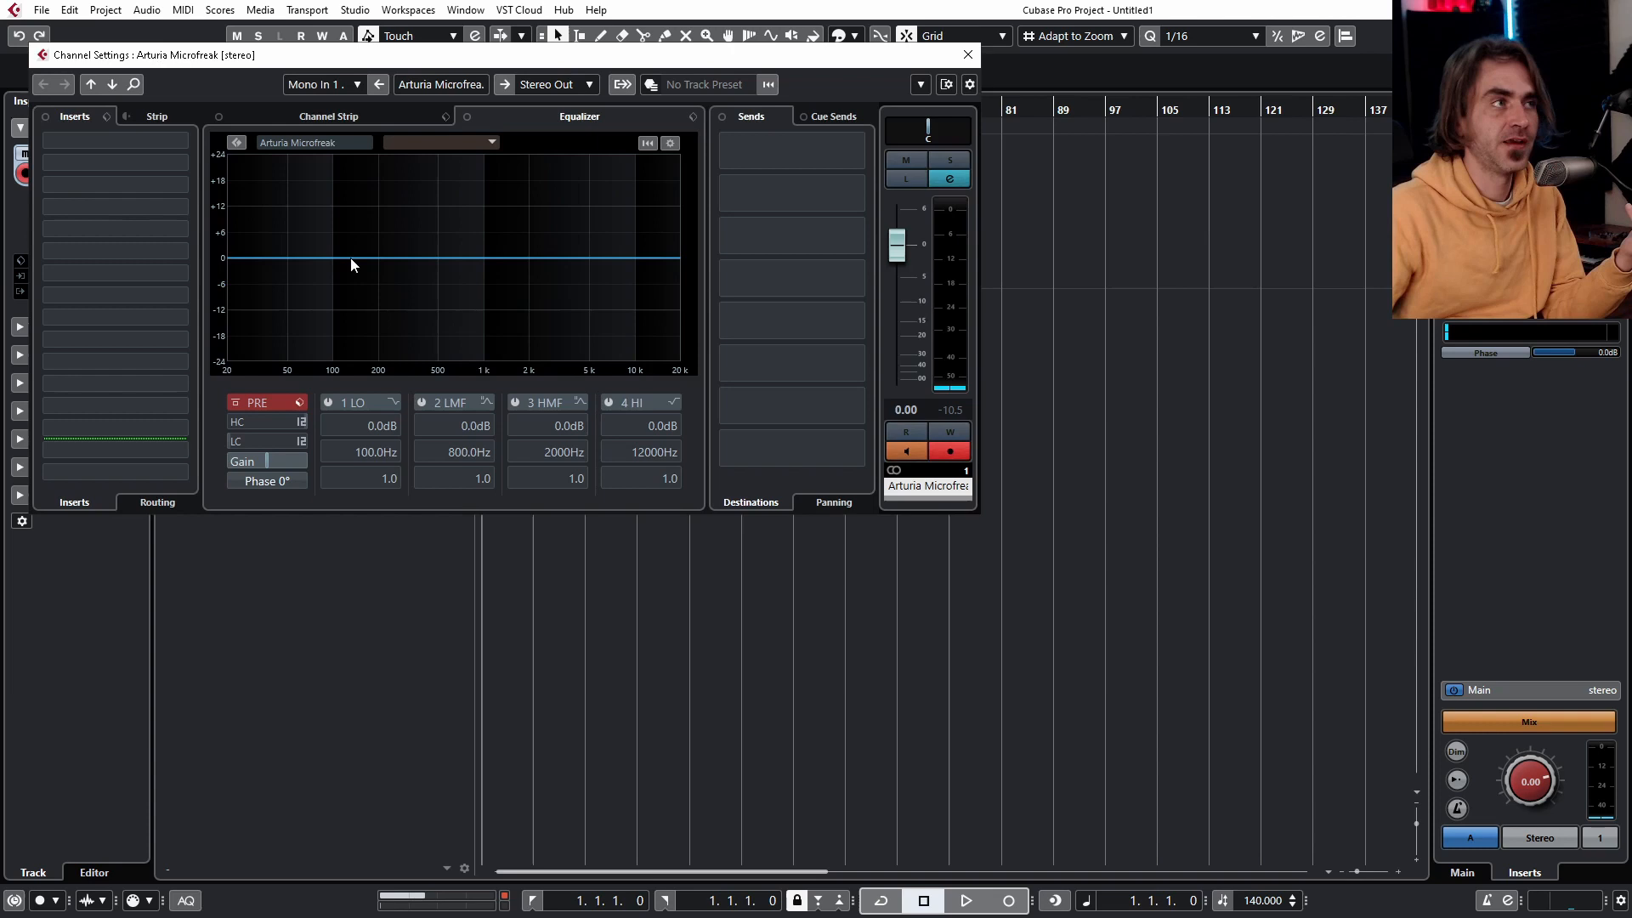
Load Snap Heap as an insert with Delay on Serial Bus 2 and Convolver on Serial Bus 4
left_click(113, 139)
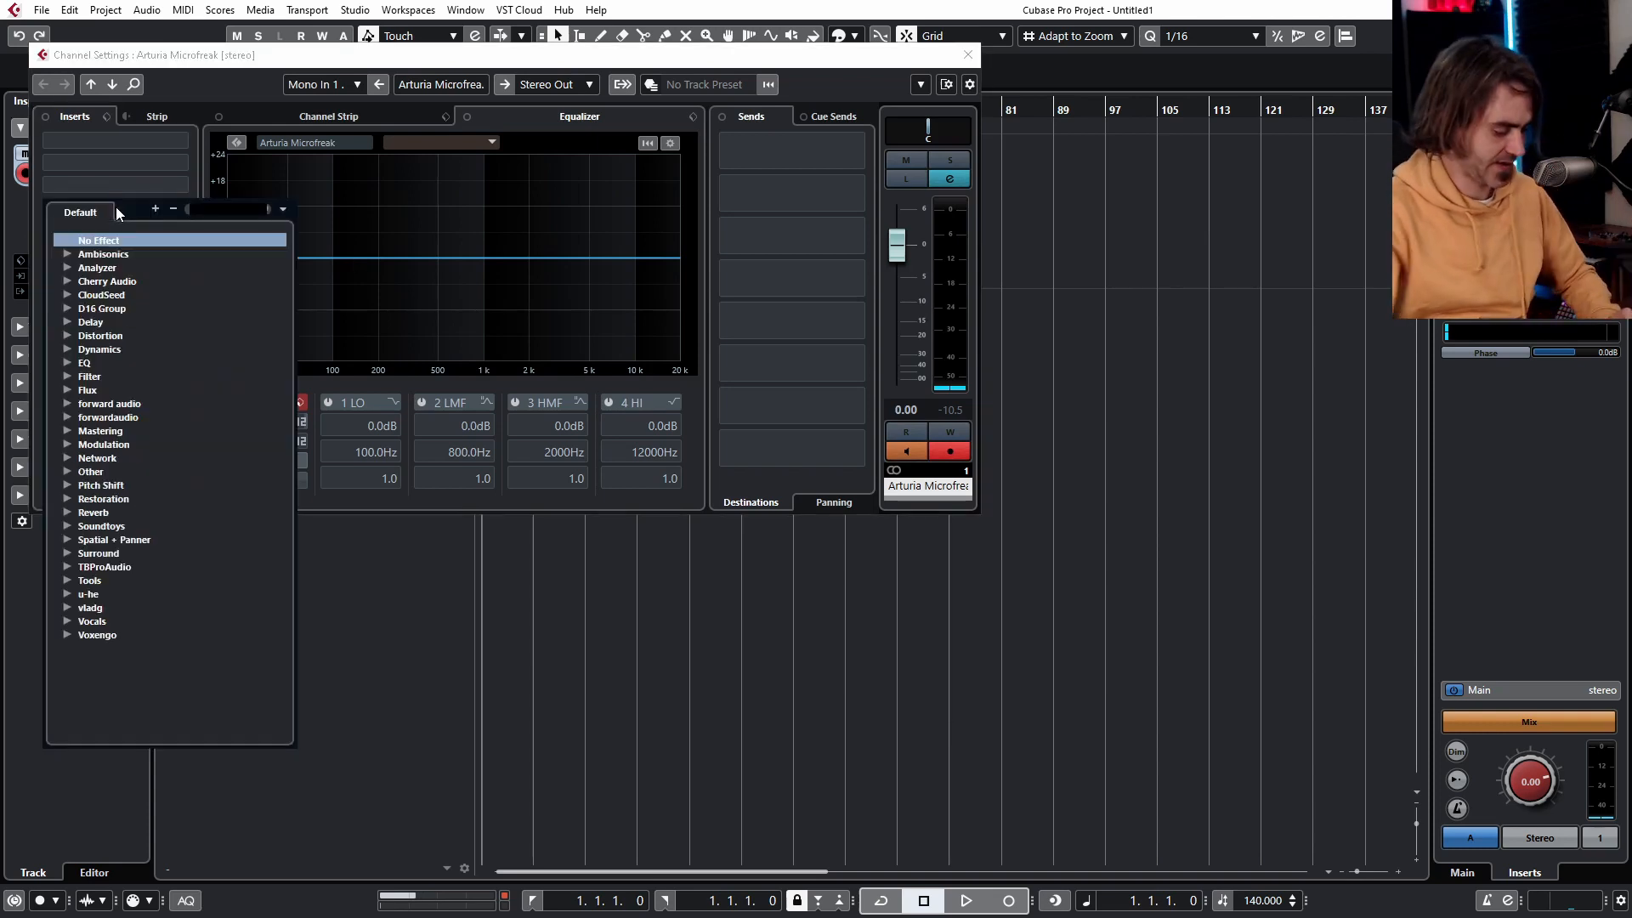
type("snap")
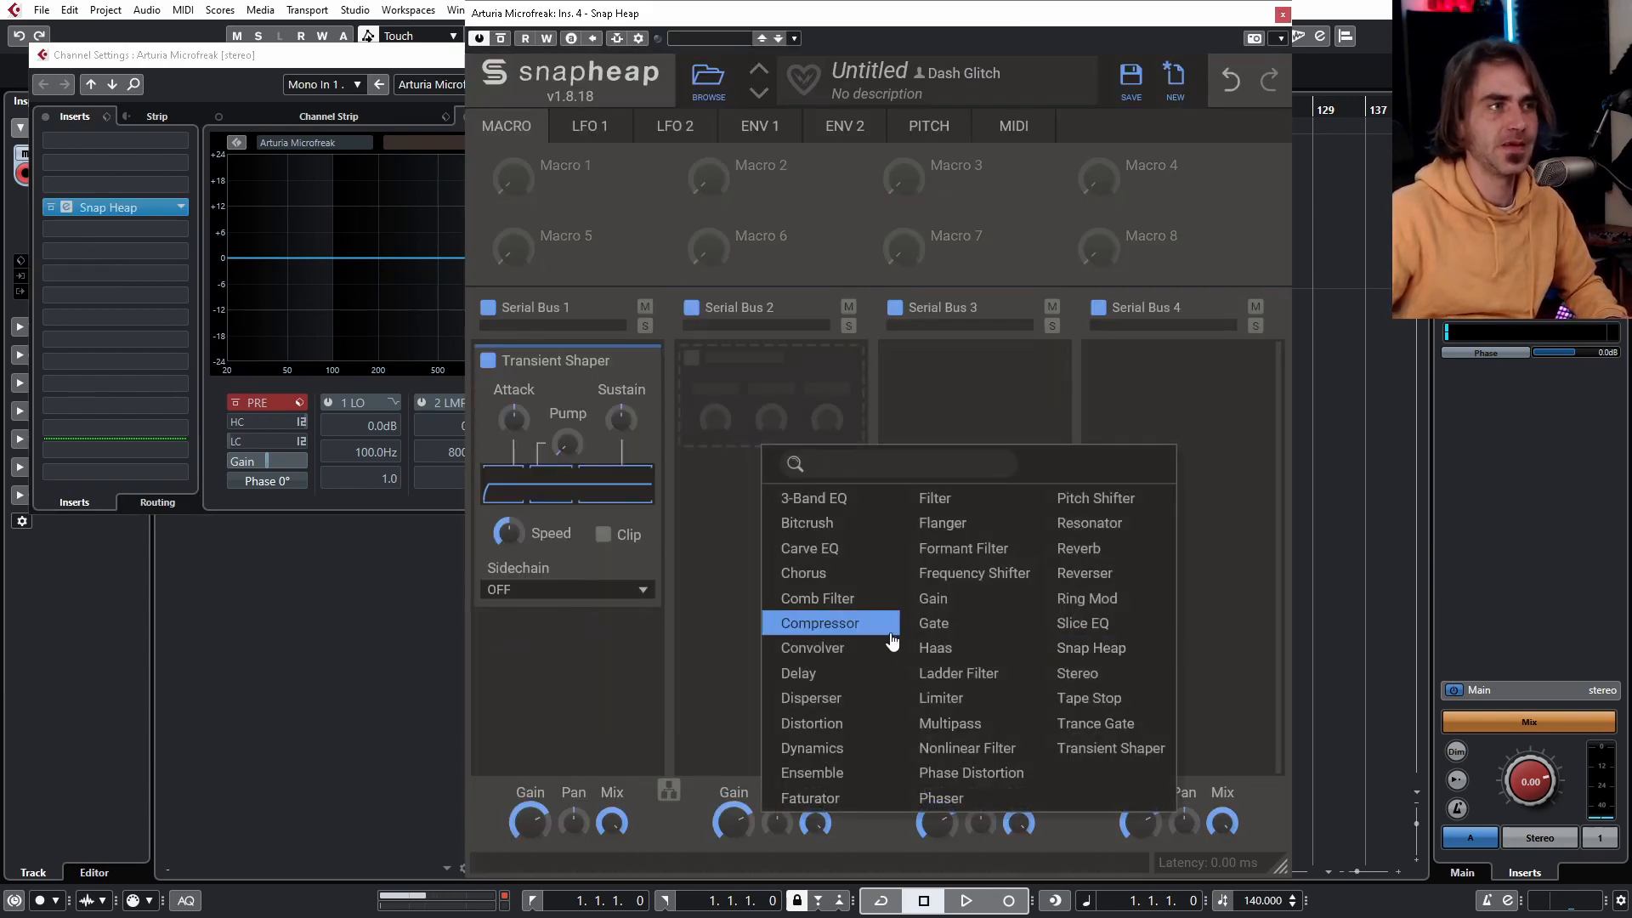
left_click(799, 673)
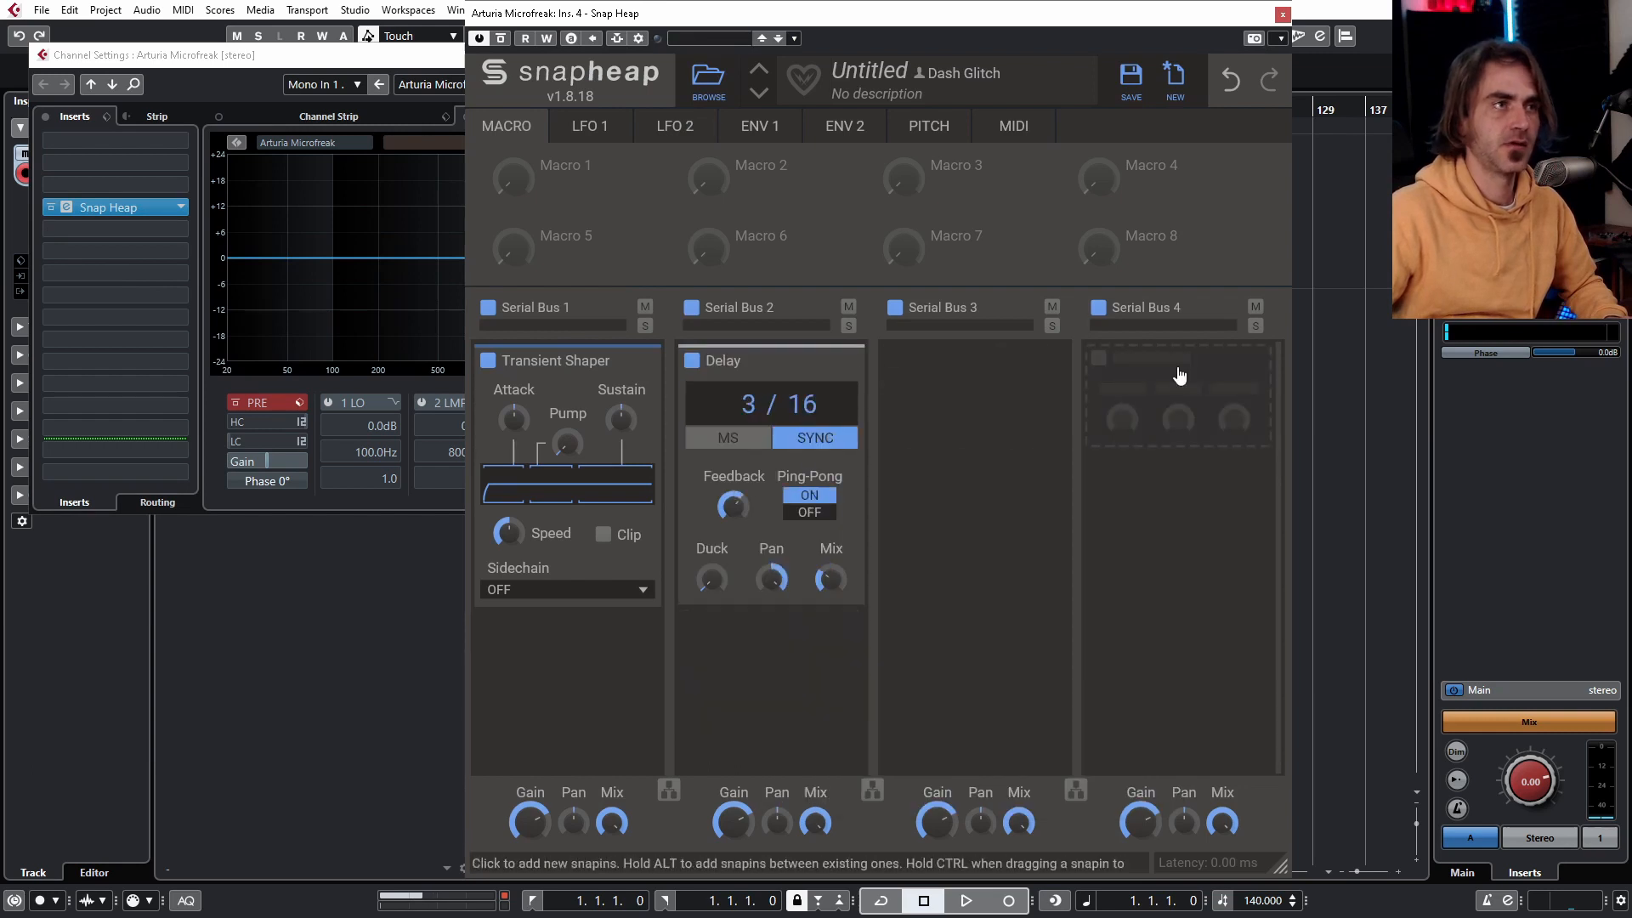
left_click(1180, 374)
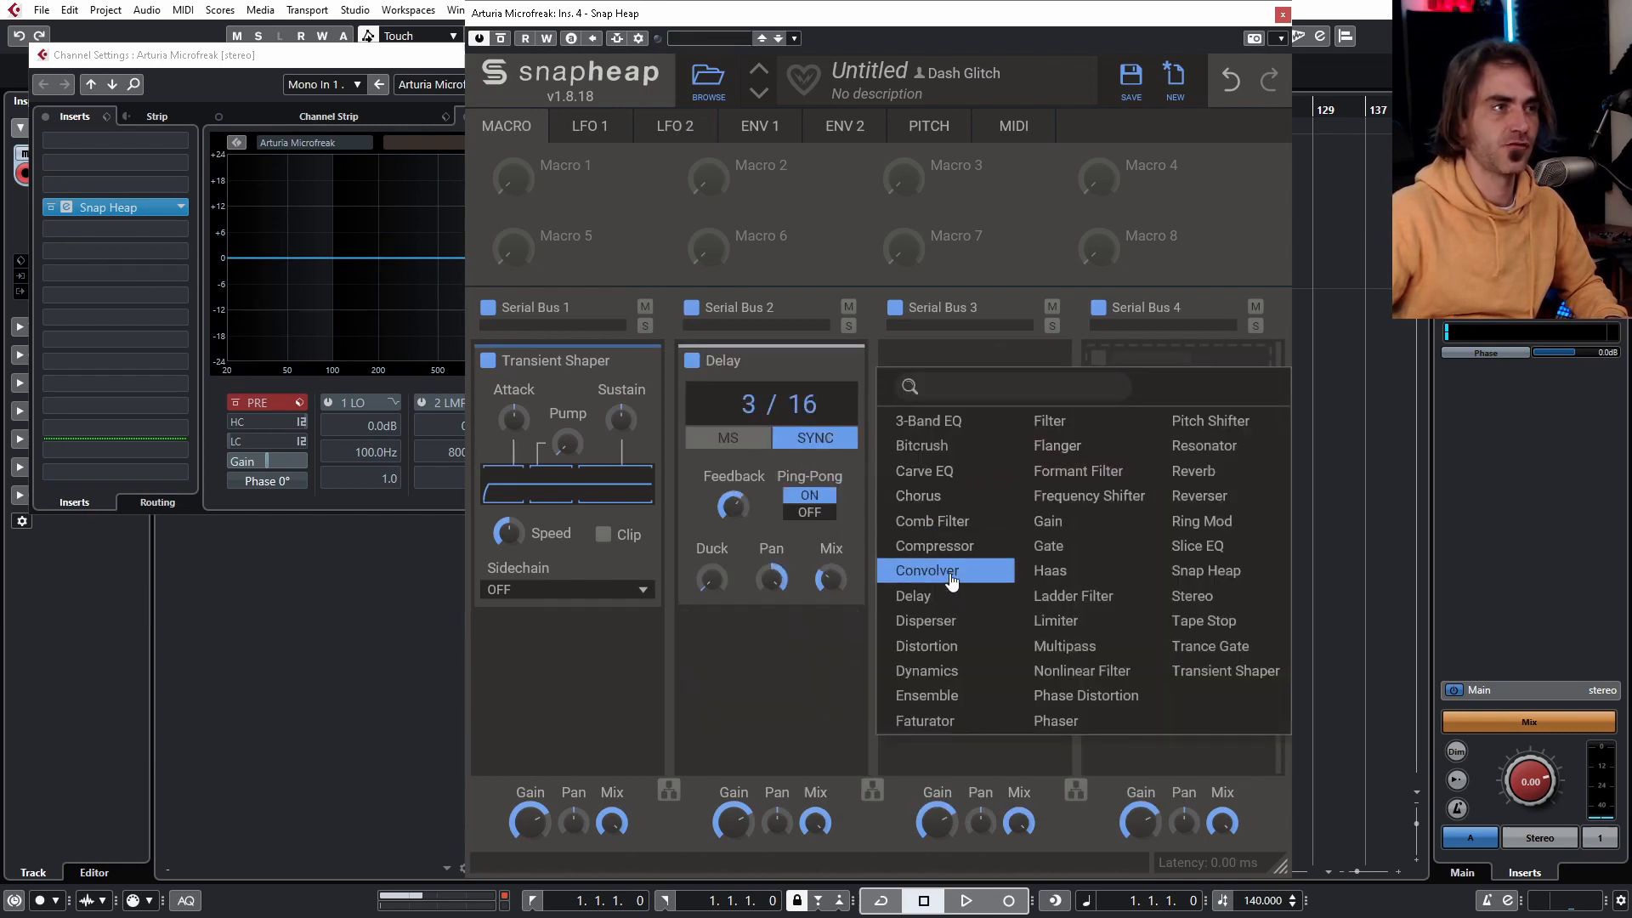
left_click(925, 571)
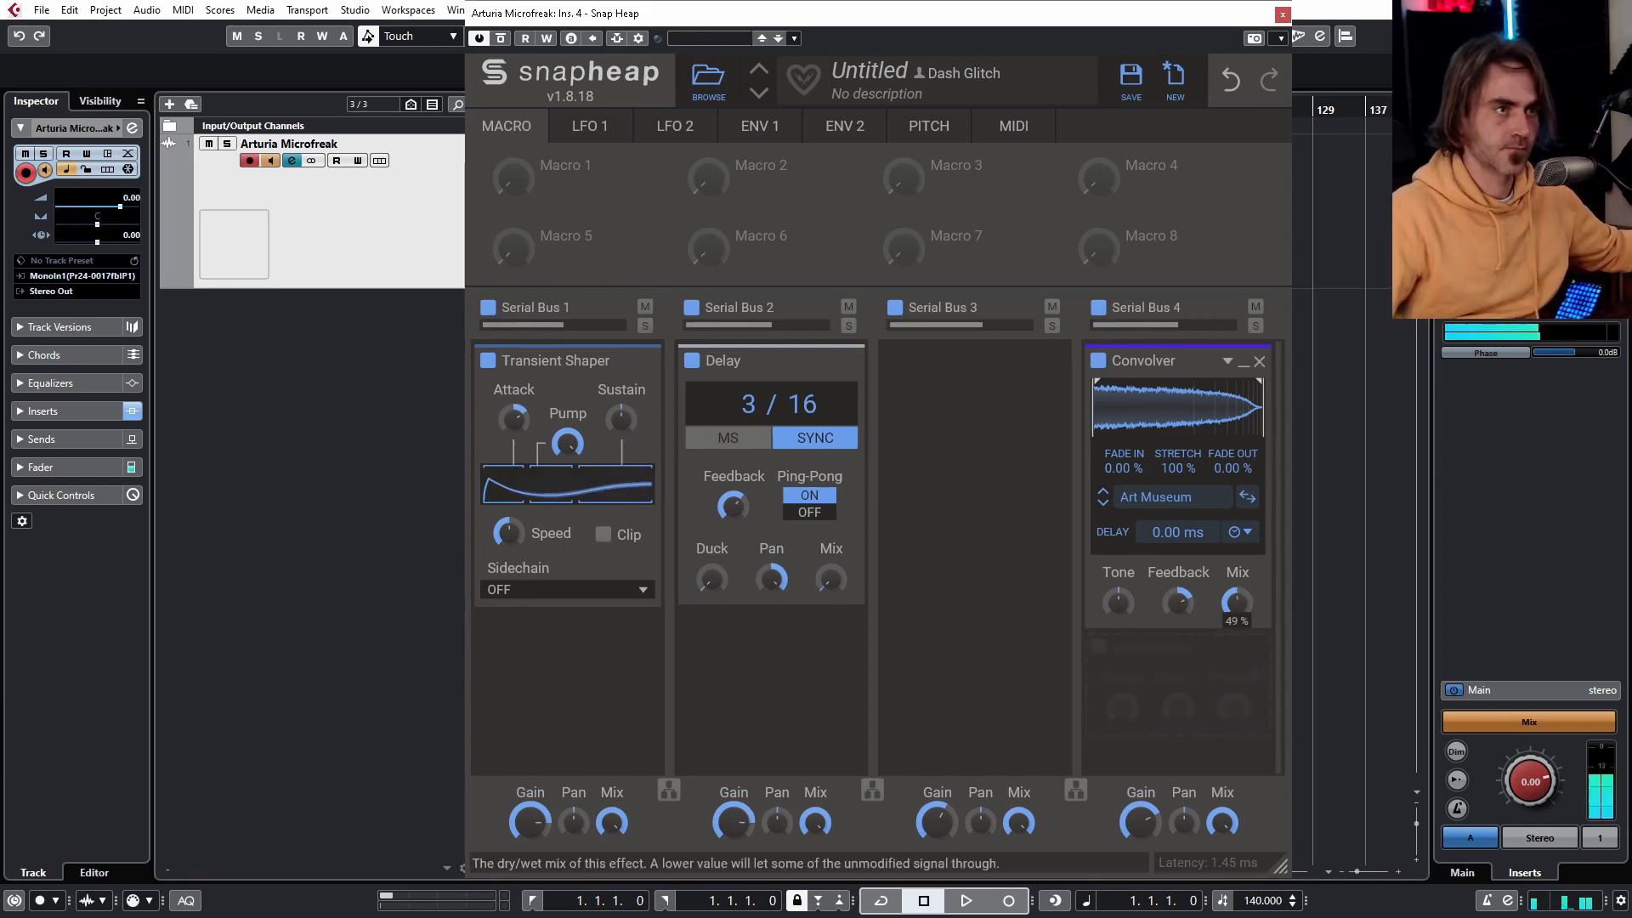
Lower the Convolver's dry/wet Mix knob
left_click_drag(1236, 602, 1235, 624)
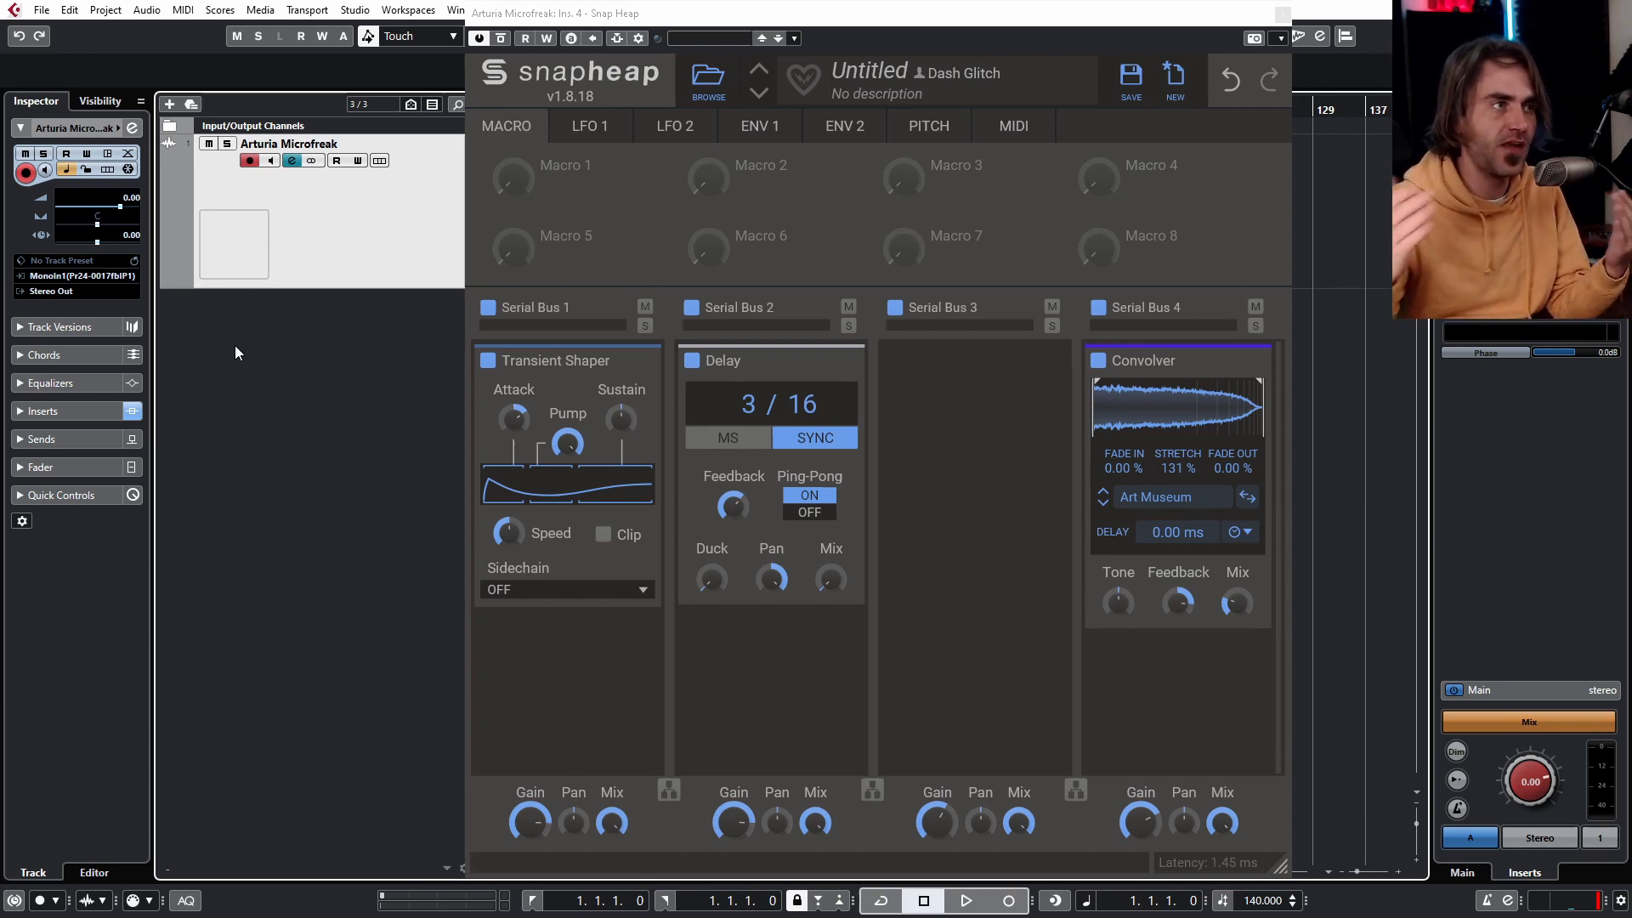
mouse_move(741, 257)
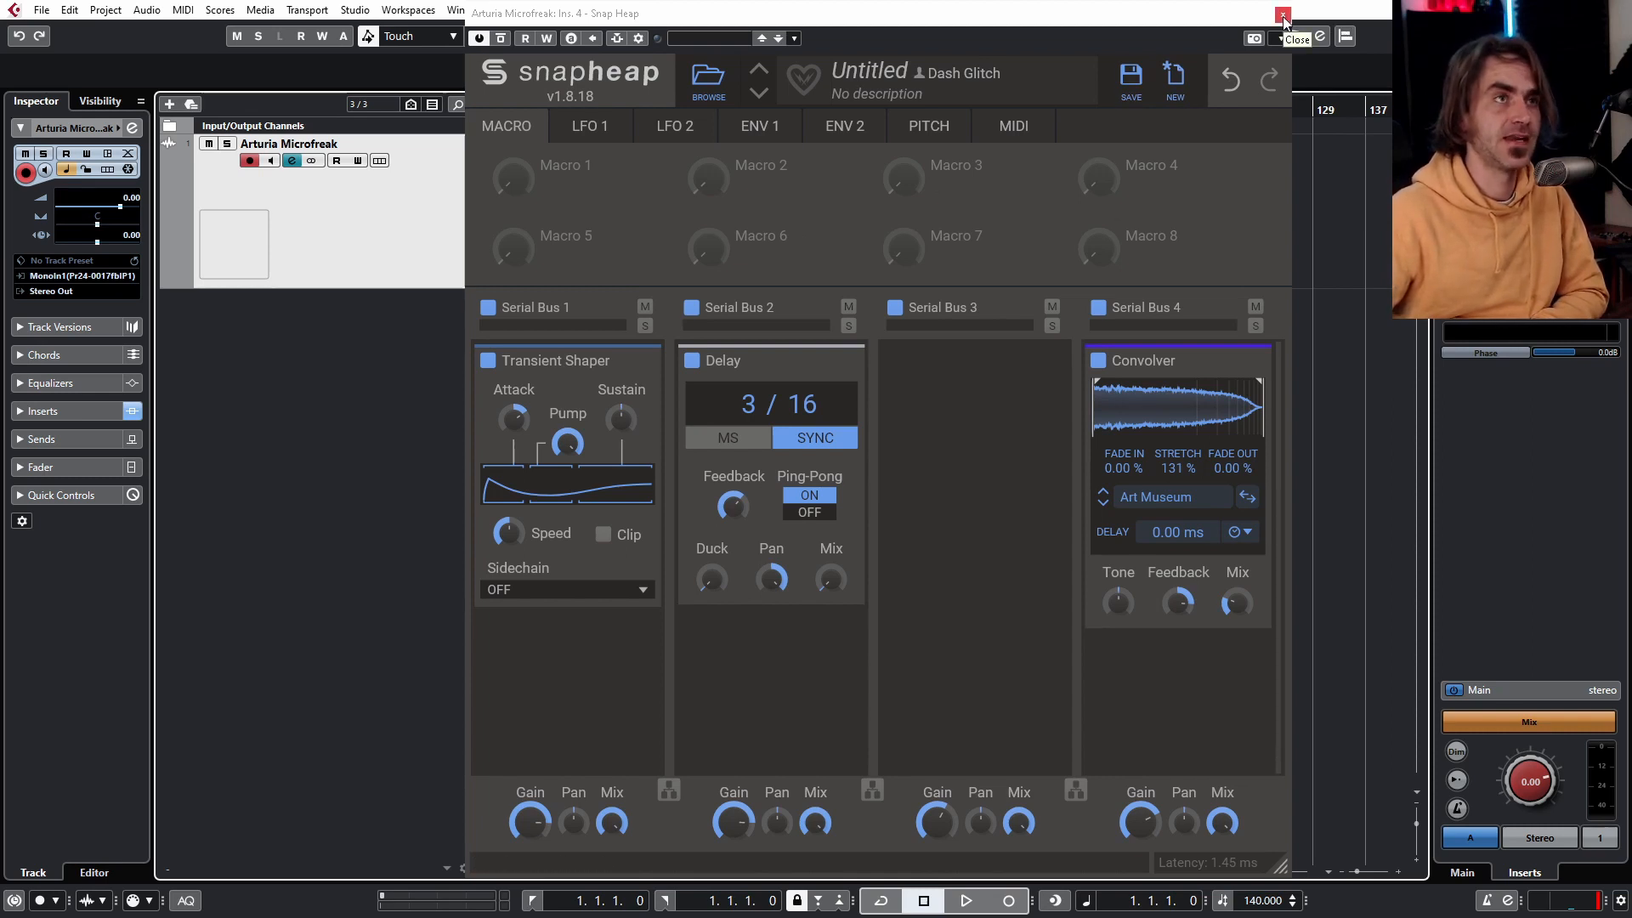
Monitor the Microfreak track's input and start looped playback from the transport
left_click(1282, 14)
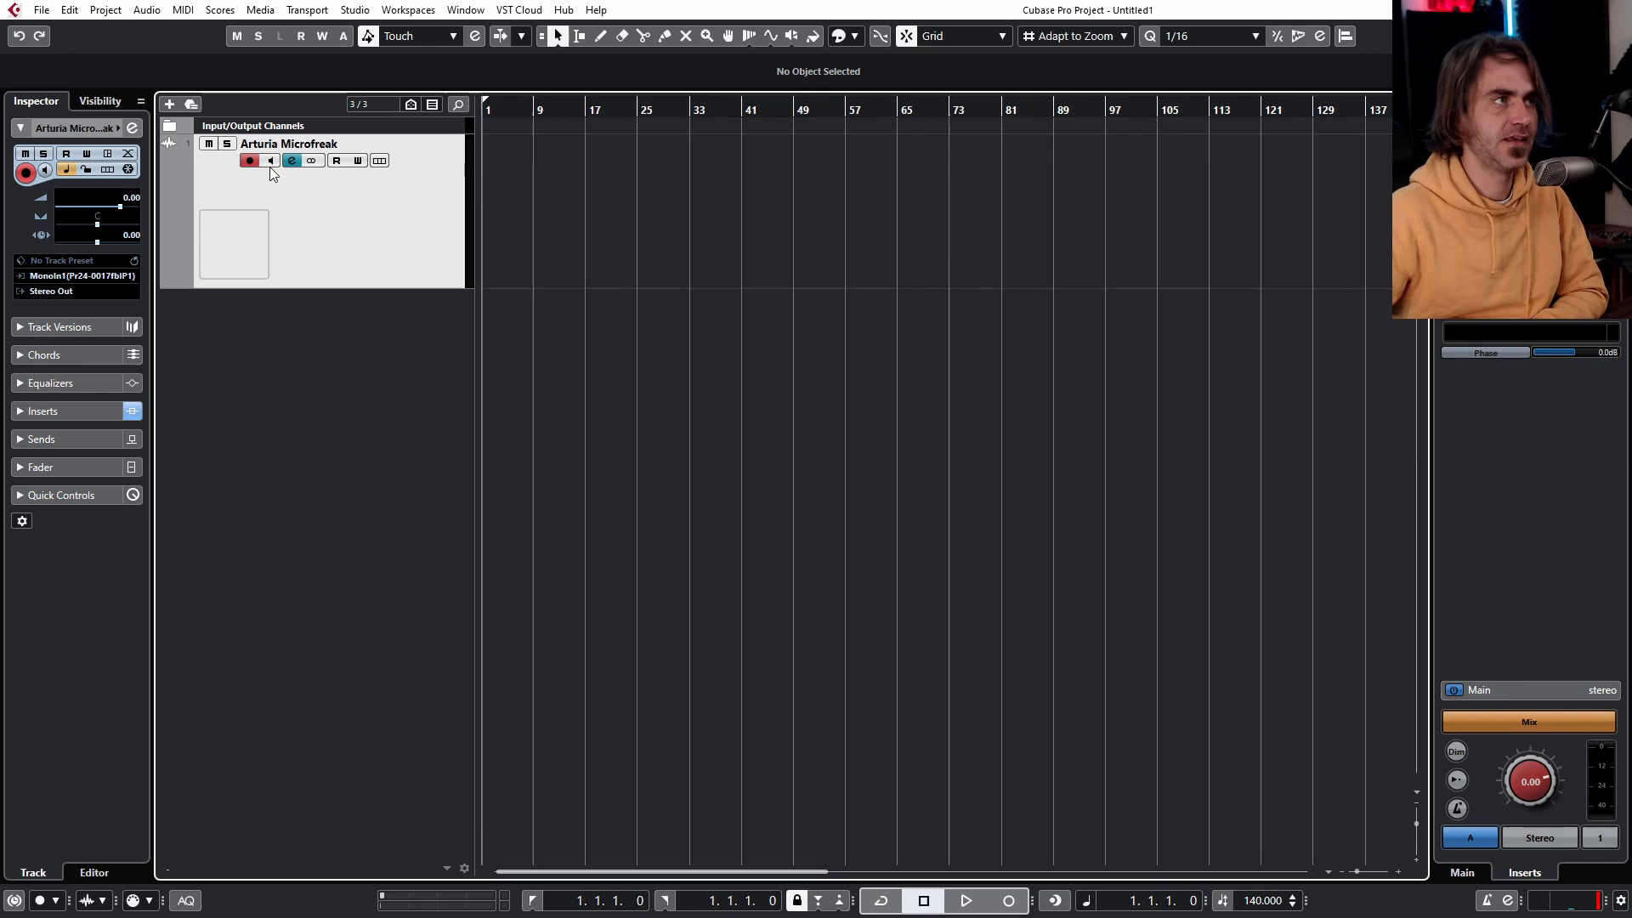
left_click(270, 160)
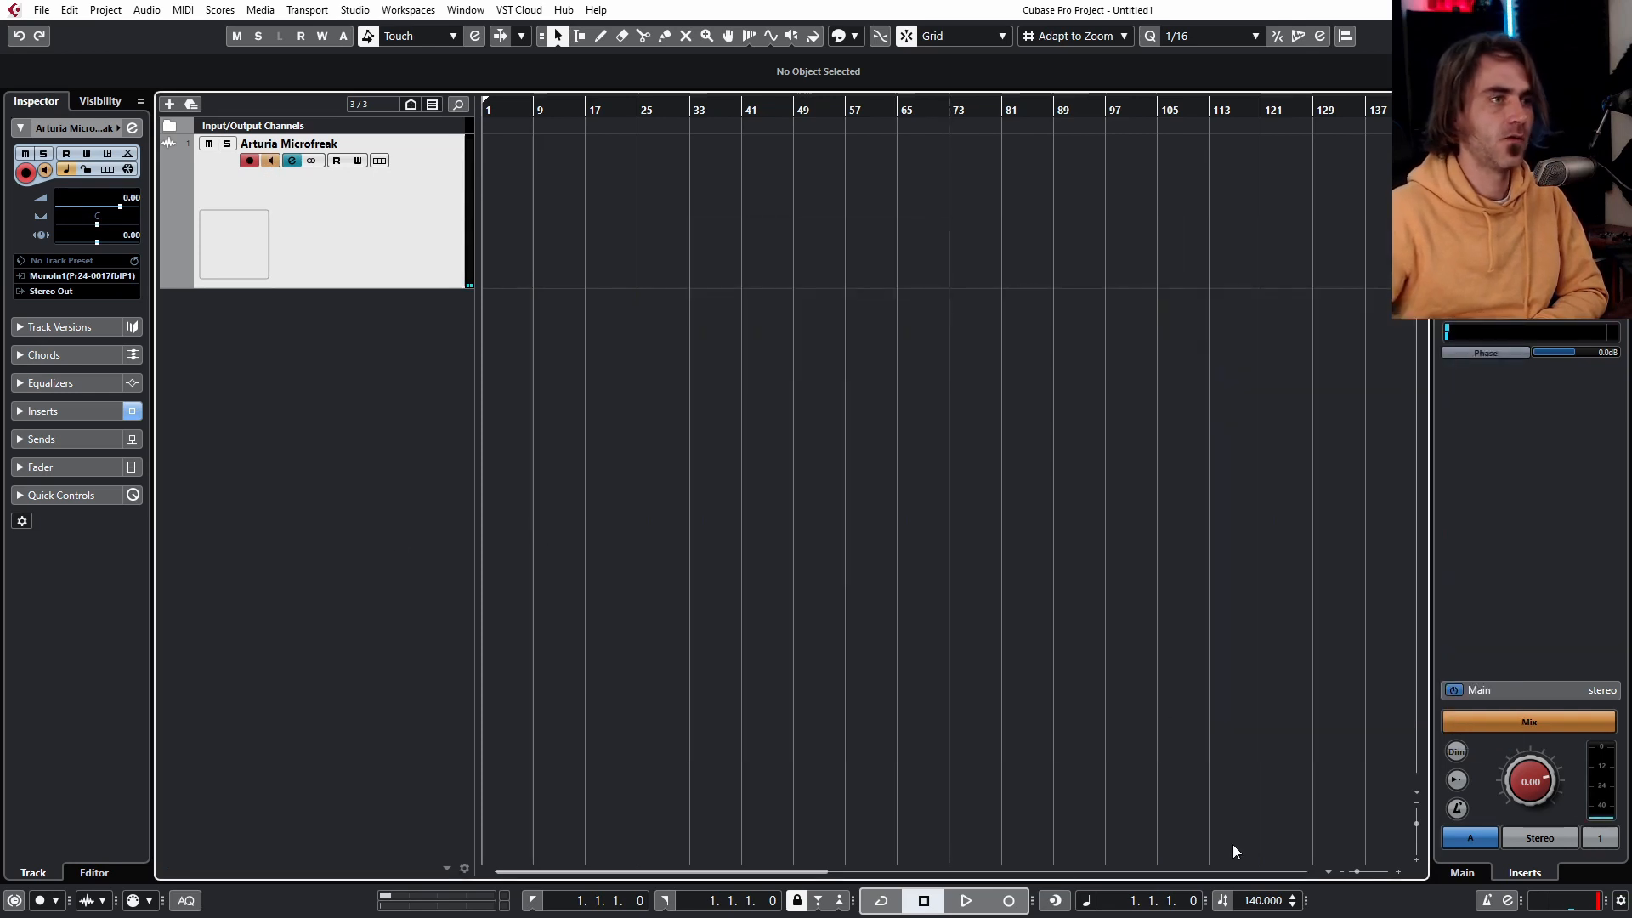
left_click(966, 900)
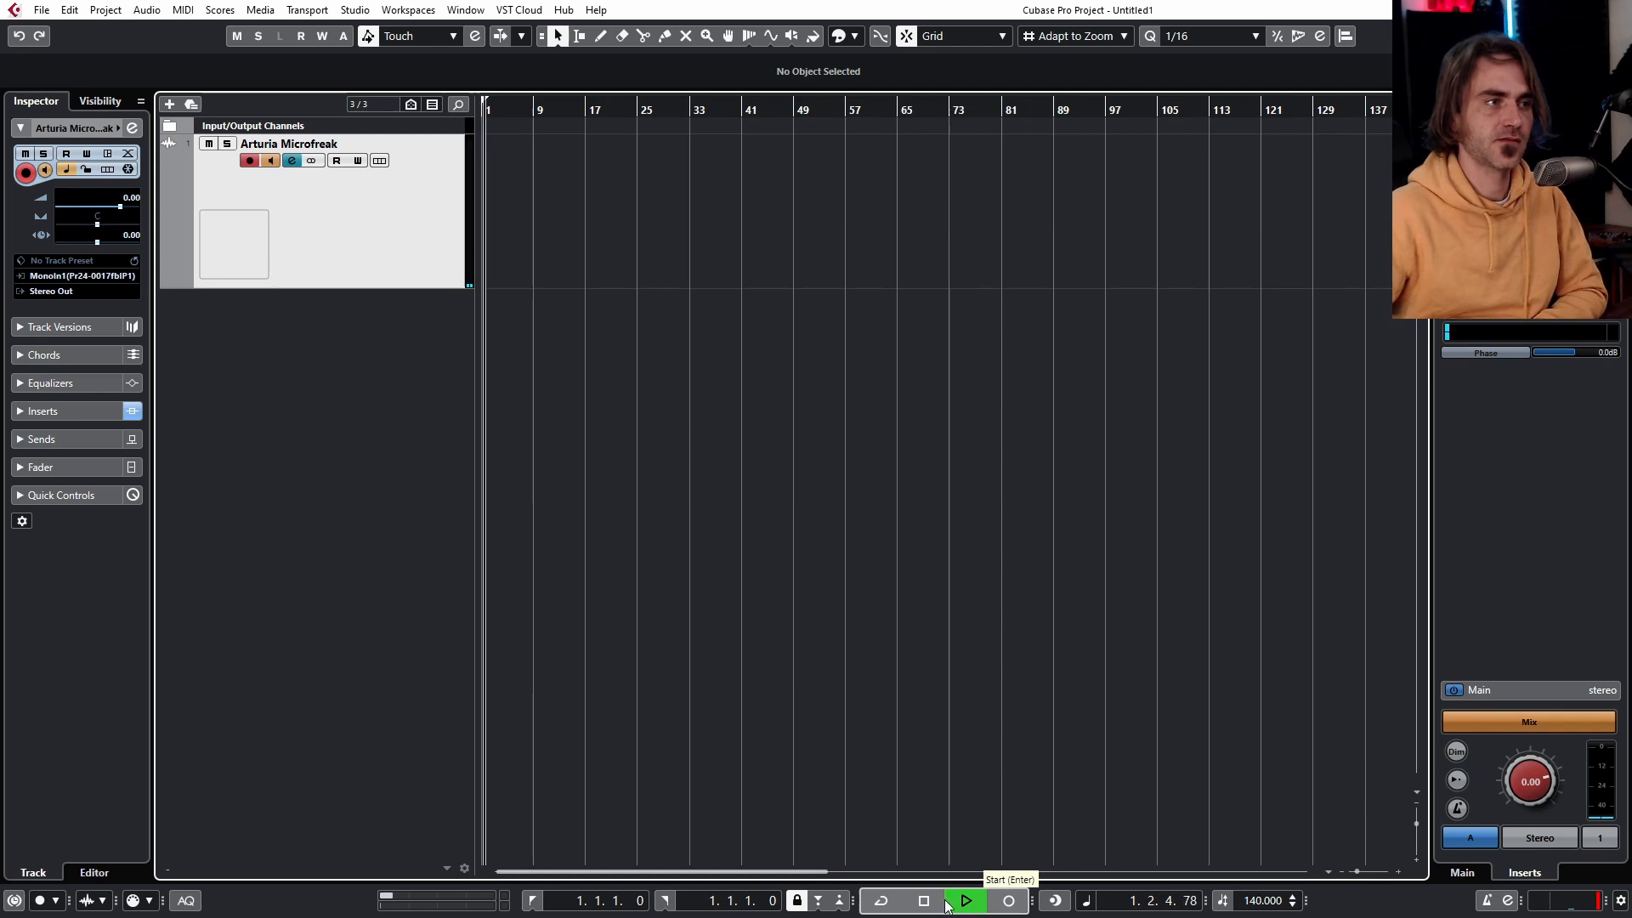
left_click(1007, 901)
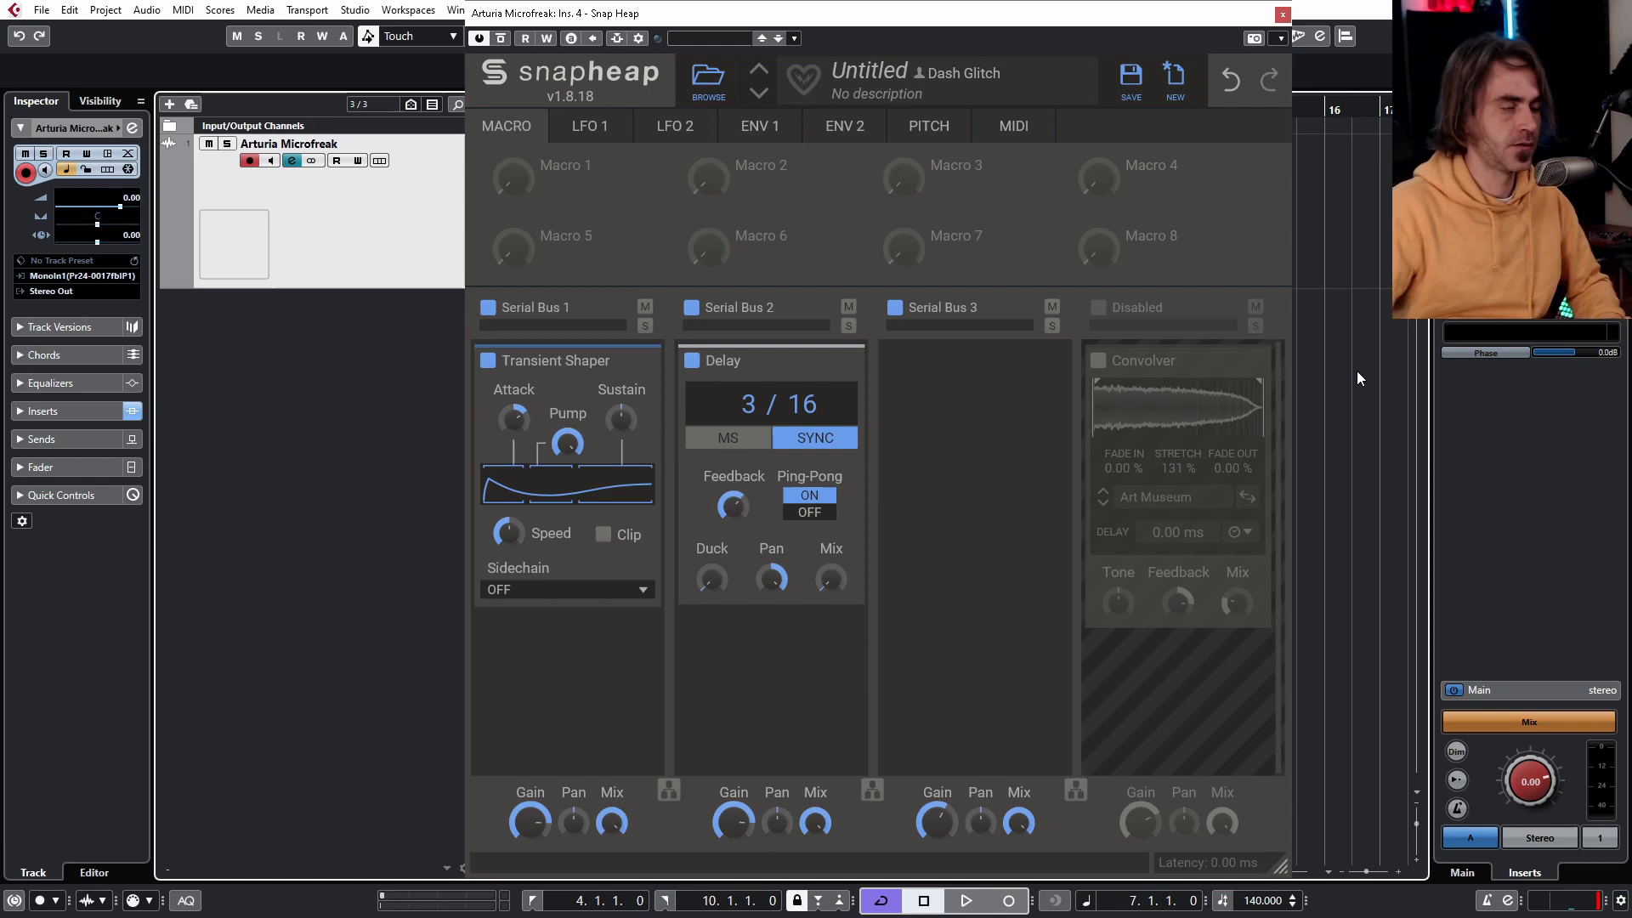
left_click(962, 901)
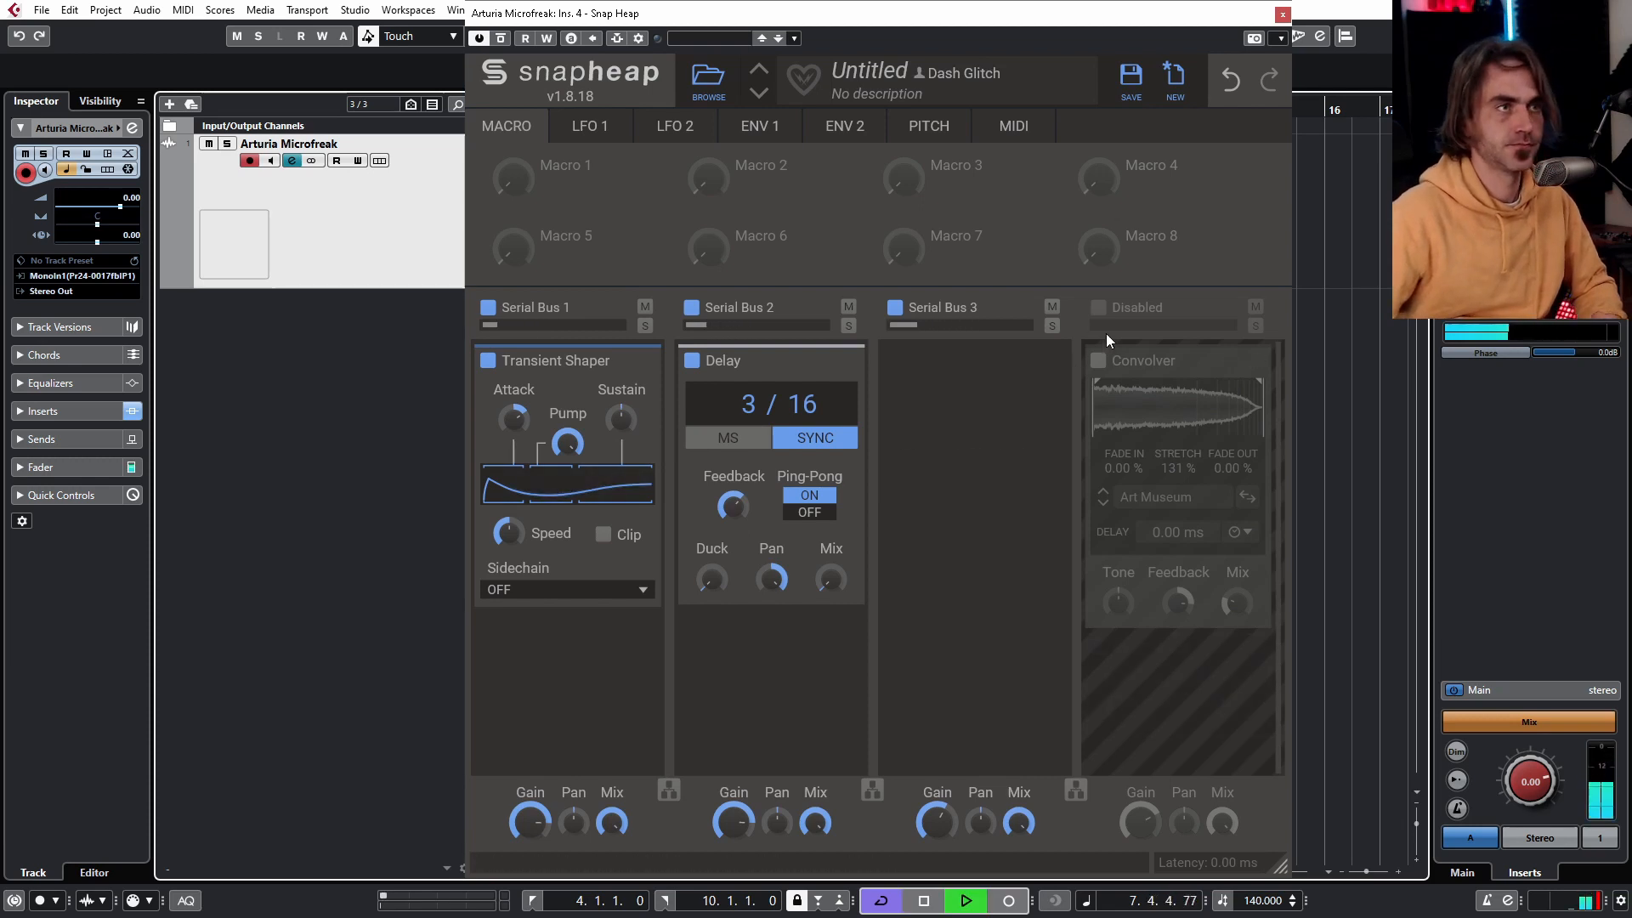
left_click(1098, 308)
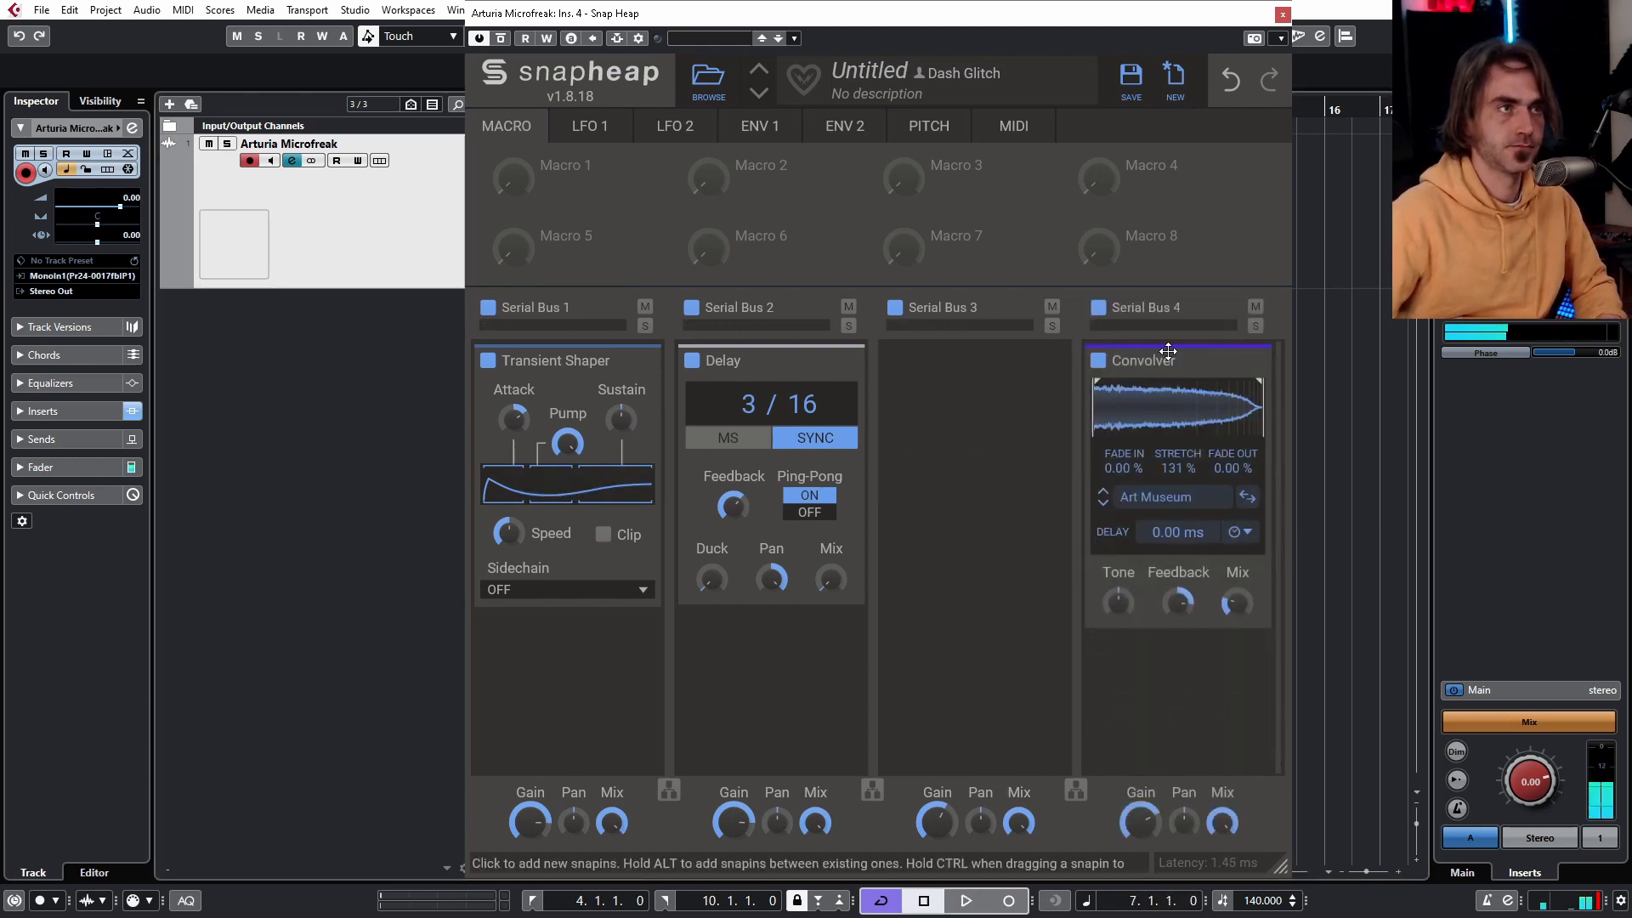
left_click(962, 900)
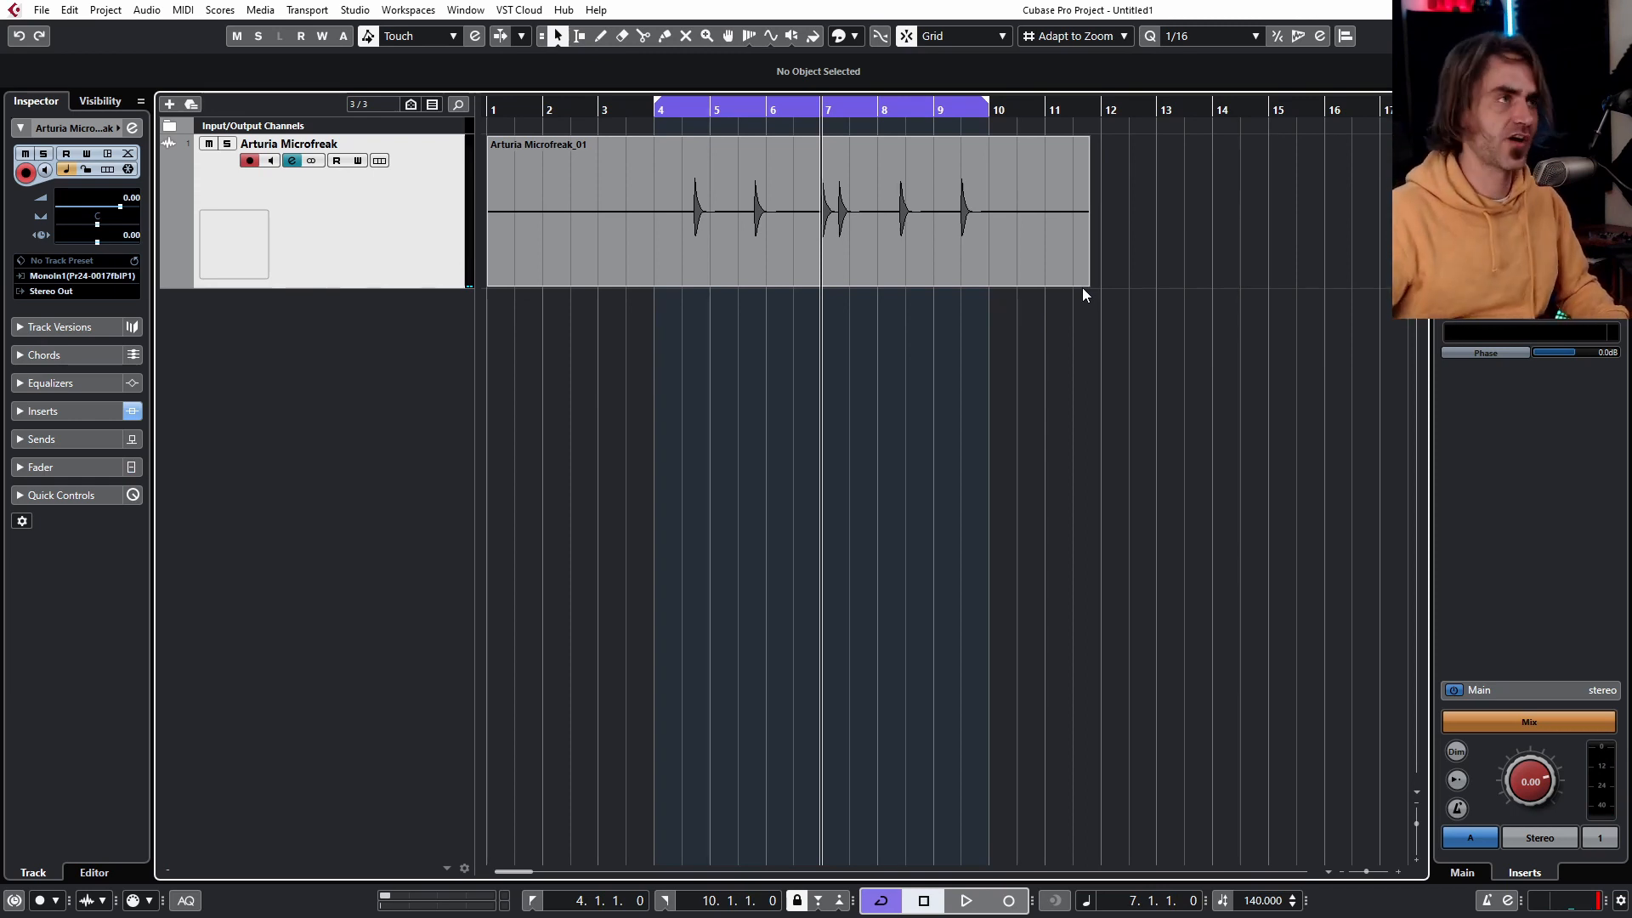
mouse_move(884, 317)
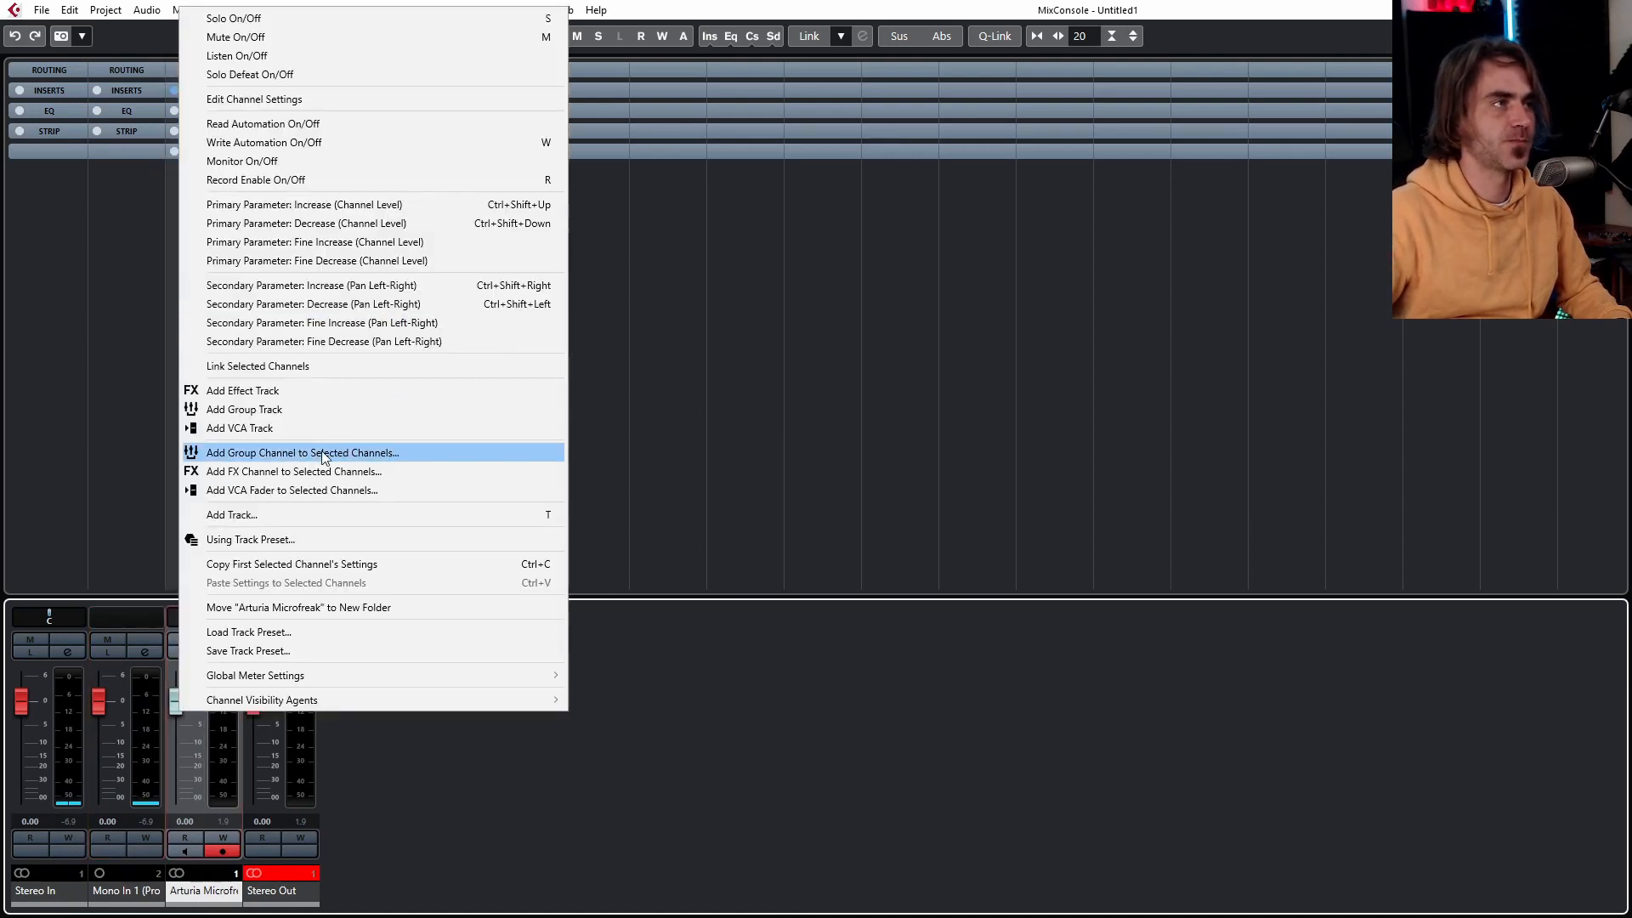
Create a Rec group for the Microfreak and an audio track named FX fed by it
left_click(303, 452)
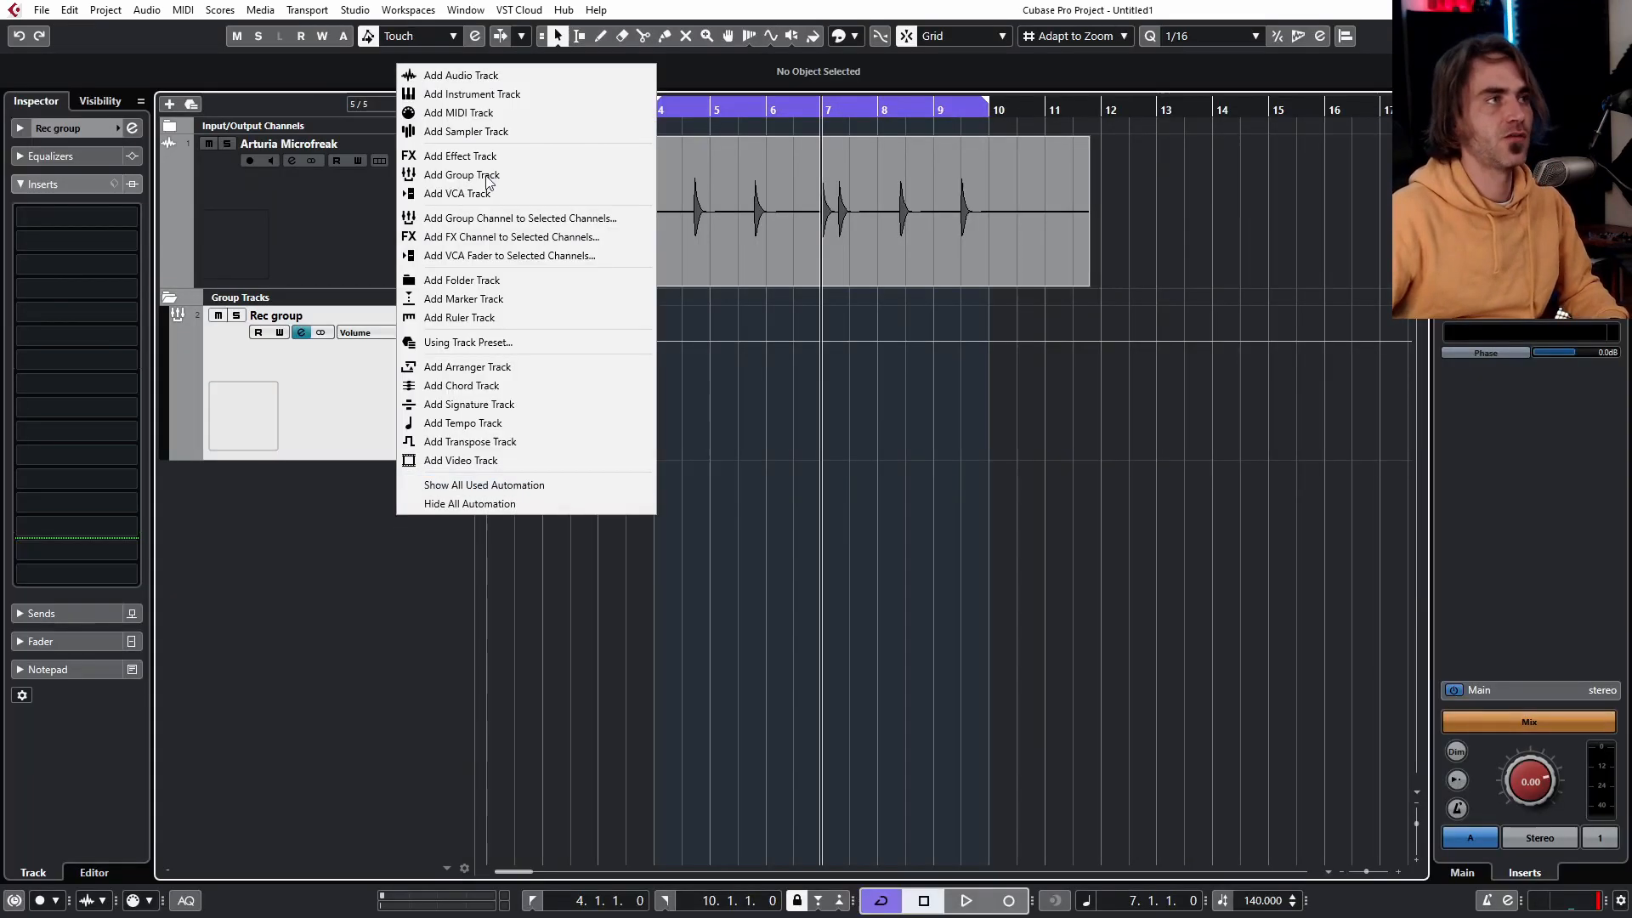
left_click(460, 75)
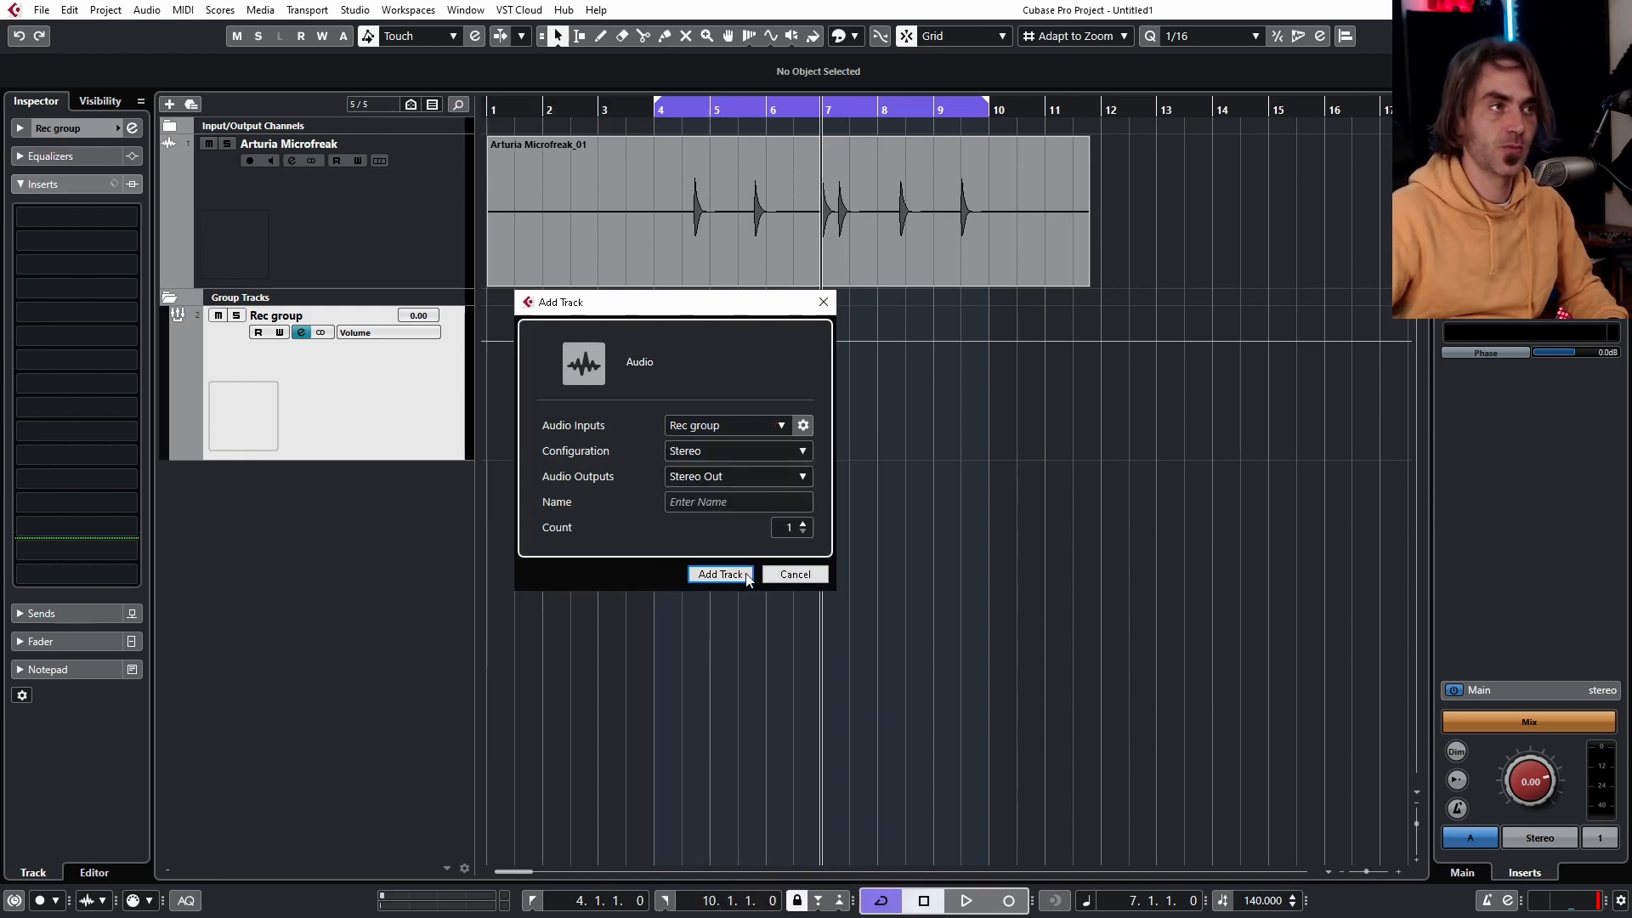
left_click(718, 573)
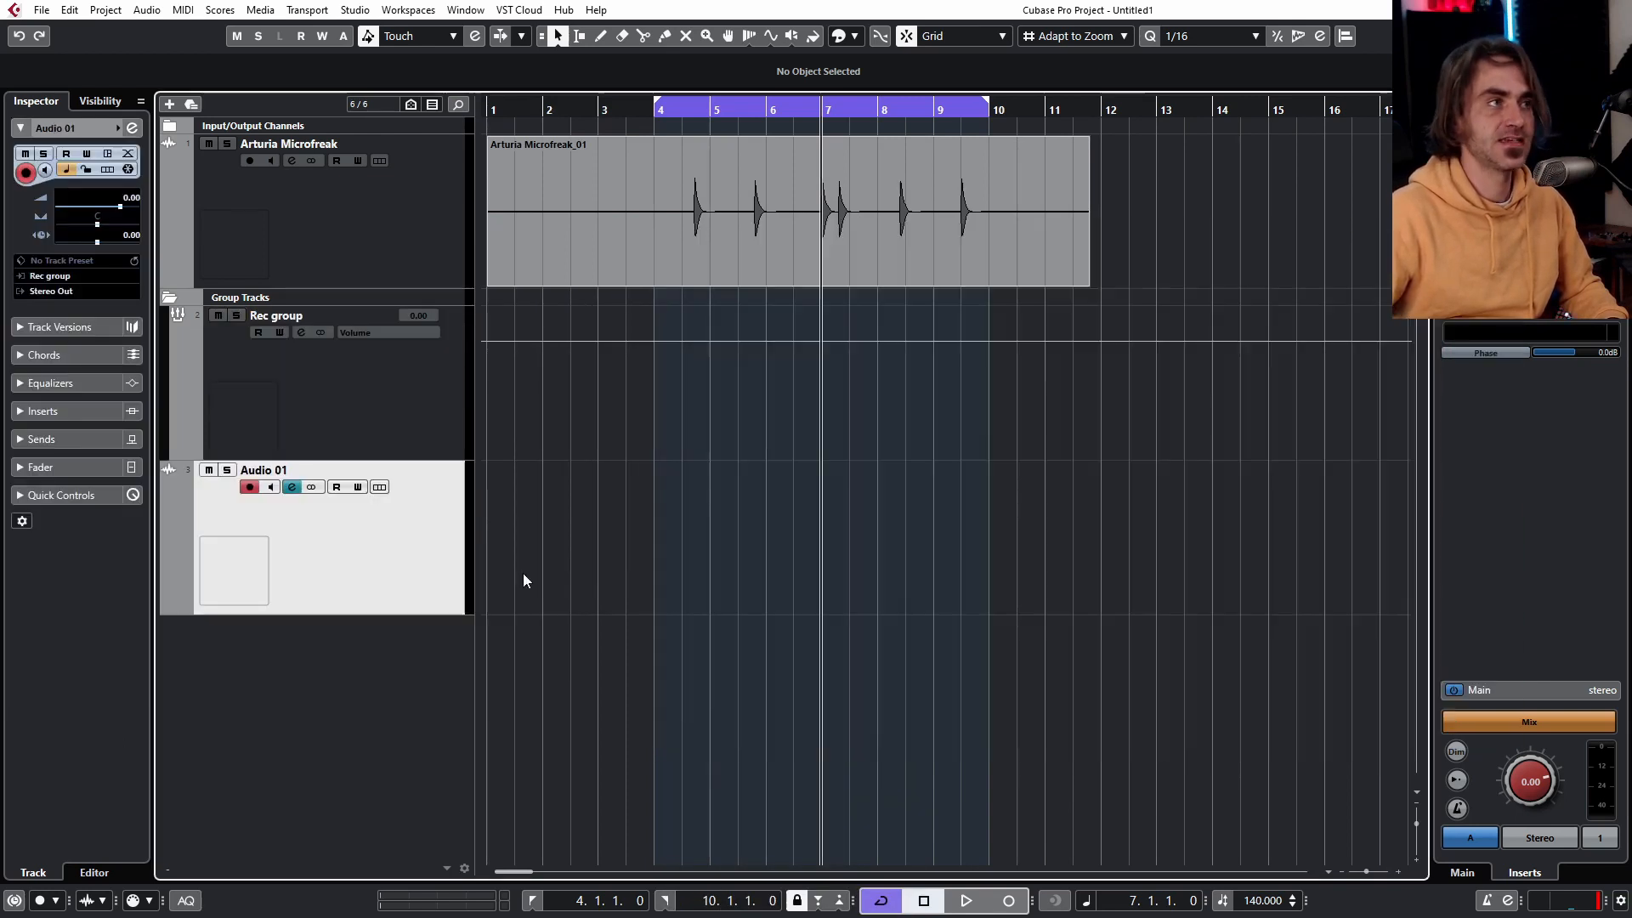
left_click(248, 160)
type("E")
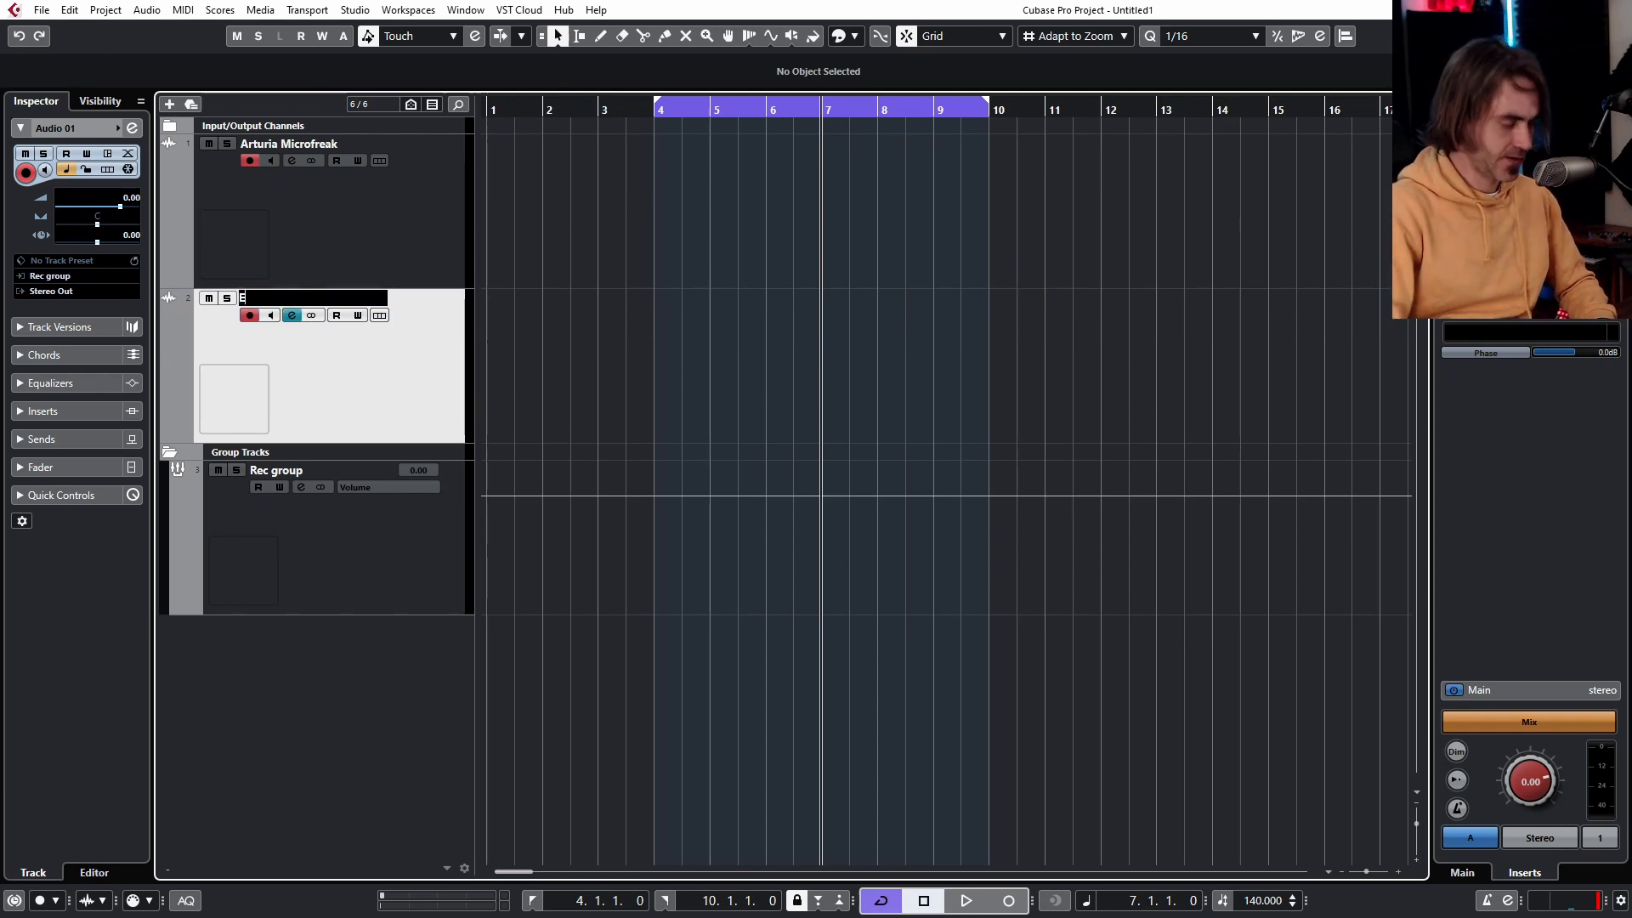
type("FX")
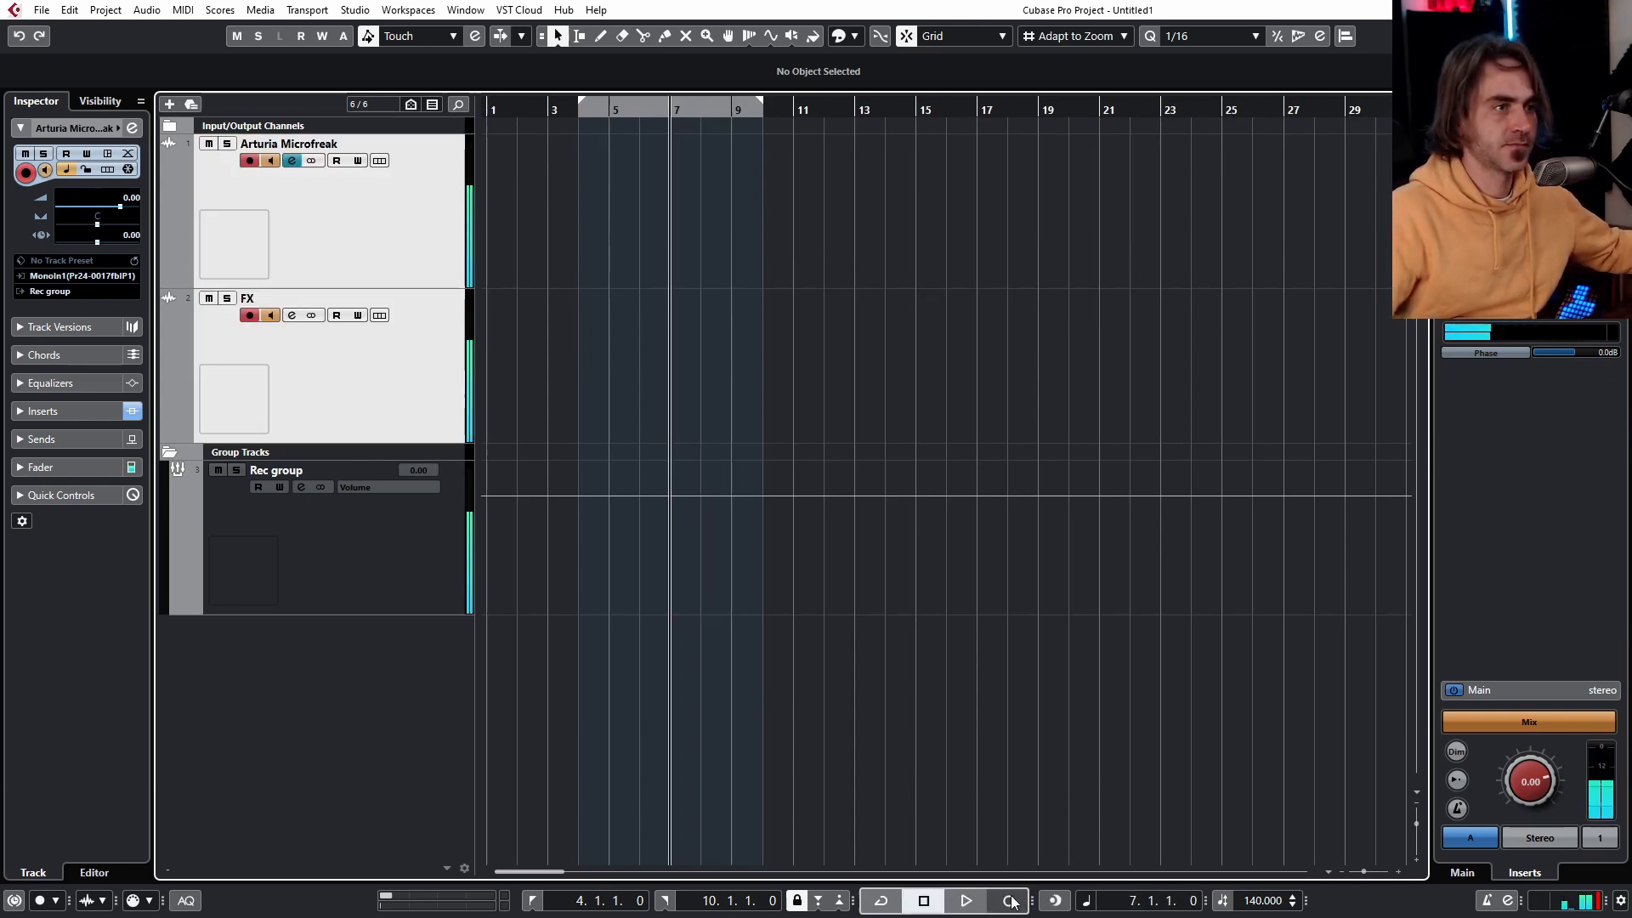
Make a short test recording on the armed tracks and stop it
left_click(1008, 901)
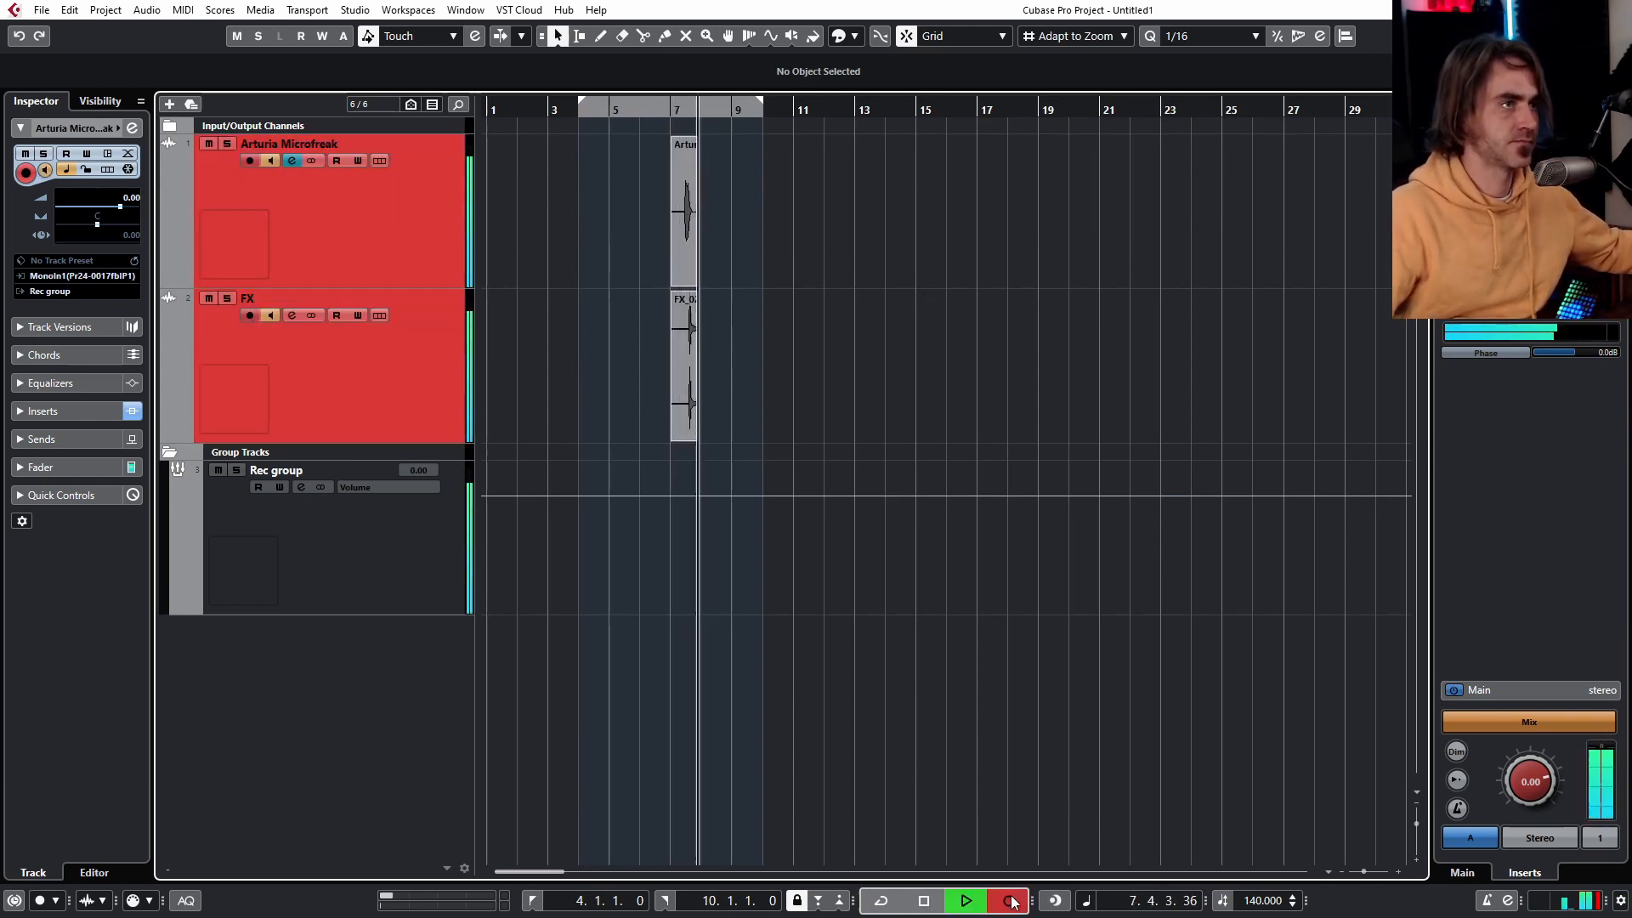
left_click(1007, 901)
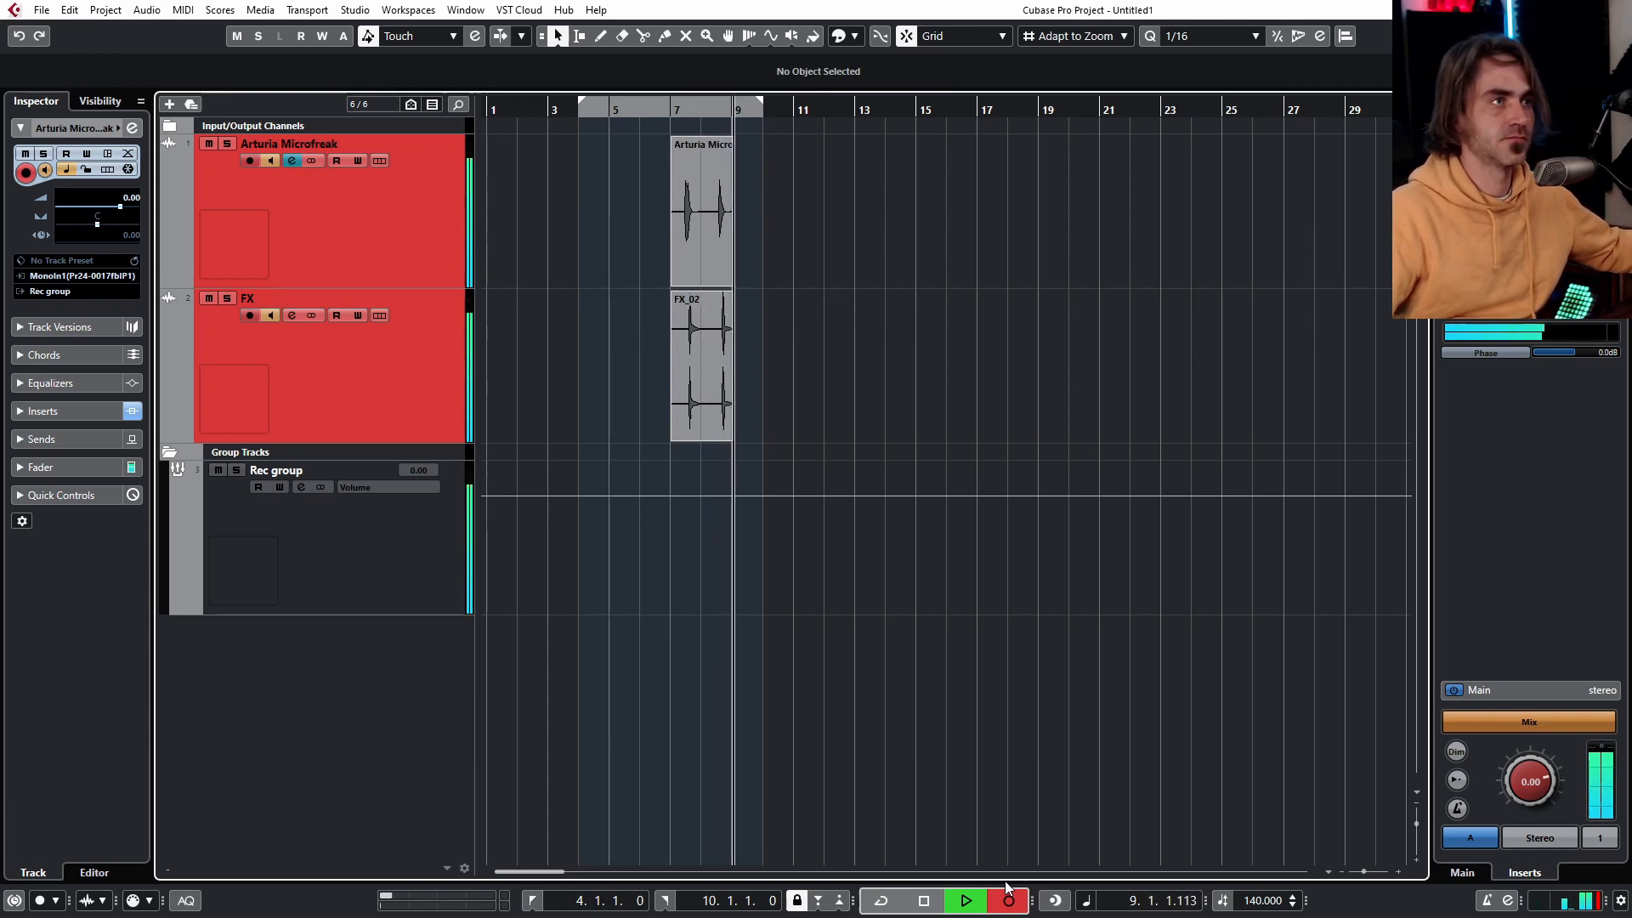
left_click(921, 901)
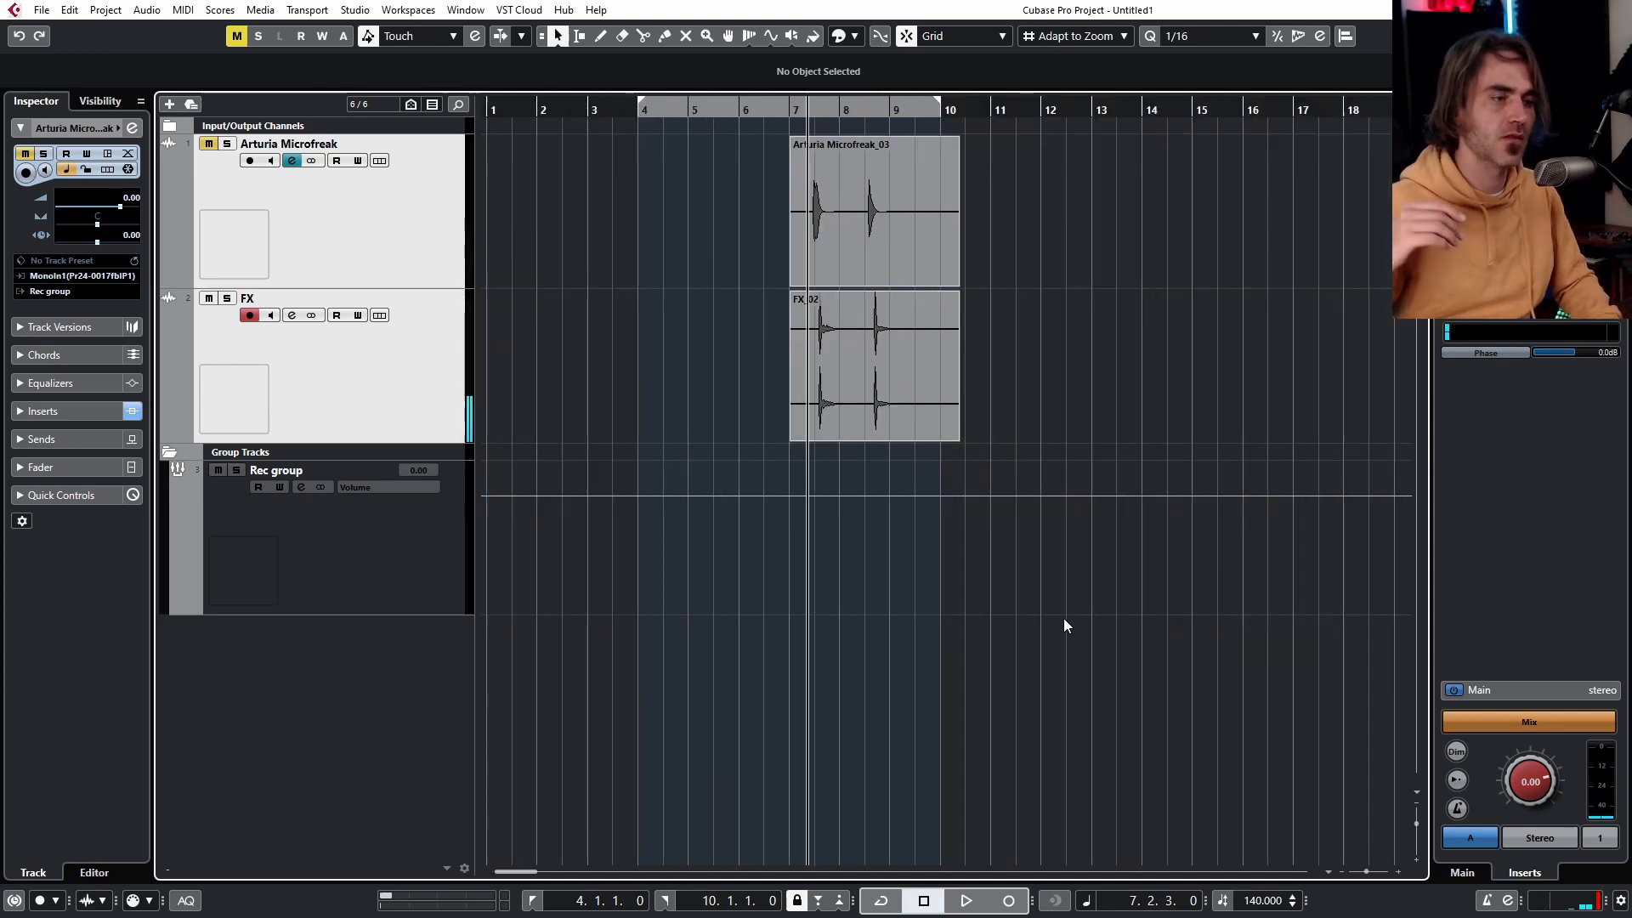
mouse_move(1085, 469)
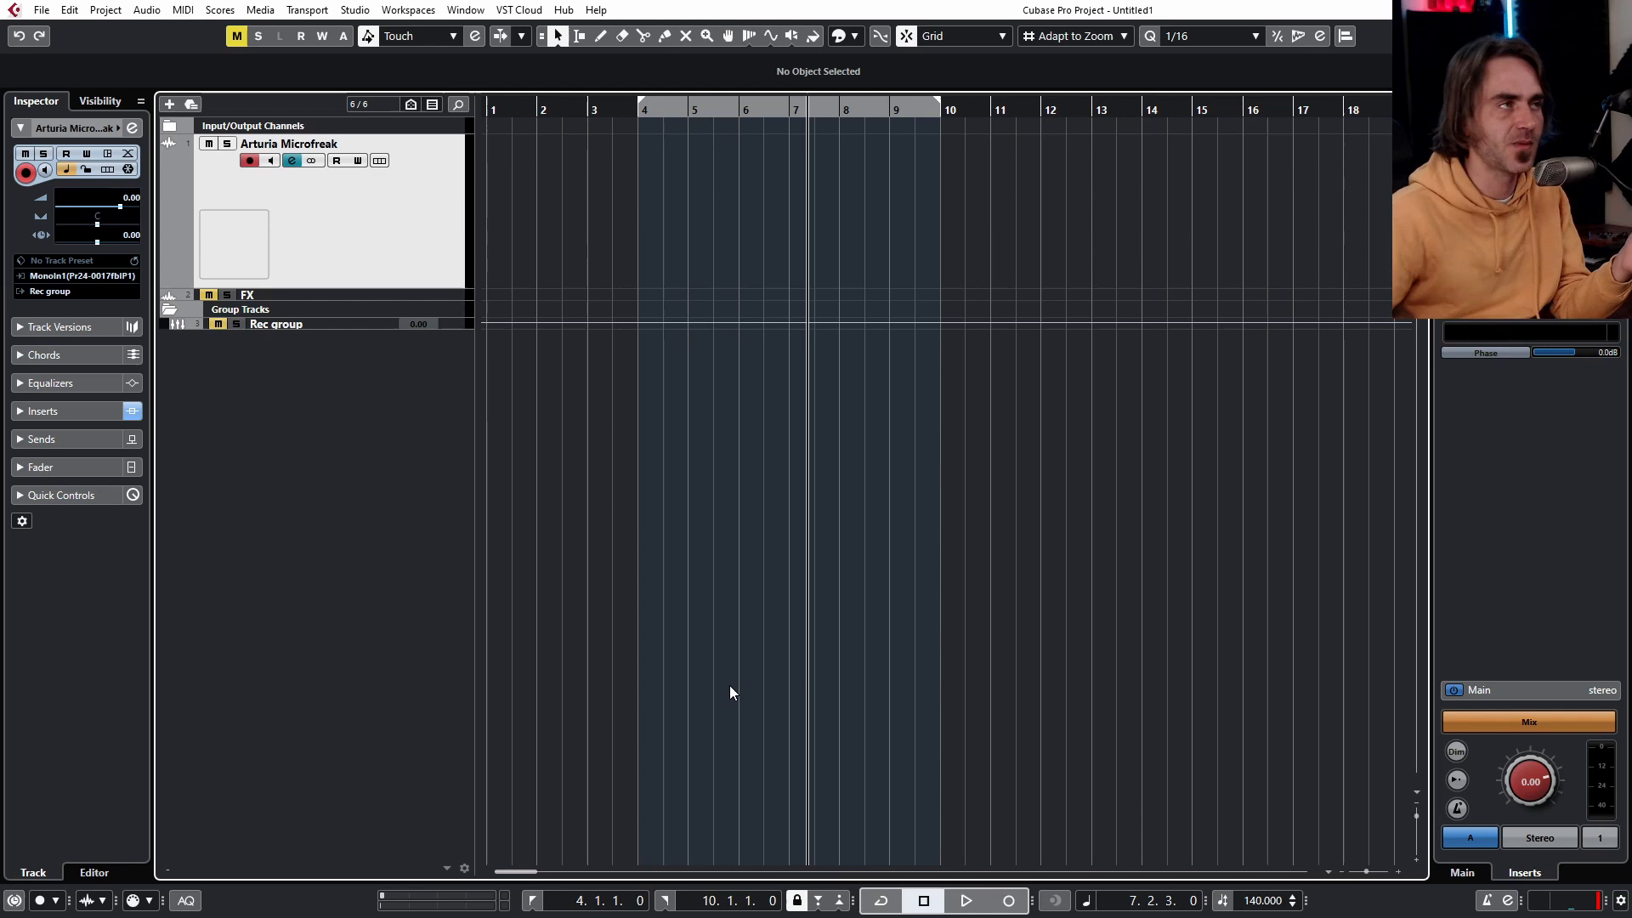
mouse_move(815, 538)
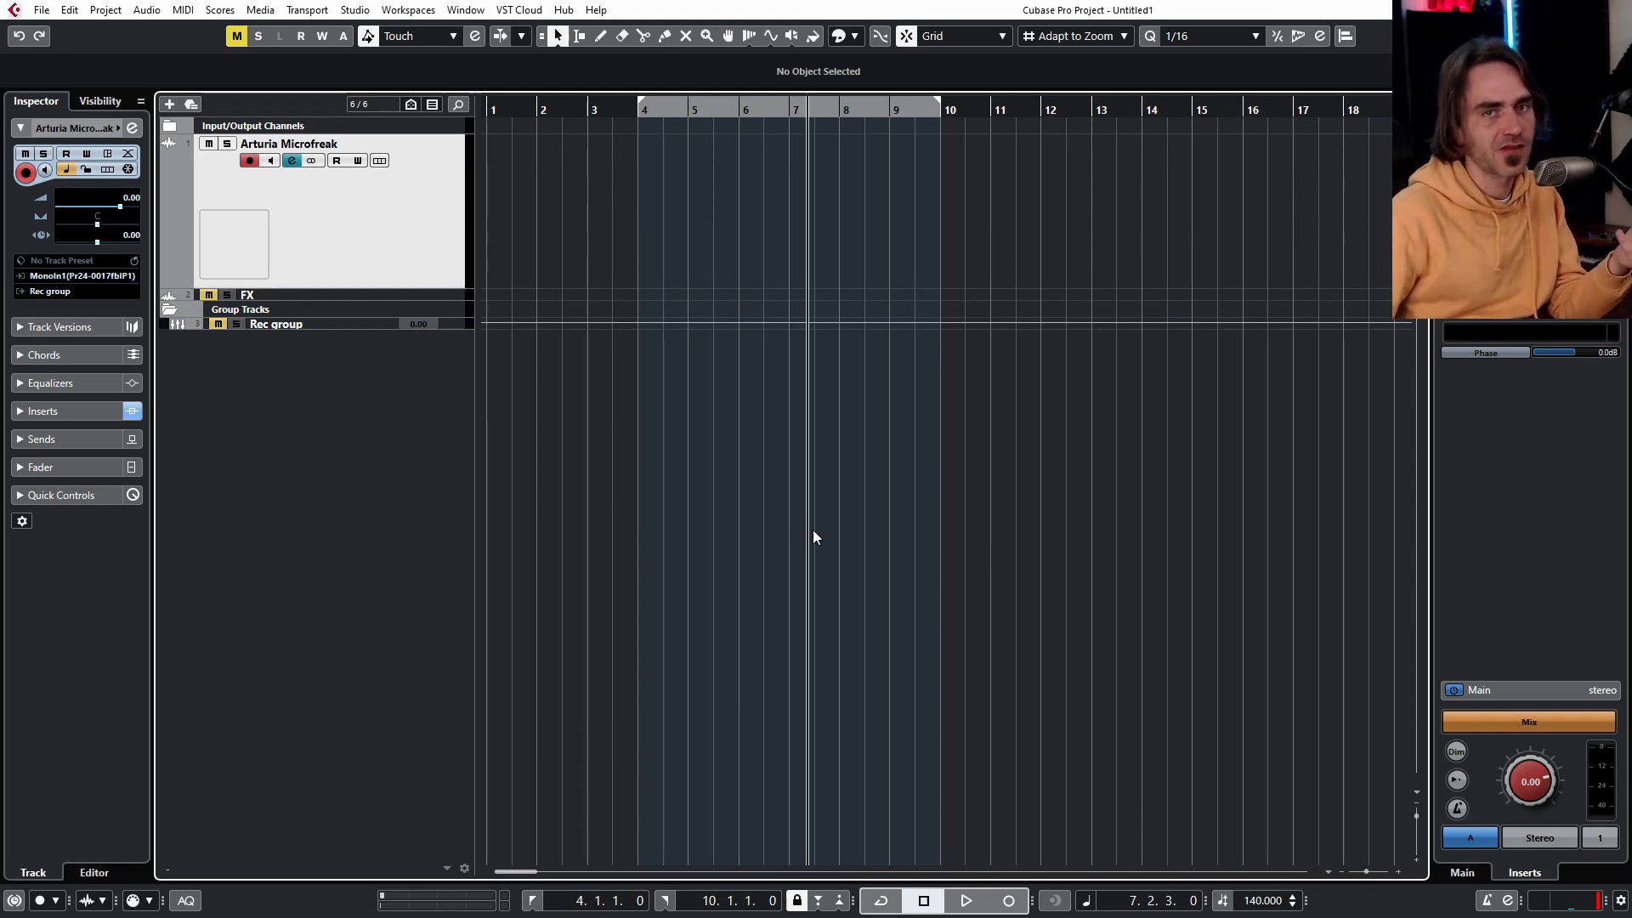
mouse_move(205, 13)
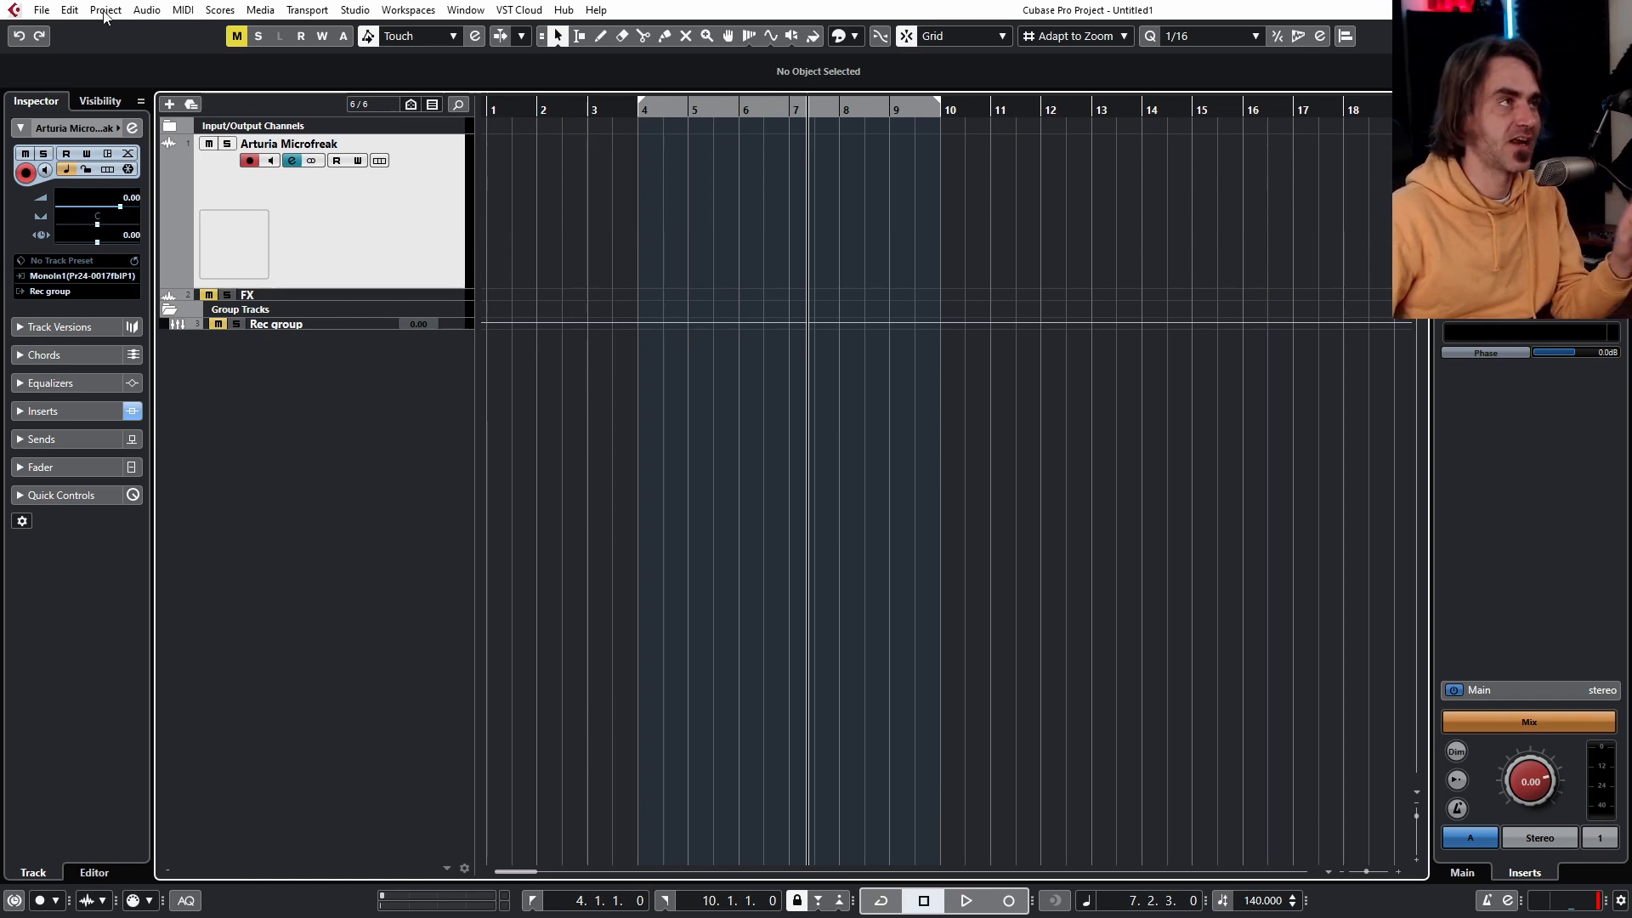
Bring up the Project menu to reach Project Synchronization Setup
left_click(307, 10)
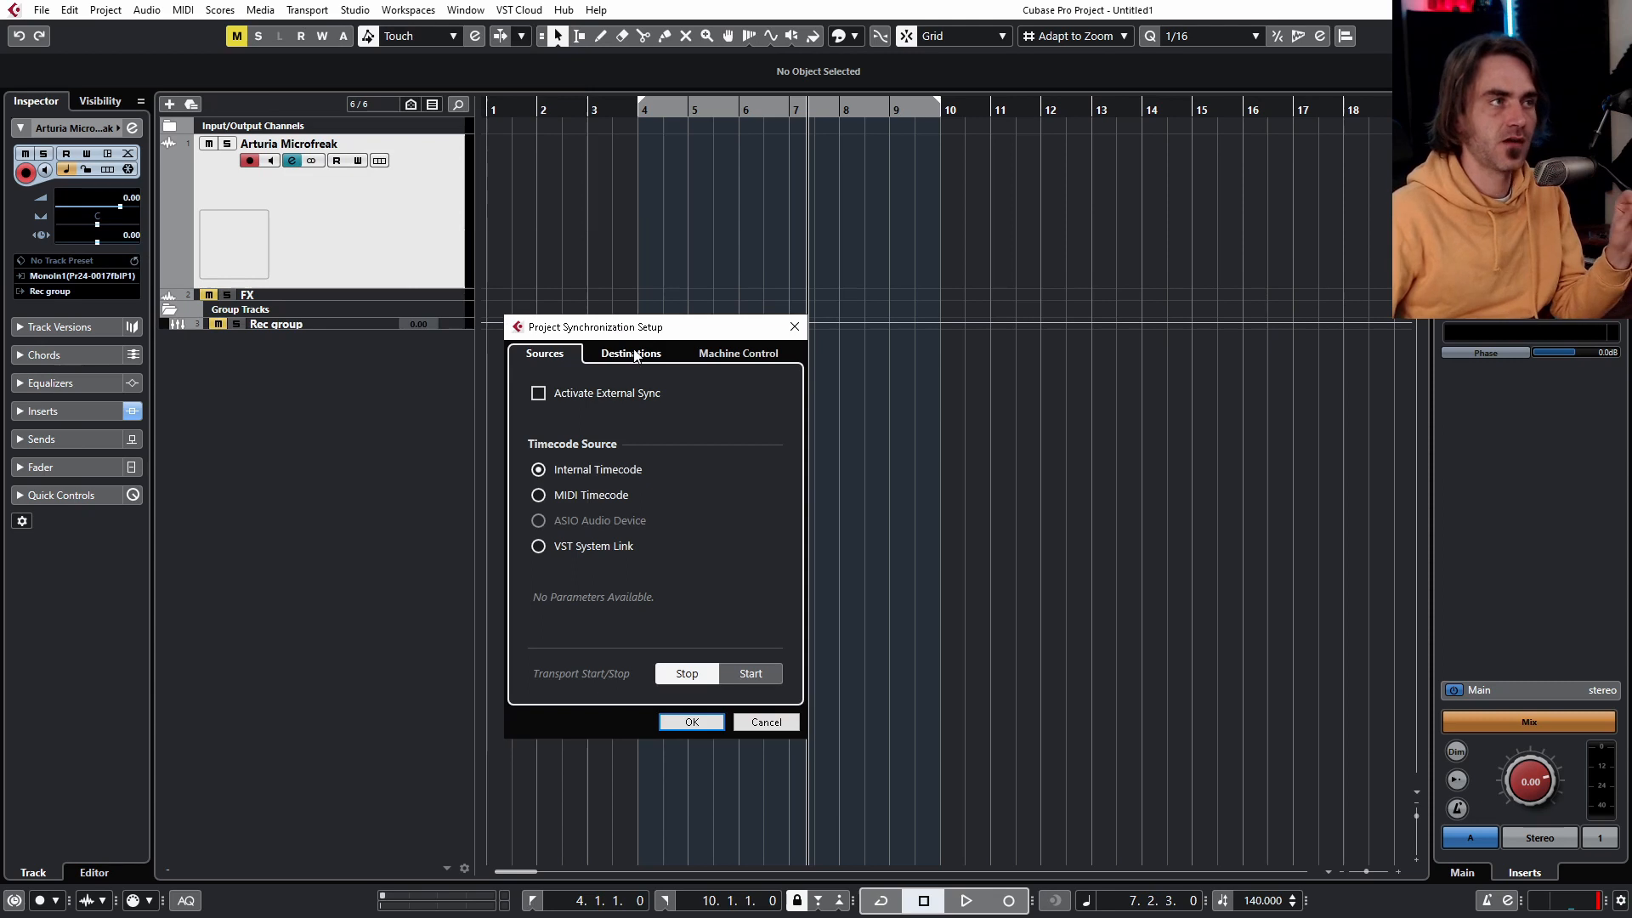
Send MIDI clock to Arturia MicroFreak instead of Pro24 MIDI and confirm the sync settings
left_click(629, 354)
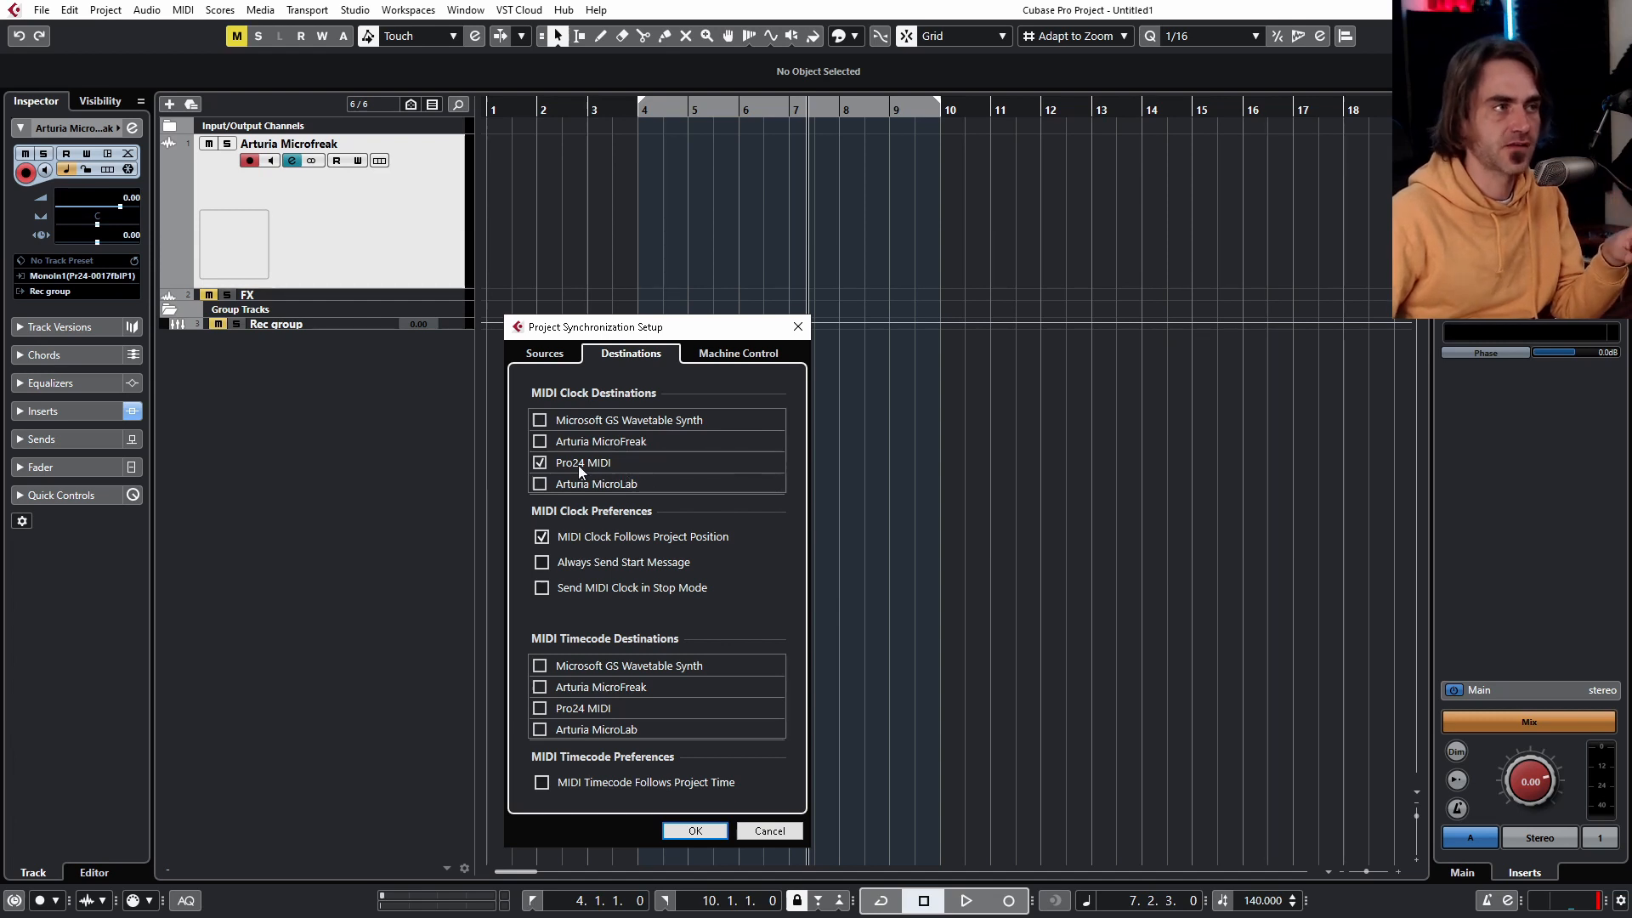
left_click(540, 462)
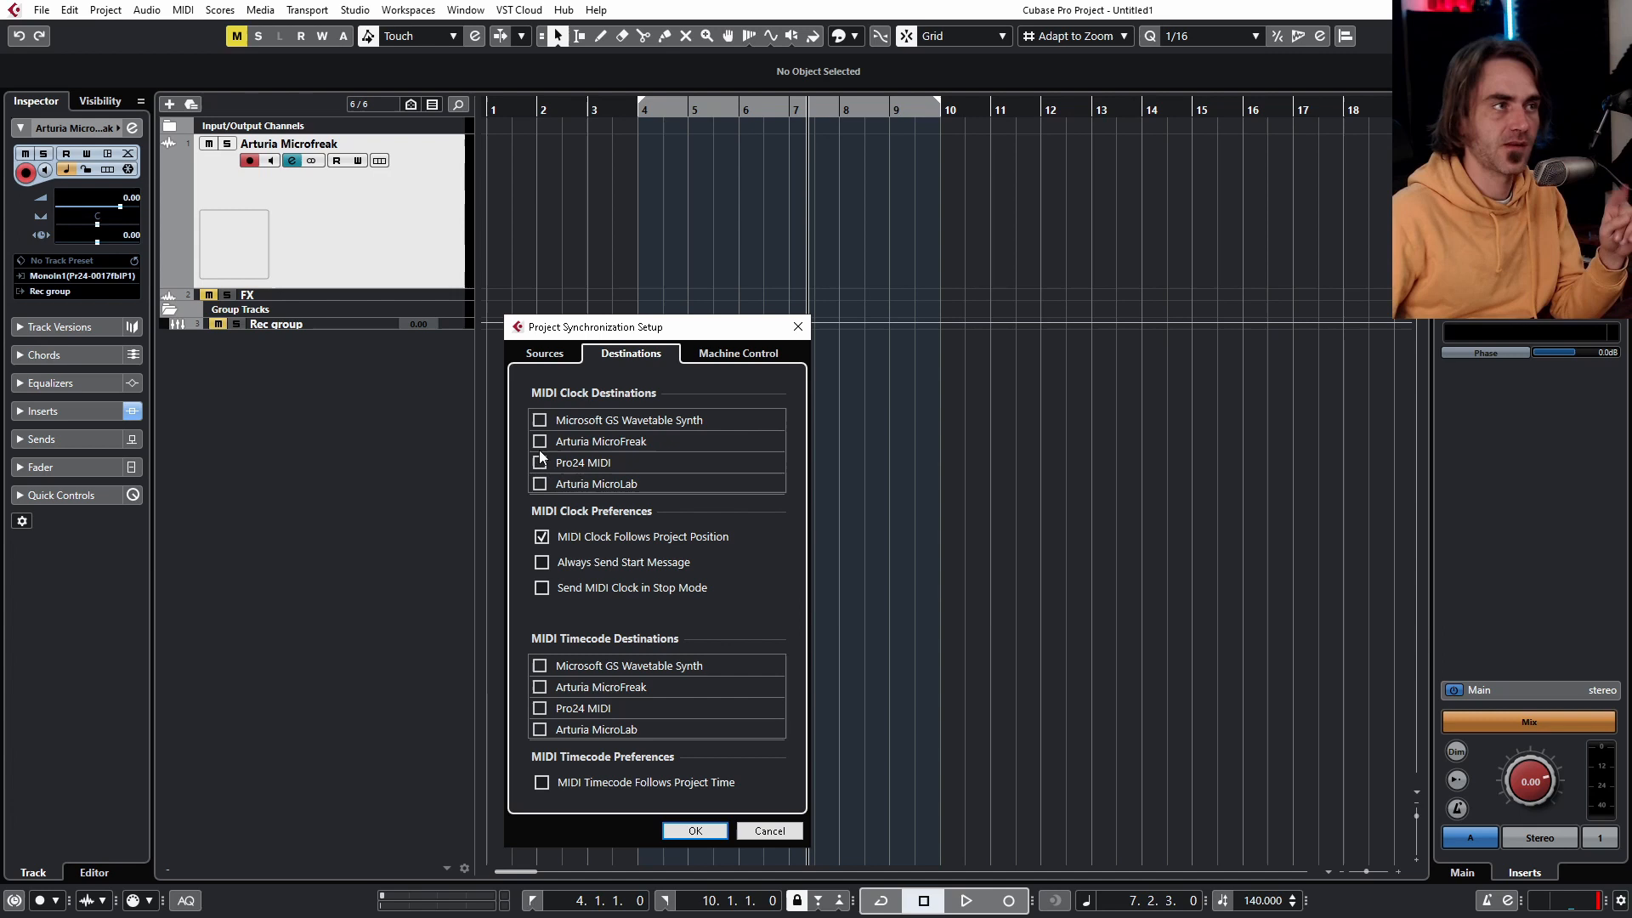
left_click(541, 442)
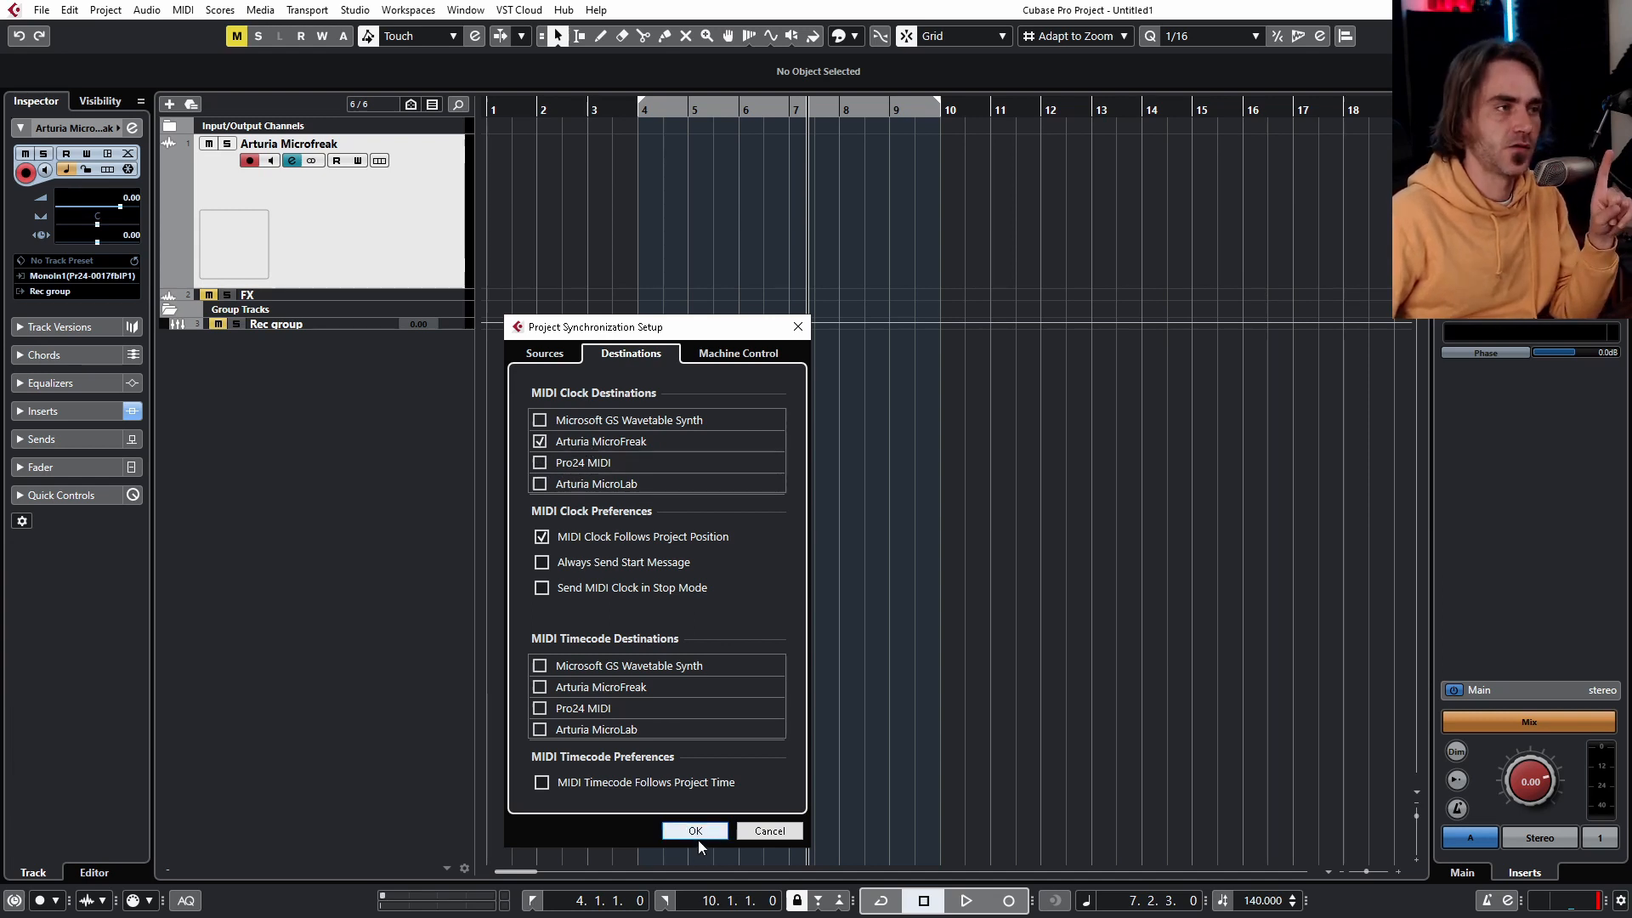
left_click(693, 831)
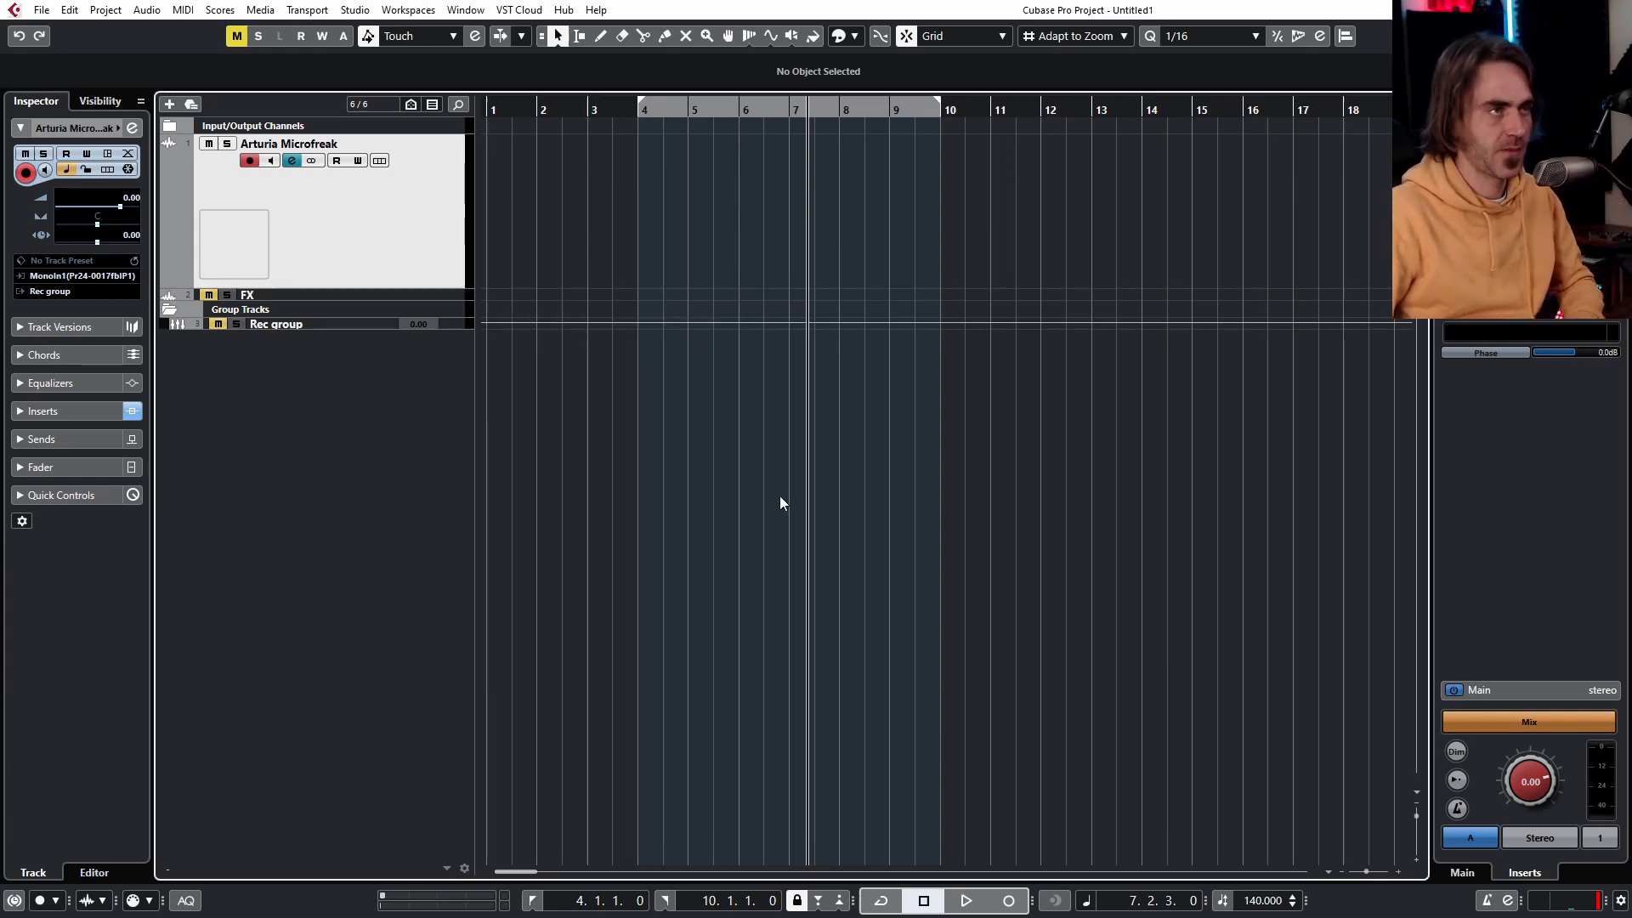
mouse_move(779, 524)
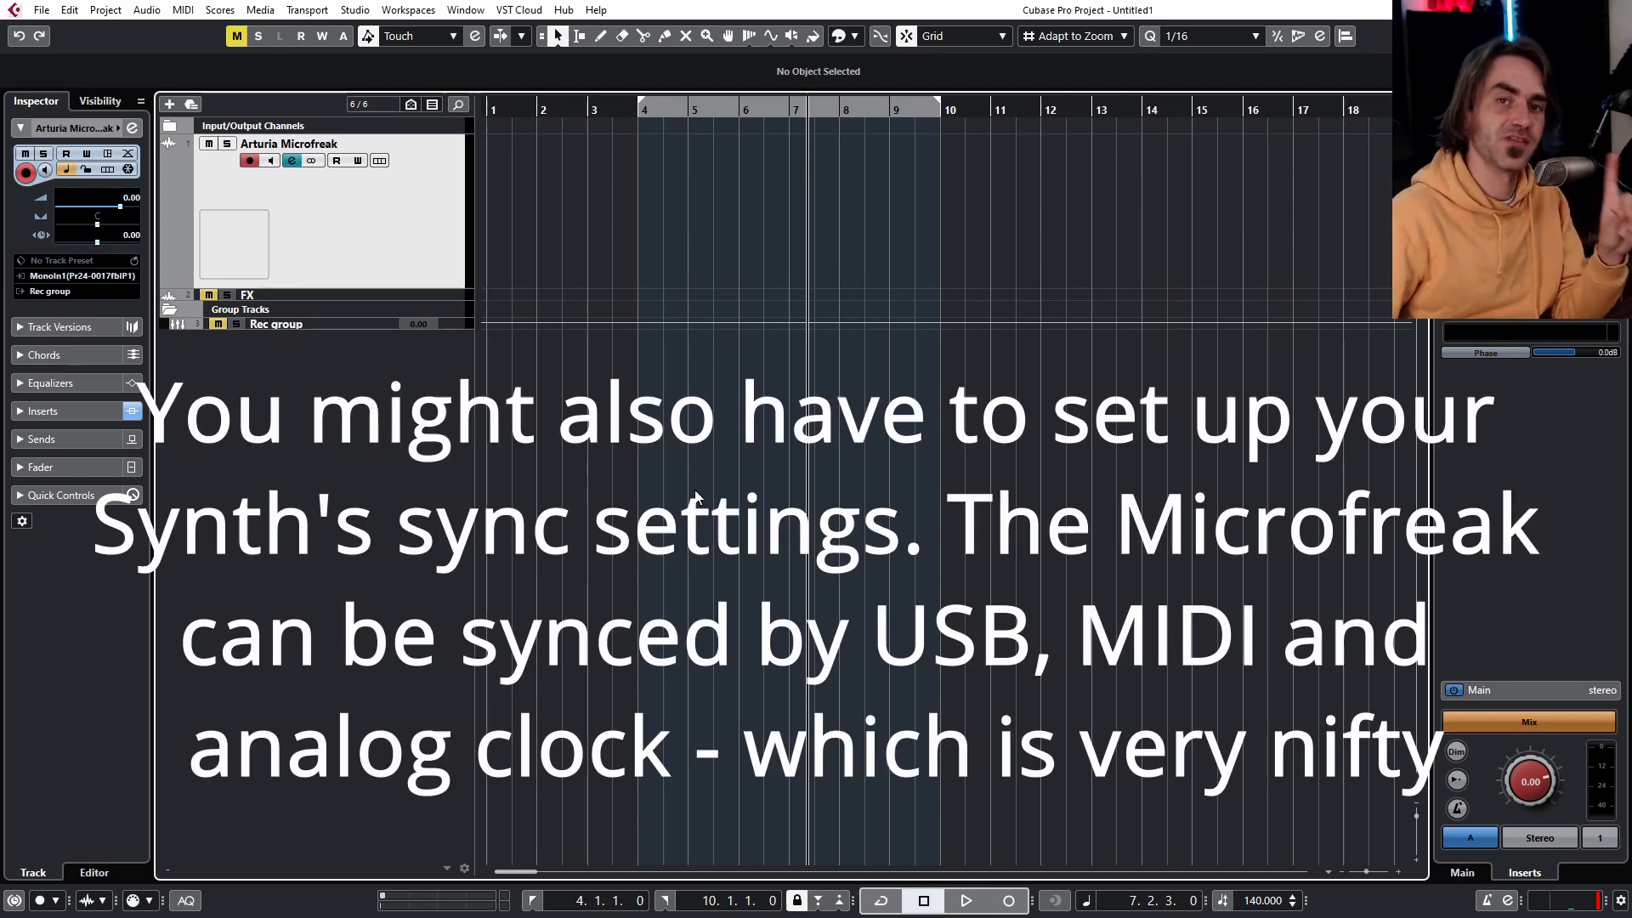
Start playback to check the Microfreak signal at 85 BPM over the bars 4–10 loop
left_click(964, 901)
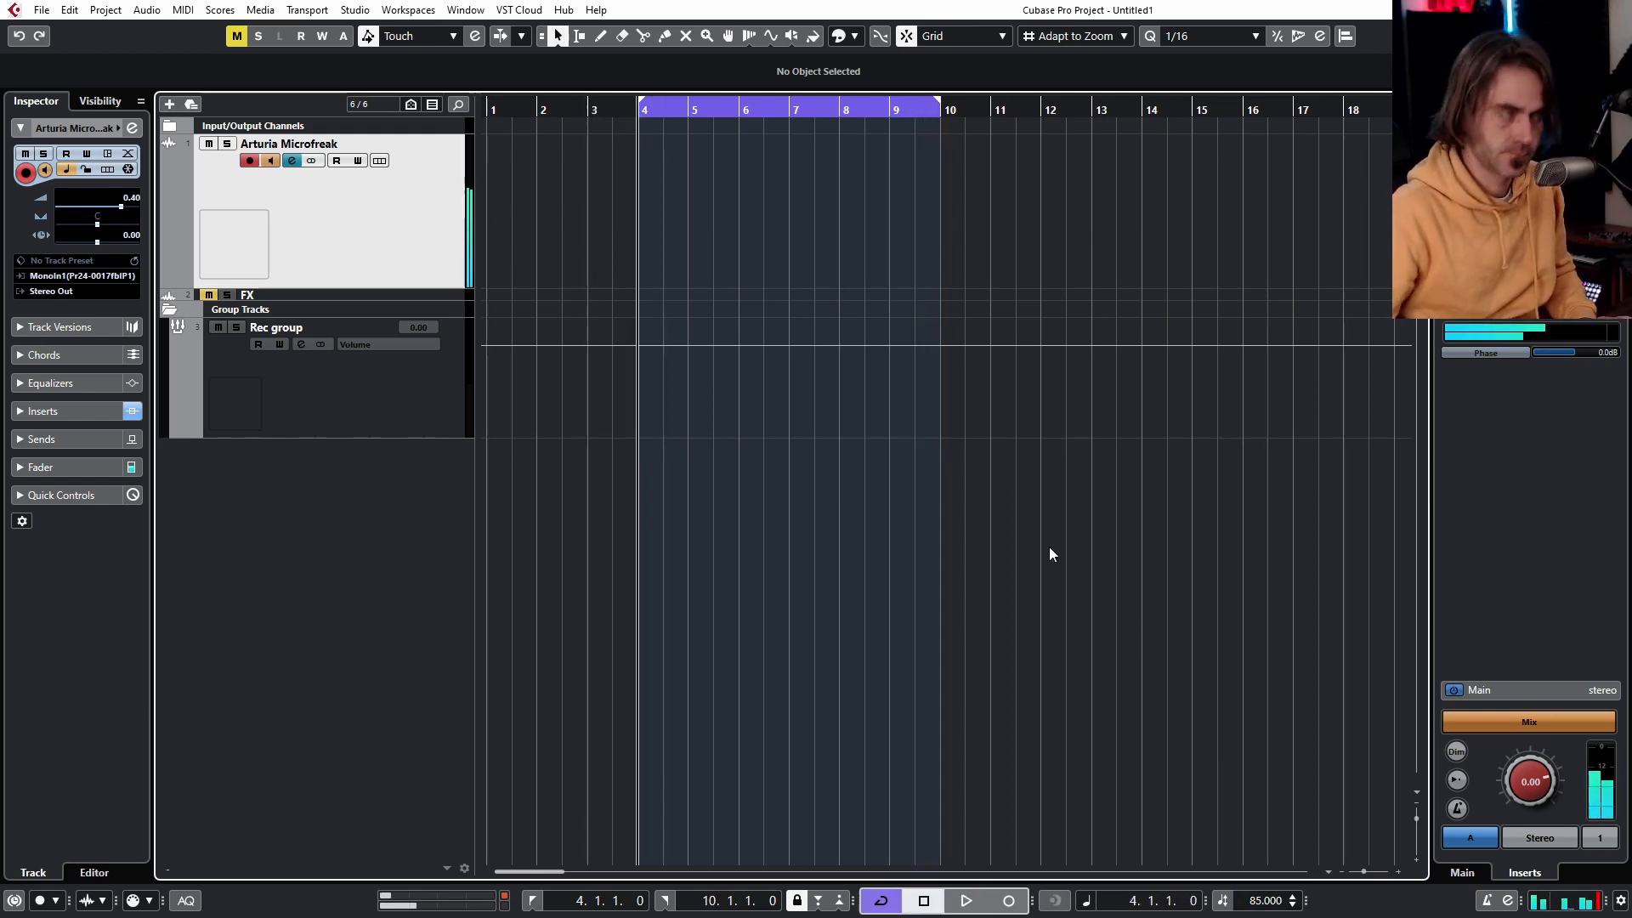
Start playback again with MIDI clock sync active at 85 BPM
left_click(963, 901)
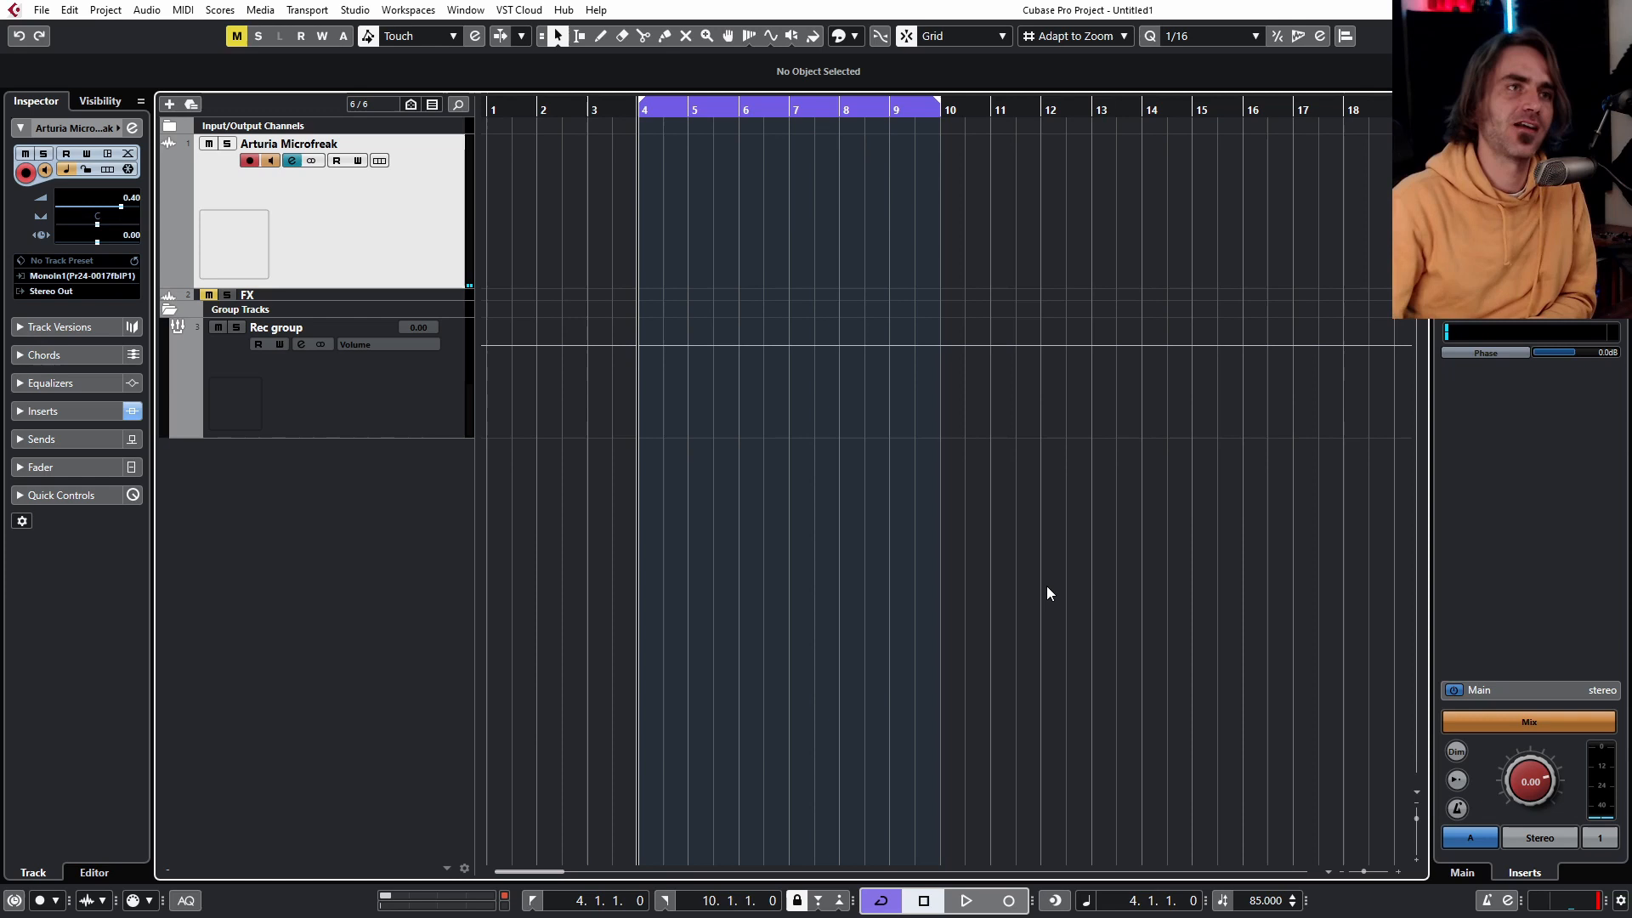
mouse_move(892, 544)
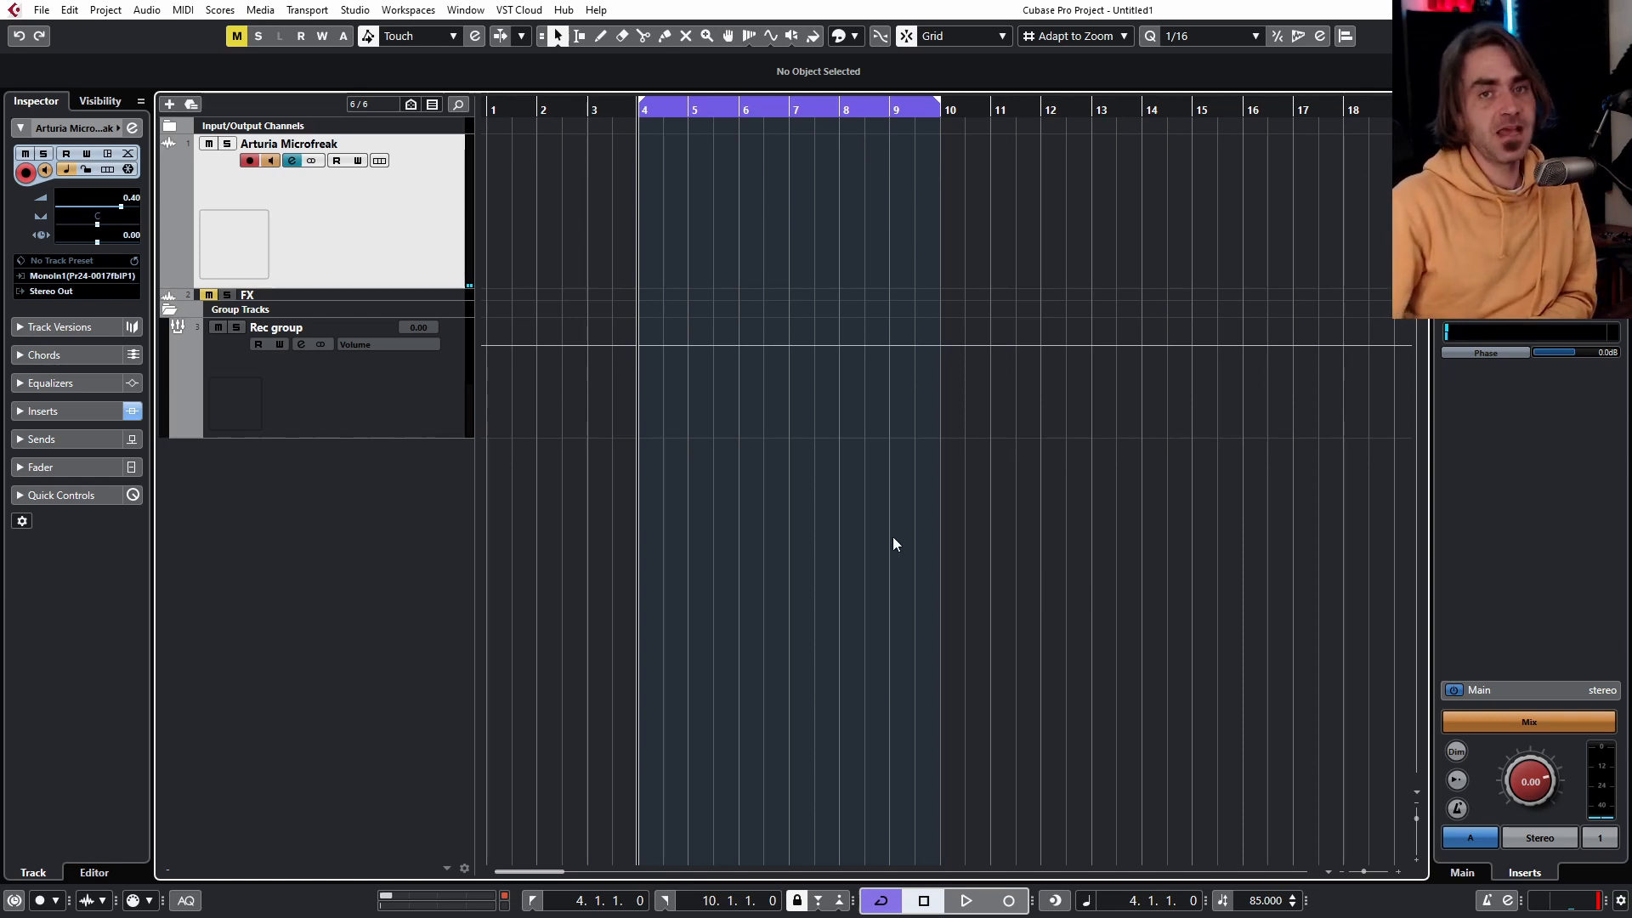
mouse_move(590, 596)
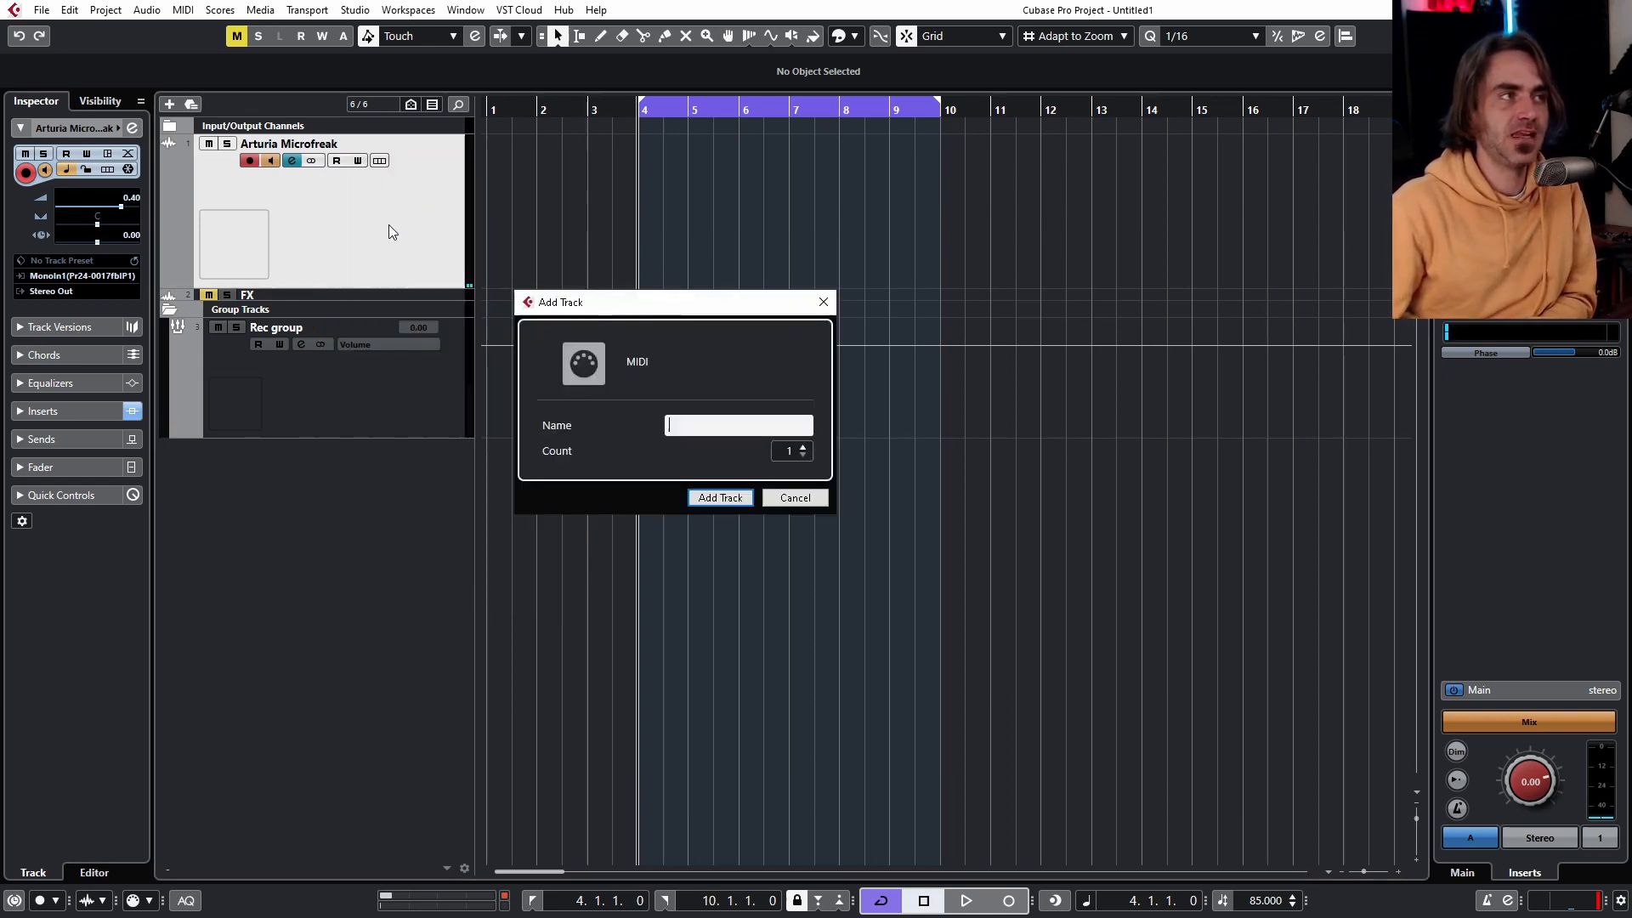
Confirm the new MIDI 01 track, pick its MIDI output, and browse the CC parameter list
left_click(718, 498)
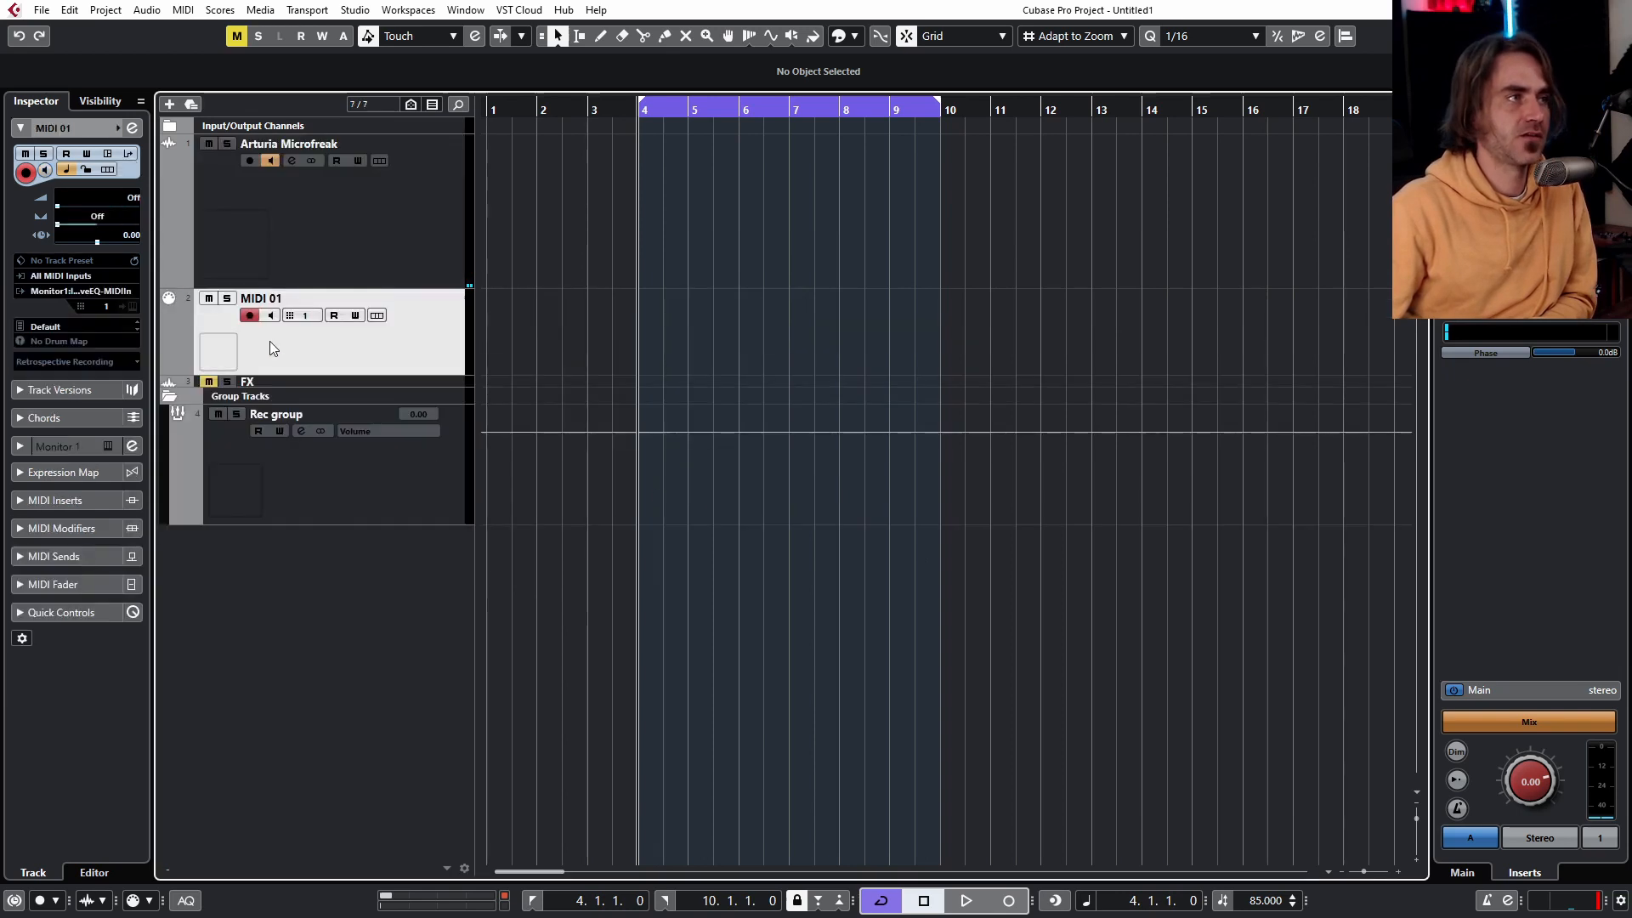
left_click(78, 291)
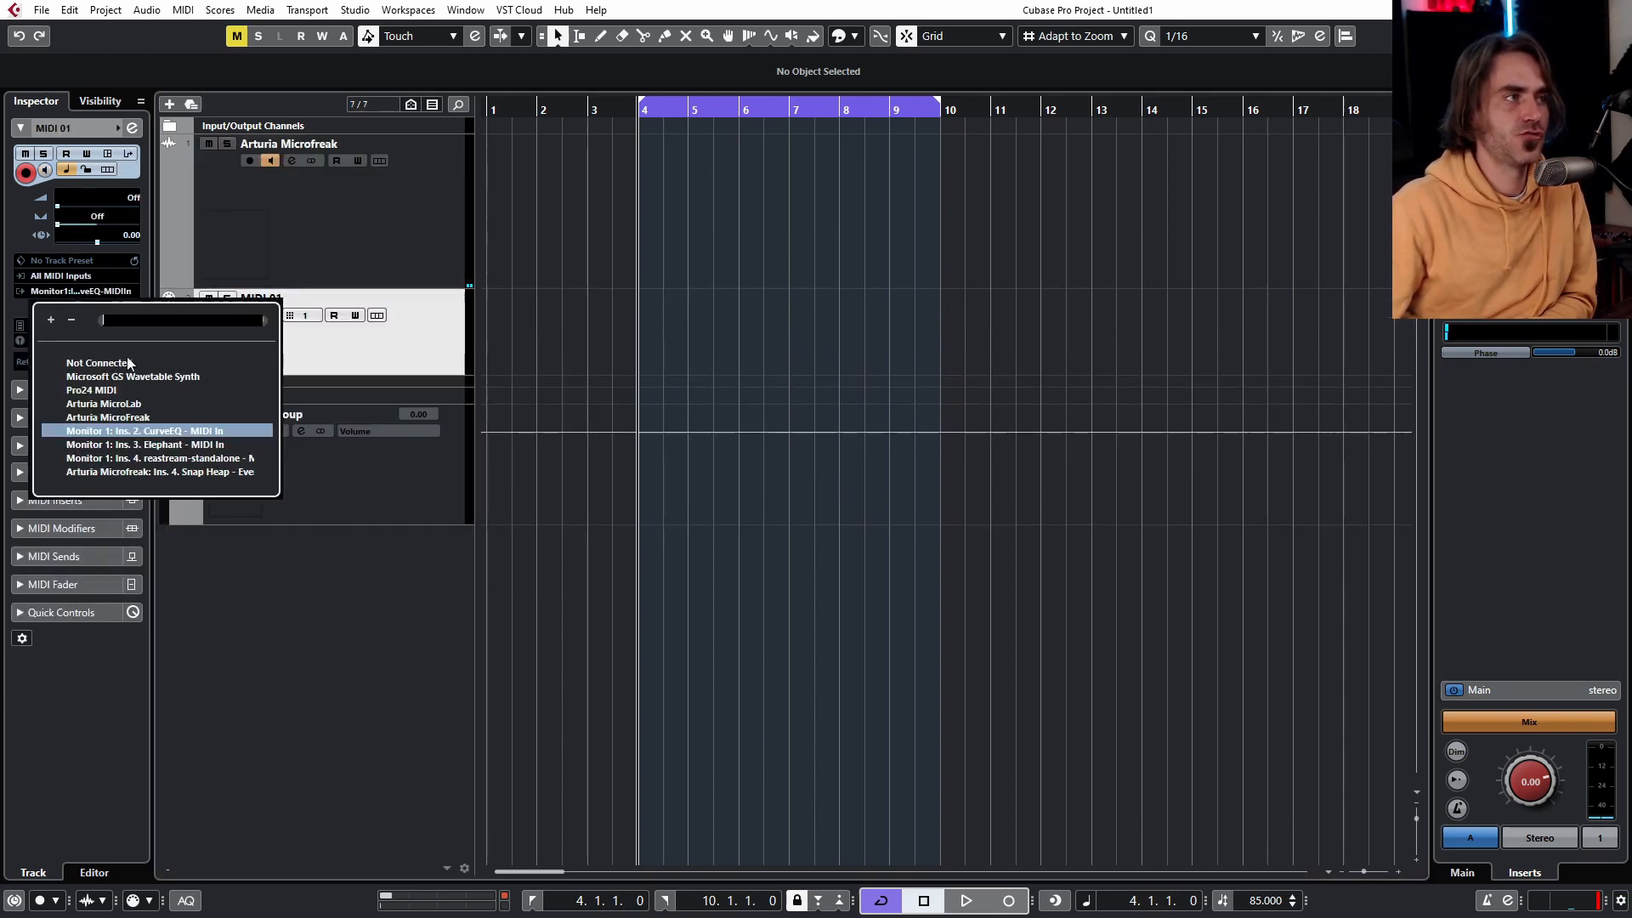
left_click(105, 416)
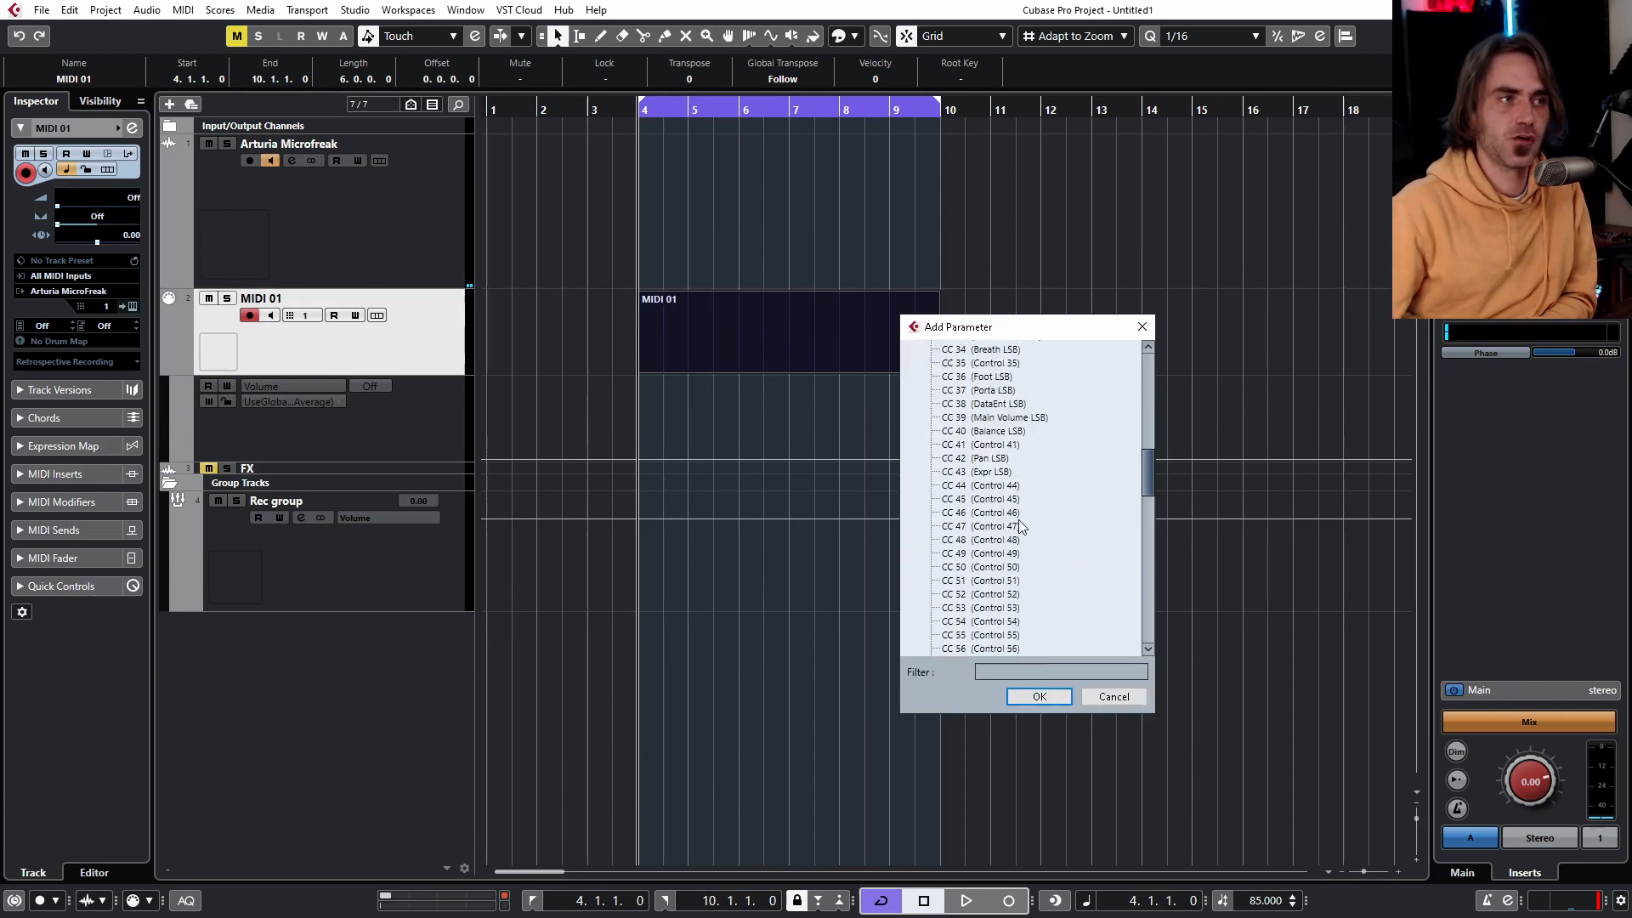
scroll("down", 3)
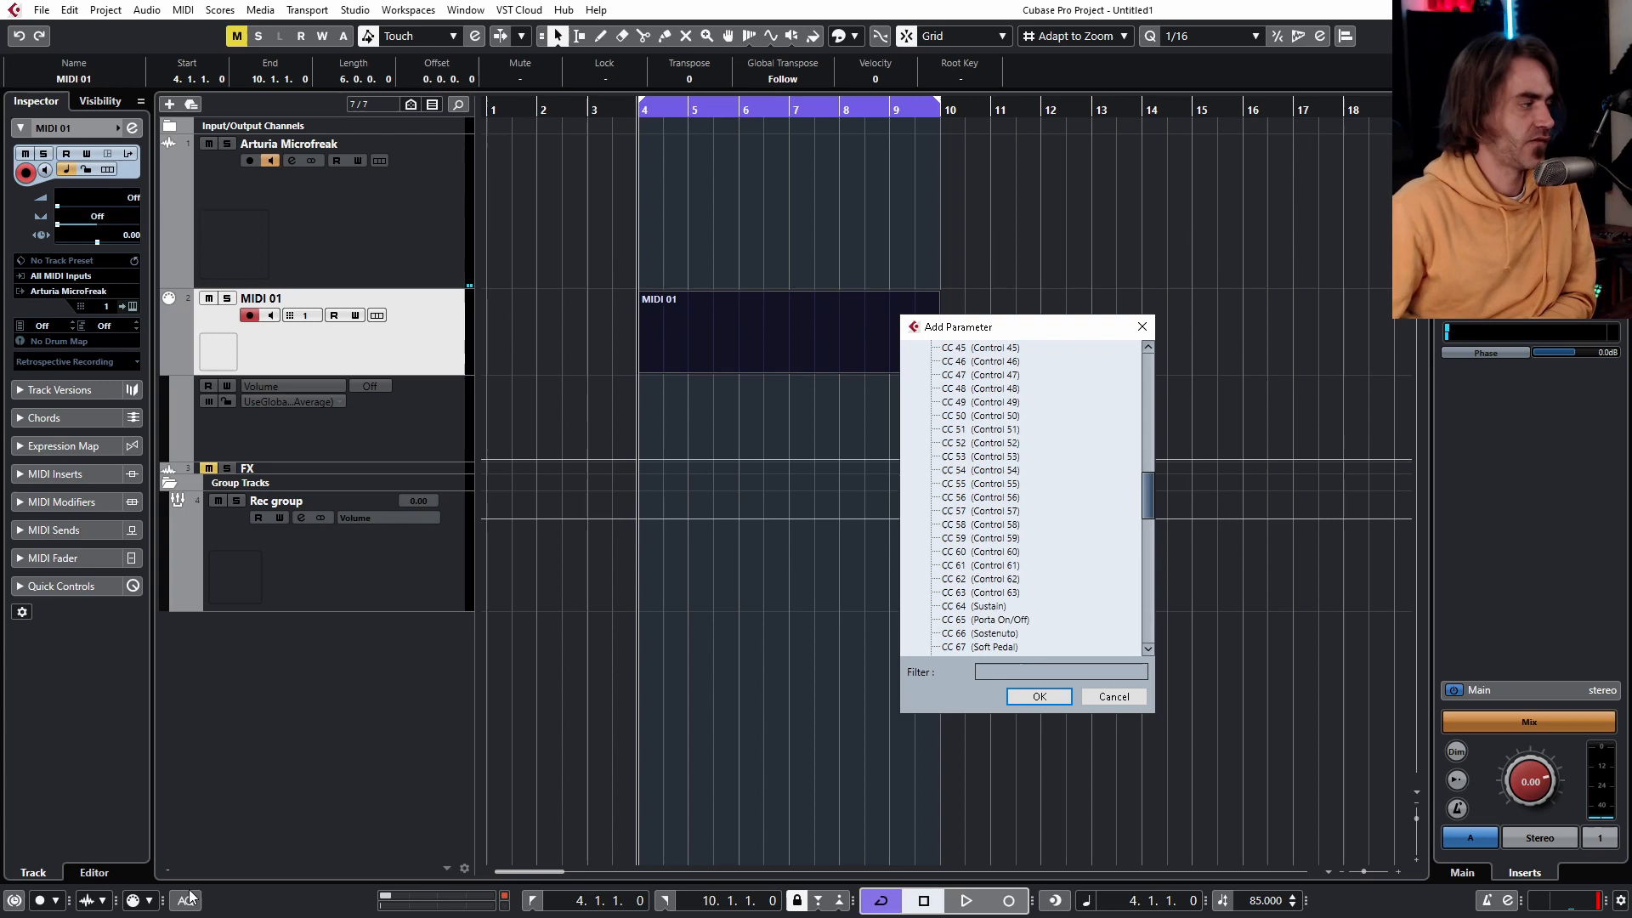
Add CC 23 automation to MIDI 01 and draw a rise-and-fall ramp over bars 4–10
left_click(1036, 697)
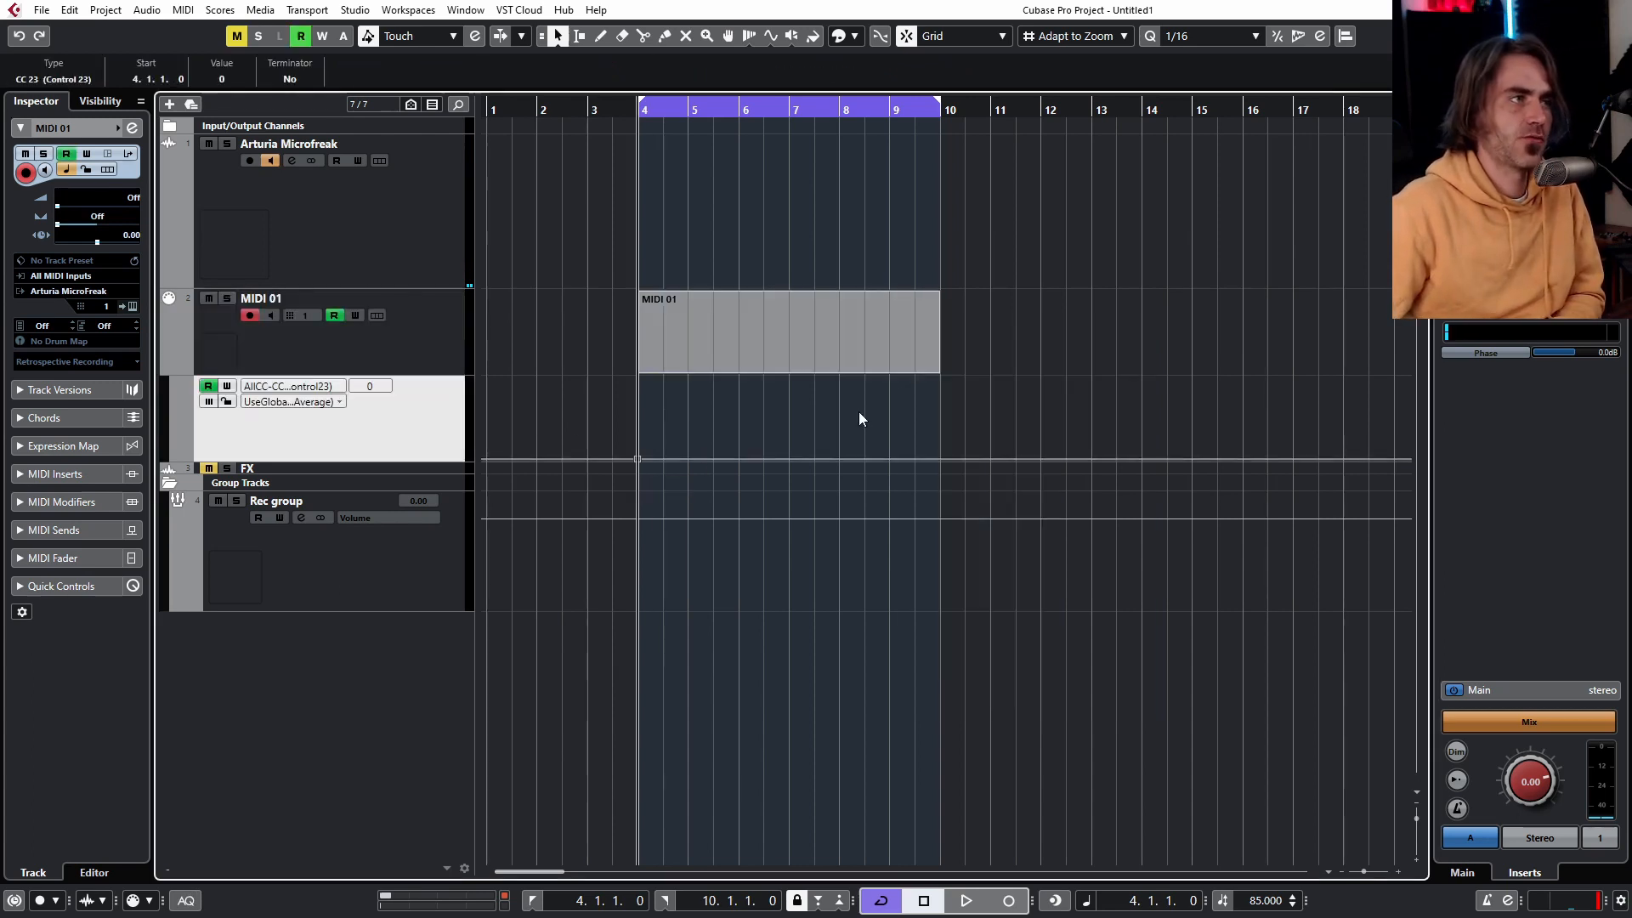
left_click_drag(638, 457, 863, 386)
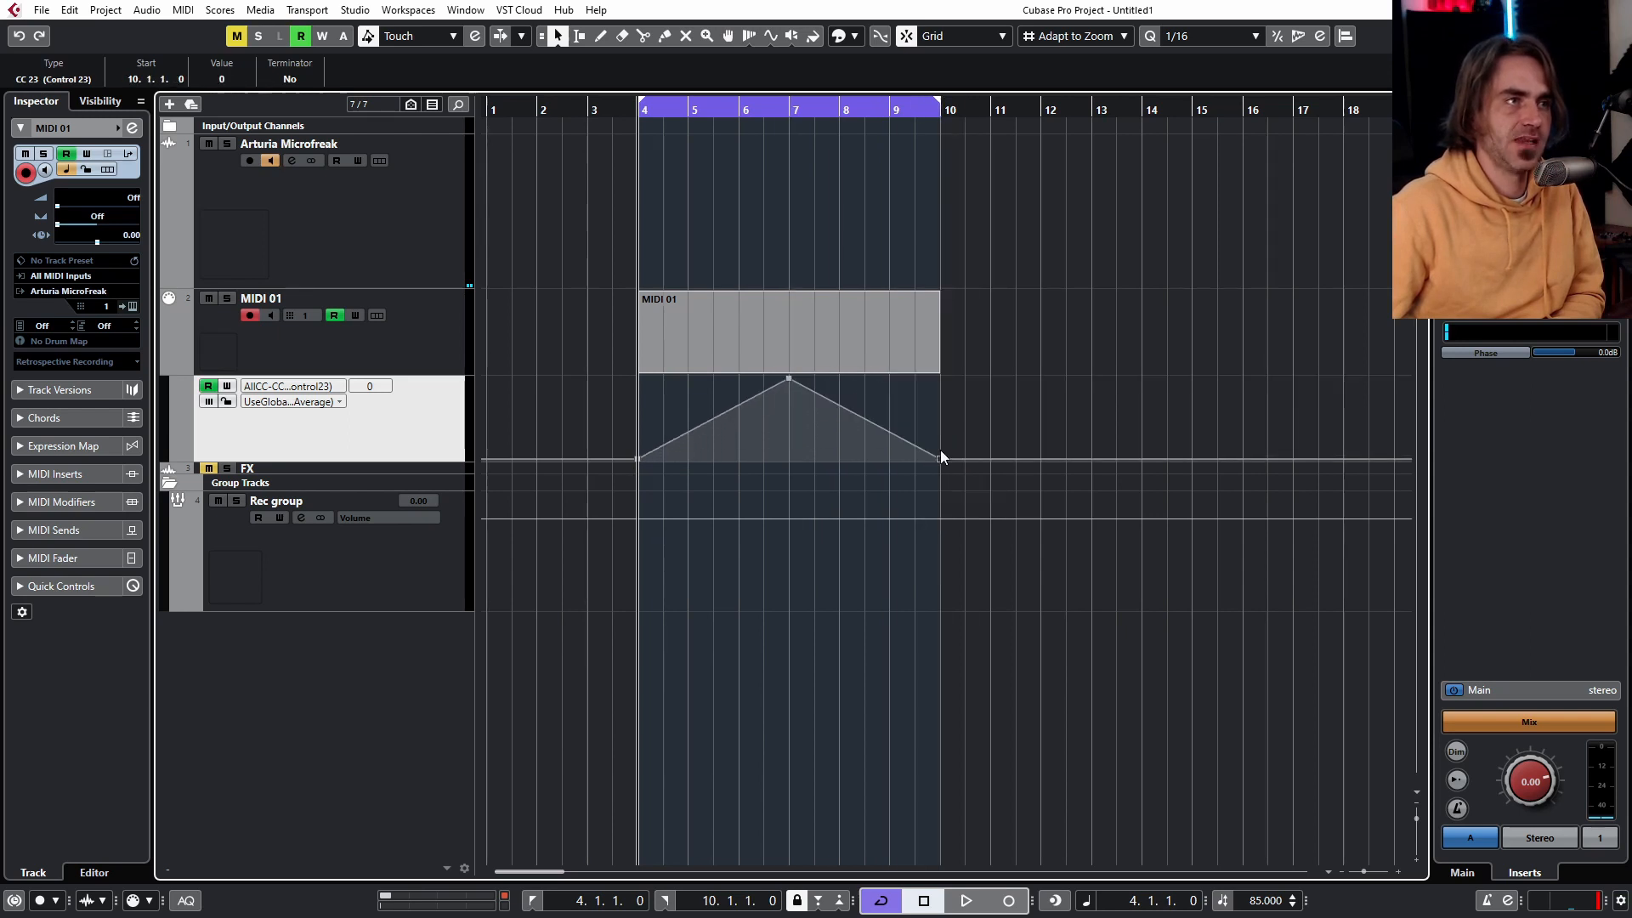
left_click(962, 901)
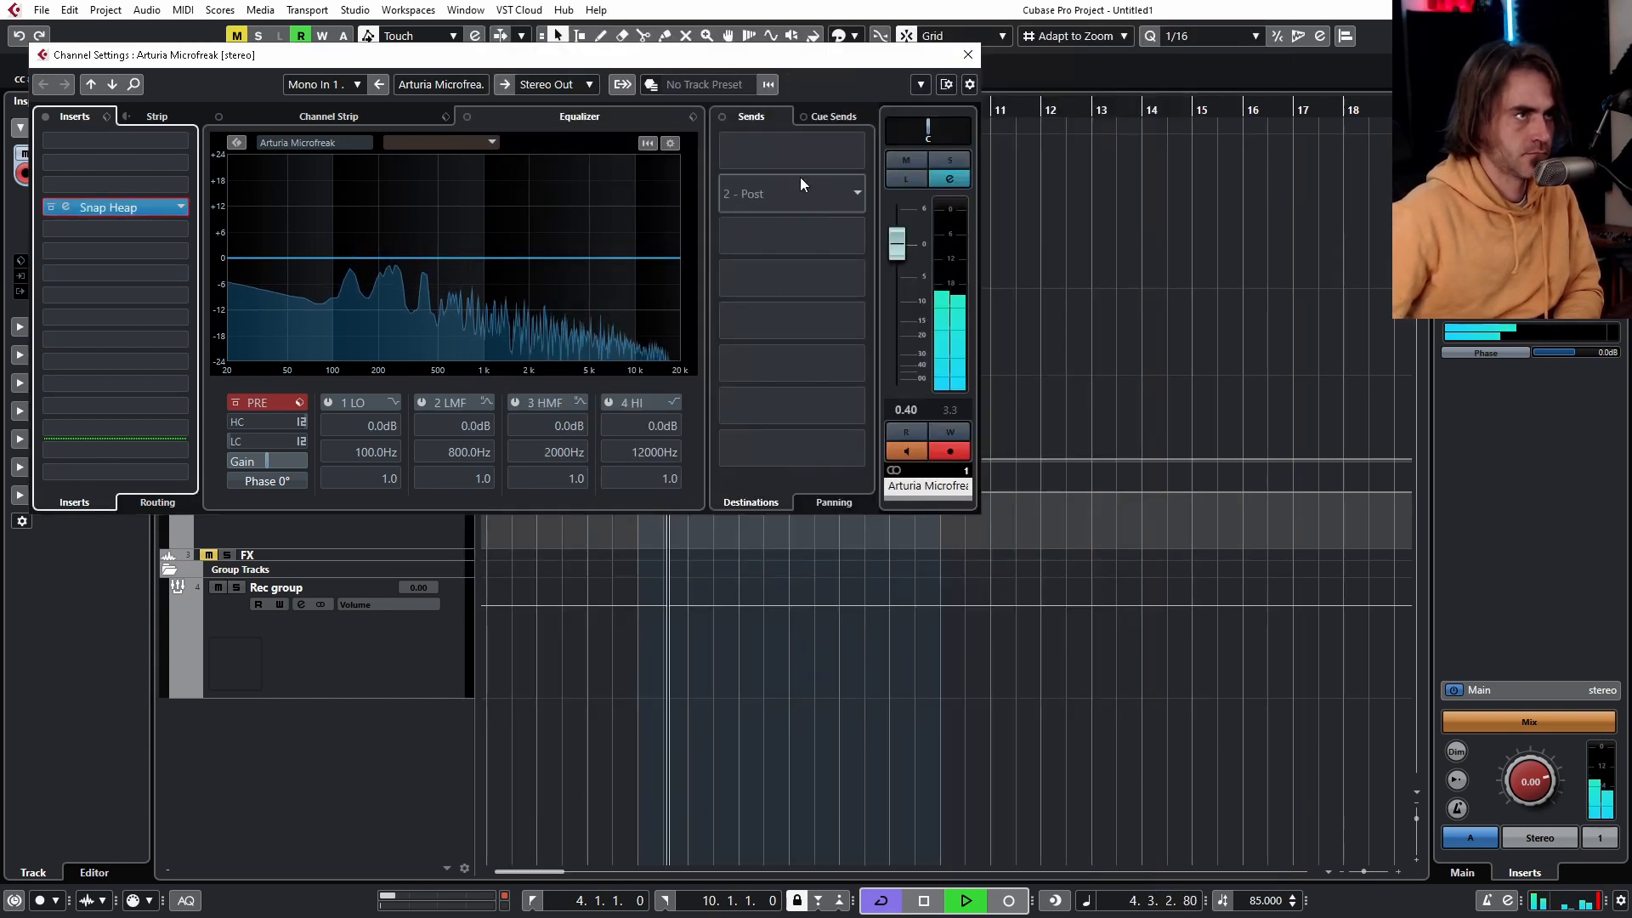
Insert CloudSeed after Snap Heap on the Microfreak channel, load Hyperplane and trim Main Out
left_click(113, 185)
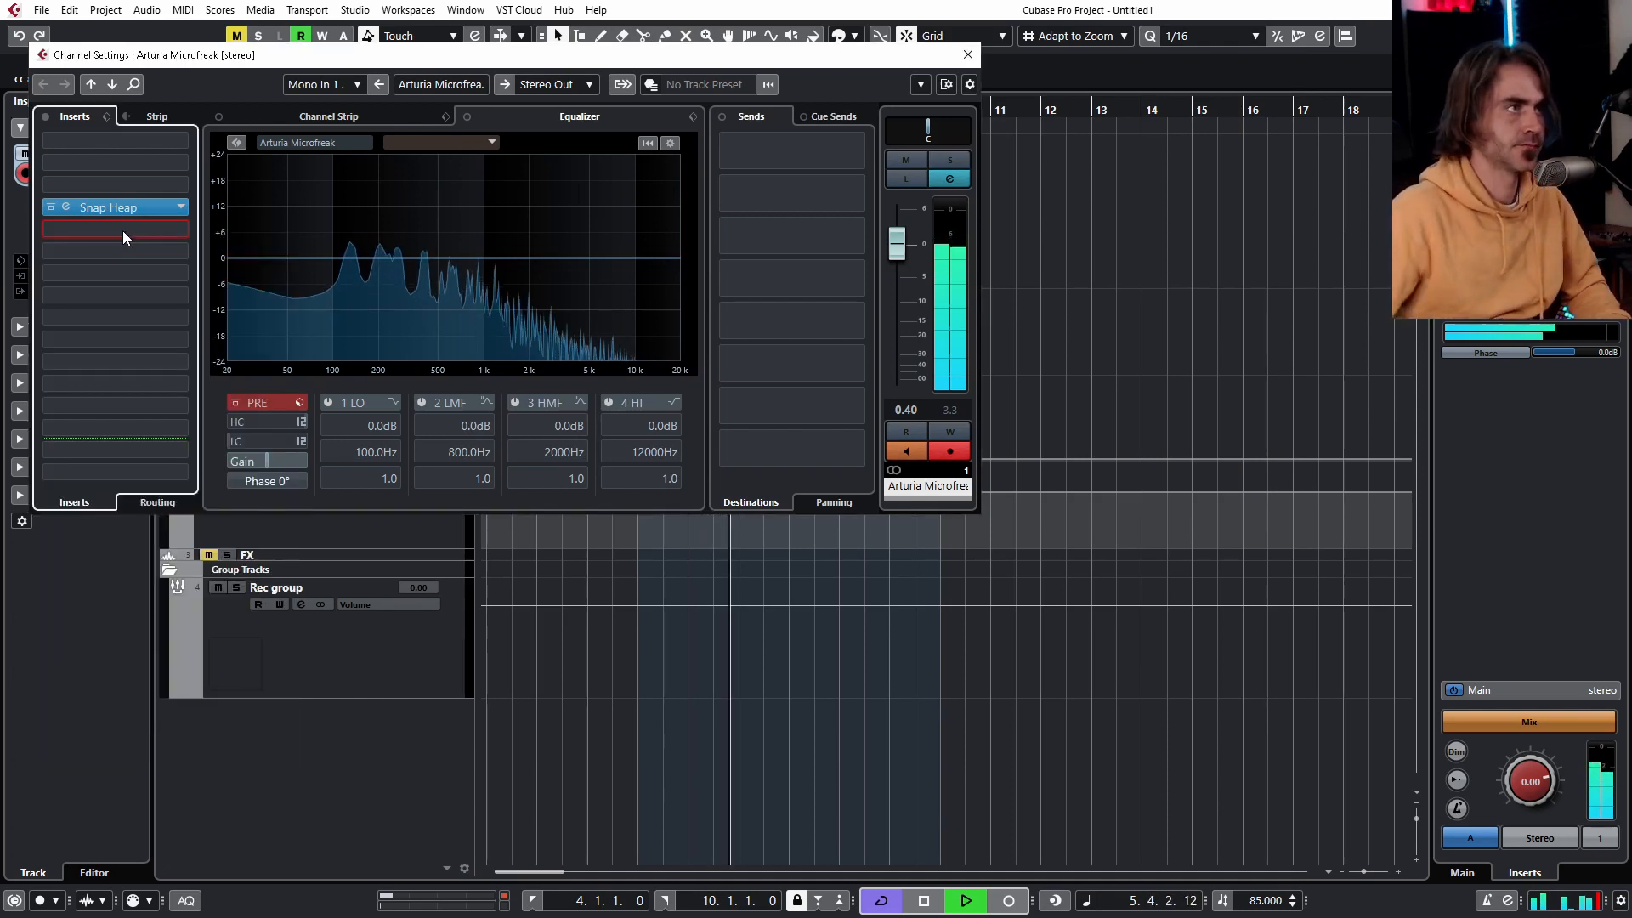
left_click(114, 229)
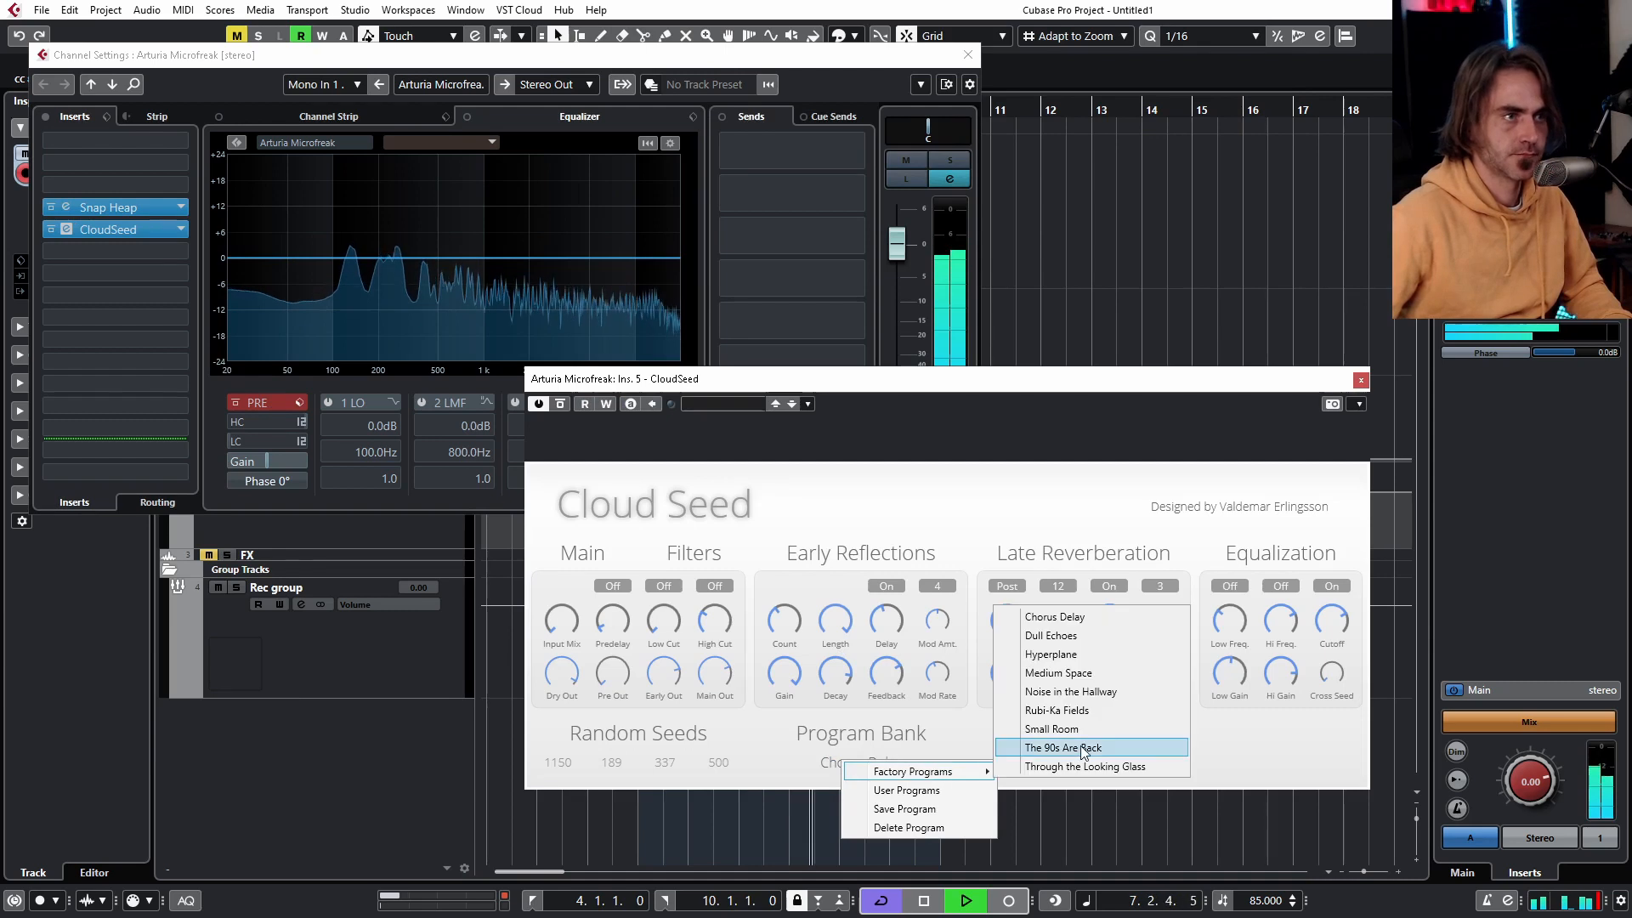
left_click(1051, 652)
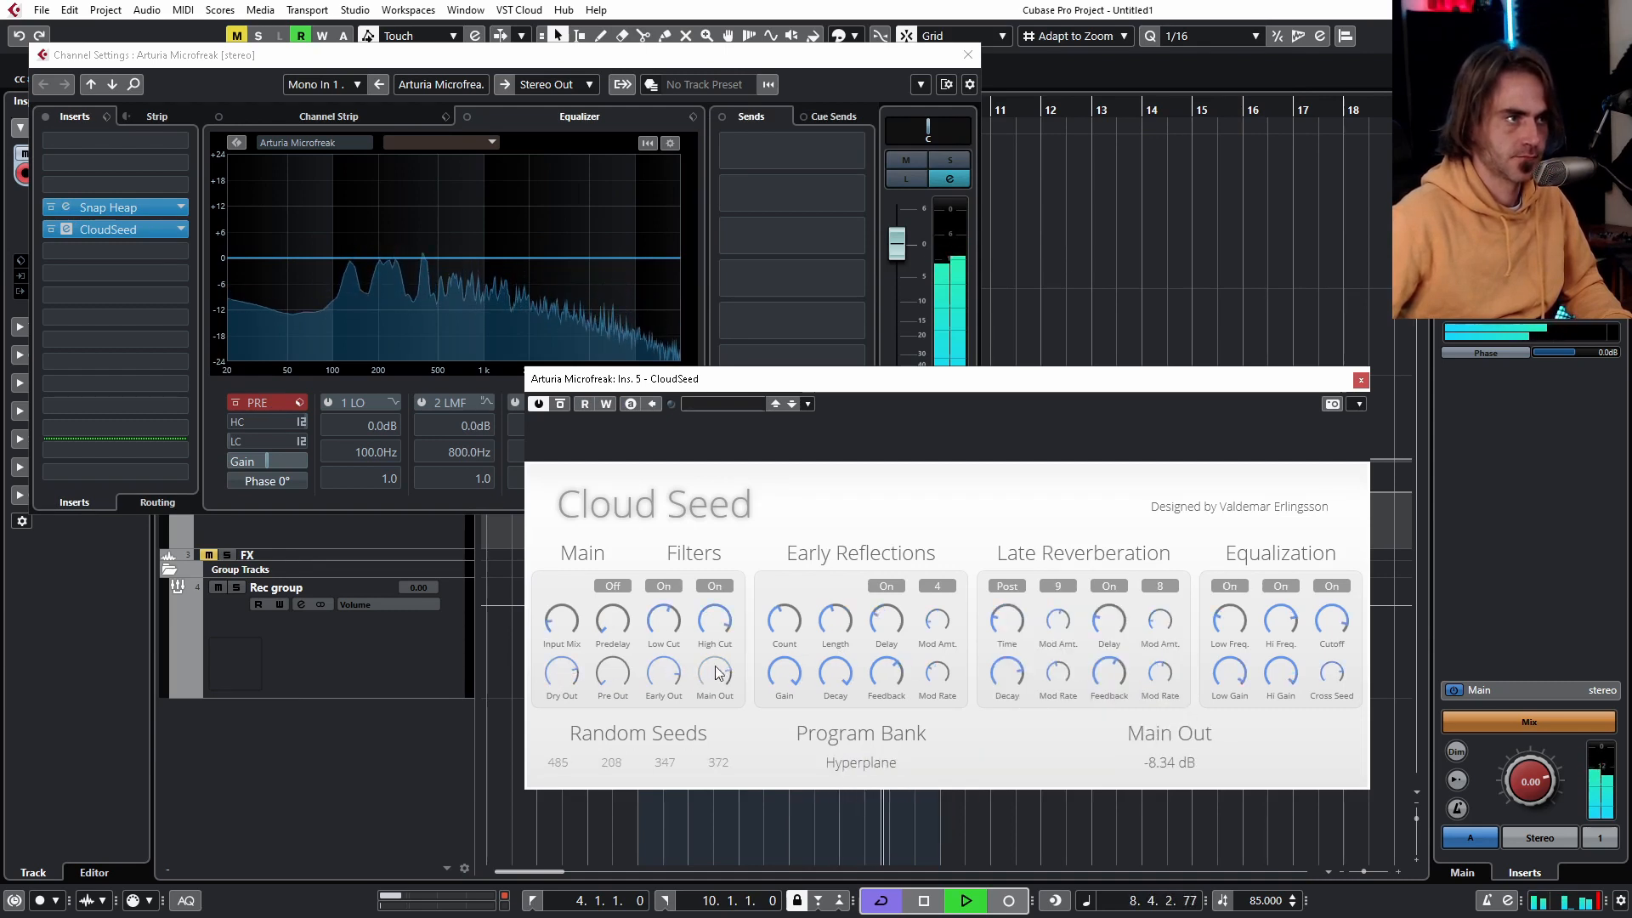
left_click_drag(561, 671, 561, 691)
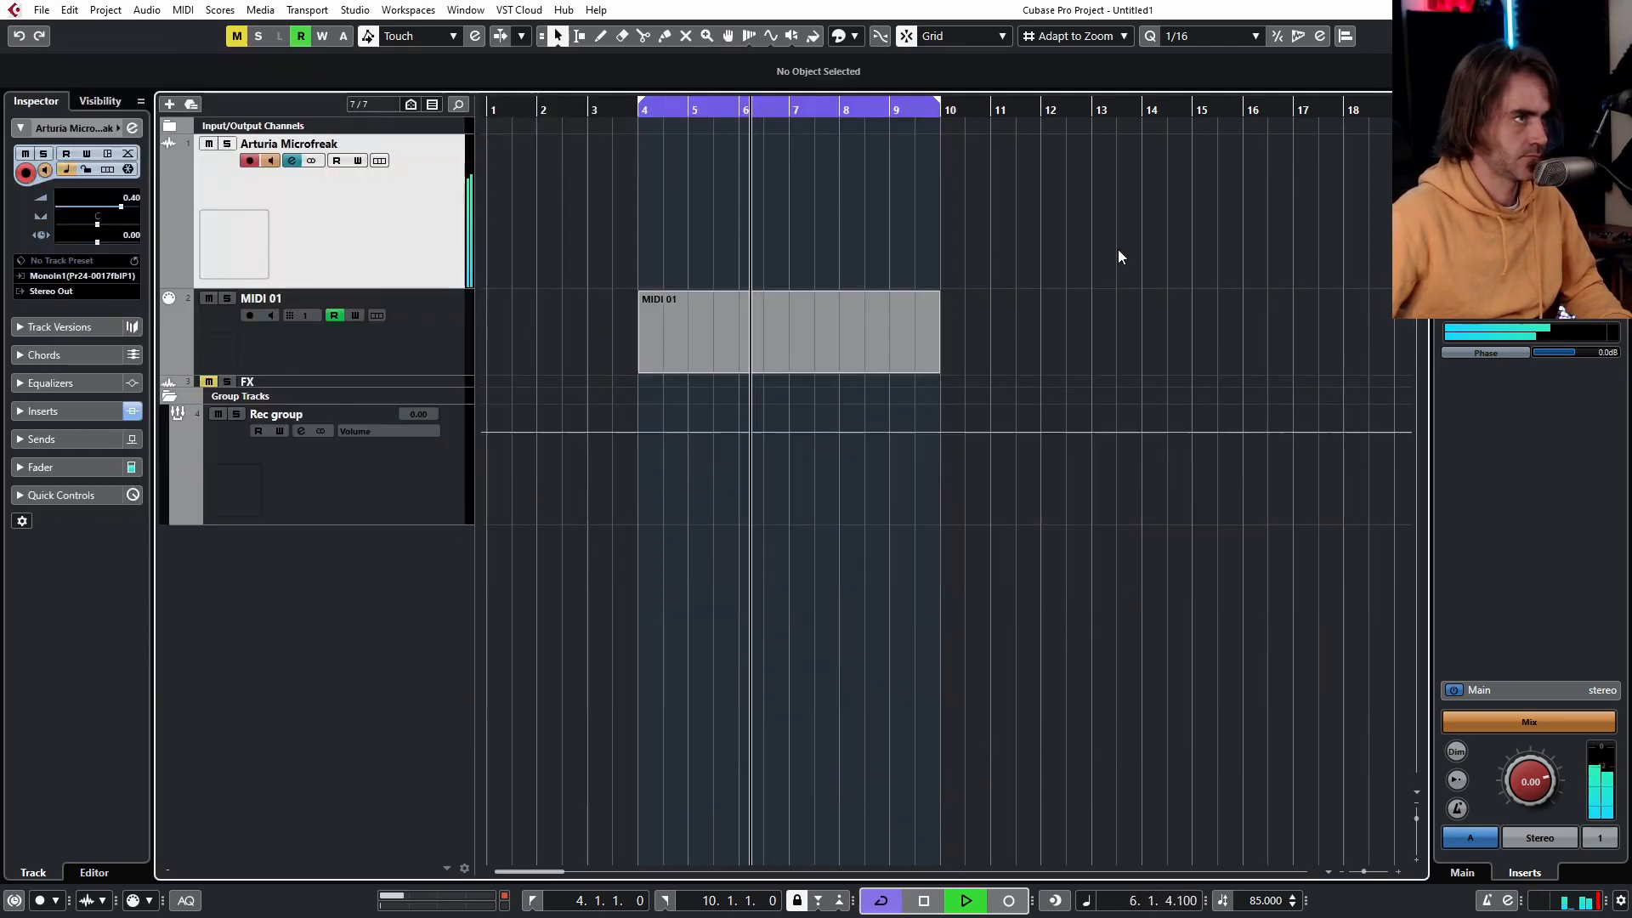
Play back Take 2 on the Arturia Microfreak track and toggle its monitor button
left_click(1006, 900)
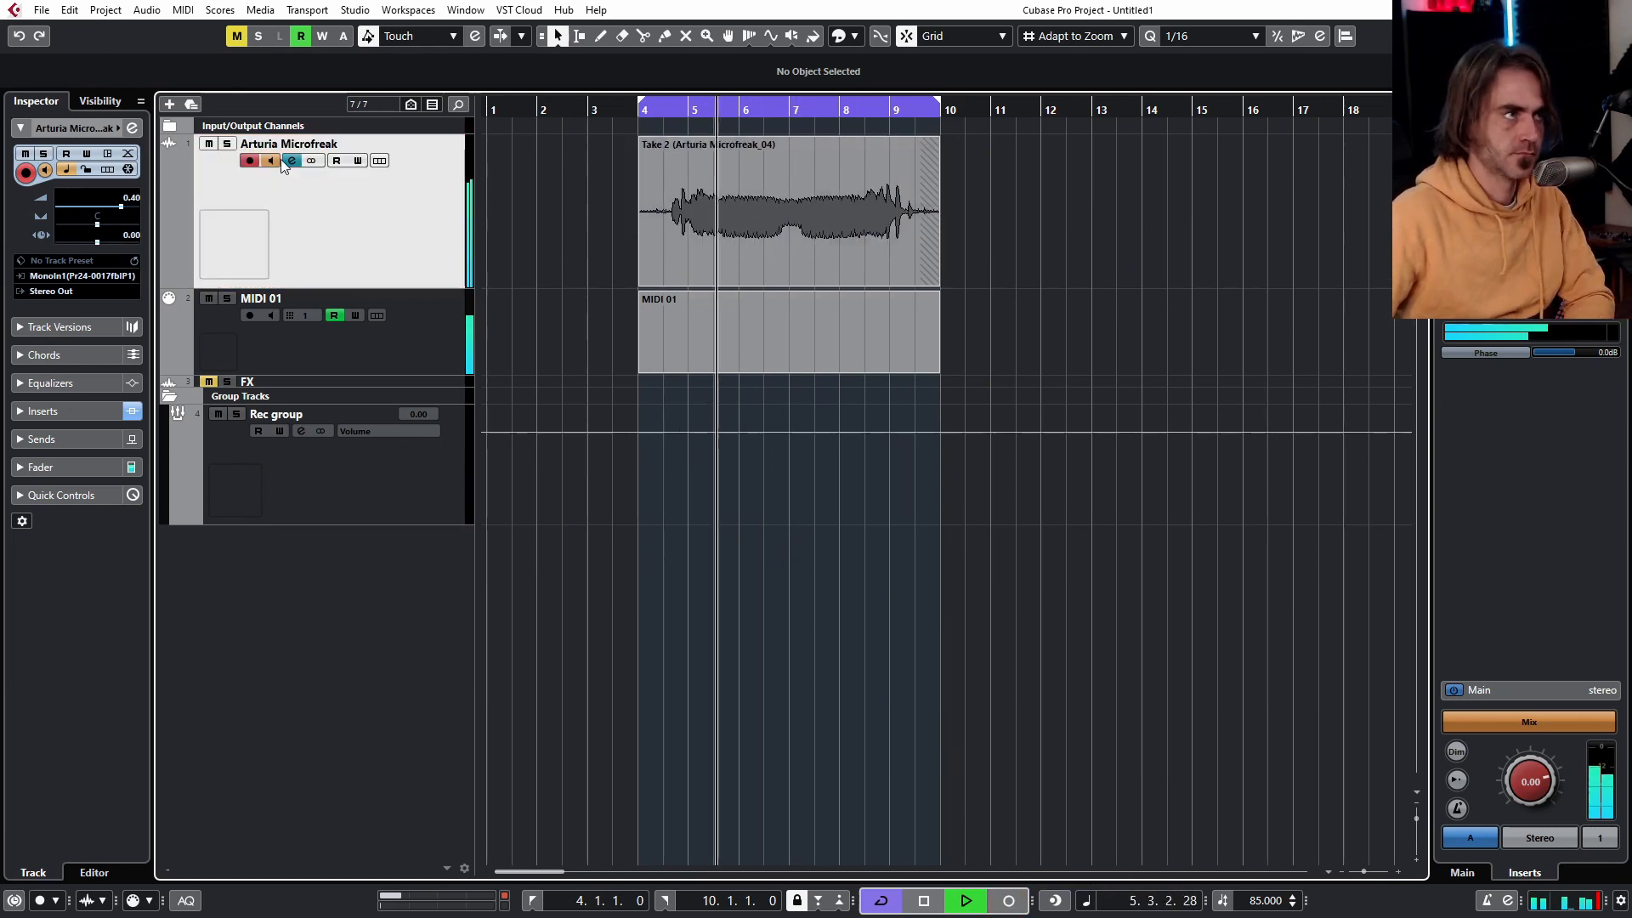
left_click(292, 160)
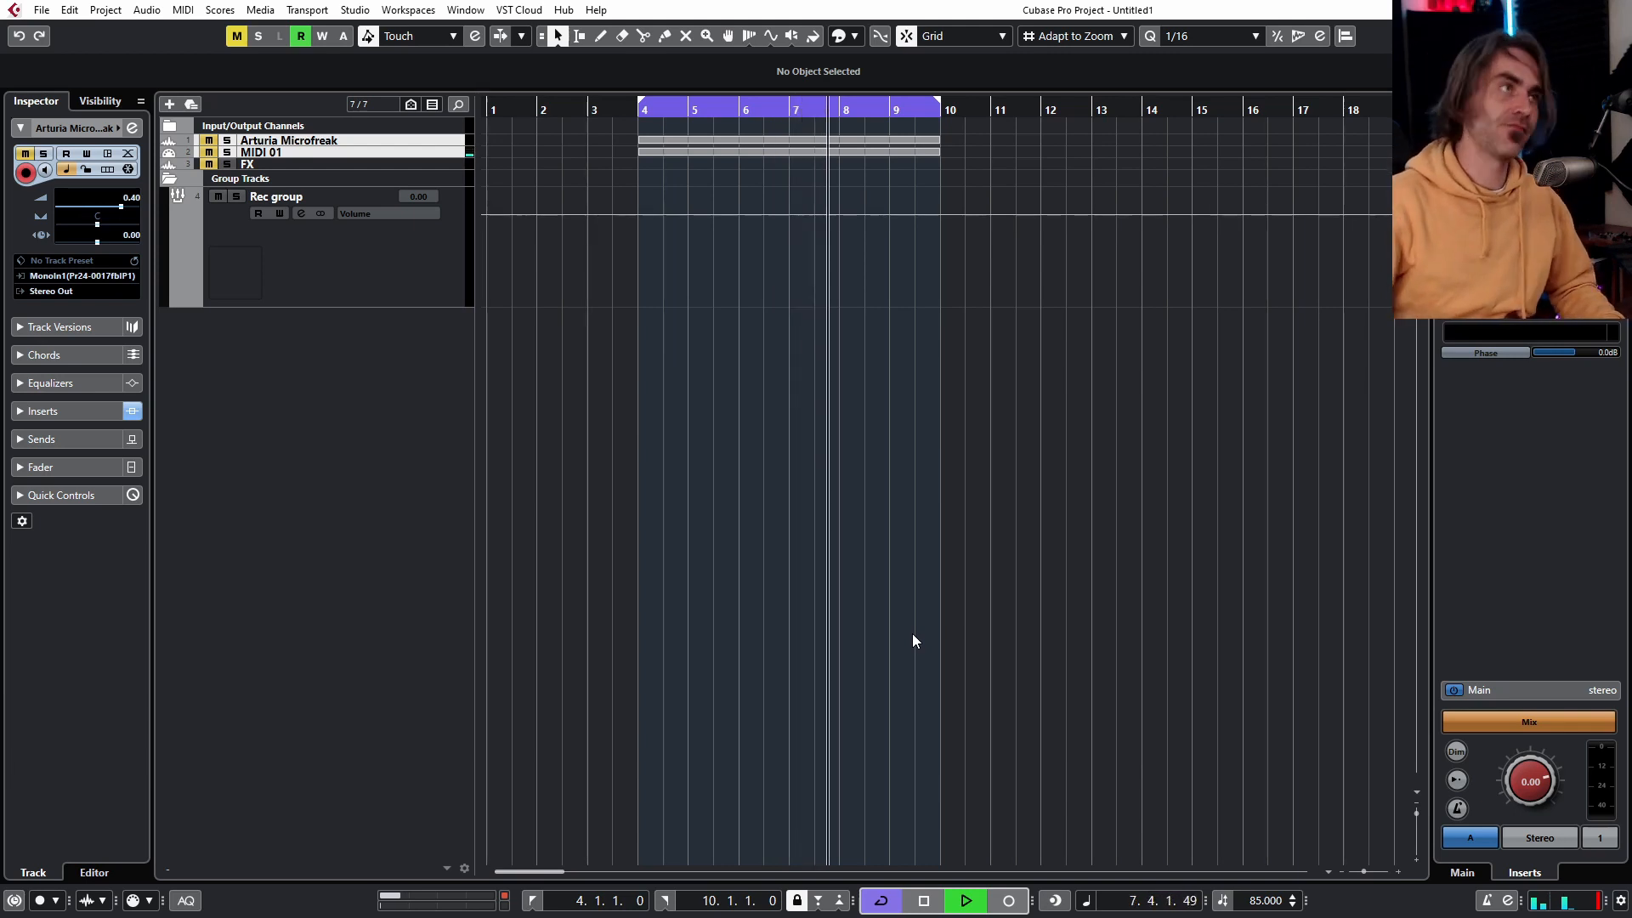
Show the External Instruments page of the Audio Connections window
left_click(408, 10)
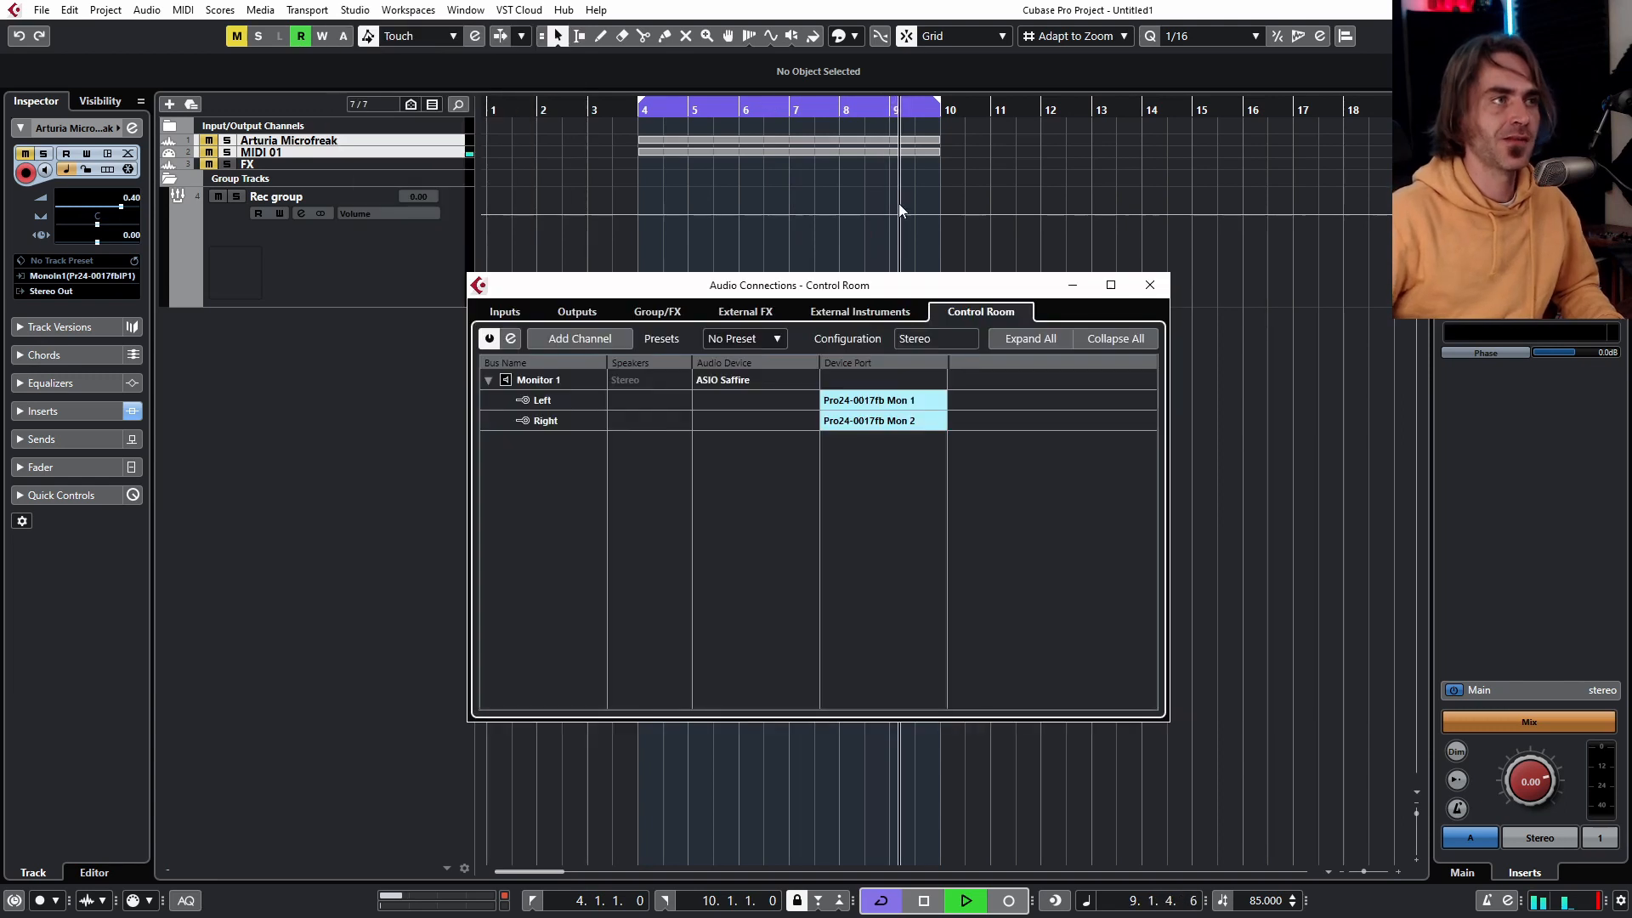
left_click(860, 311)
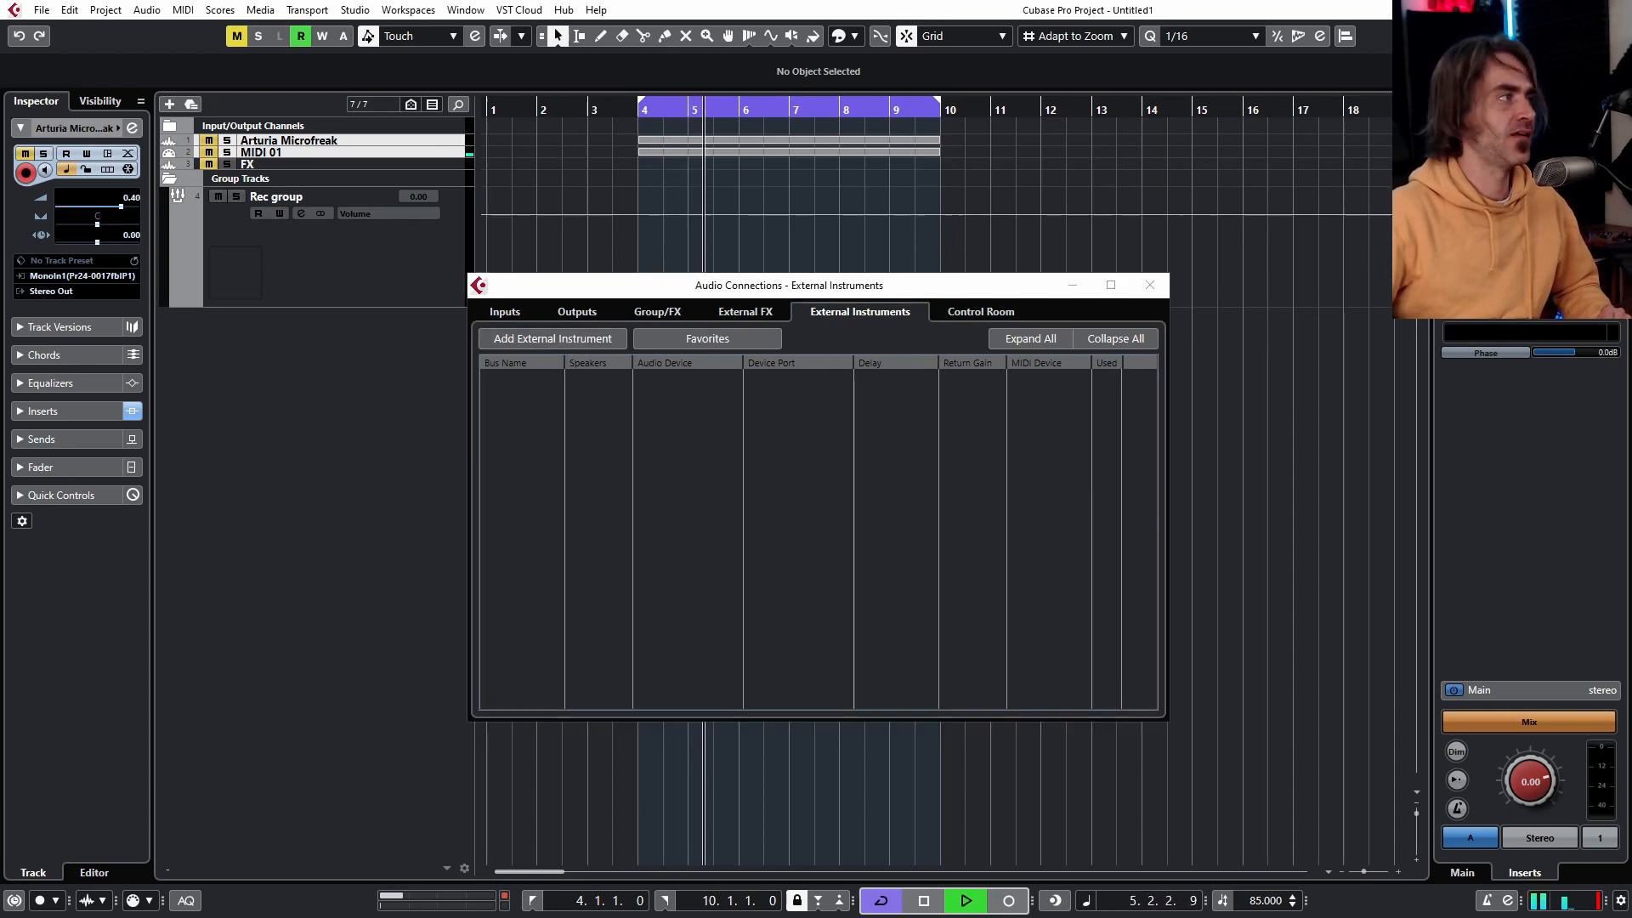
Start a new external instrument Arturia MicroFreak with Mono Return(s) set to 1
left_click(550, 338)
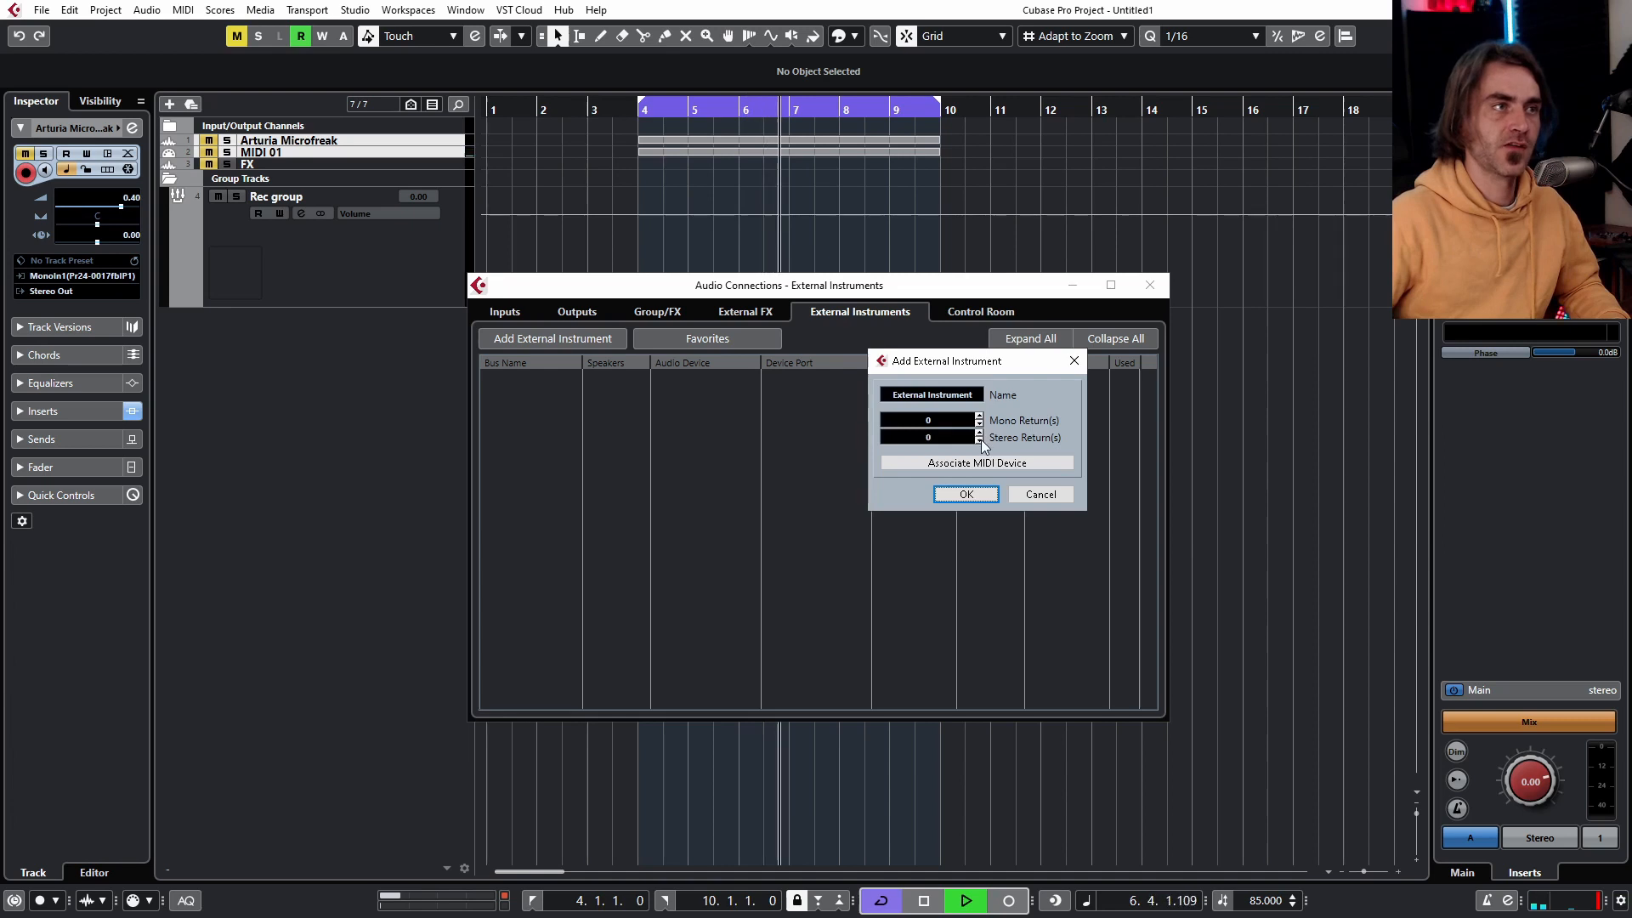
left_click(976, 416)
type("Arturia MicroFreak")
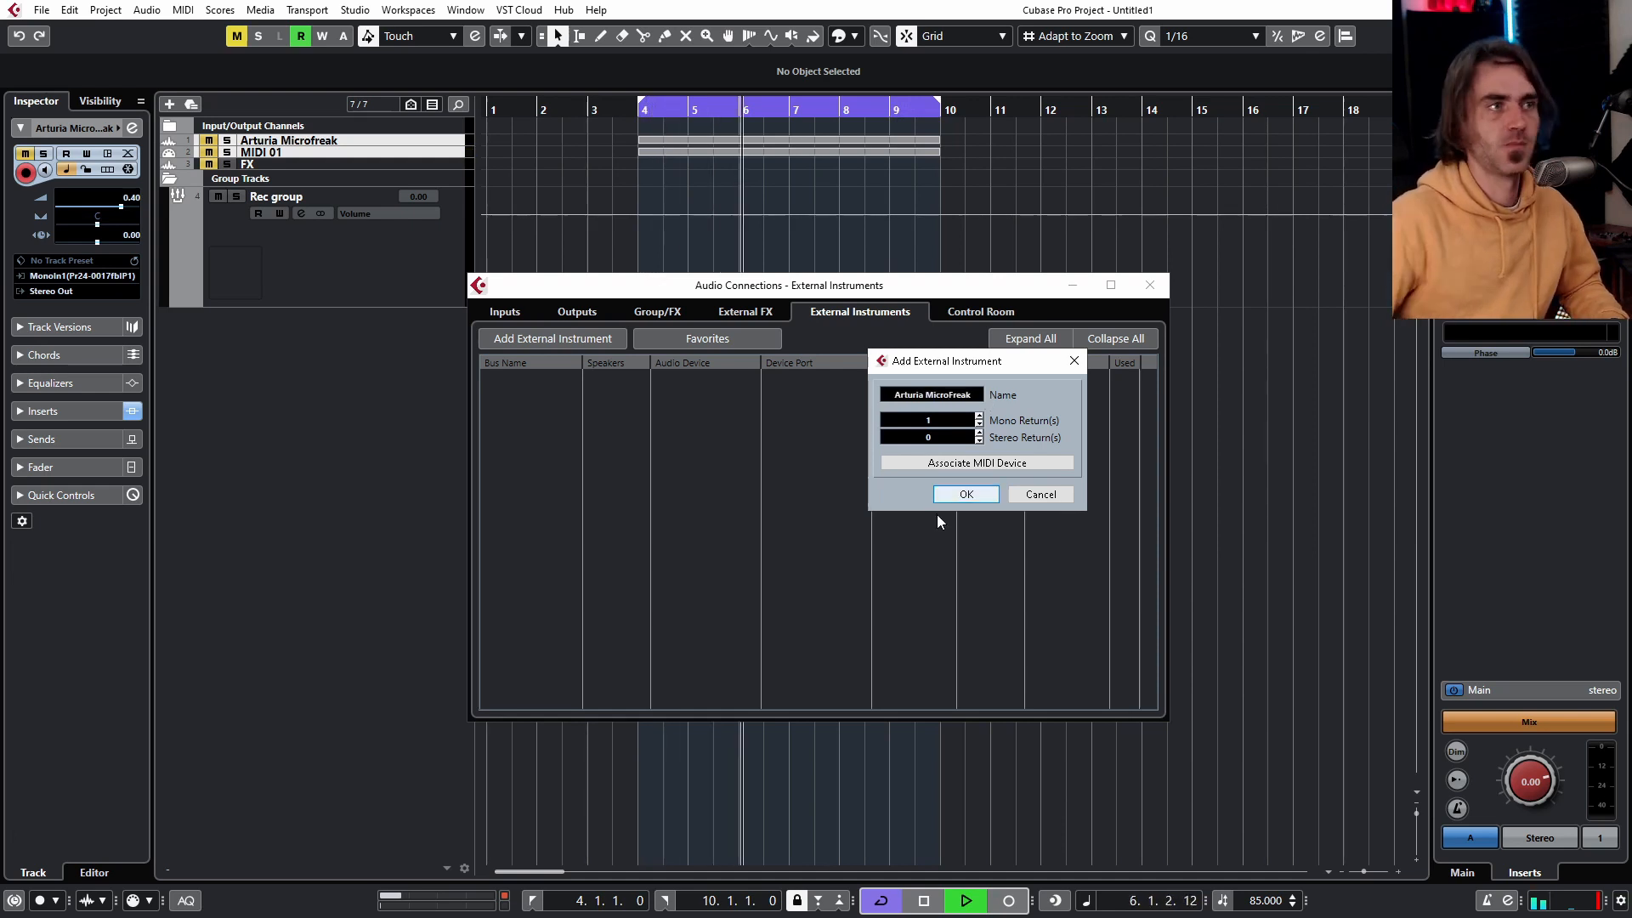
Create the Arturia MicroFreak instrument with its mono return on Pro24-0017fb IP 1
left_click(964, 493)
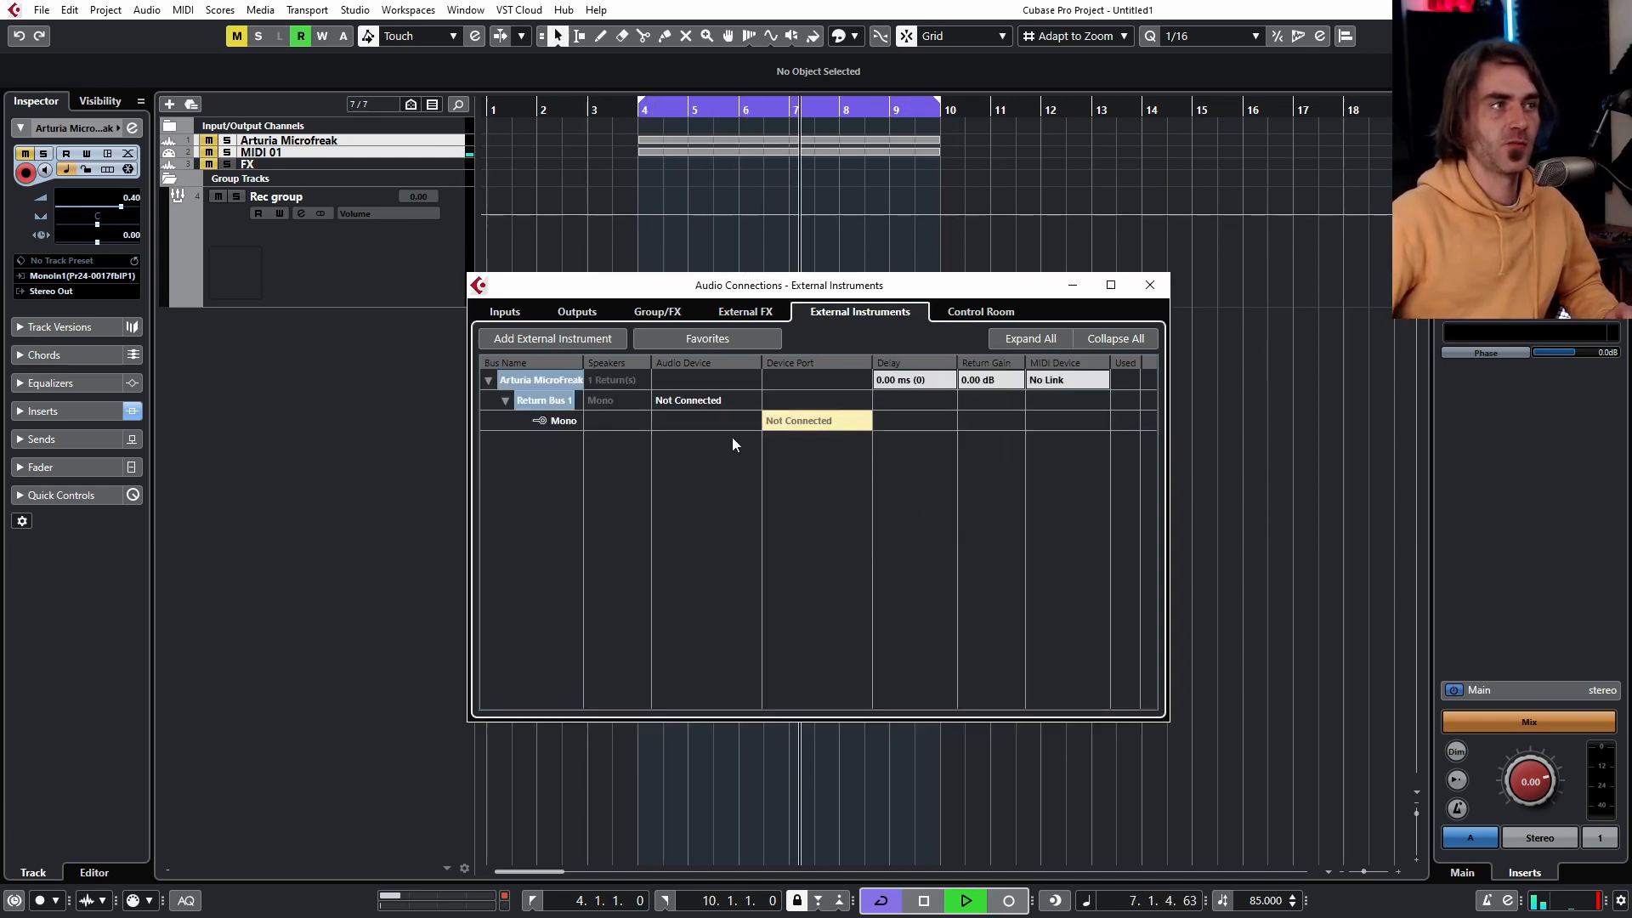
left_click(817, 399)
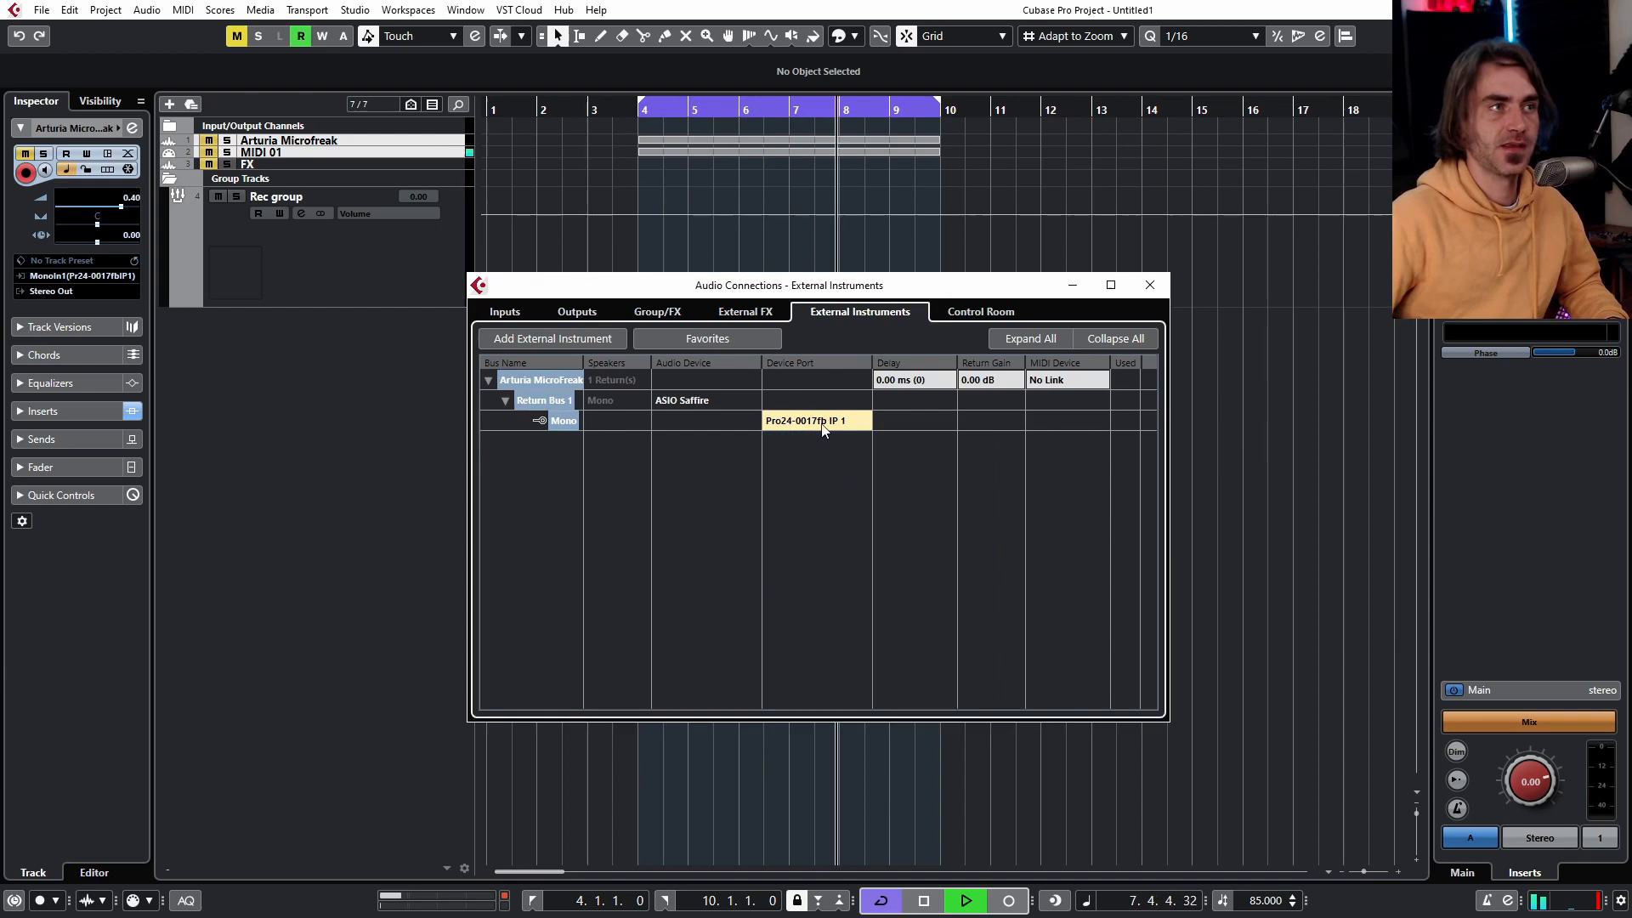
left_click(1066, 379)
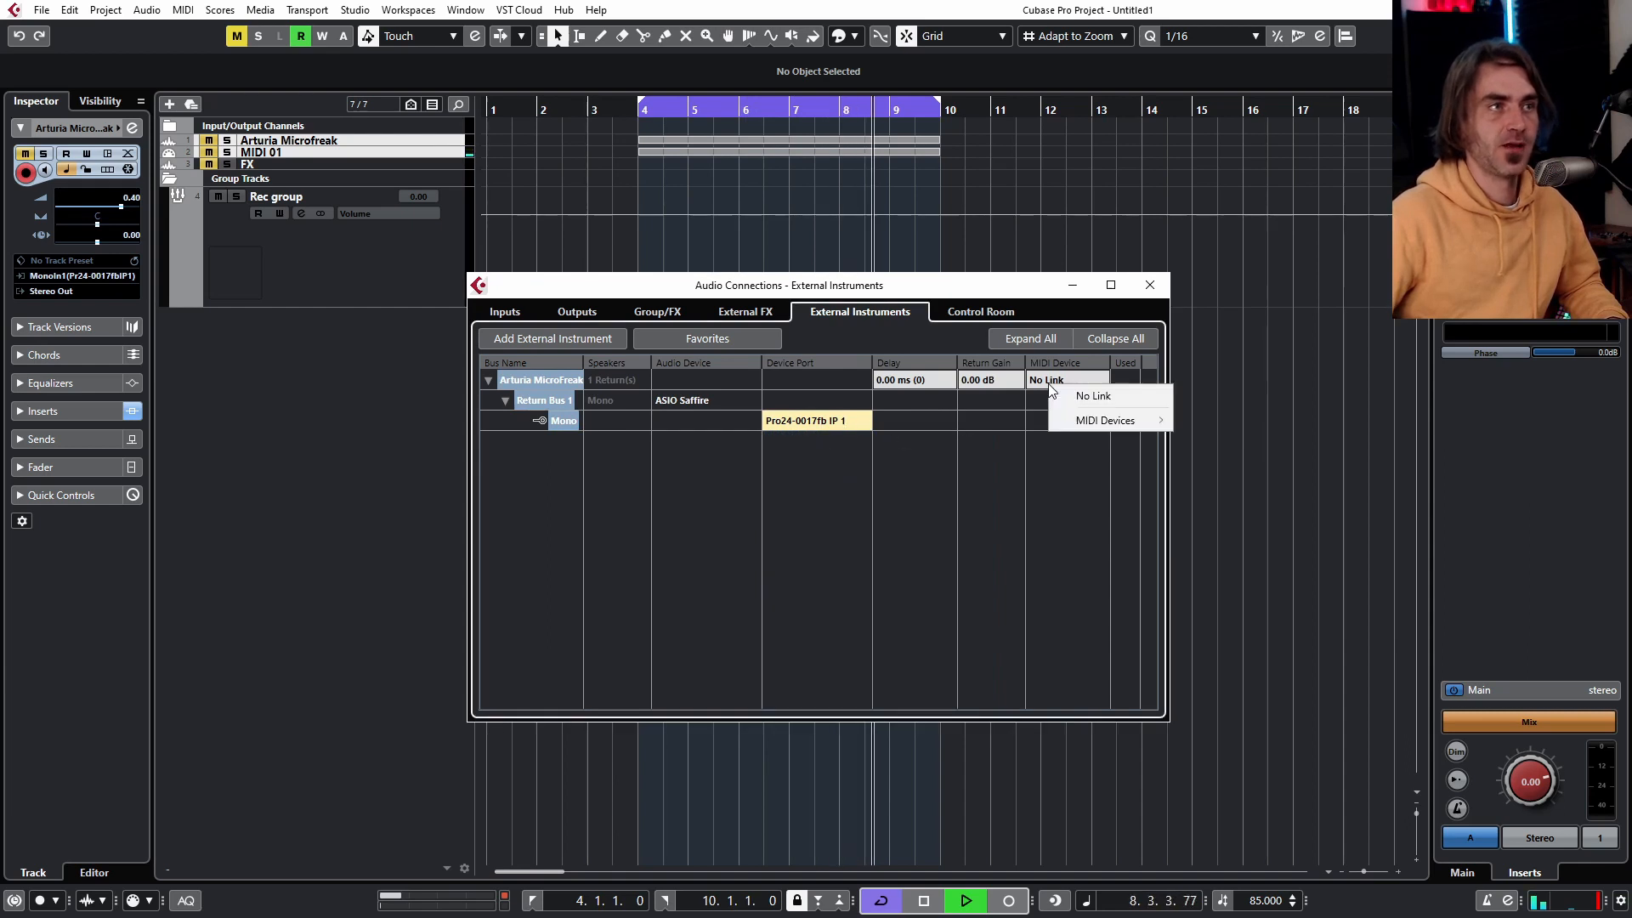
mouse_move(1107, 420)
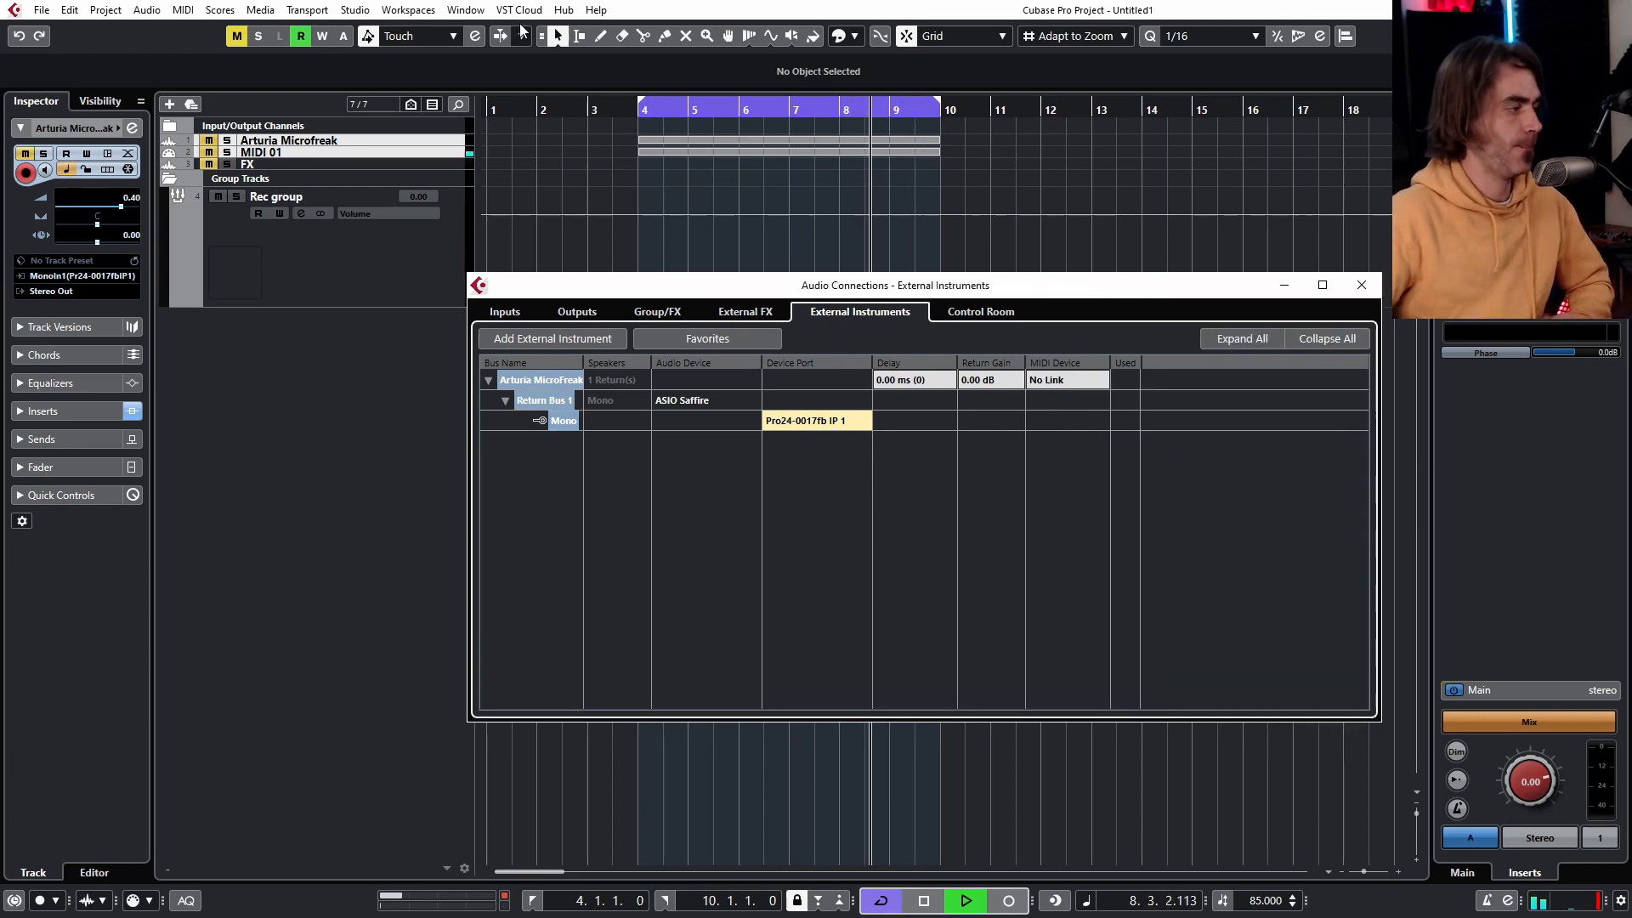
left_click(465, 10)
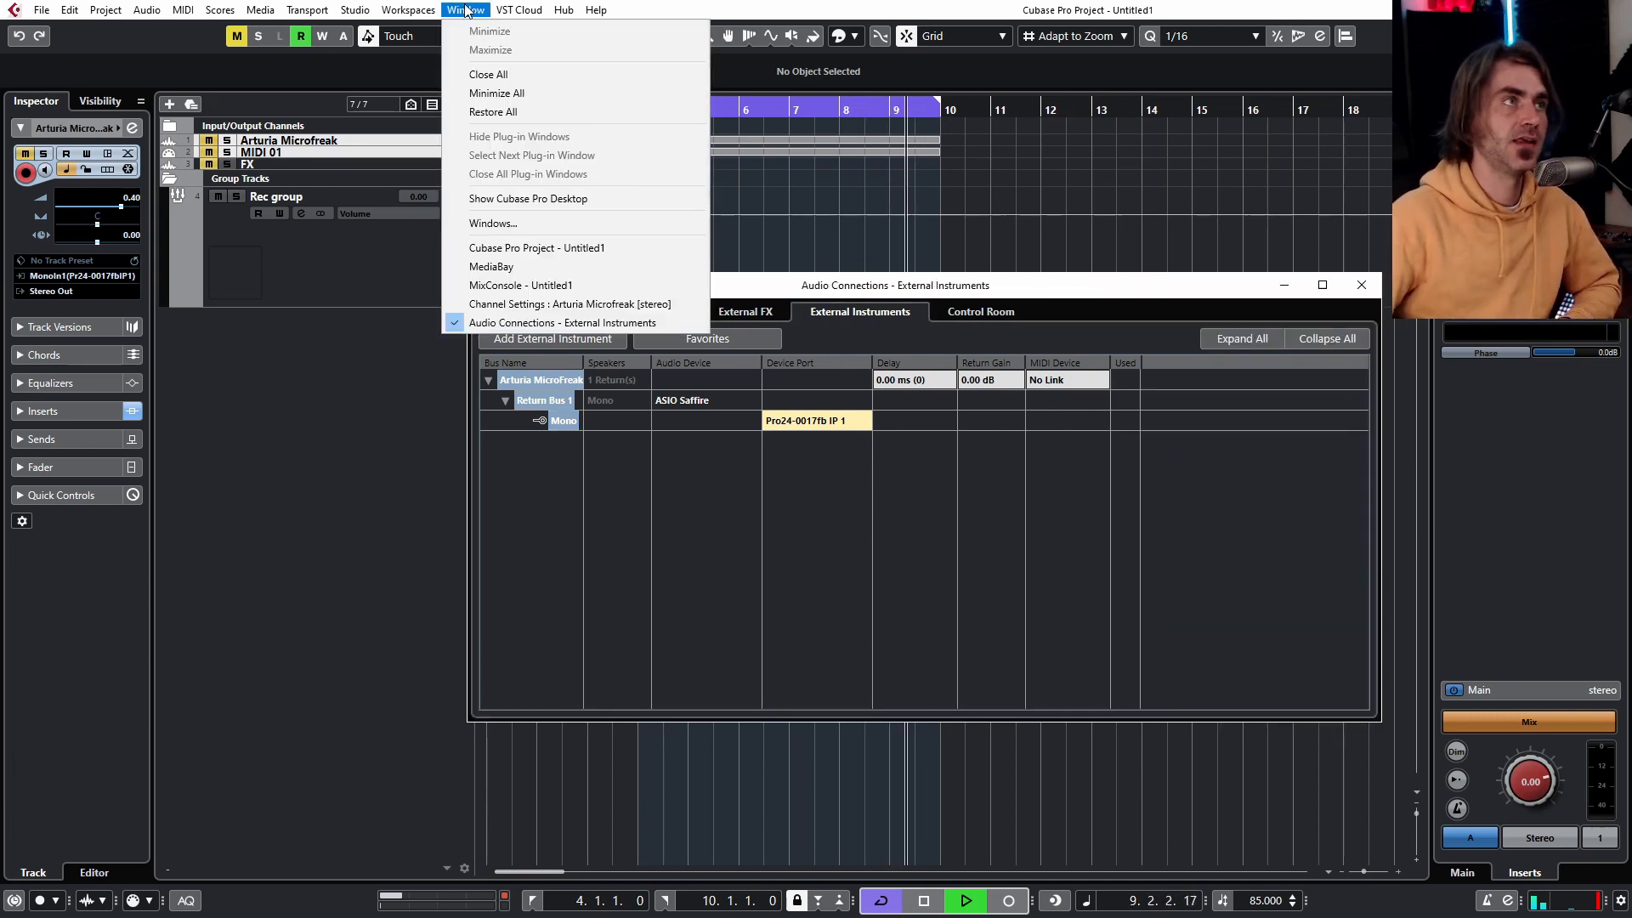
In Studio Setup add a Generic Remote device, then remove the stray Generic Remote 2
left_click(355, 11)
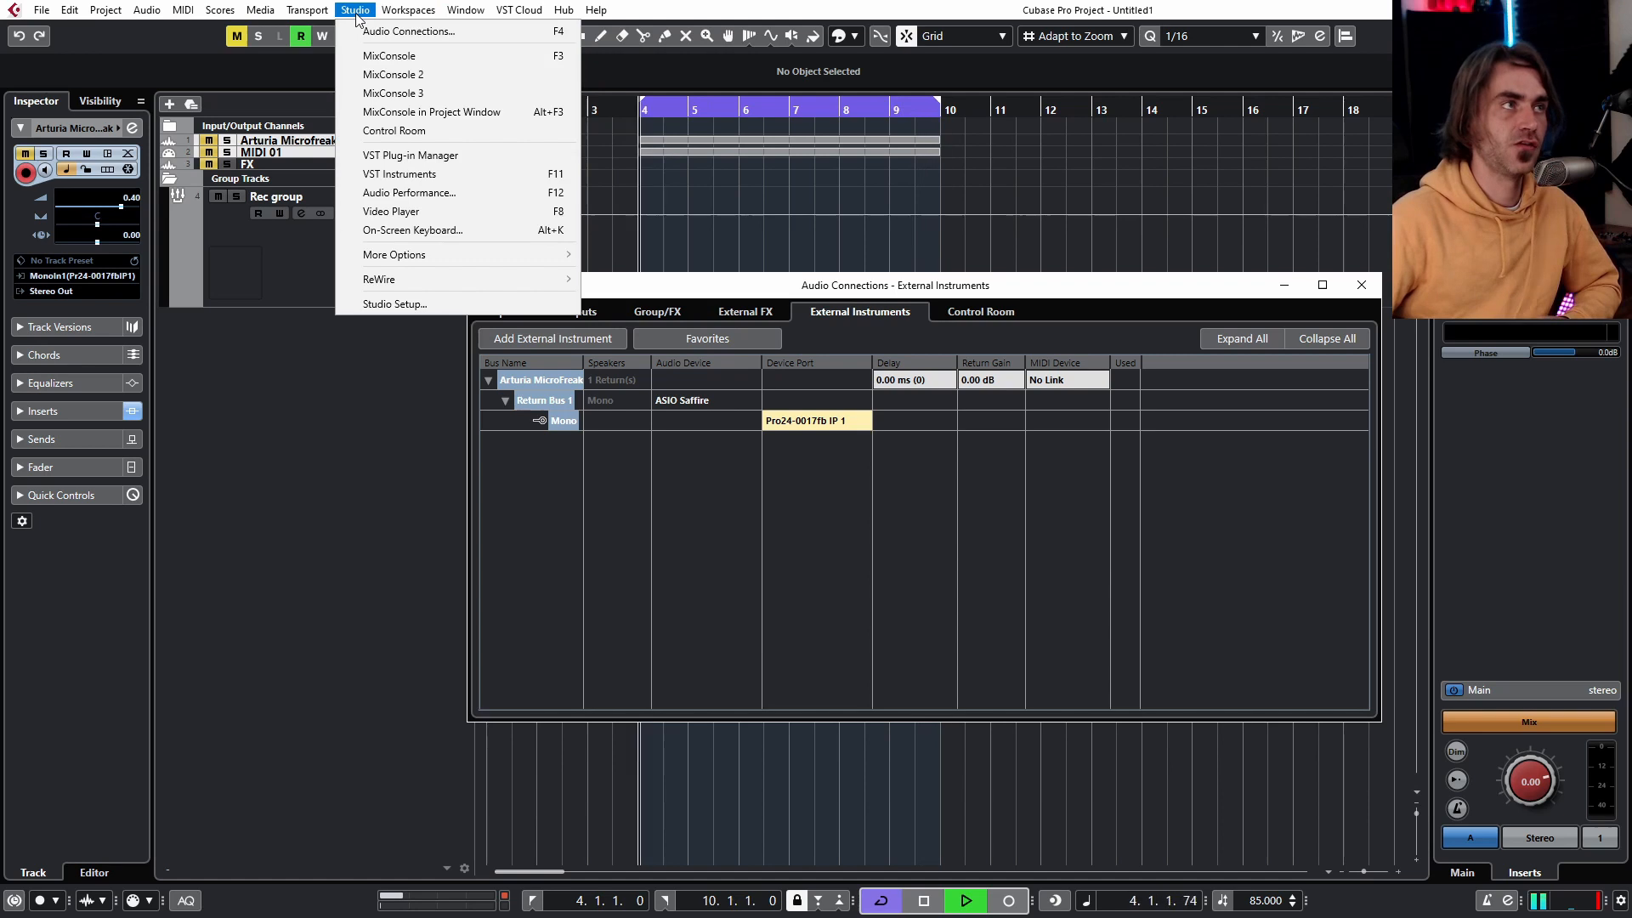
left_click(392, 305)
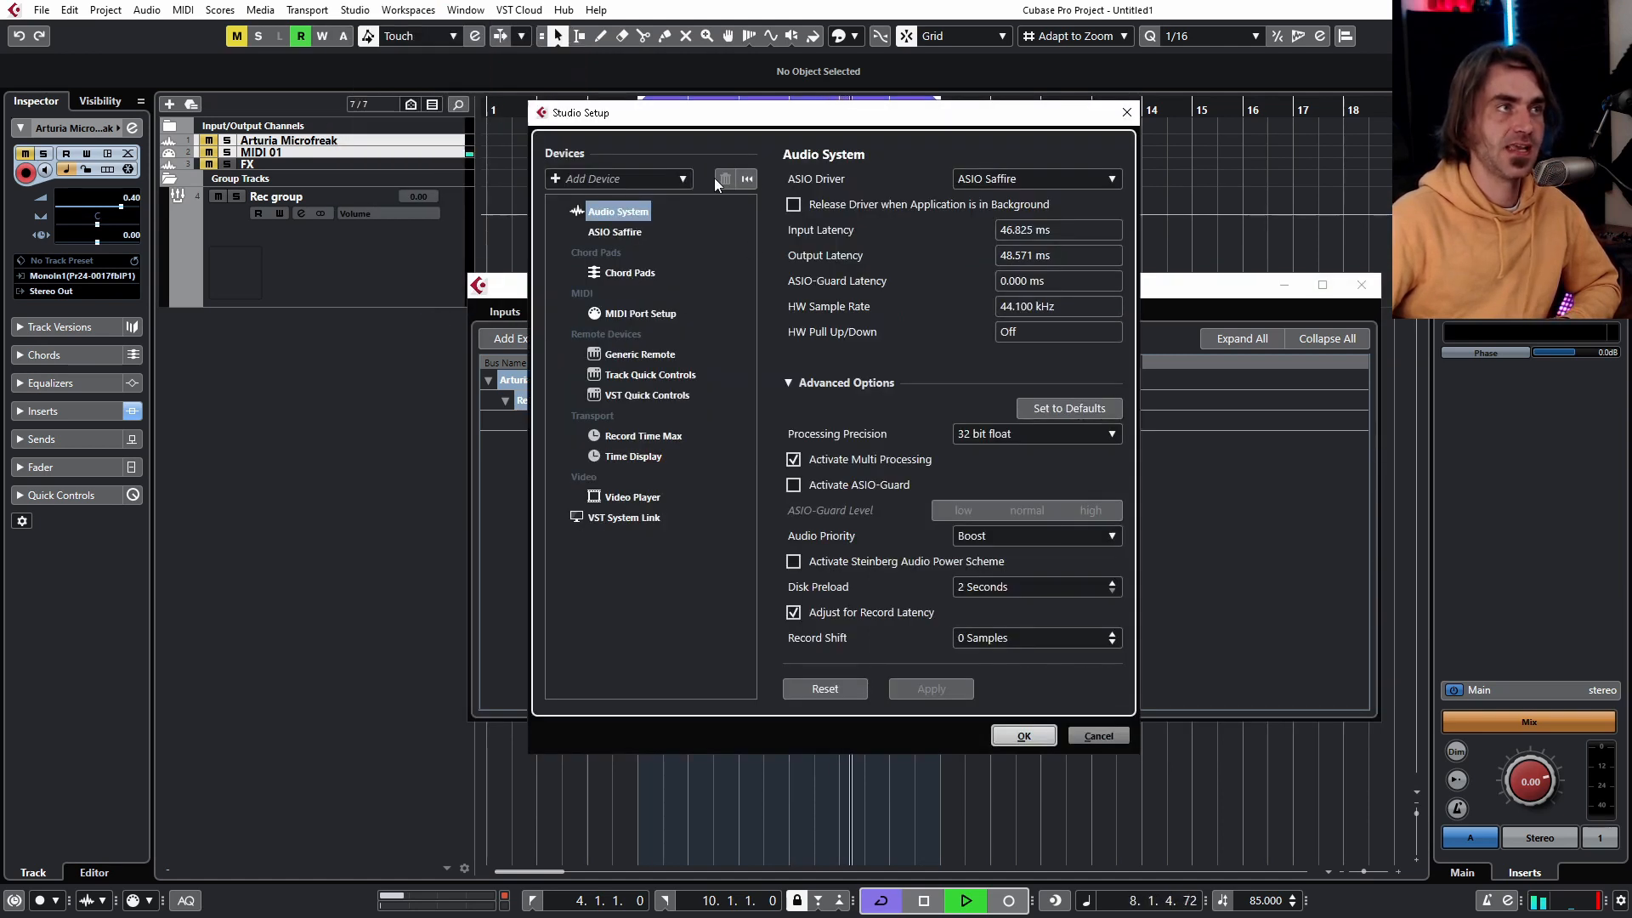
left_click(619, 179)
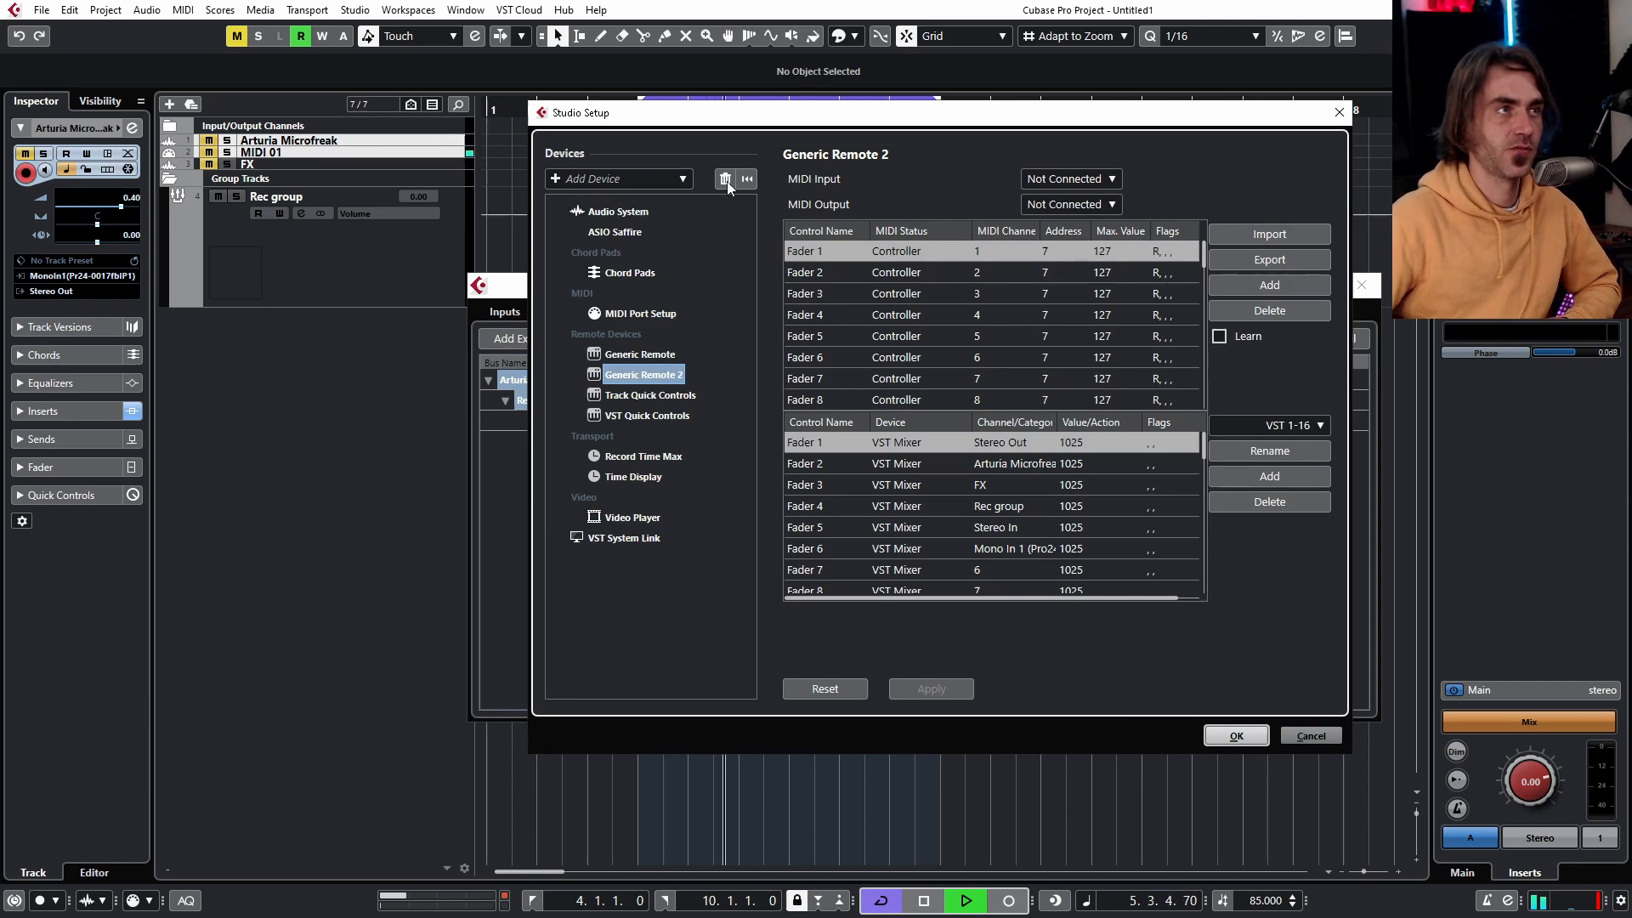
left_click(1071, 178)
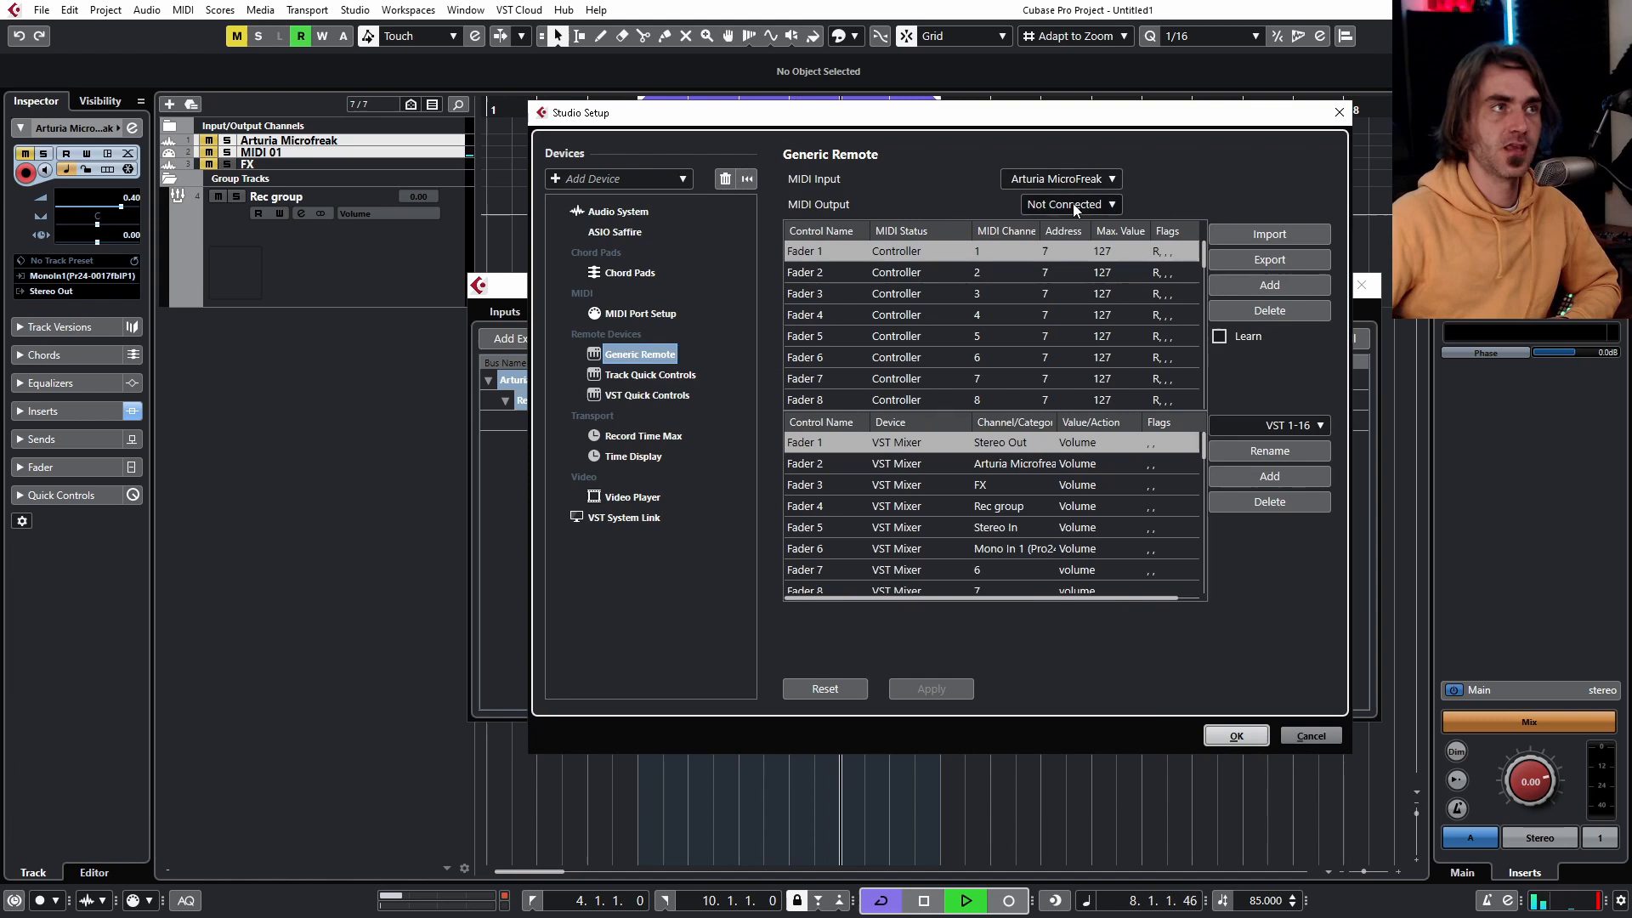
left_click(1069, 204)
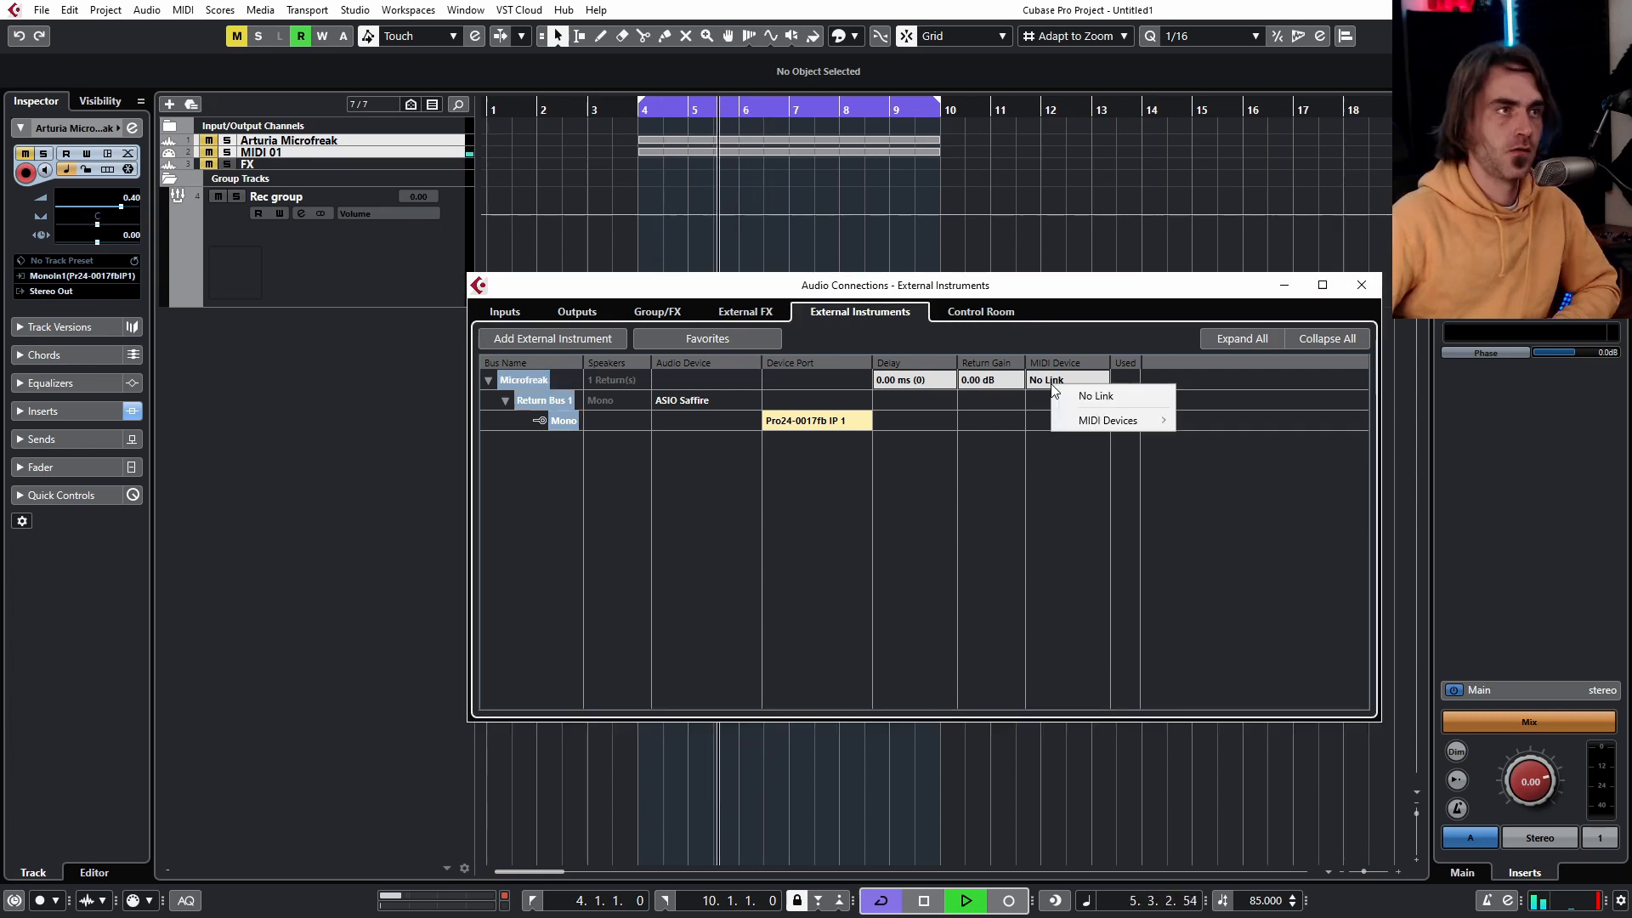
mouse_move(1108, 420)
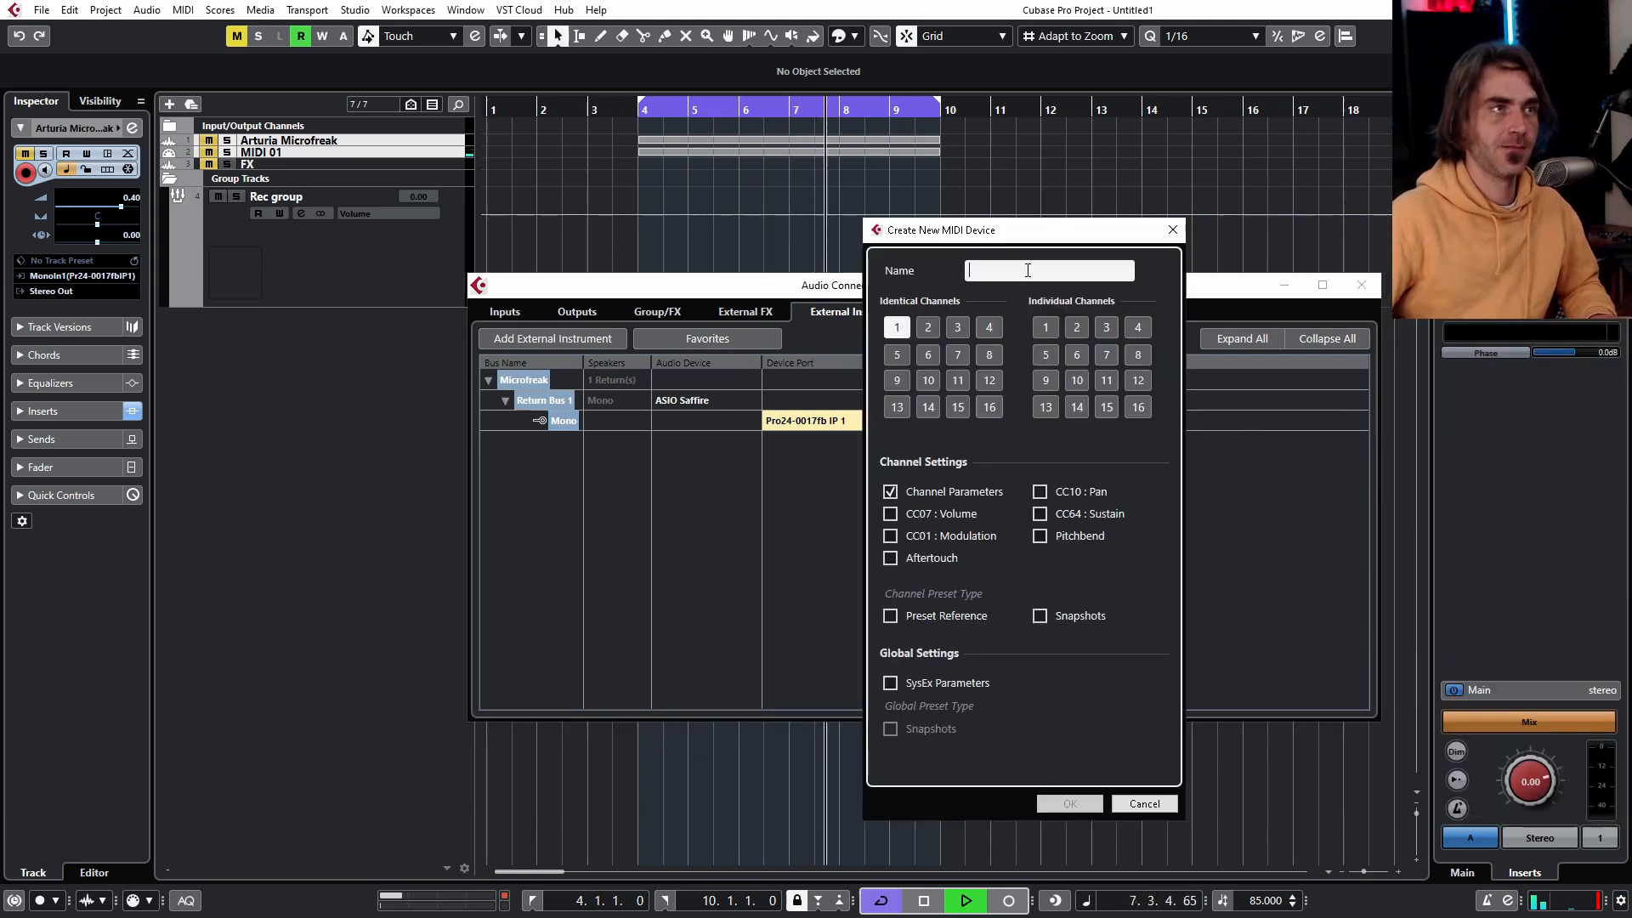
Create a new MIDI device named Microfreak linked to the external instrument
type("Microfreak")
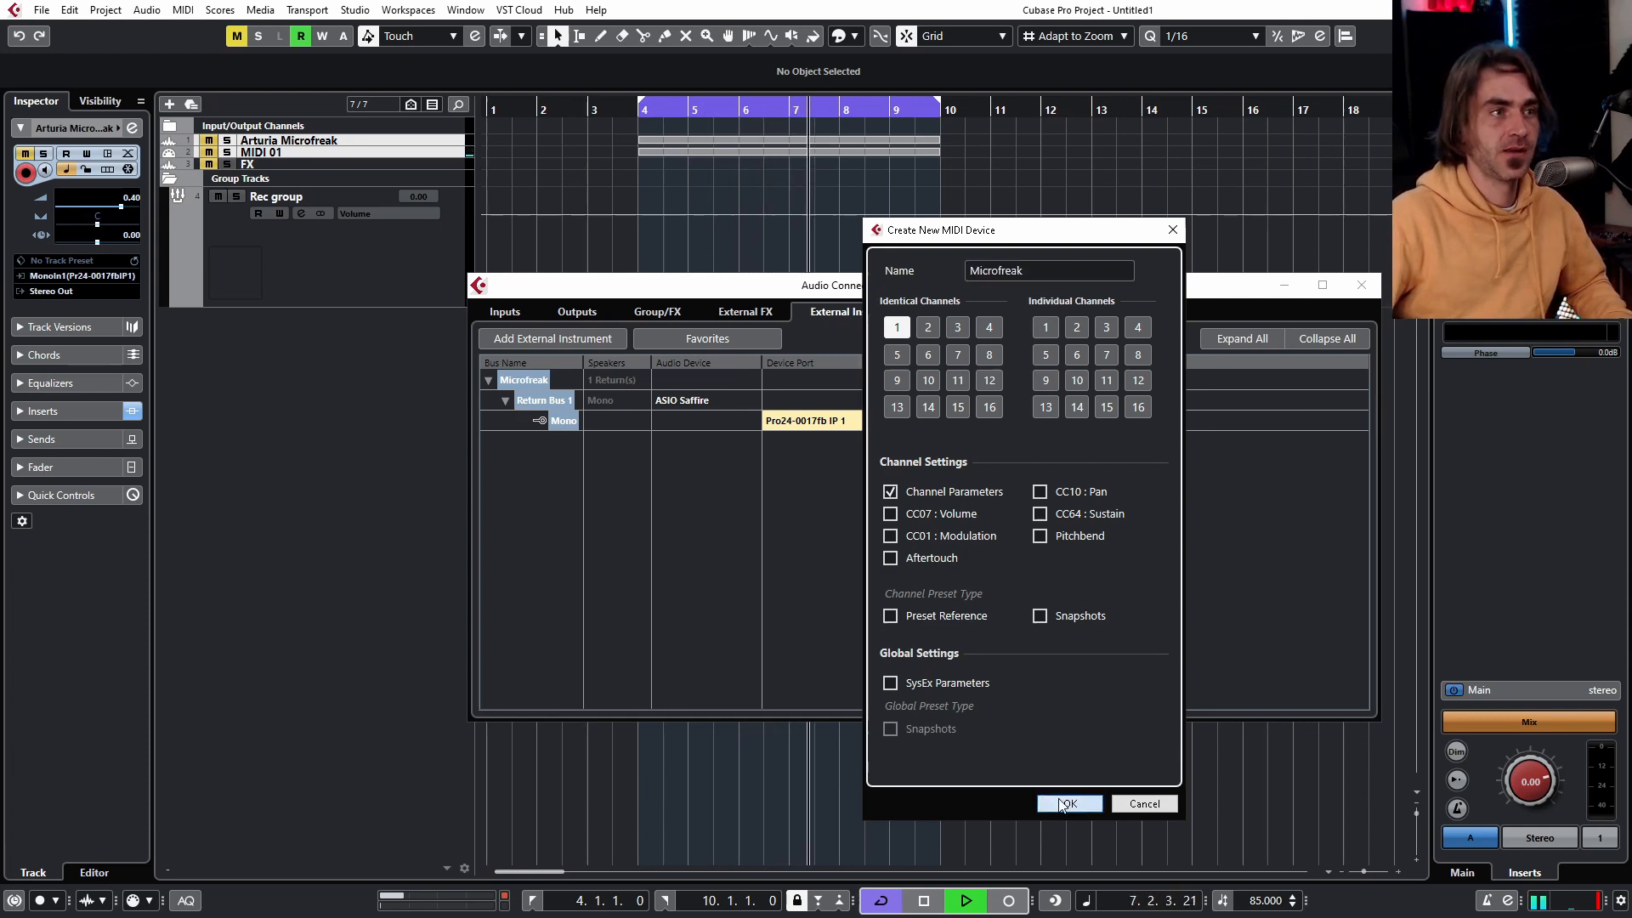
left_click(1067, 802)
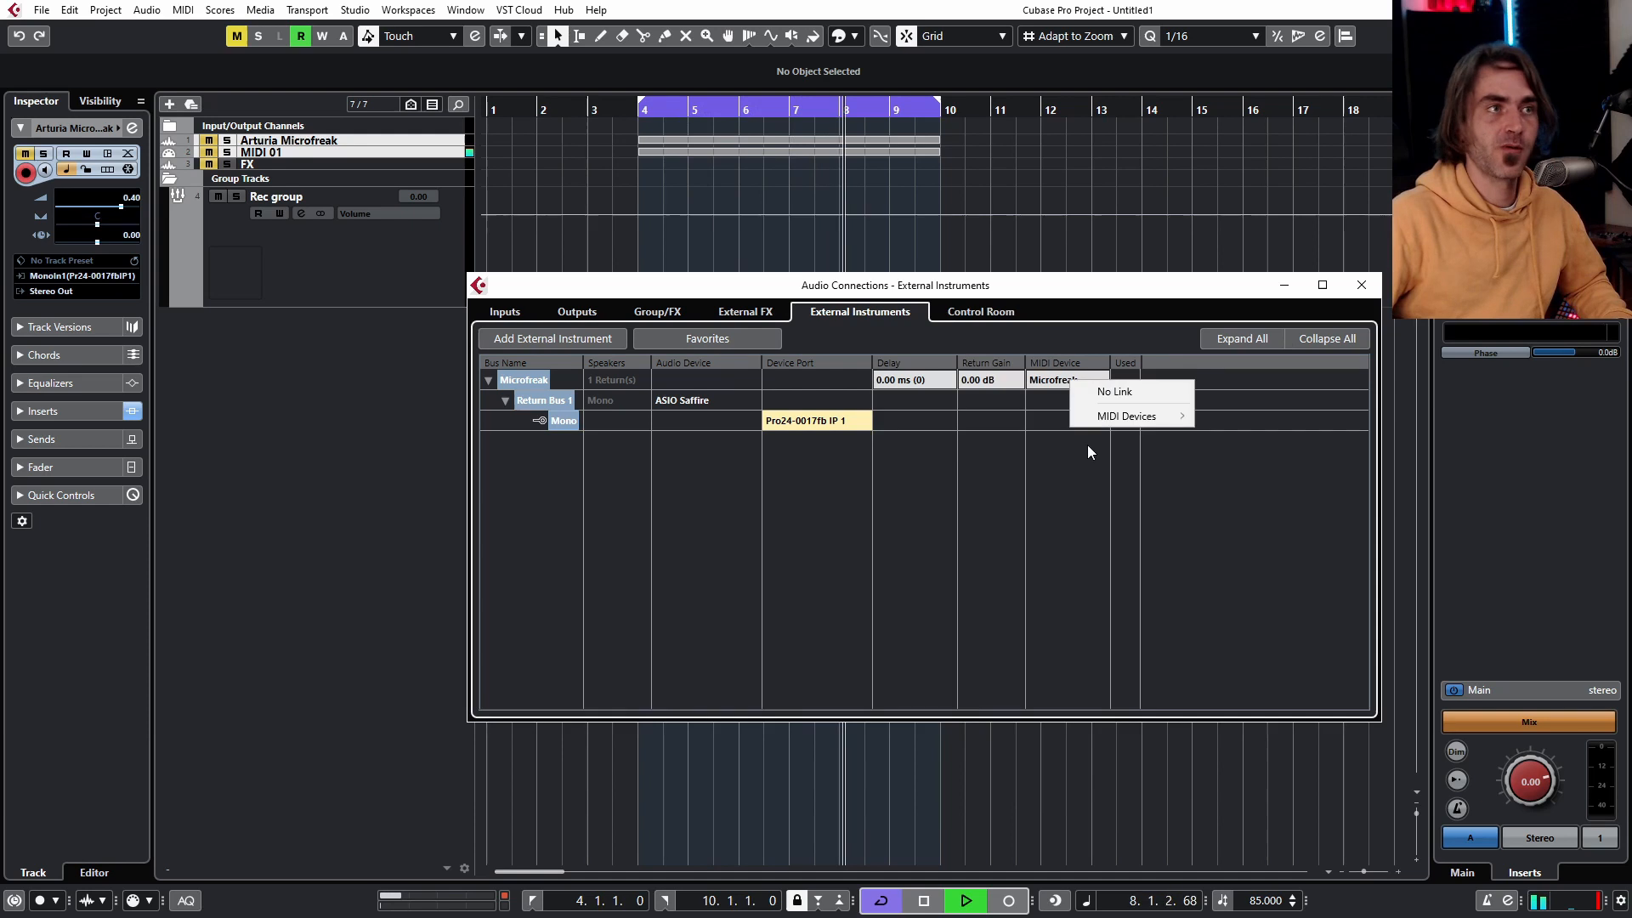
In MIDI Device Manager set the Microfreak output to Arturia MicroFreak, inspect the device, and close
left_click(1127, 416)
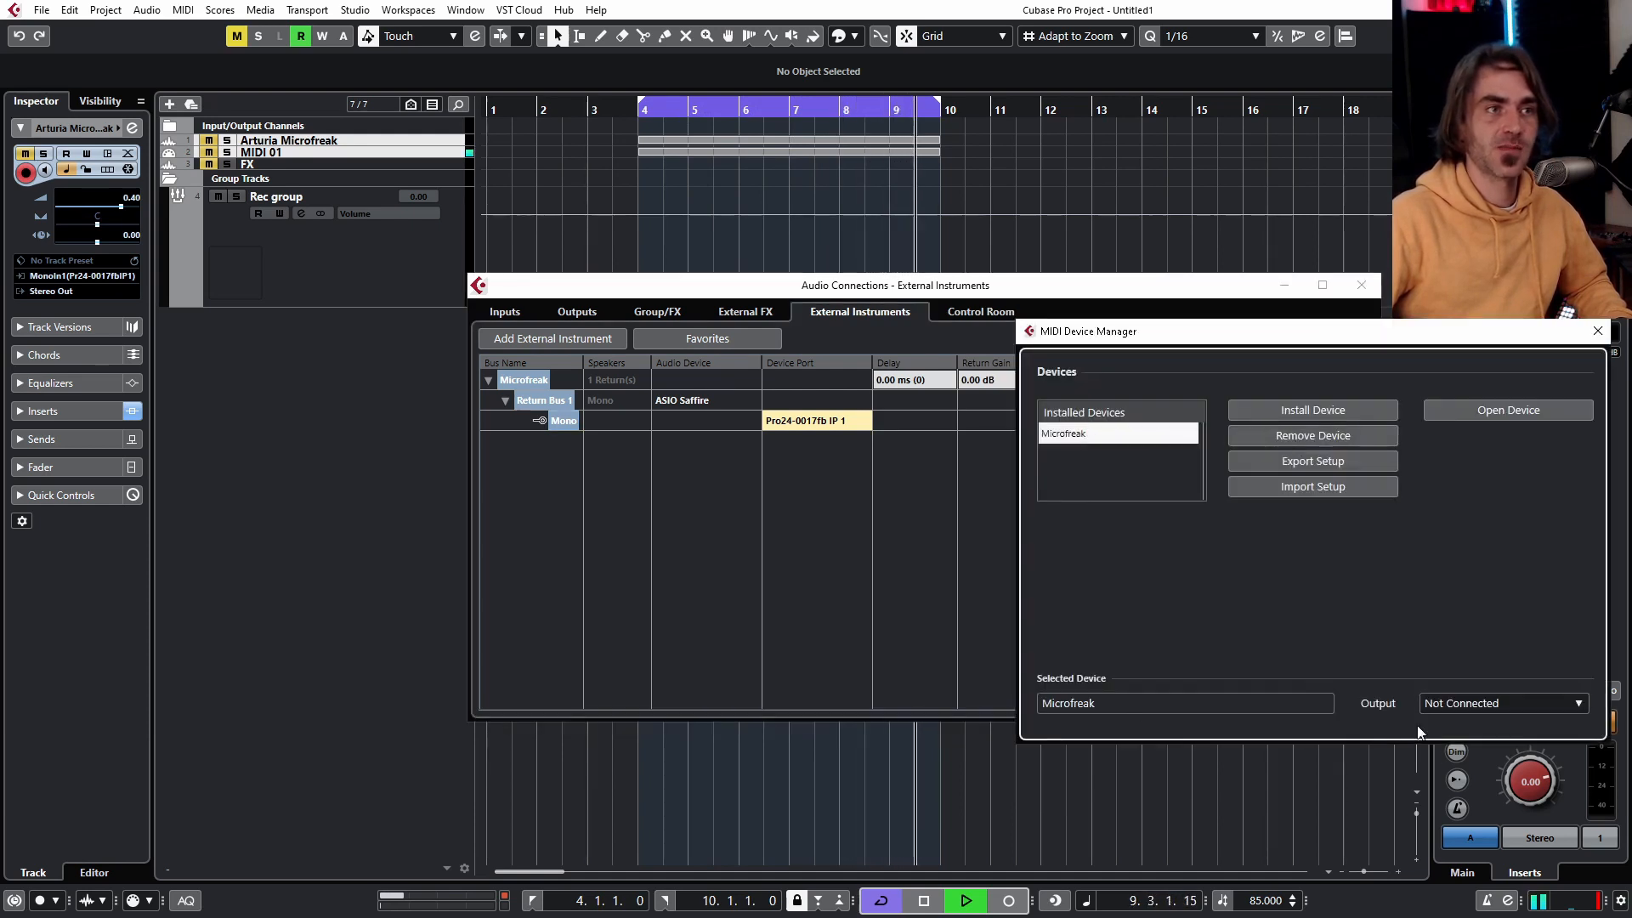
left_click(1501, 702)
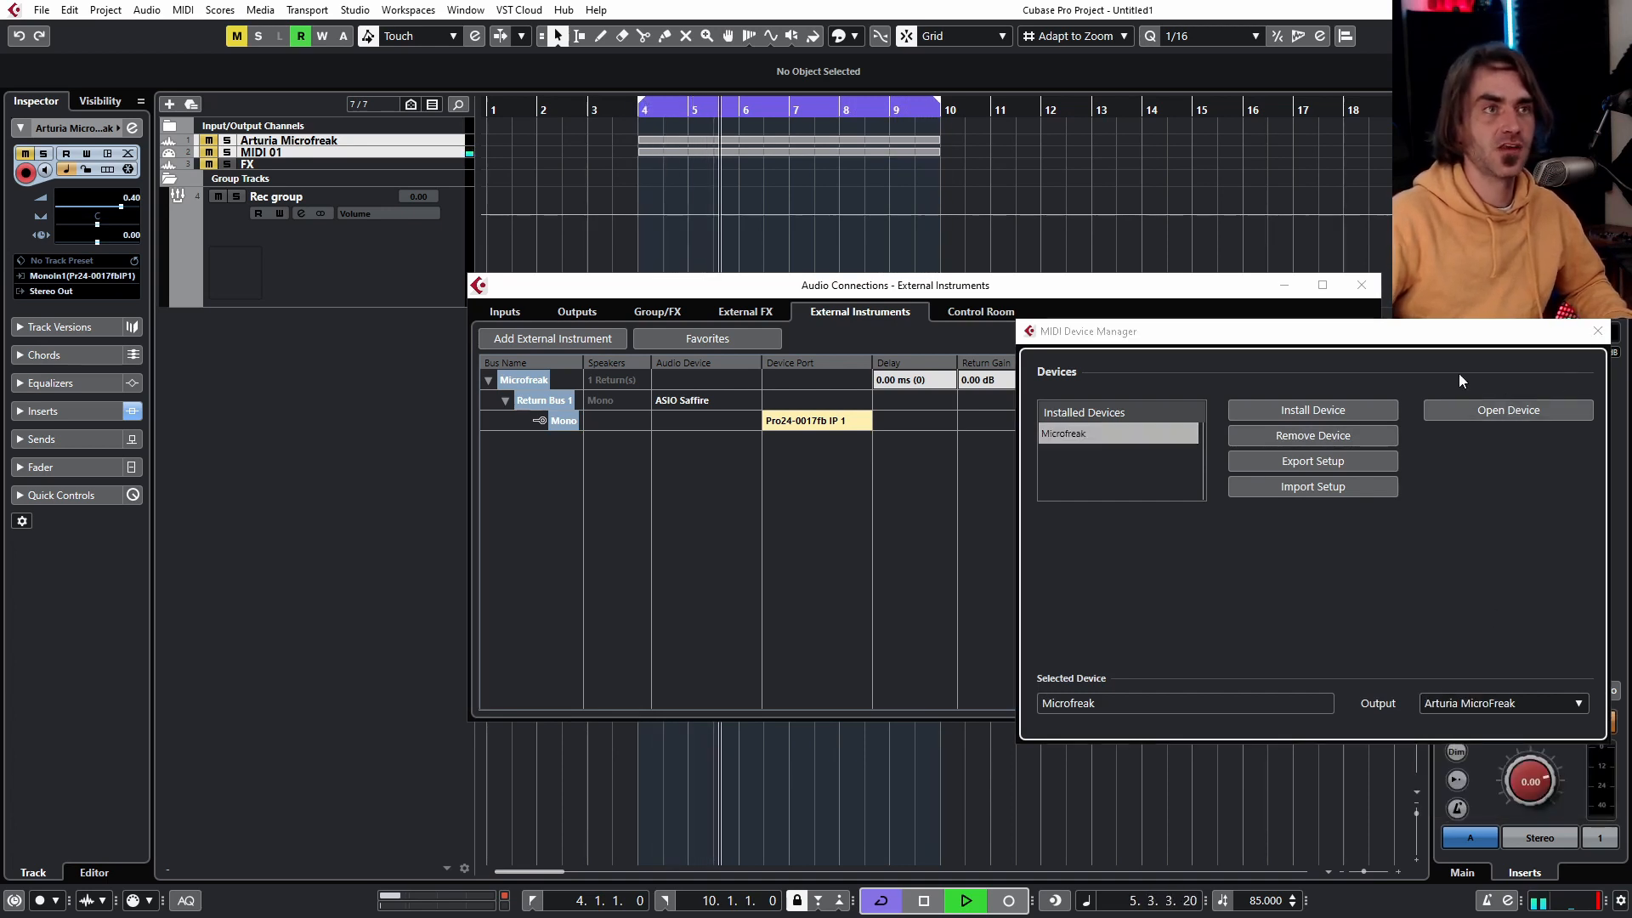
left_click(1507, 409)
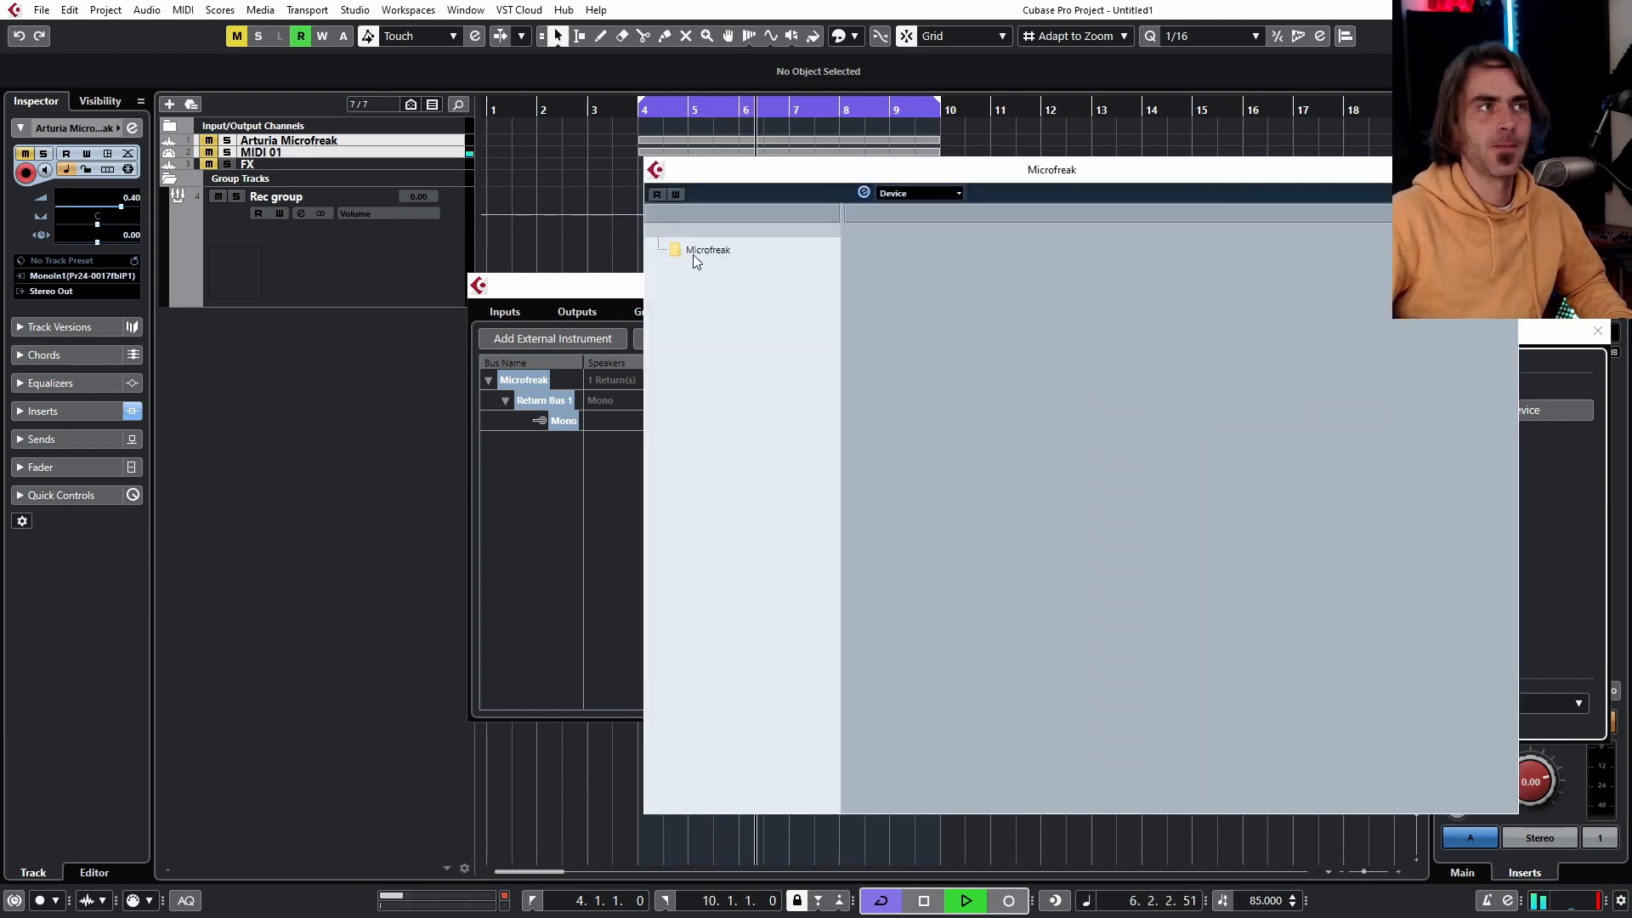
left_click(707, 250)
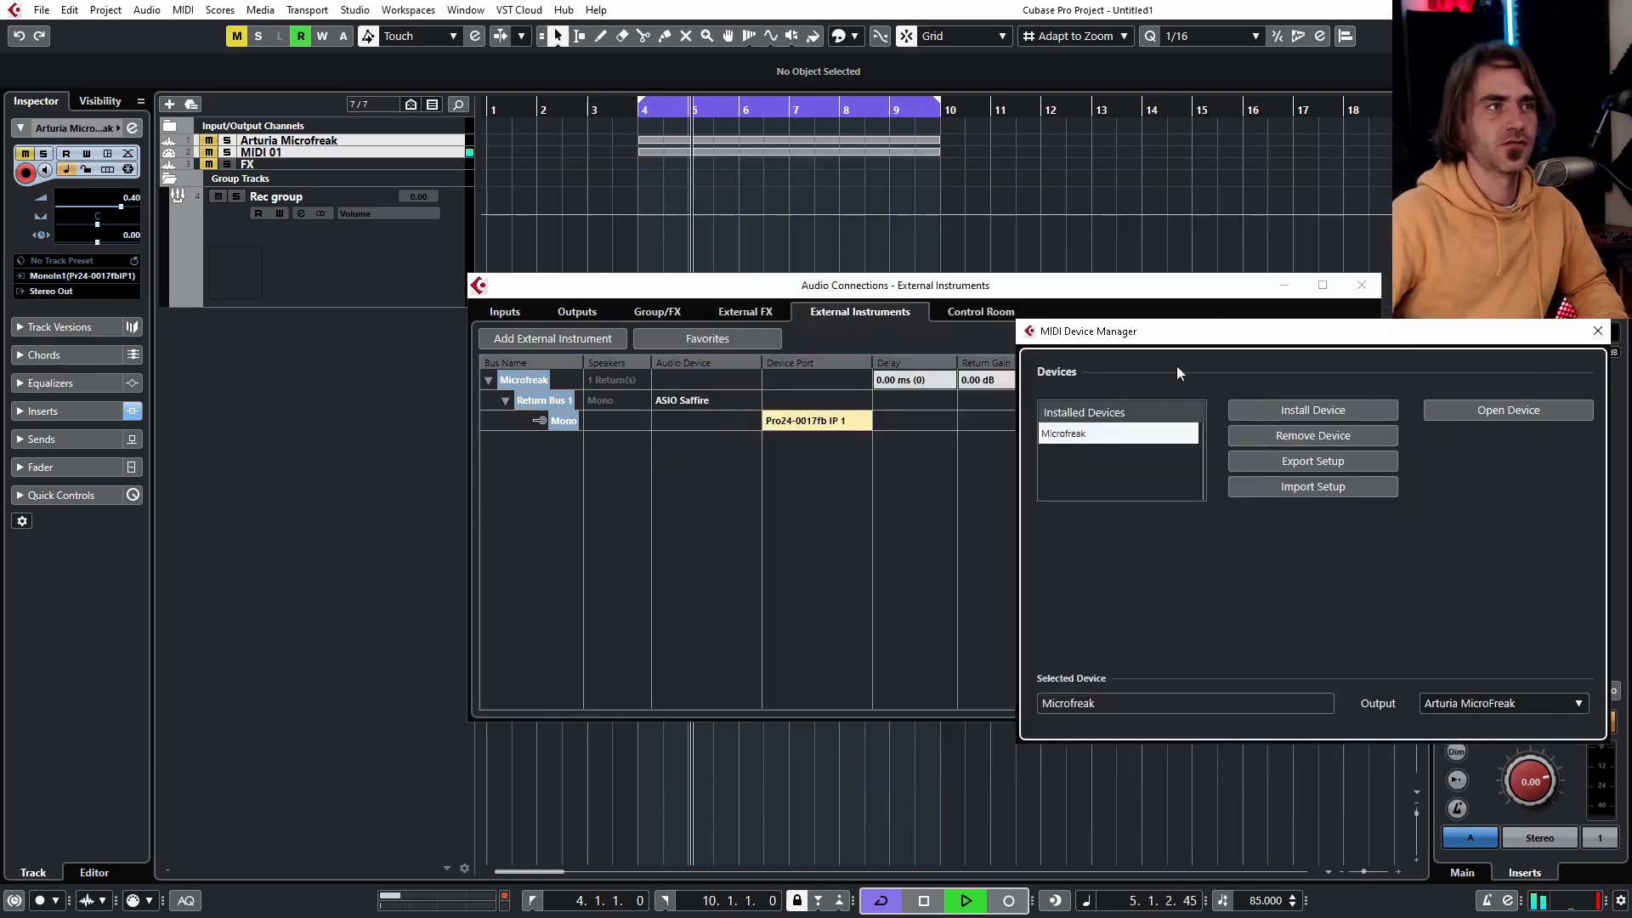
left_click(1596, 331)
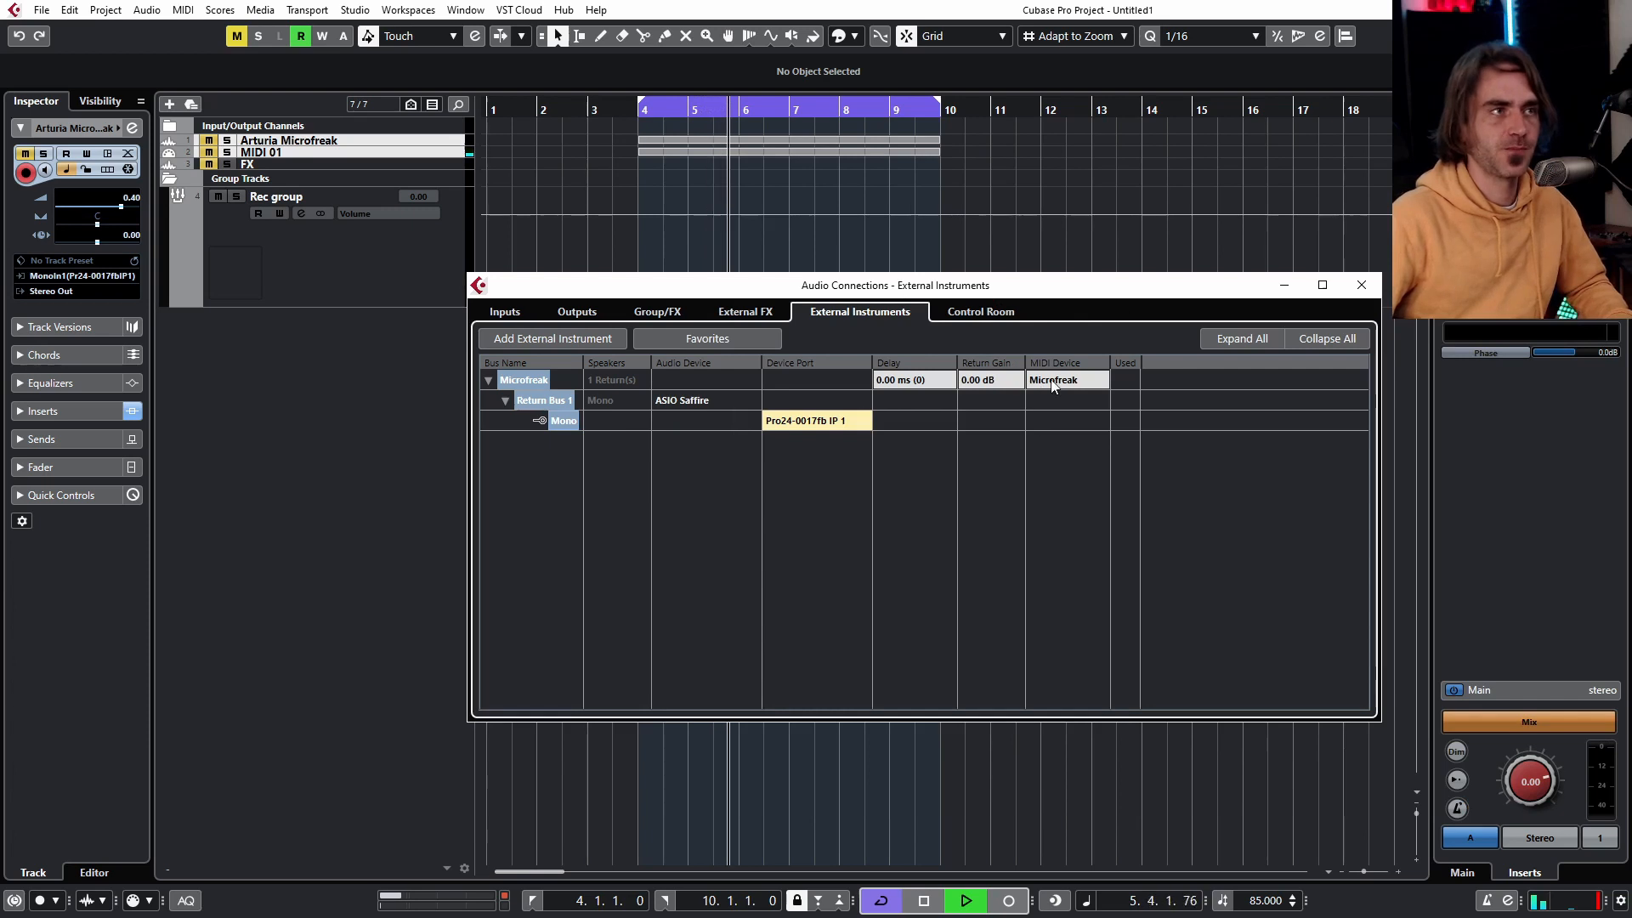
Add an instrument track using the Arturia MicroFreak external instrument, named Microfreak 01
left_click(1360, 283)
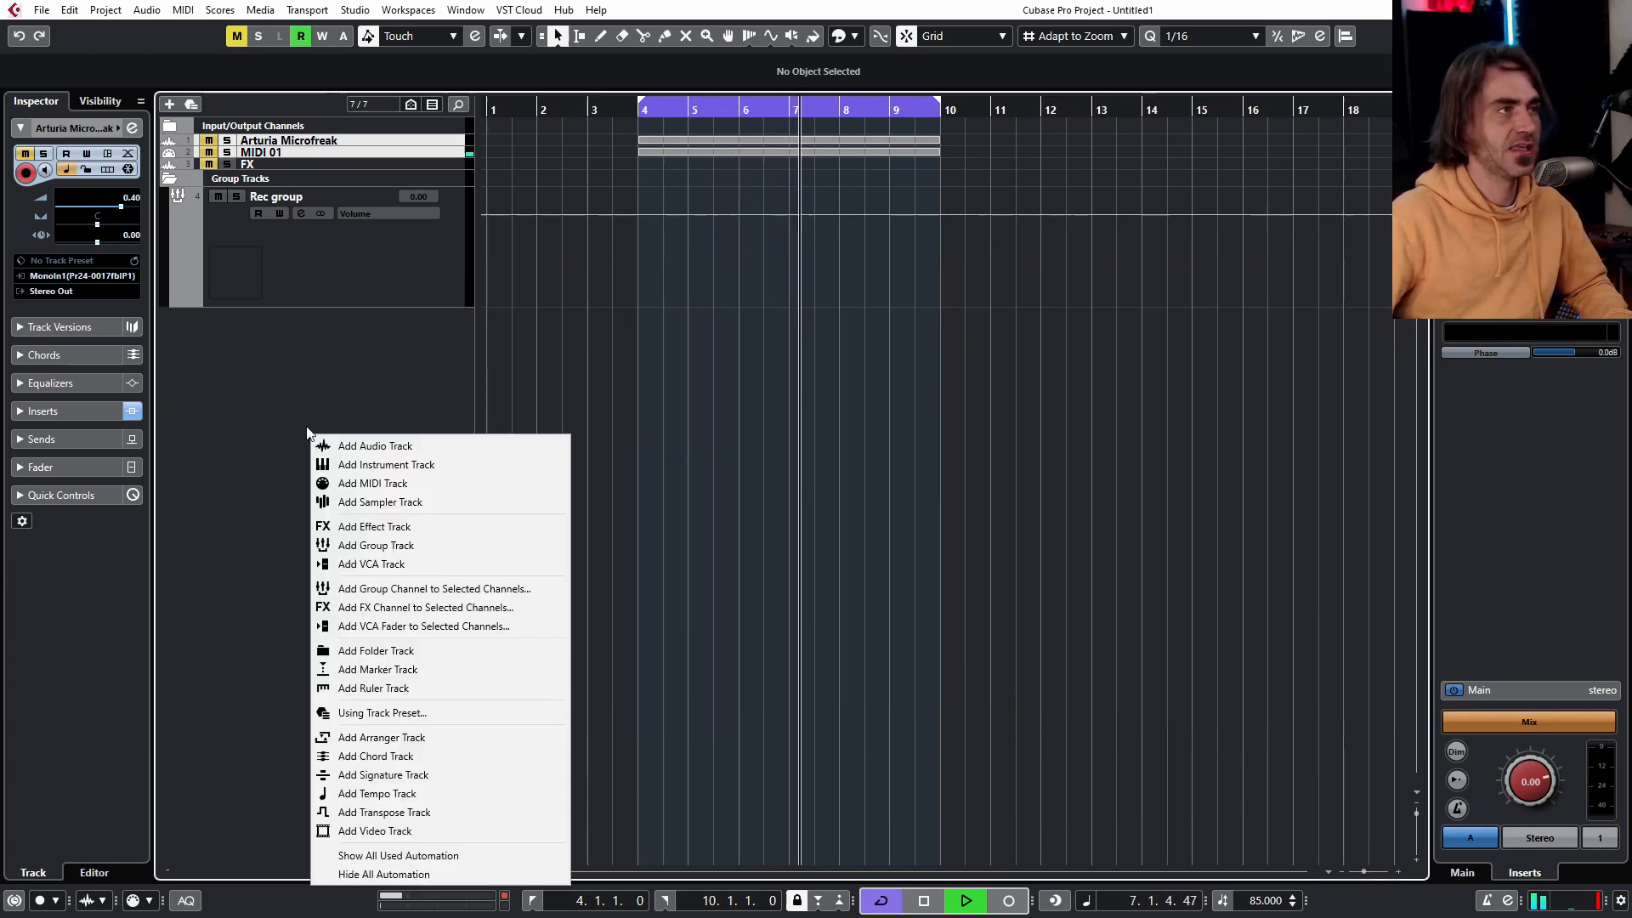
left_click(386, 464)
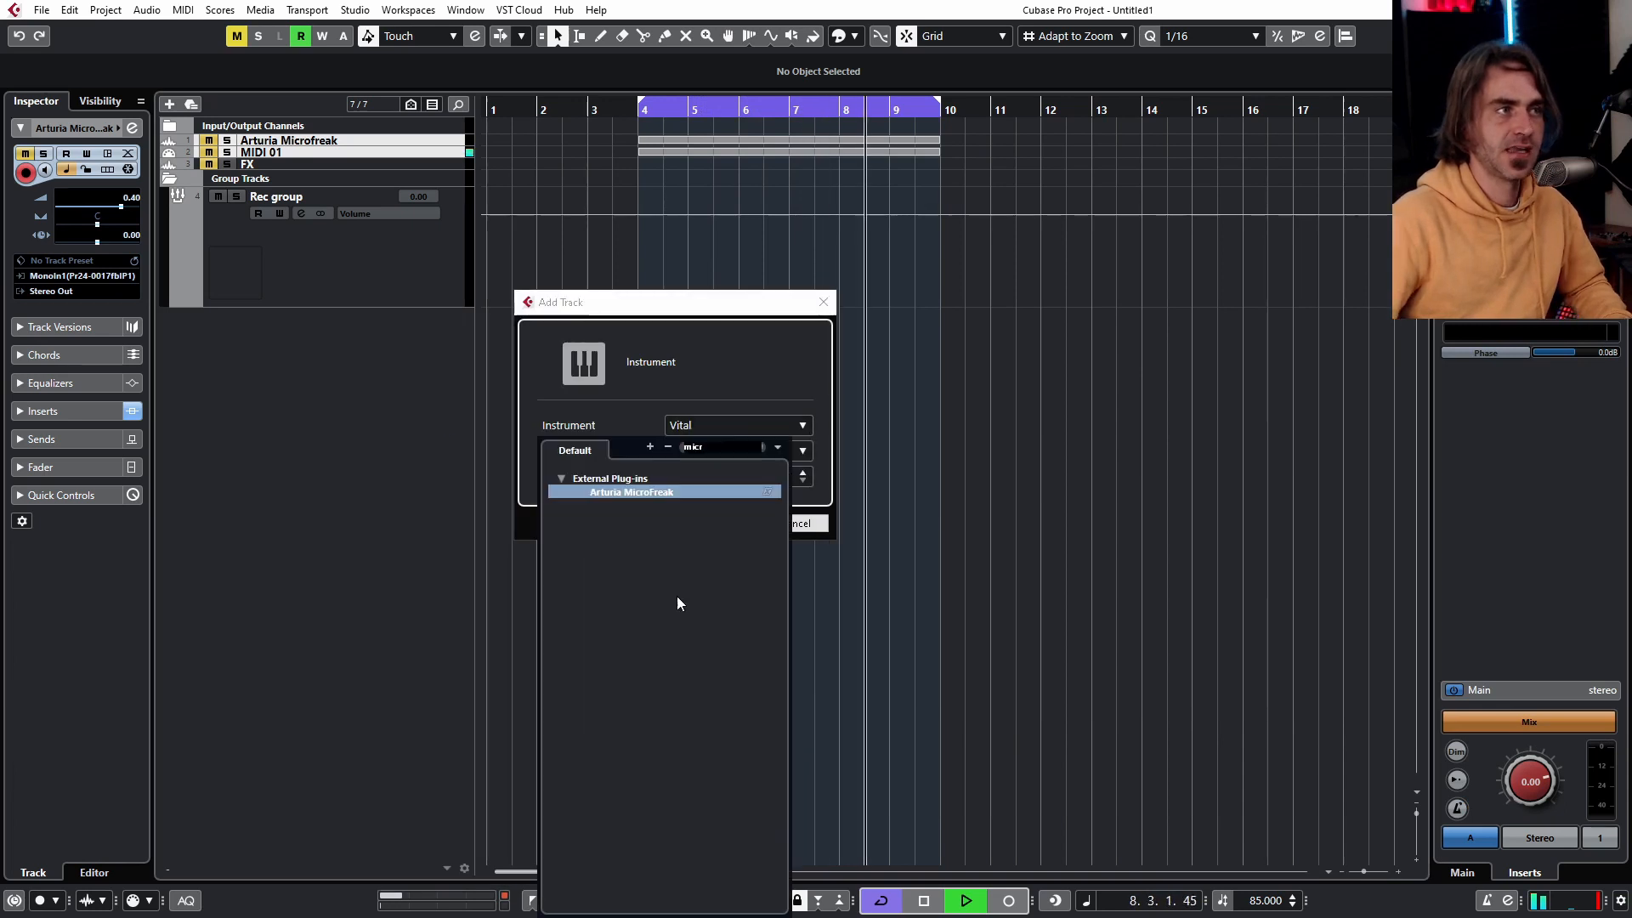
left_click(631, 491)
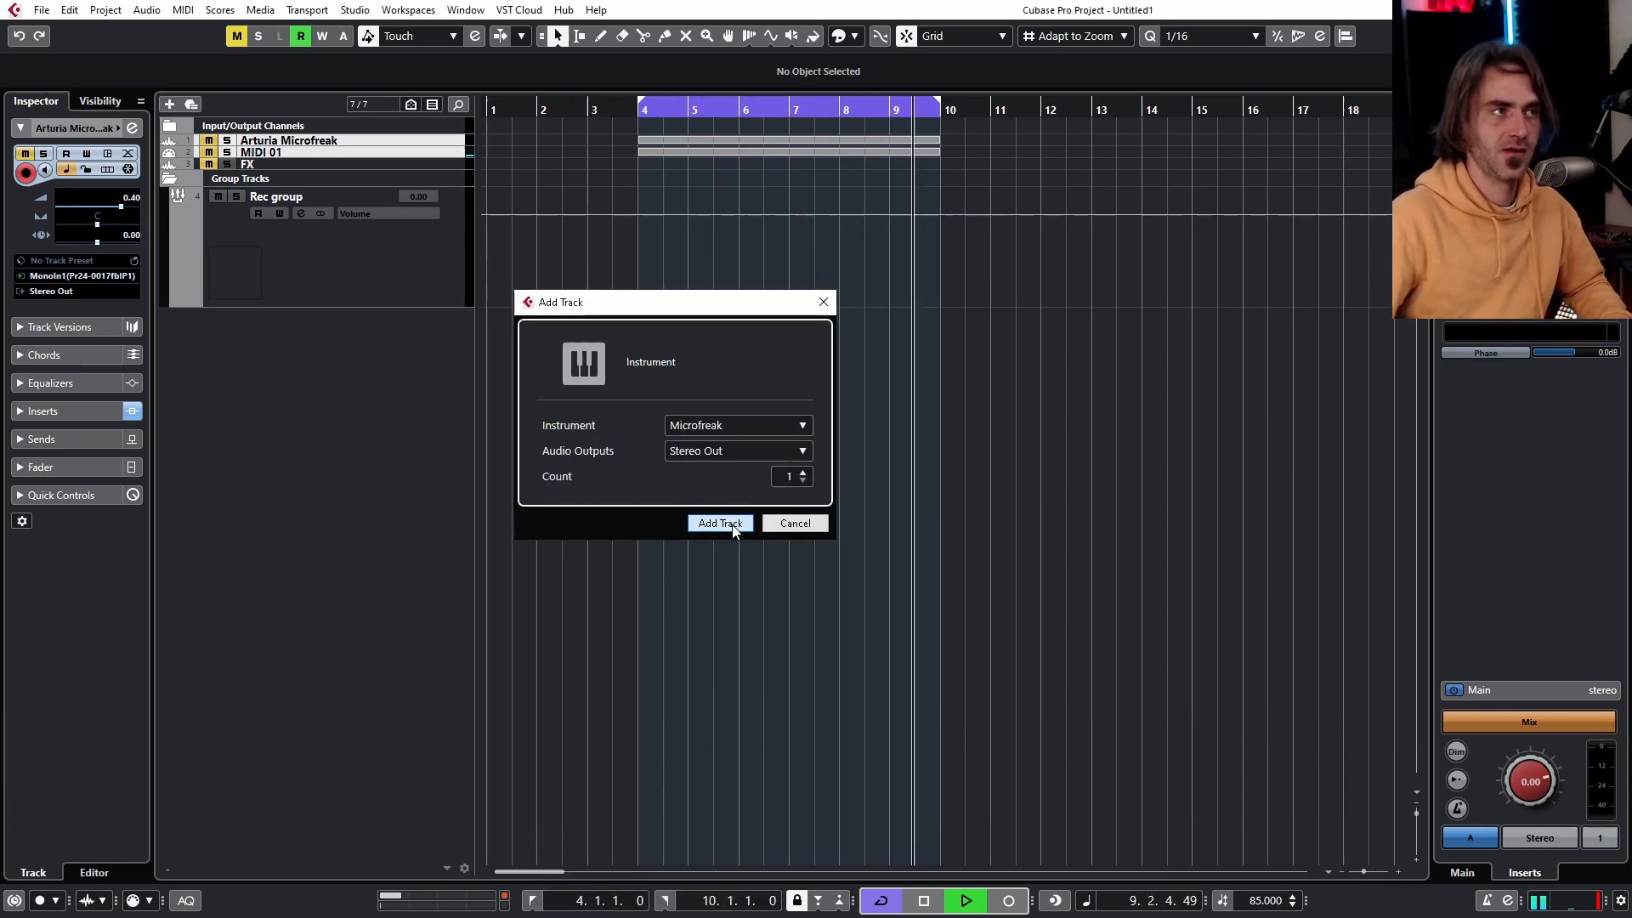
left_click(718, 522)
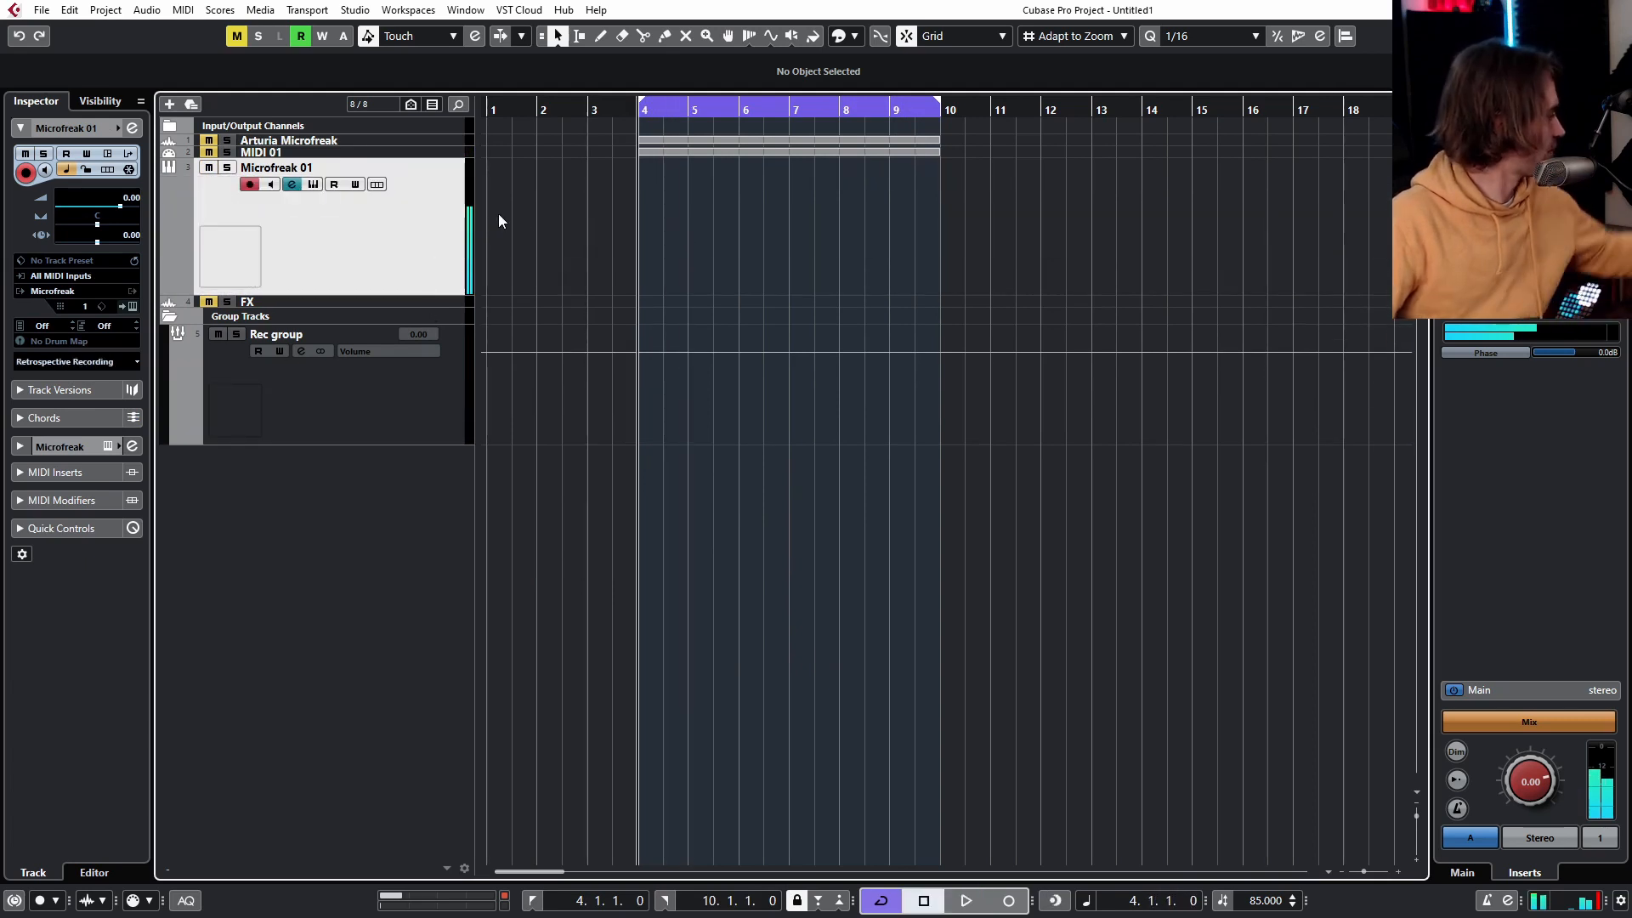
mouse_move(577, 214)
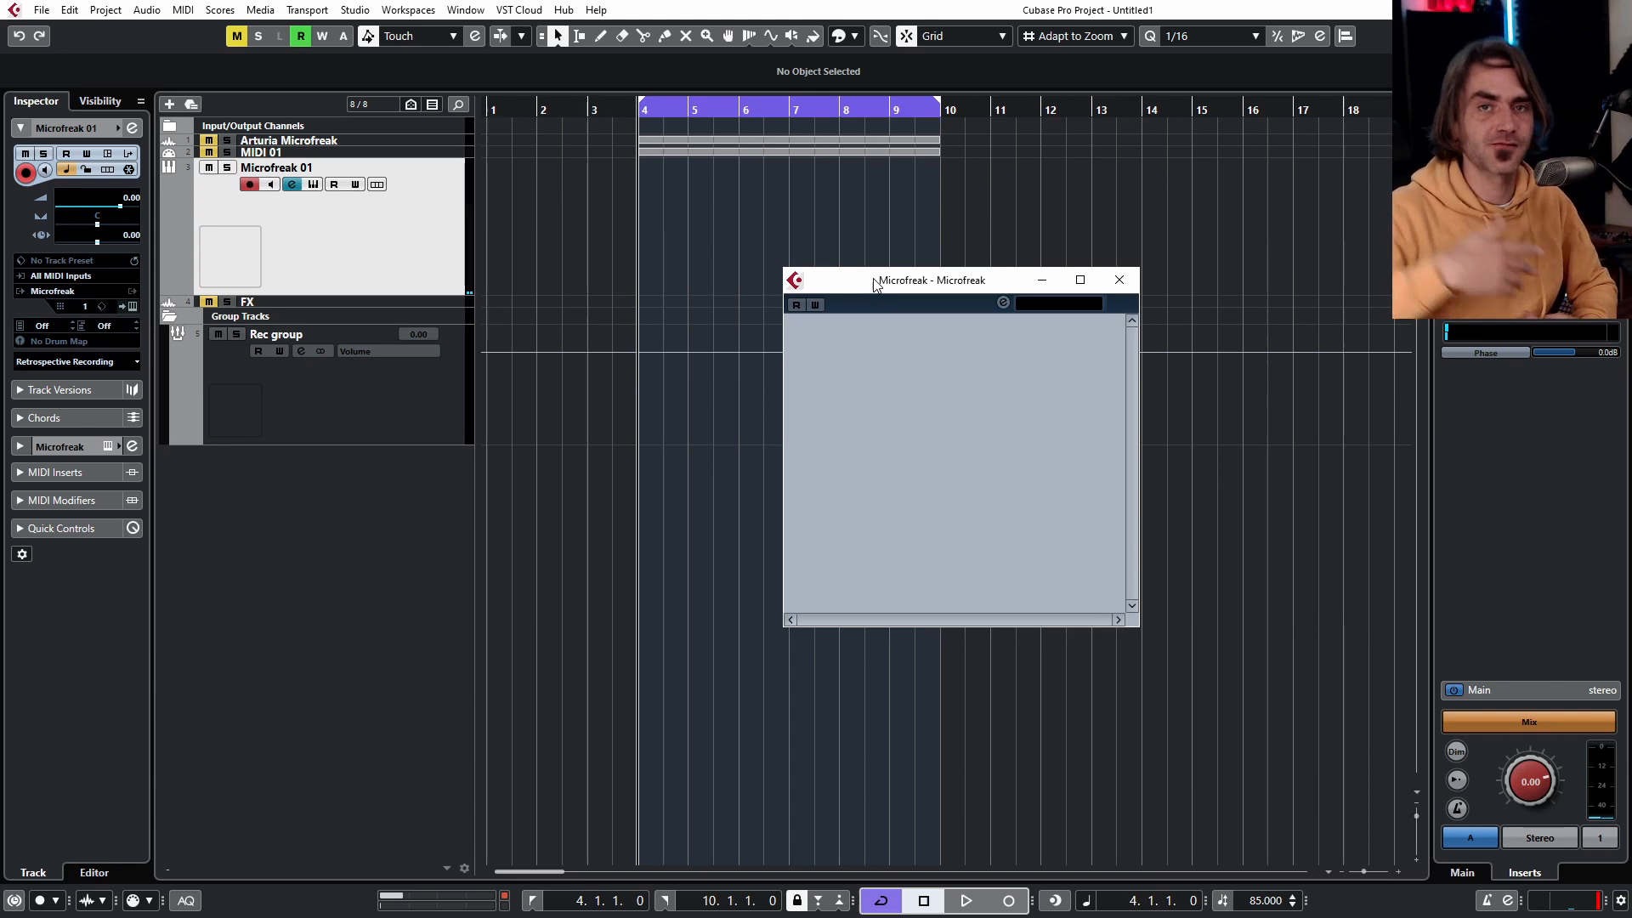
left_click(1118, 279)
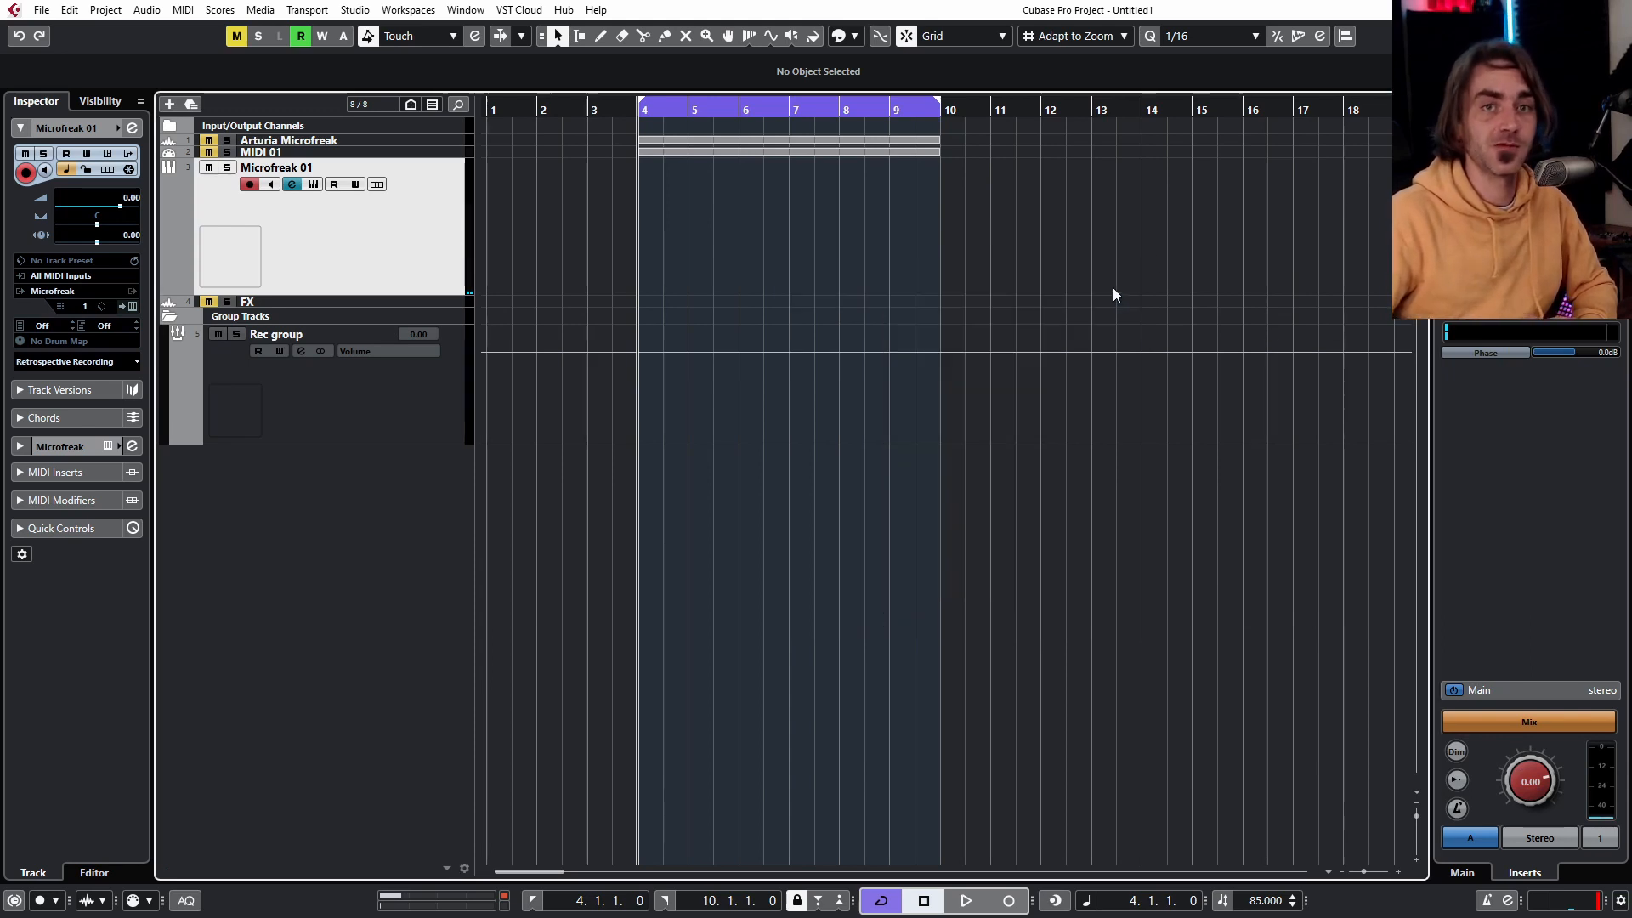
mouse_move(1078, 243)
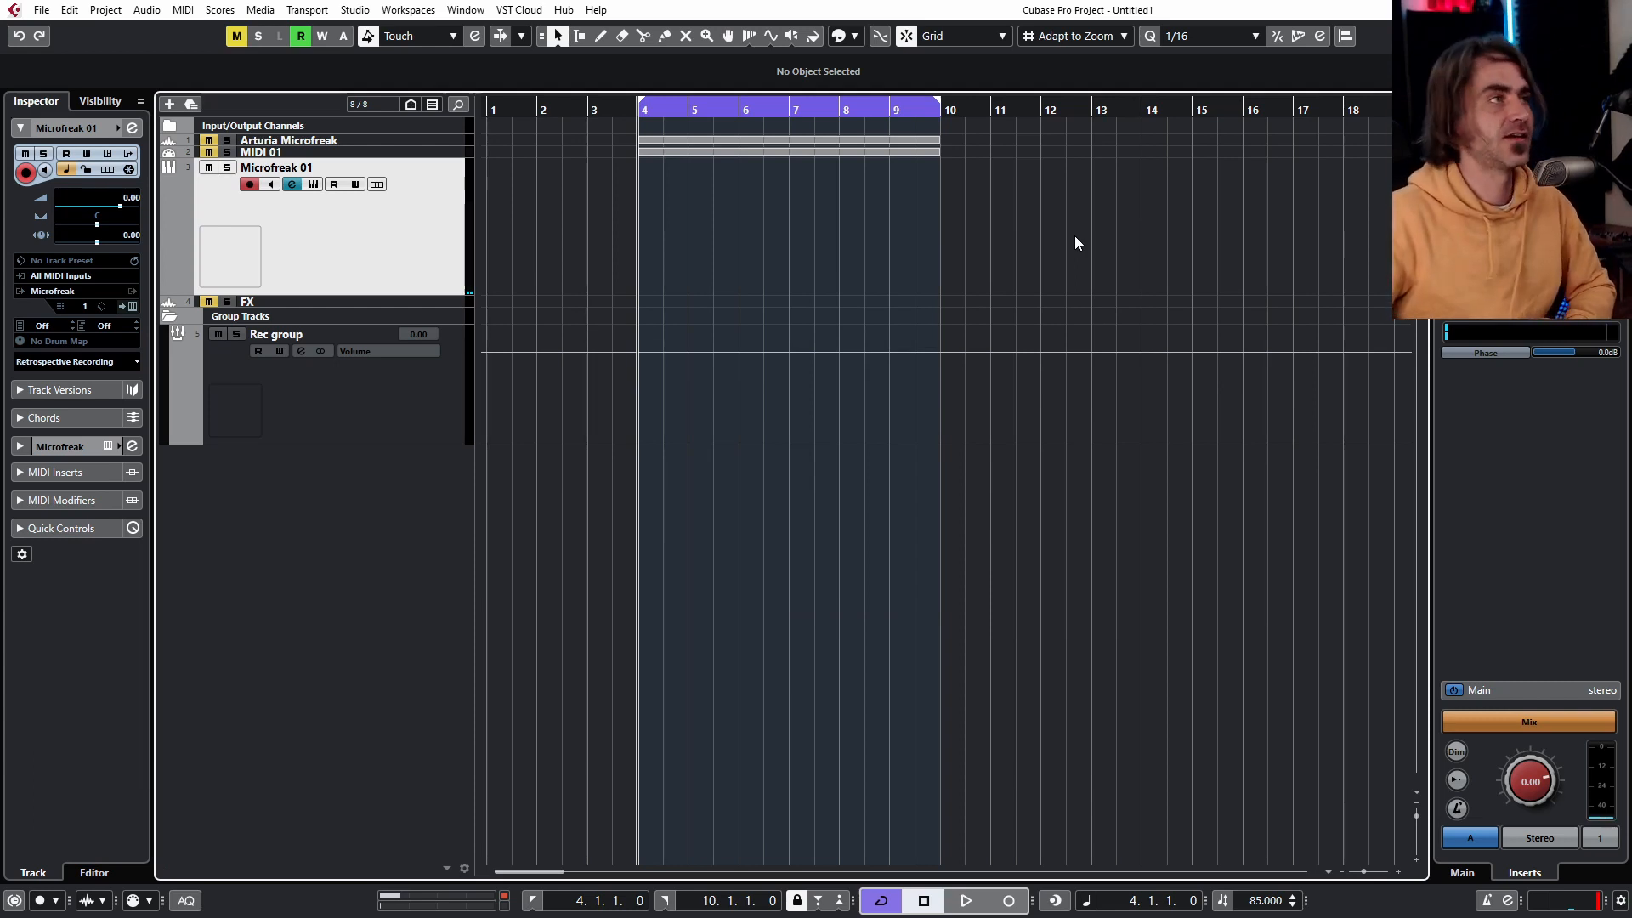
mouse_move(986, 245)
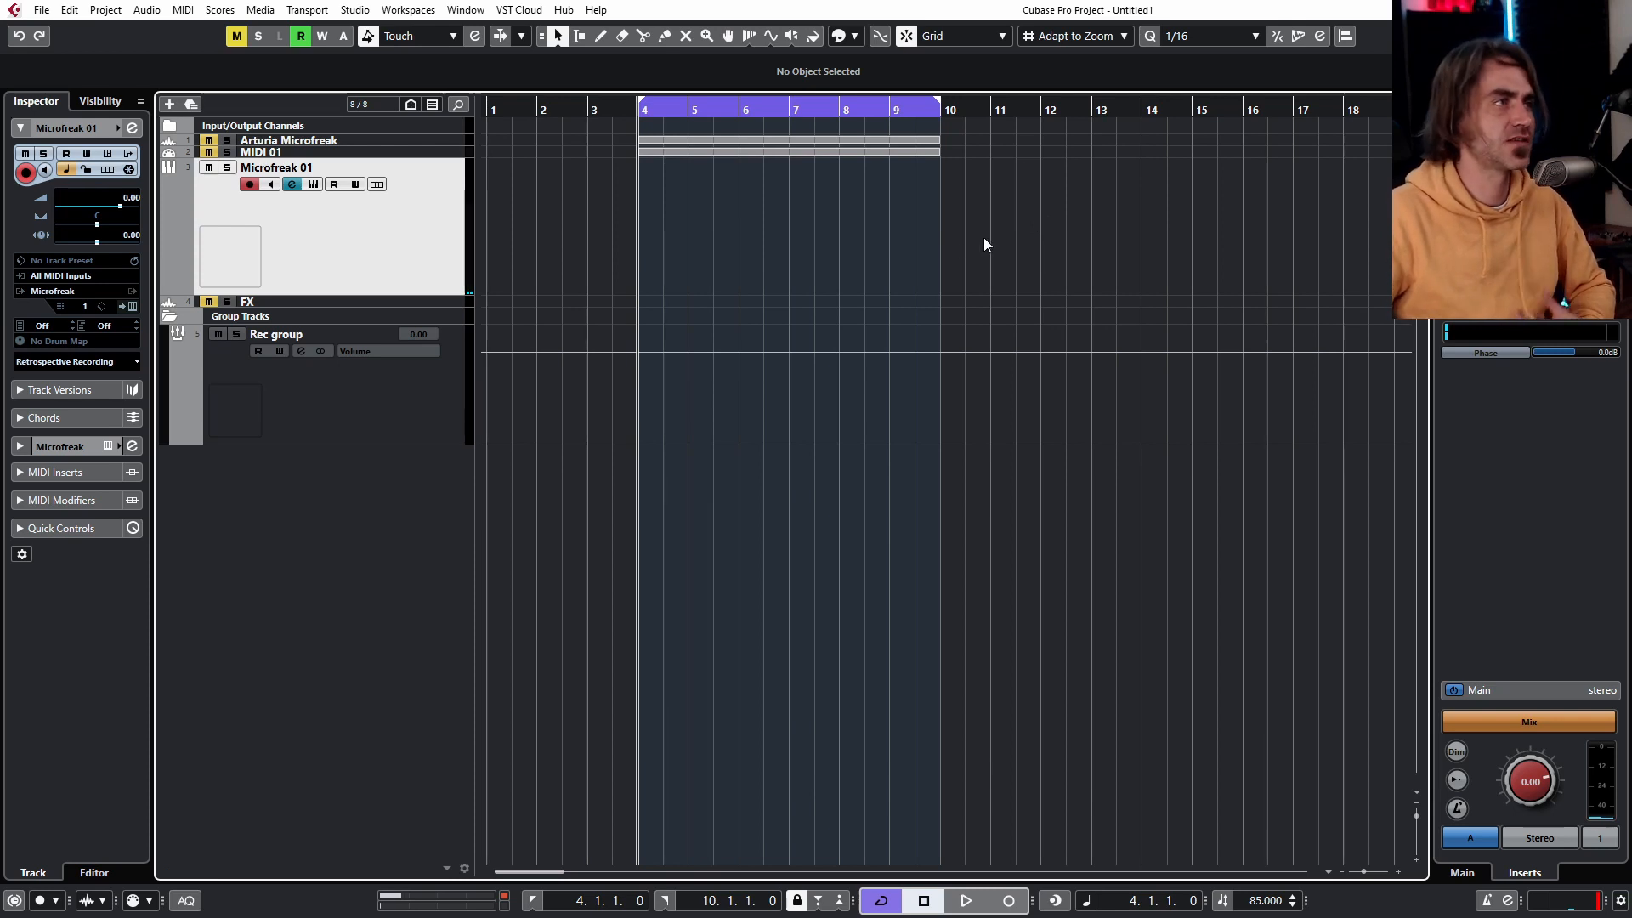
mouse_move(660, 240)
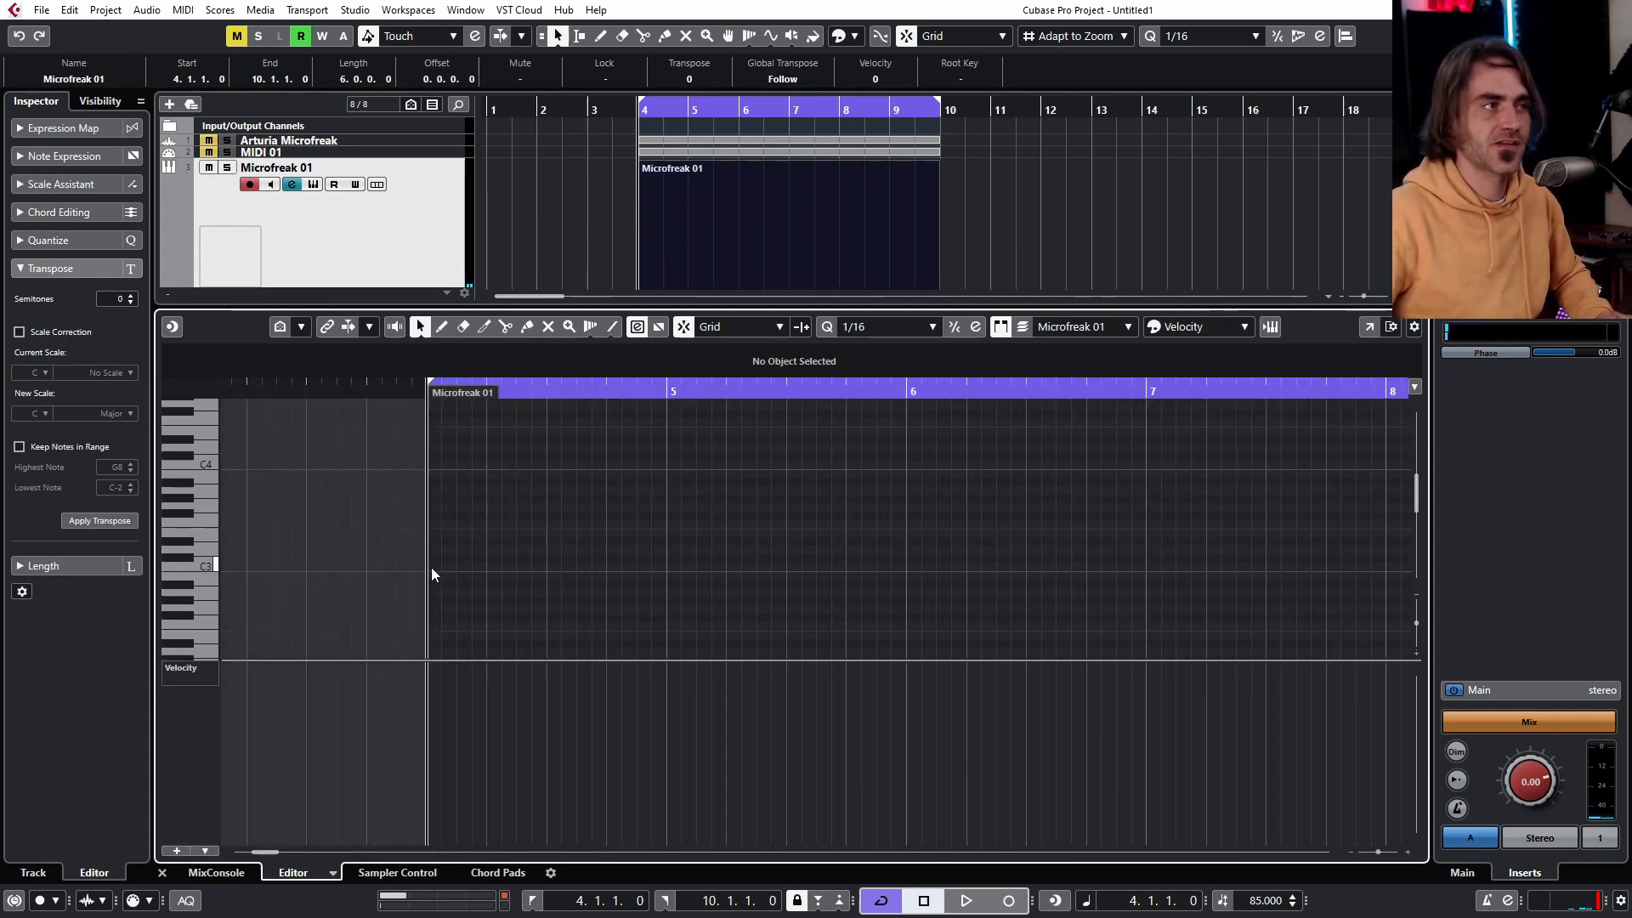
Enter notes and a rise-and-fall controller curve into the bars 4–10 Microfreak 01 part
left_click(434, 566)
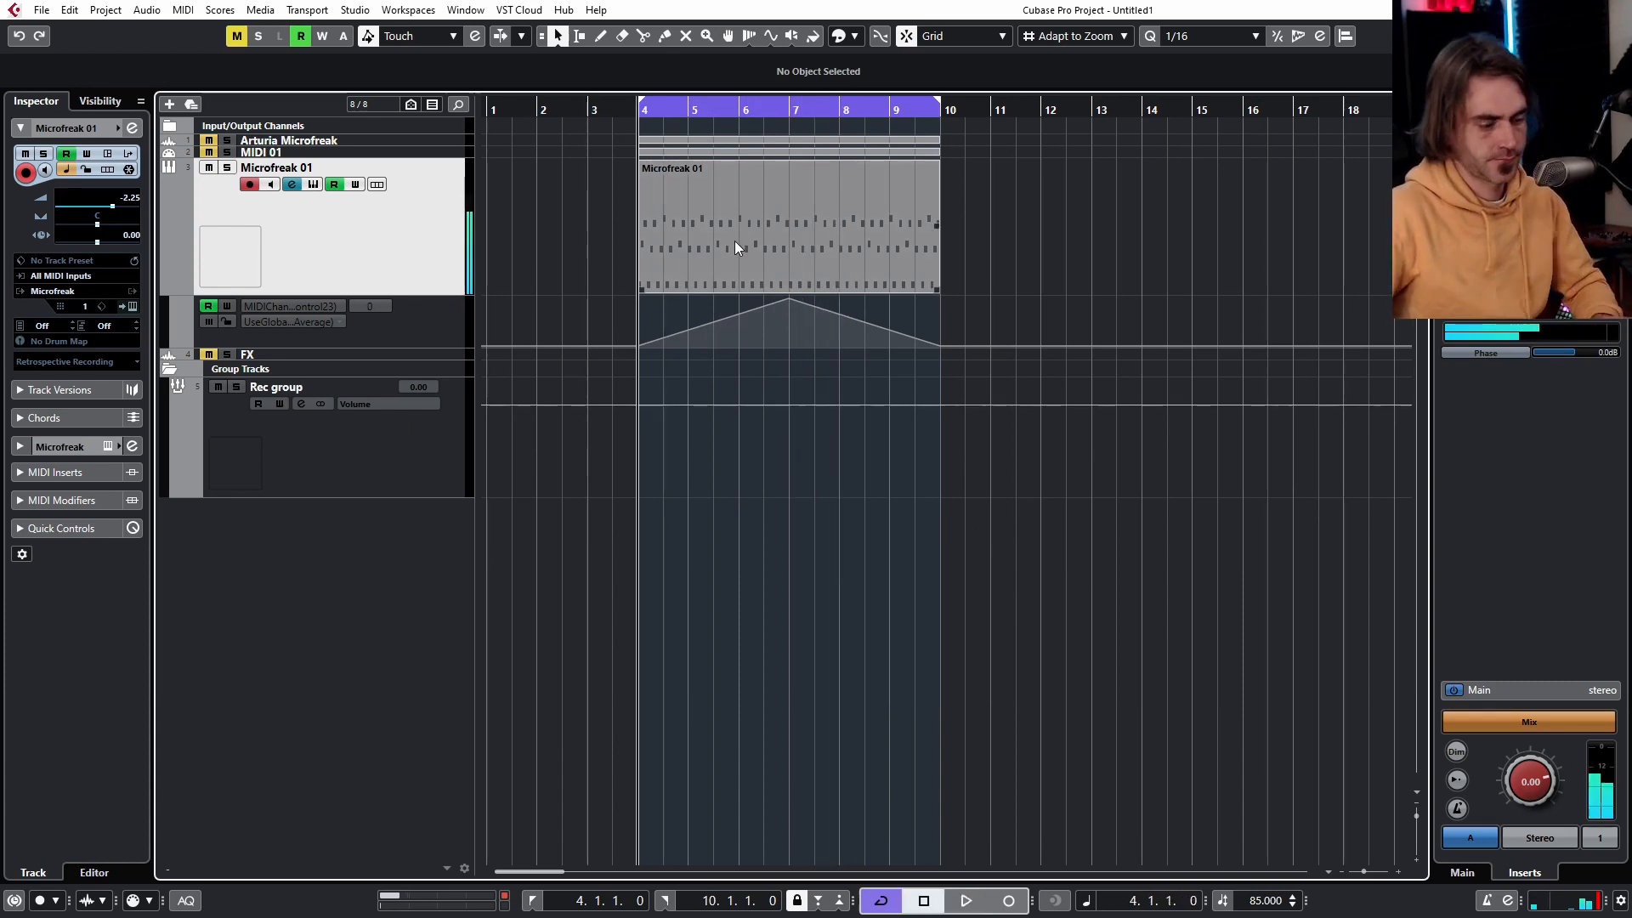
Render the Microfreak 01 MIDI part in place with current settings onto a Microfreak 01 (R) audio track
left_click(785, 225)
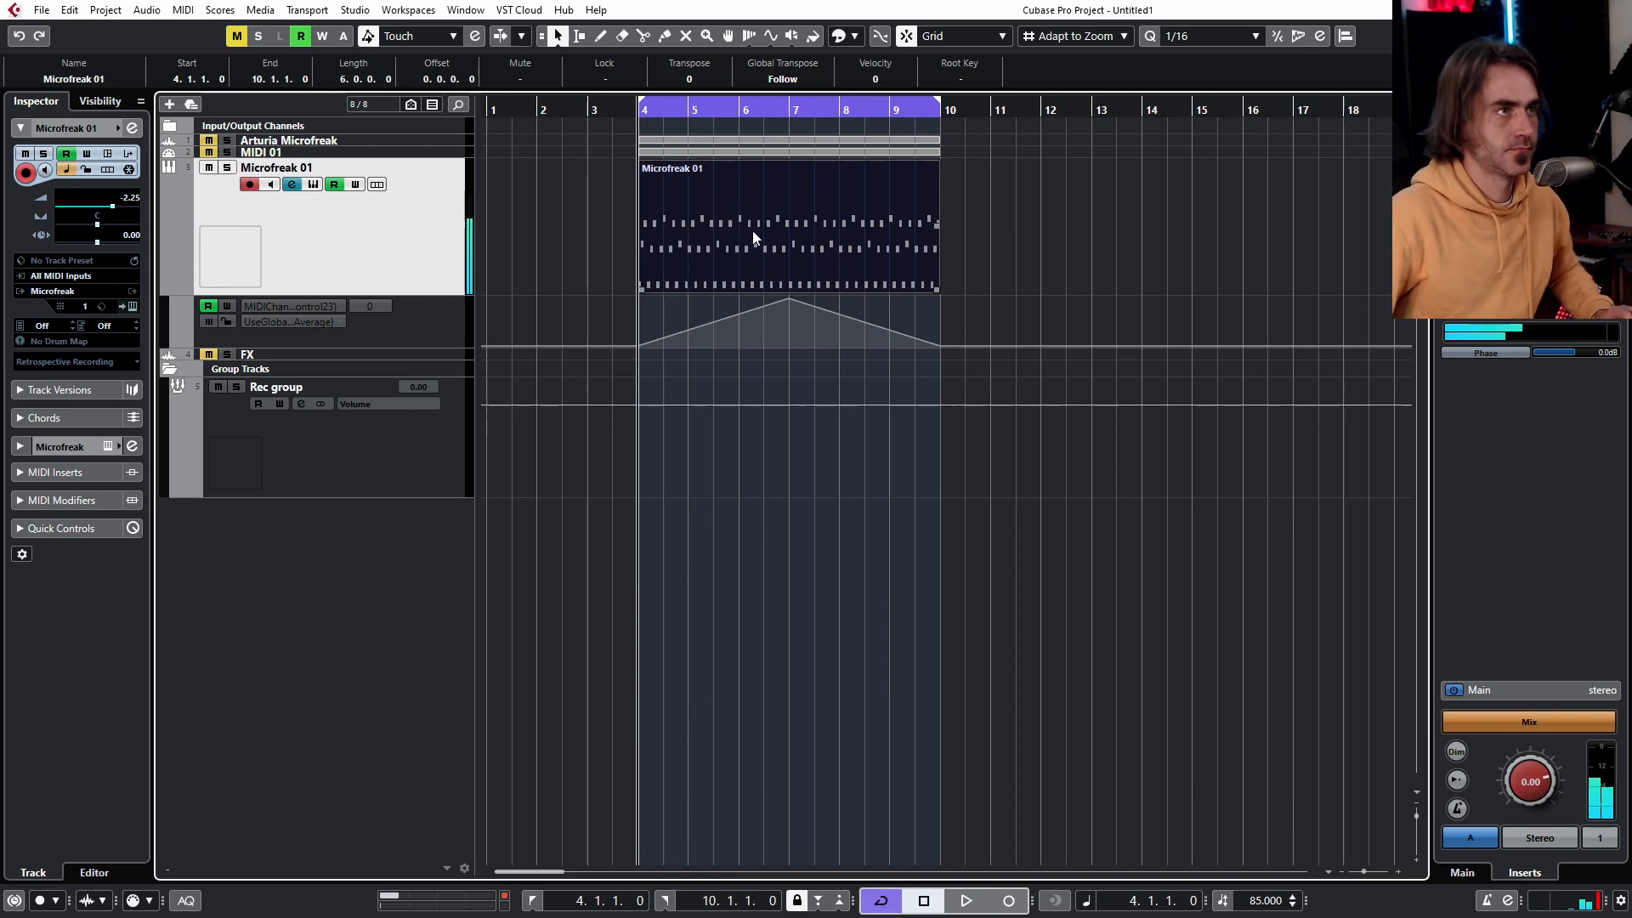
right_click(755, 238)
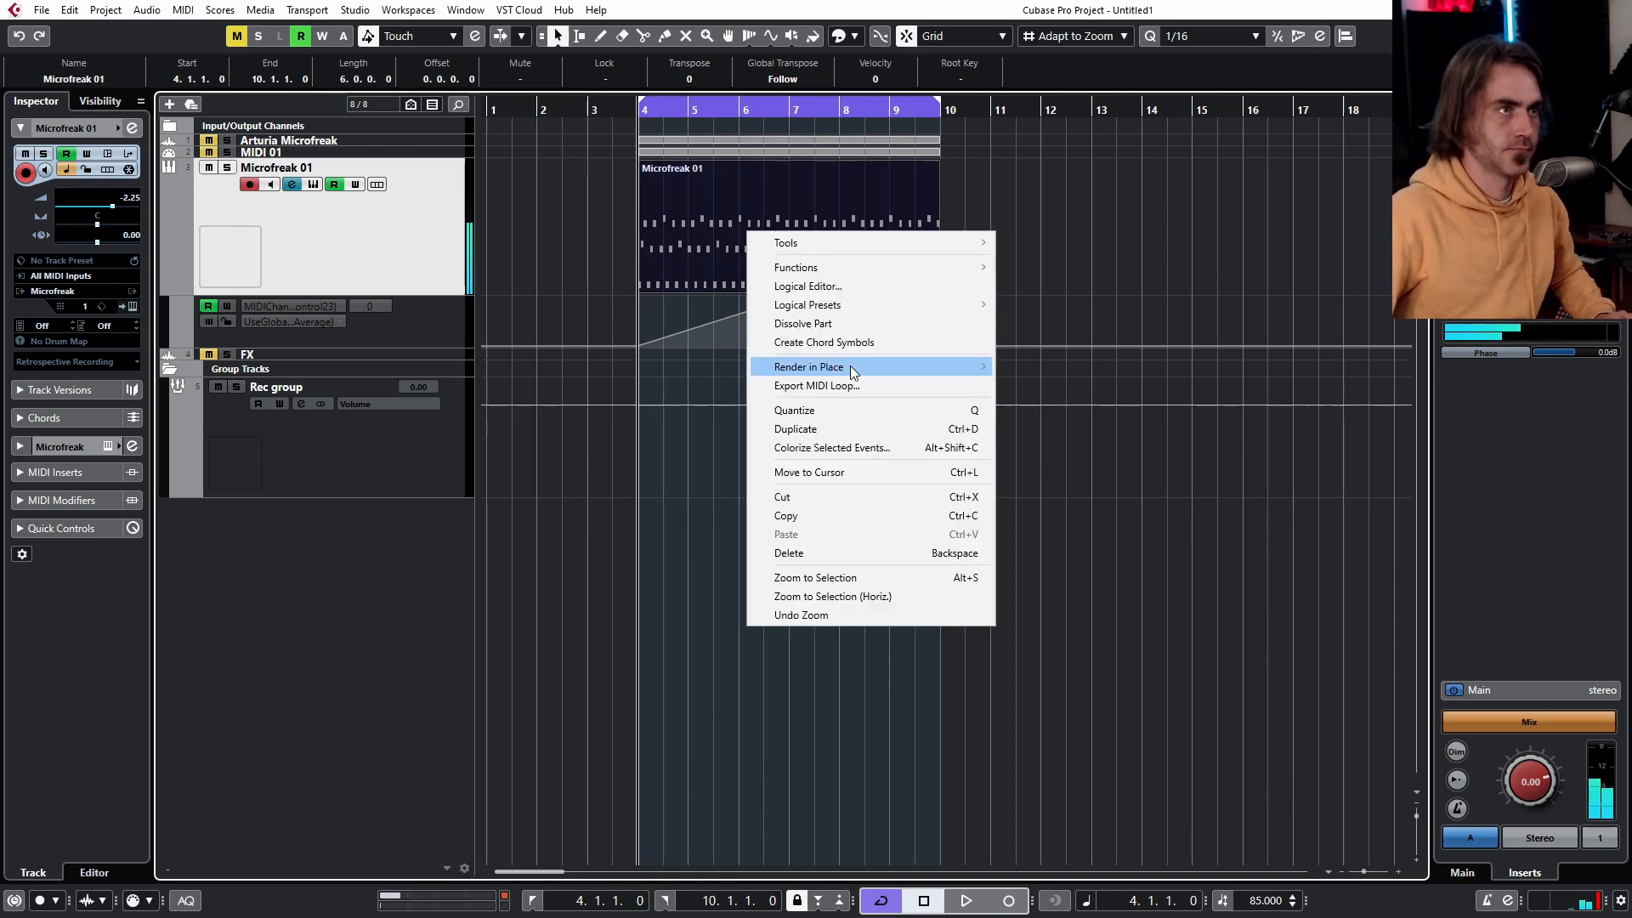
mouse_move(809, 367)
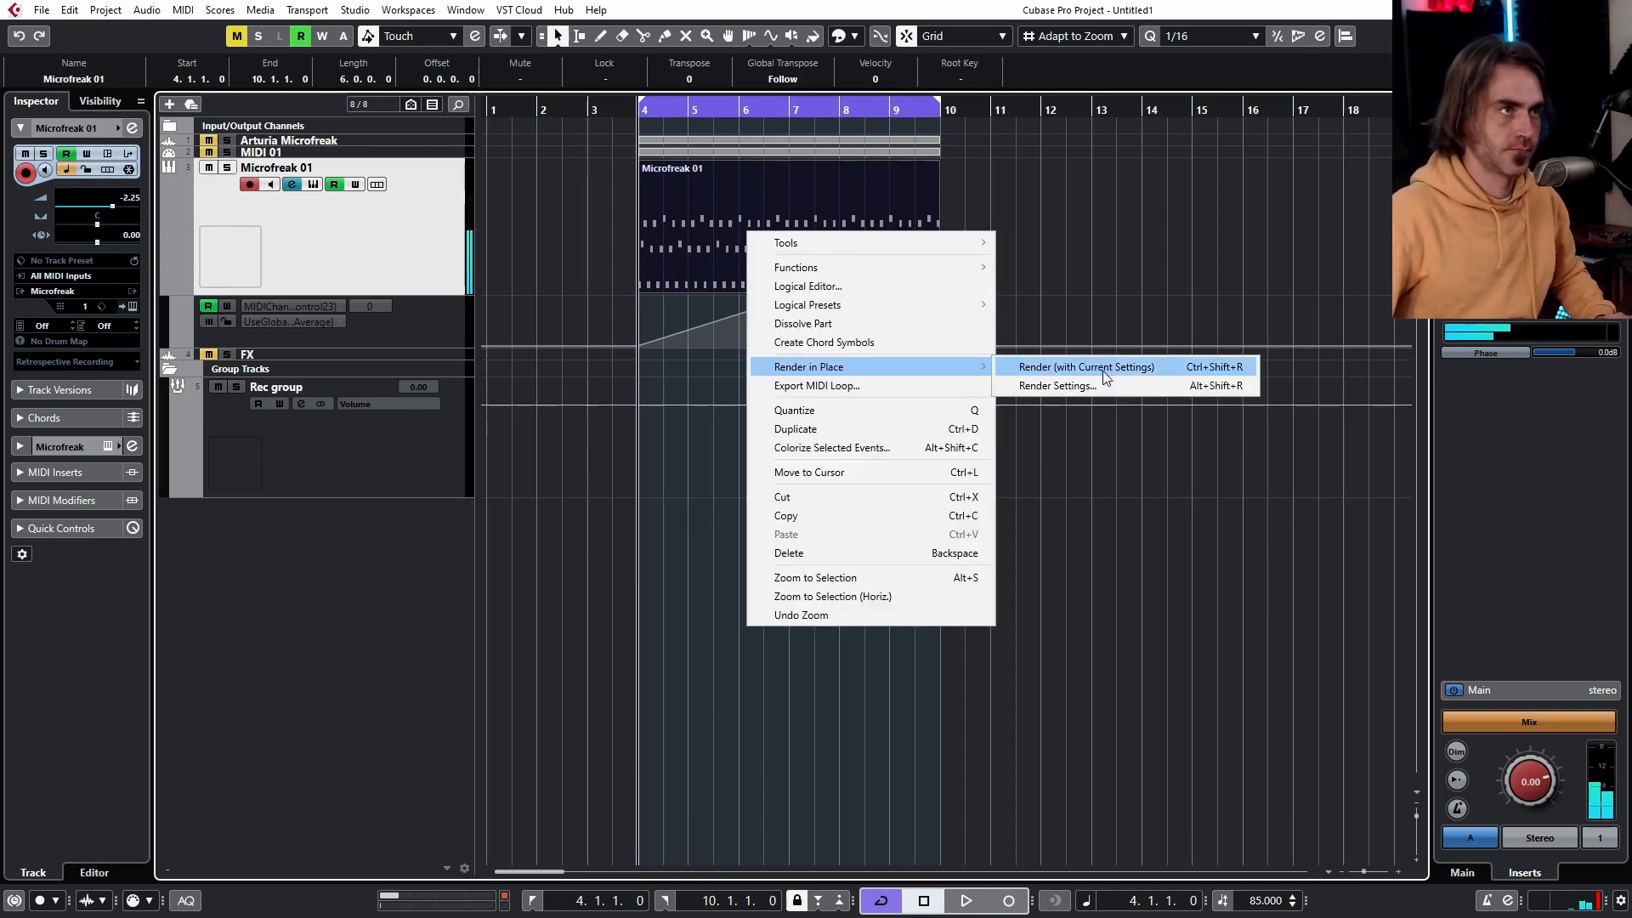
left_click(1086, 368)
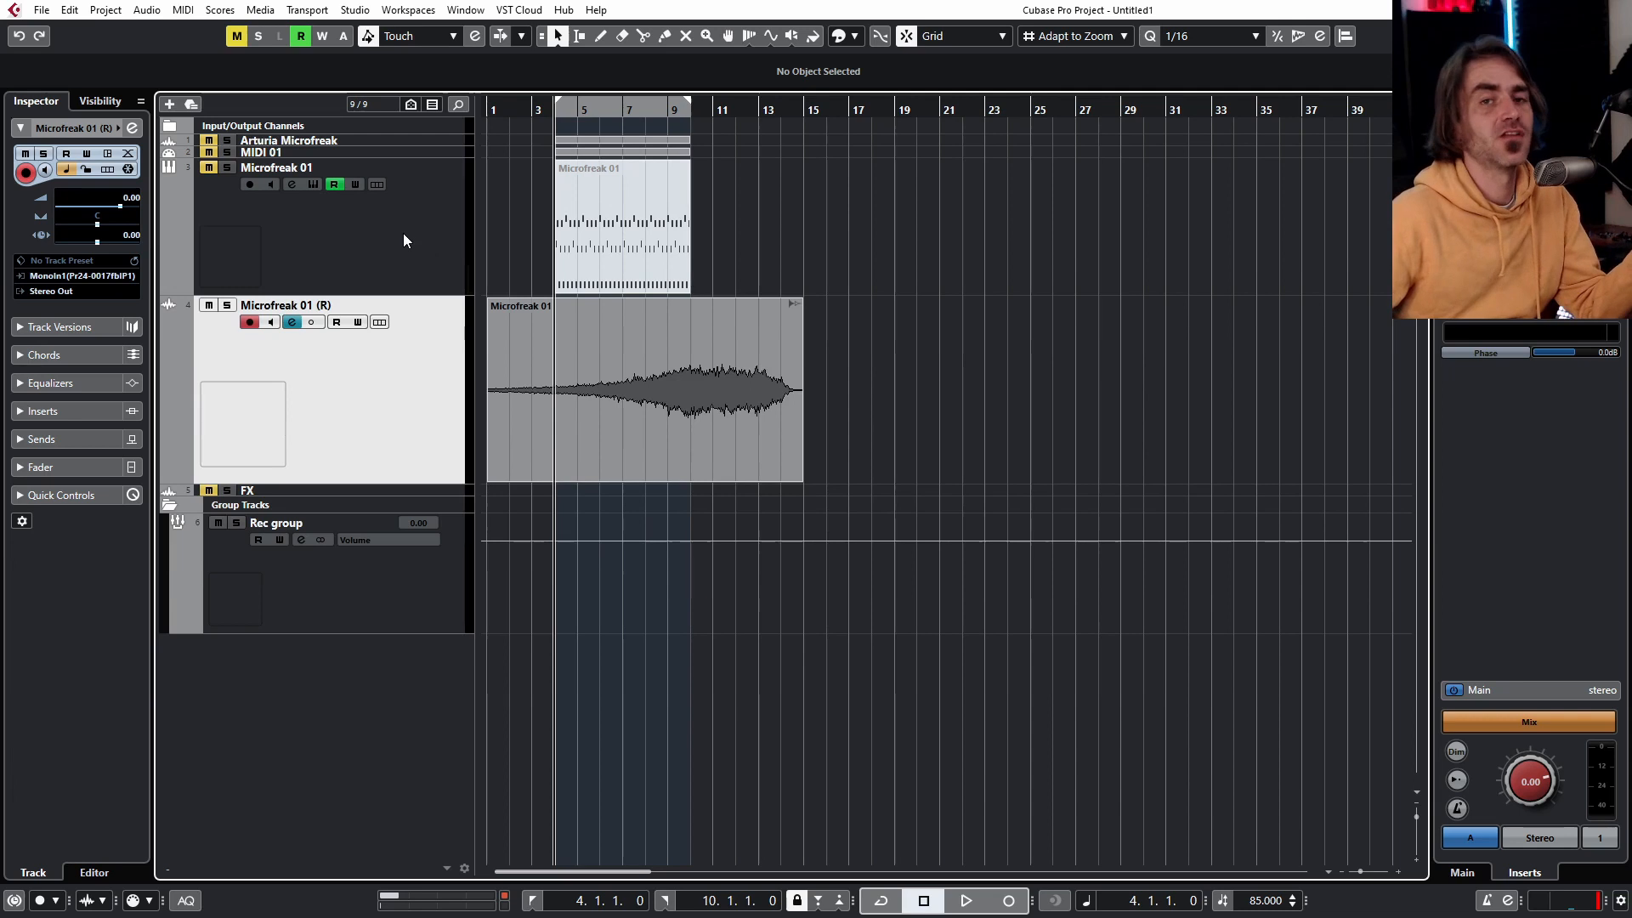
mouse_move(344, 229)
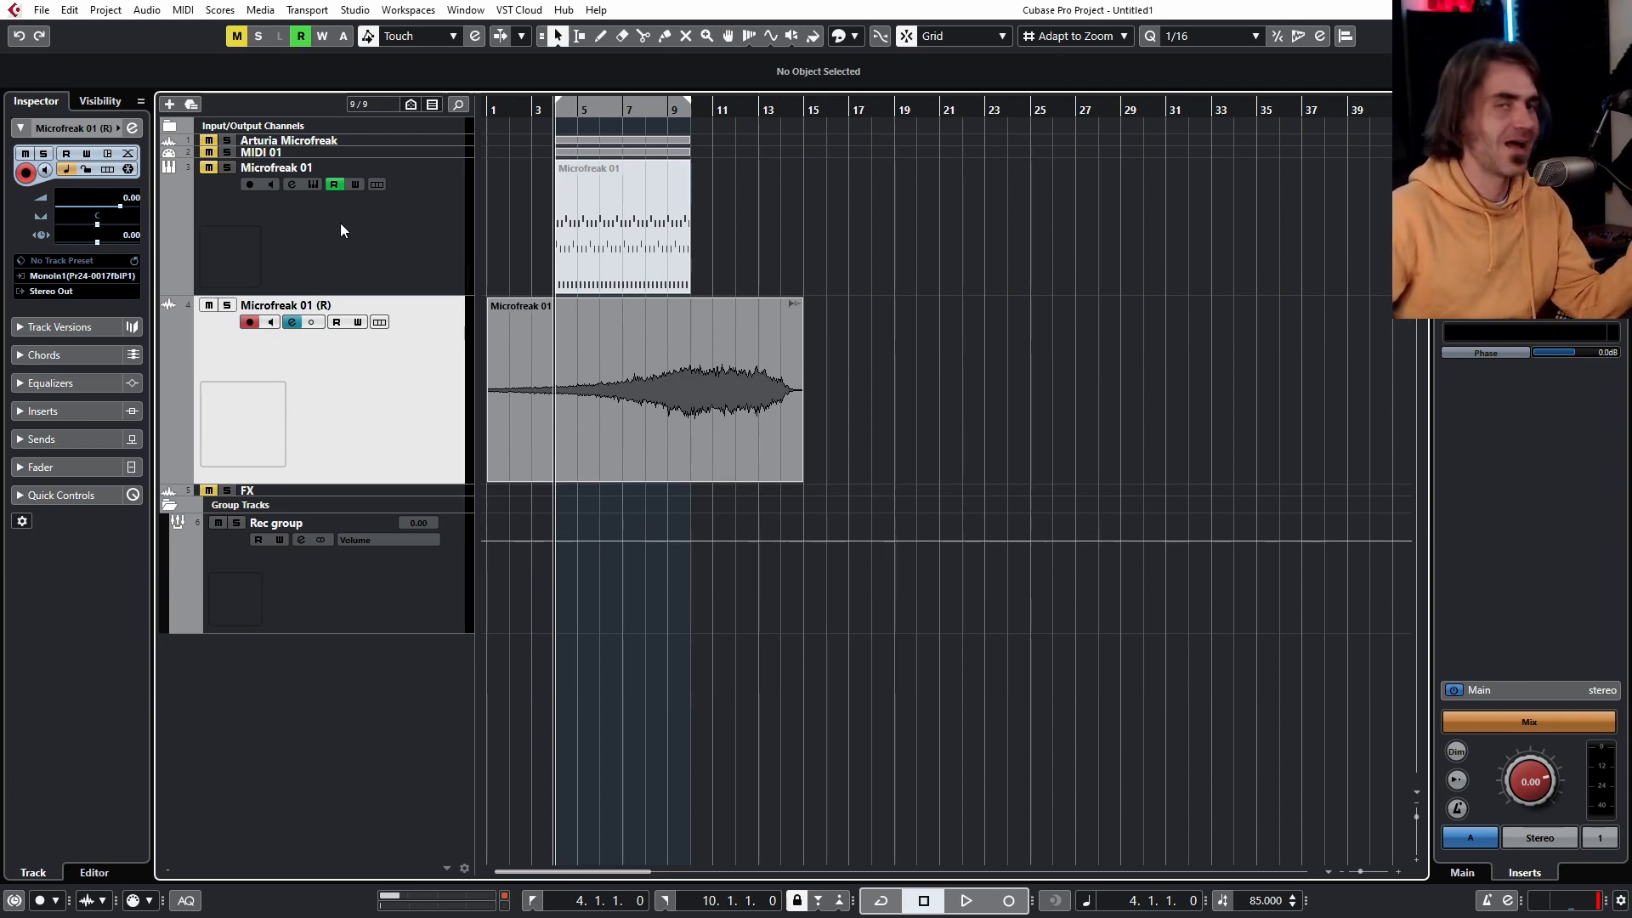
mouse_move(916, 325)
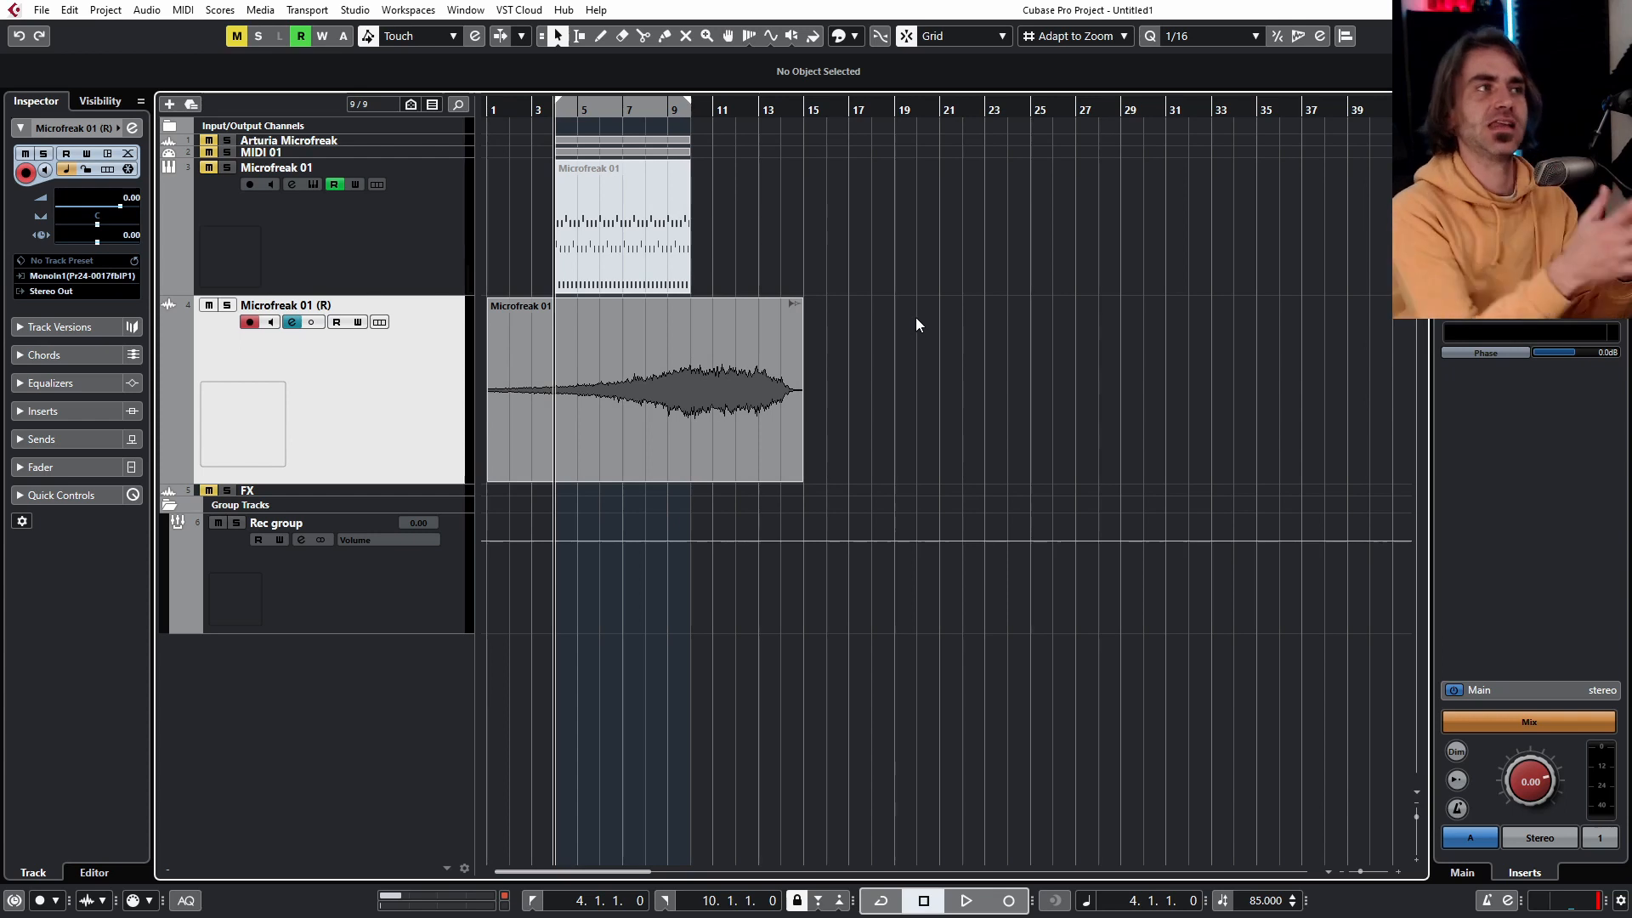